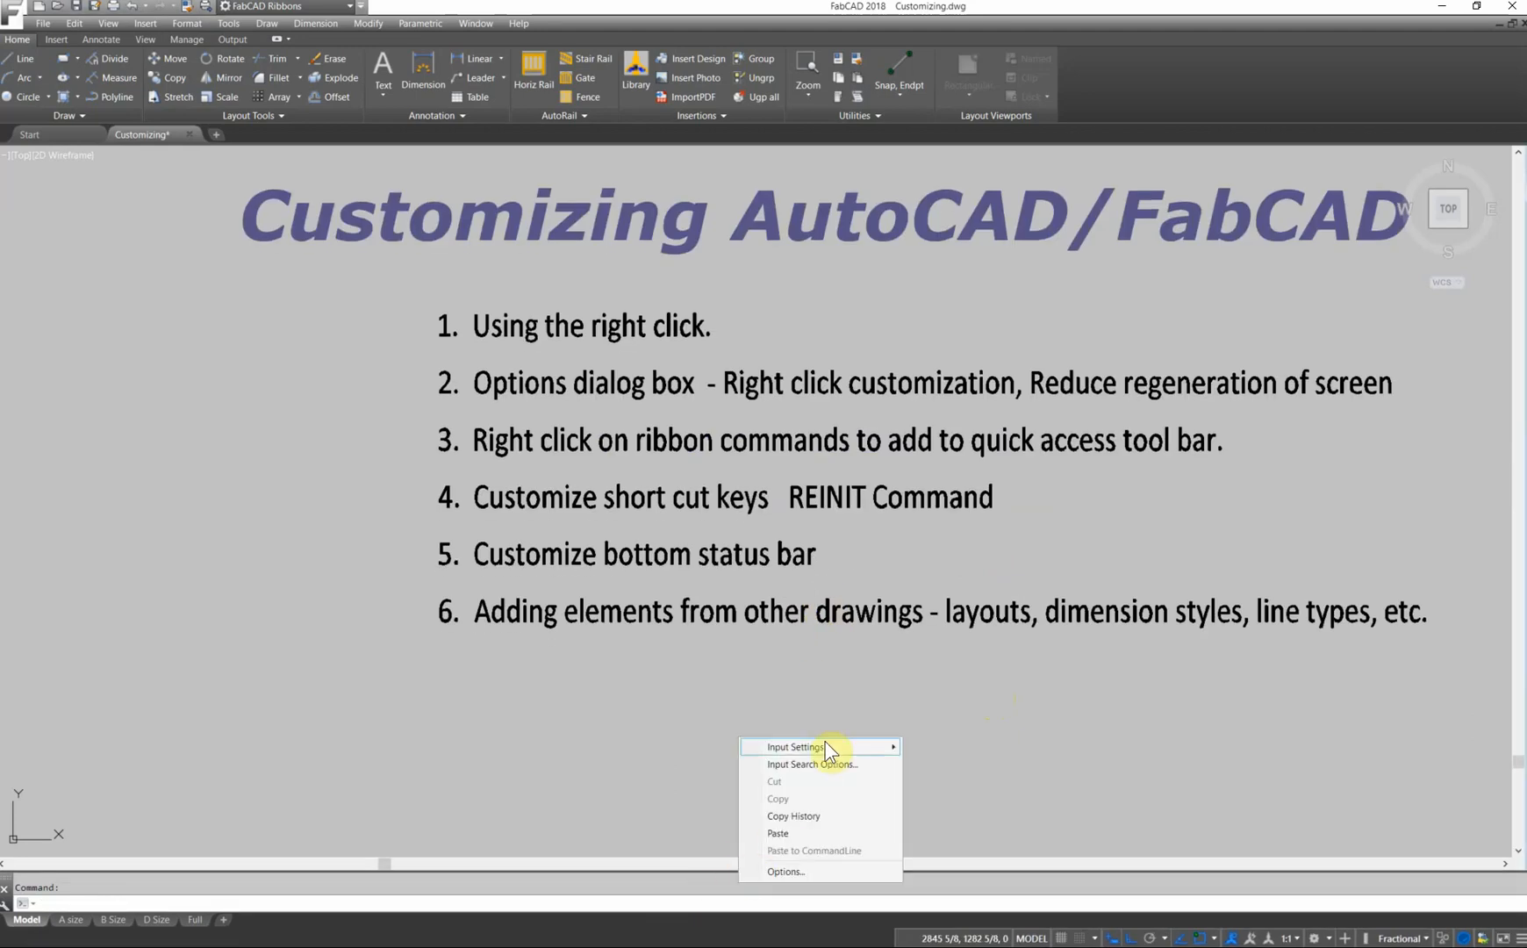
mouse_move(778, 871)
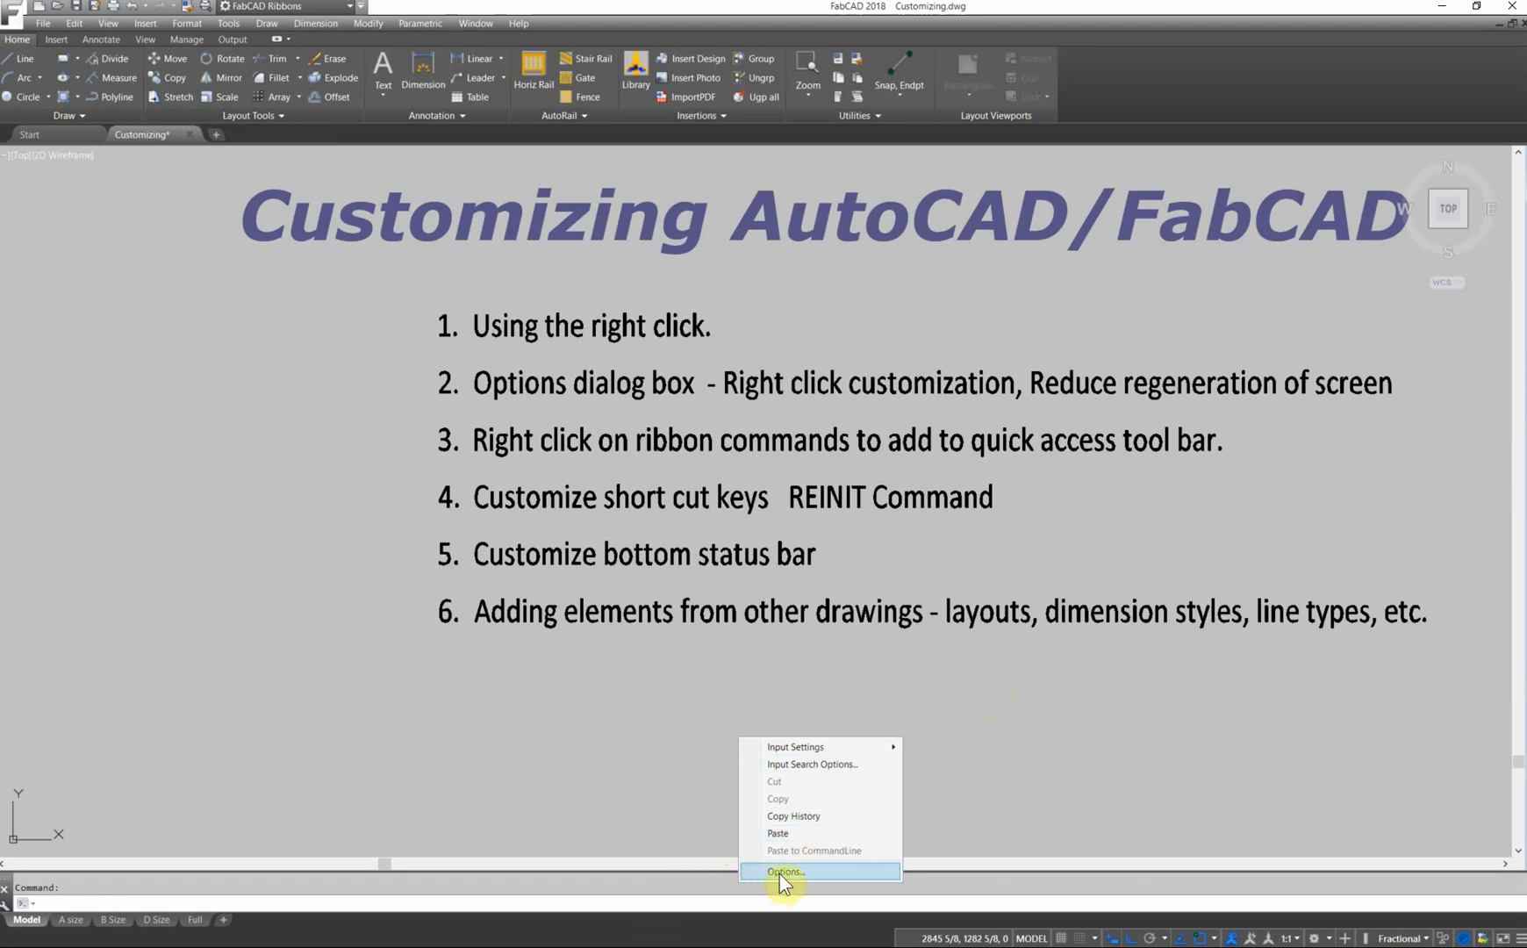
Open the Options dialog from the command line's right-click menu.
left_click(784, 870)
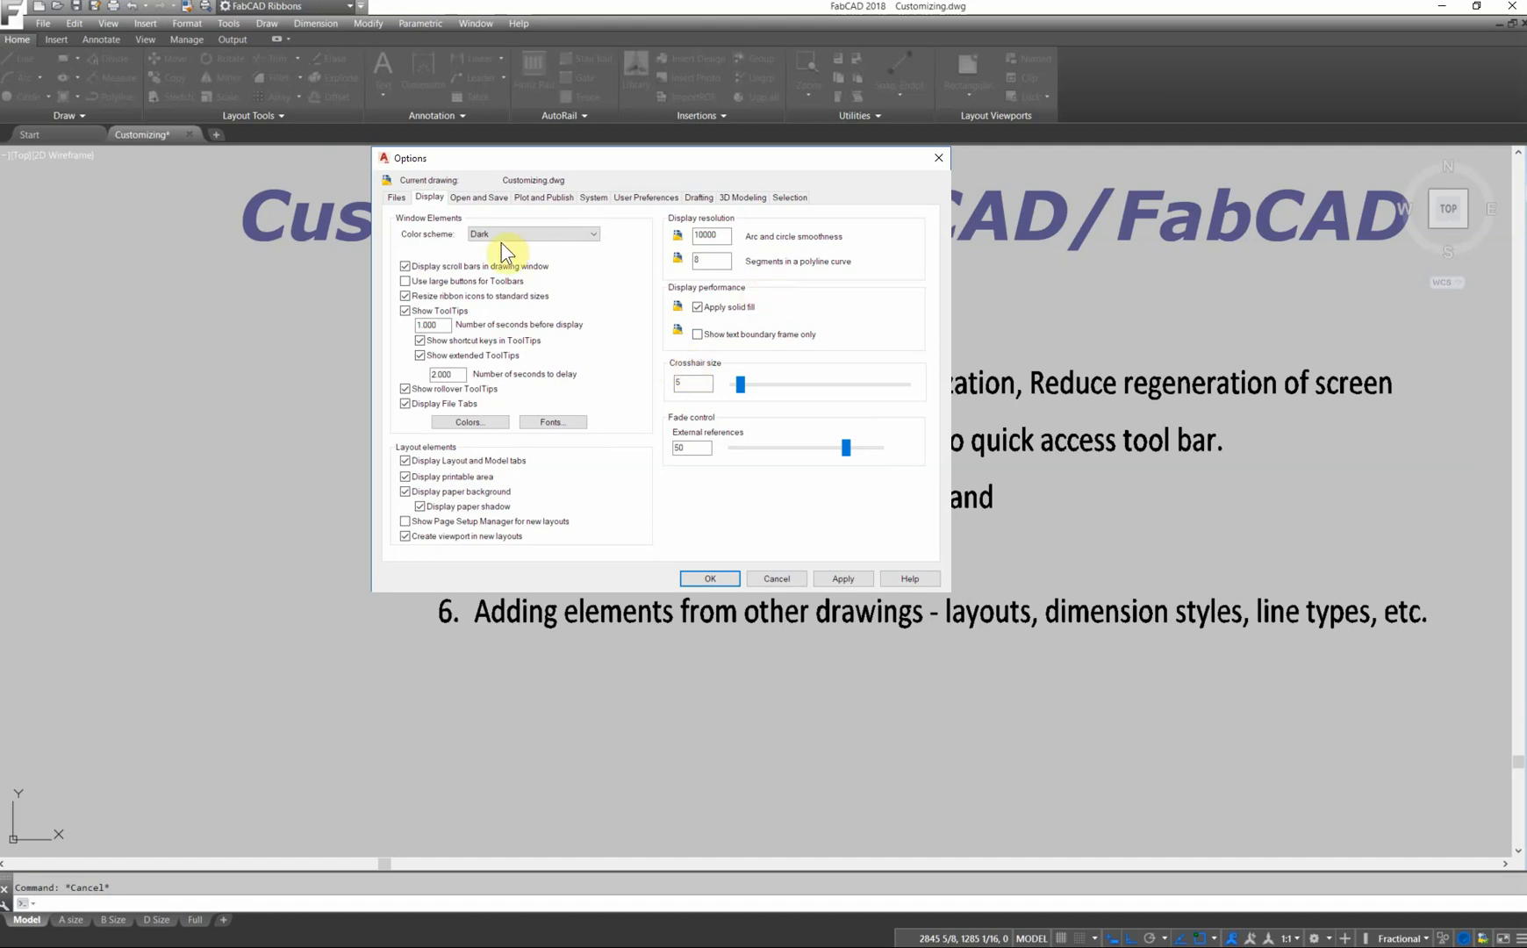
left_click(706, 236)
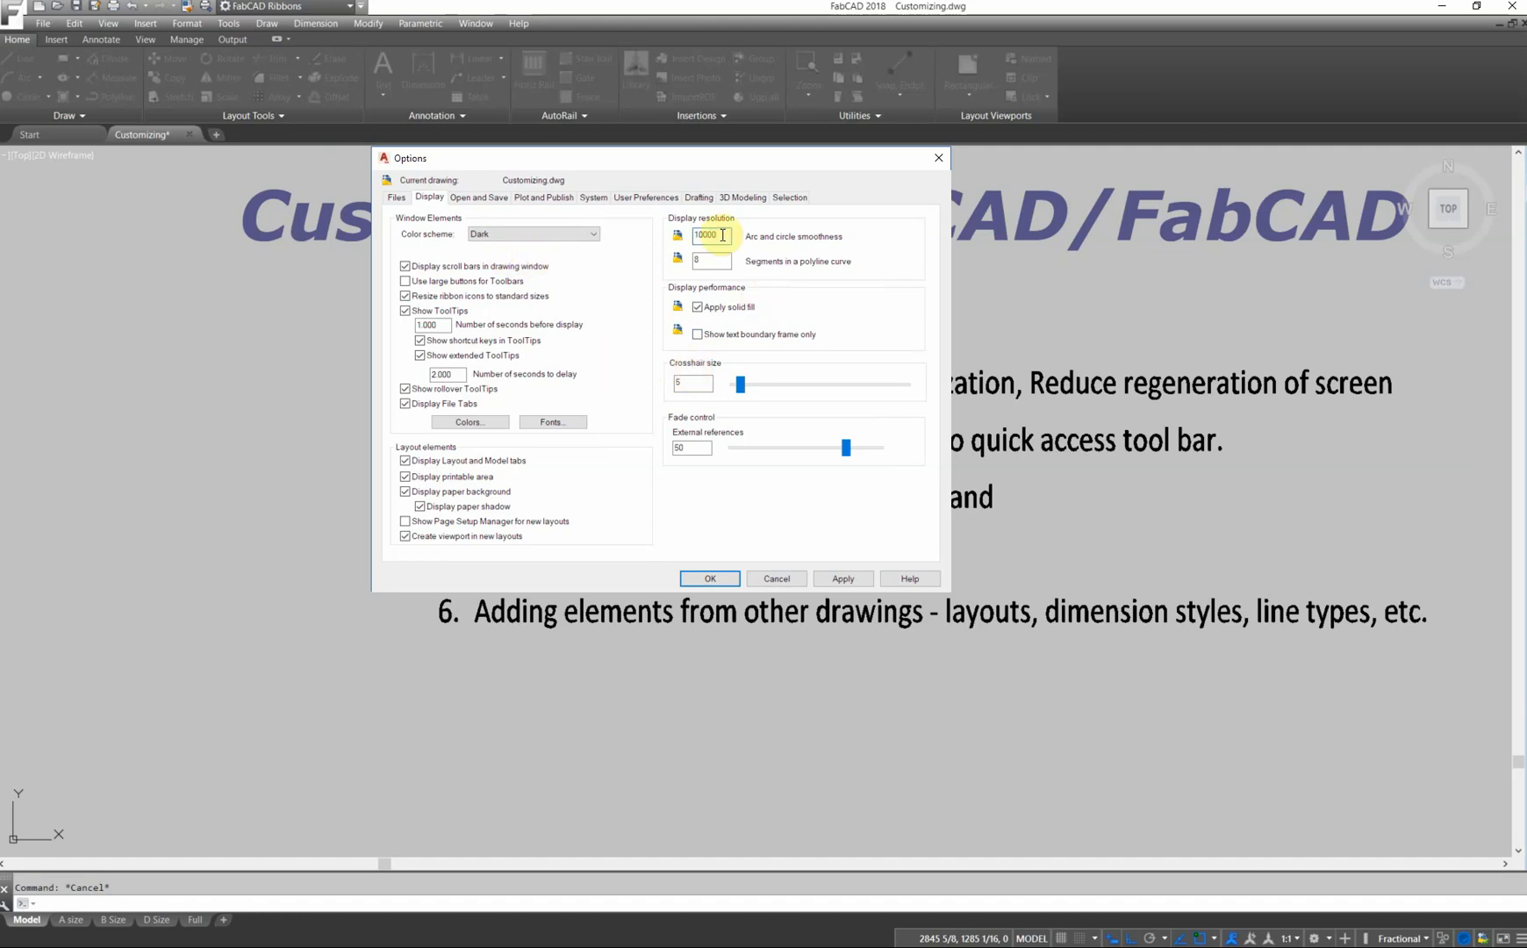
mouse_move(904, 294)
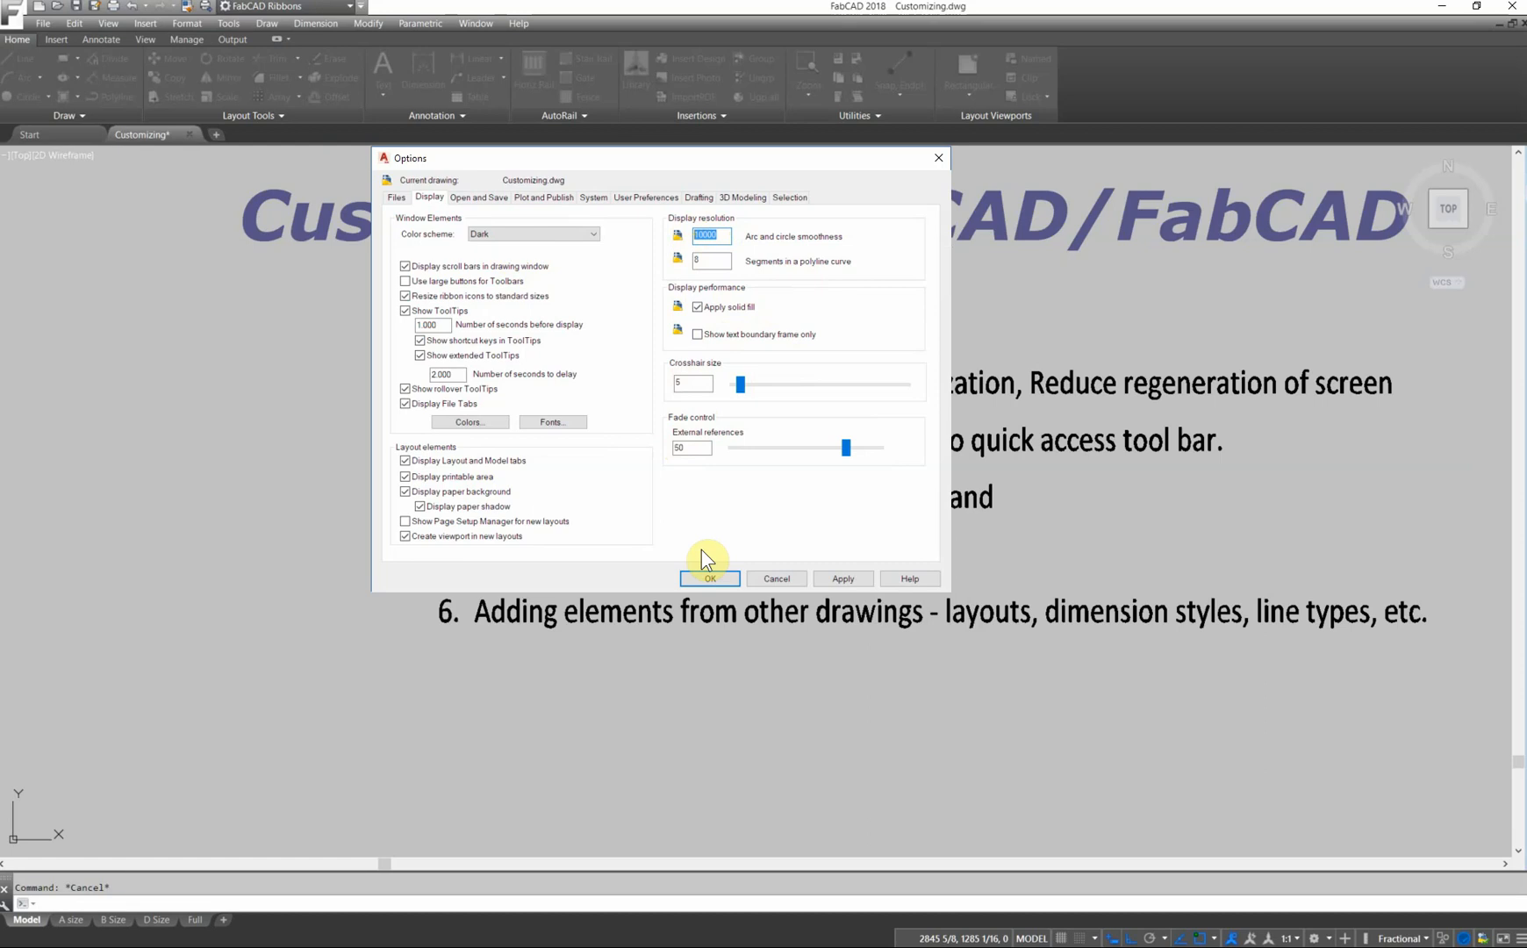
mouse_move(873, 261)
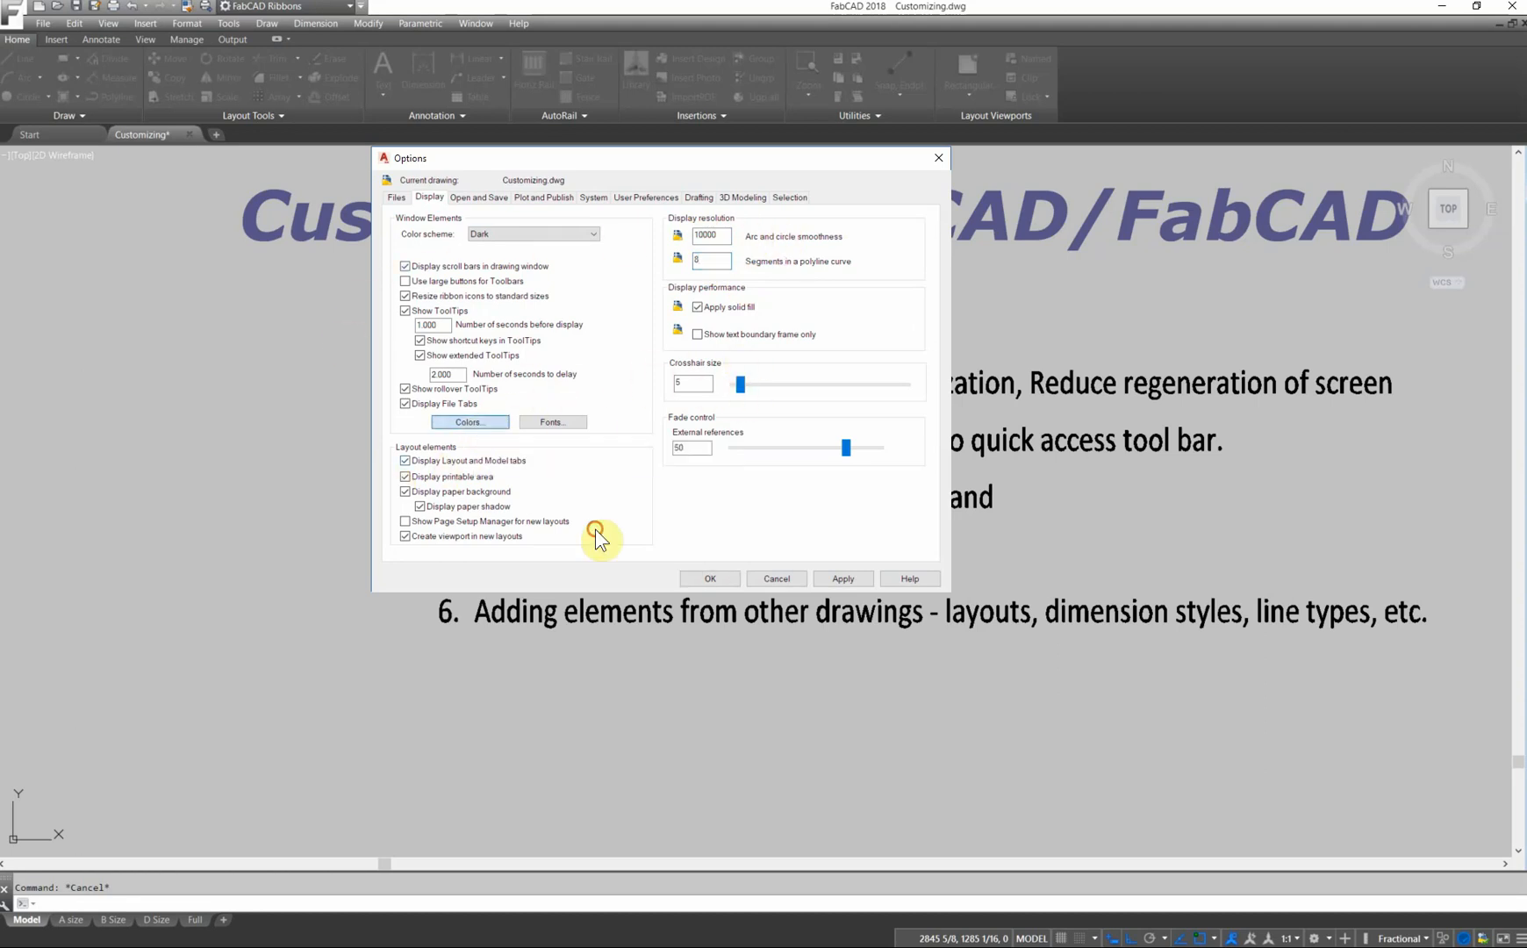
left_click(469, 422)
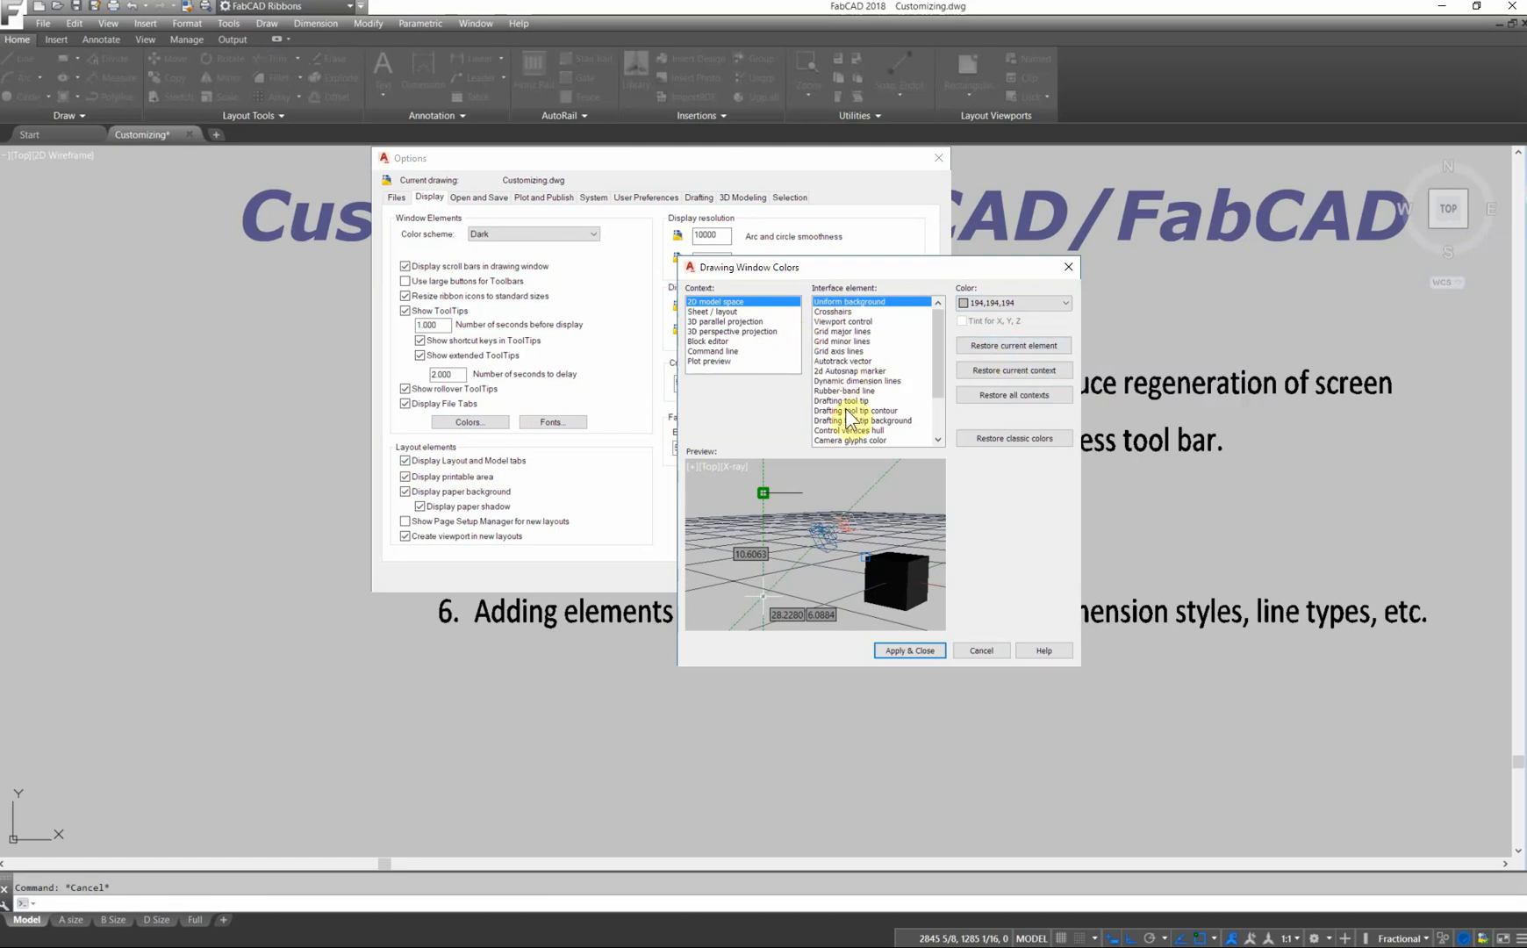
mouse_move(872, 399)
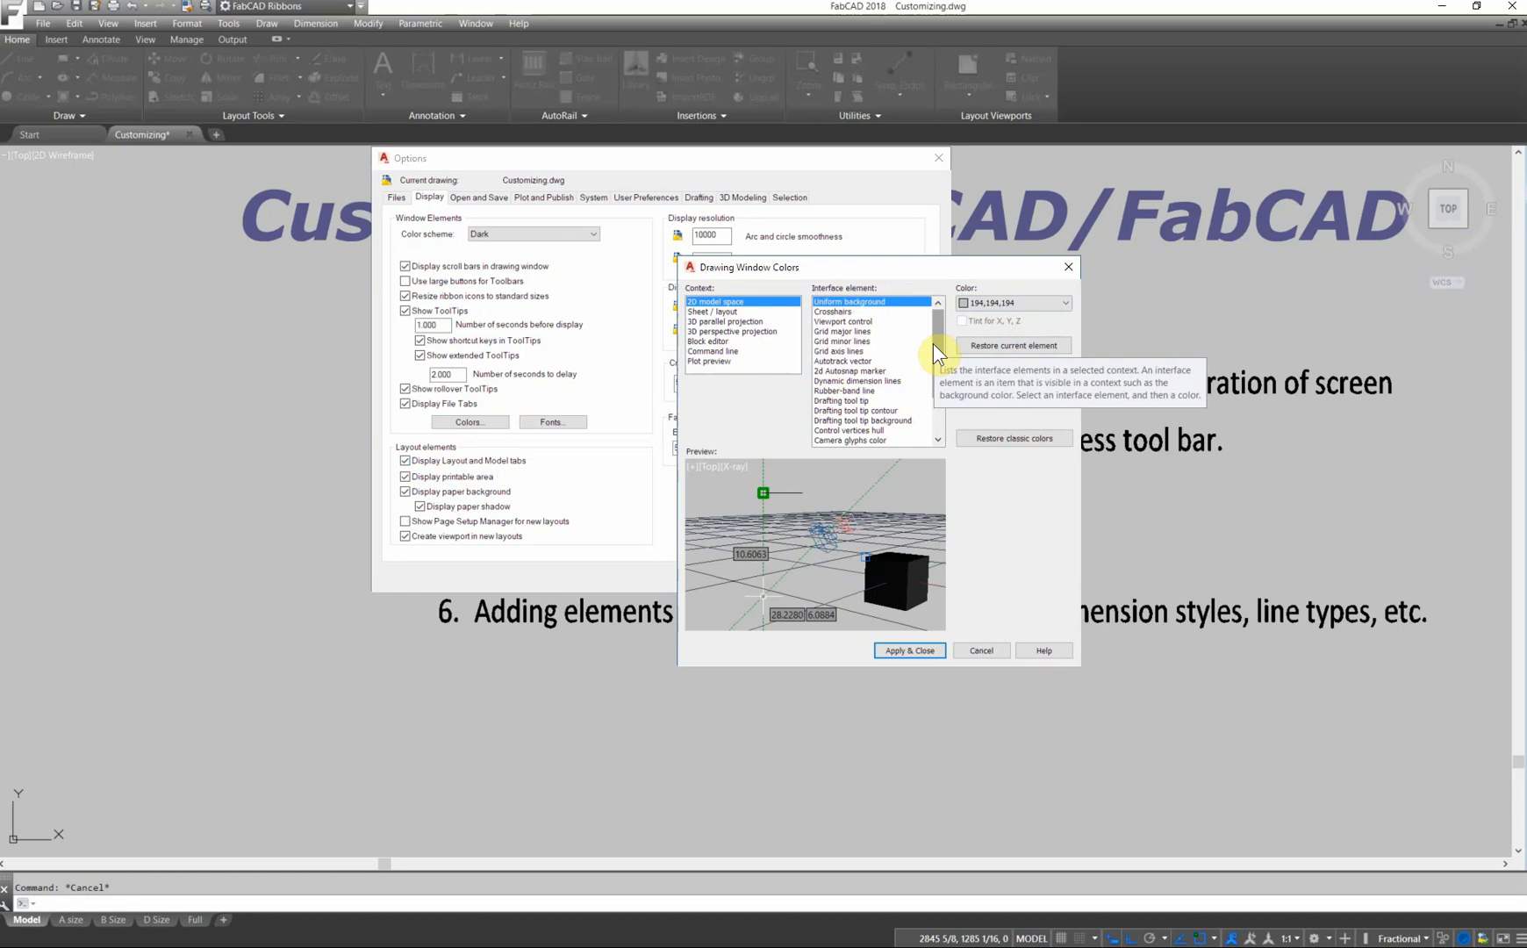
mouse_move(920, 362)
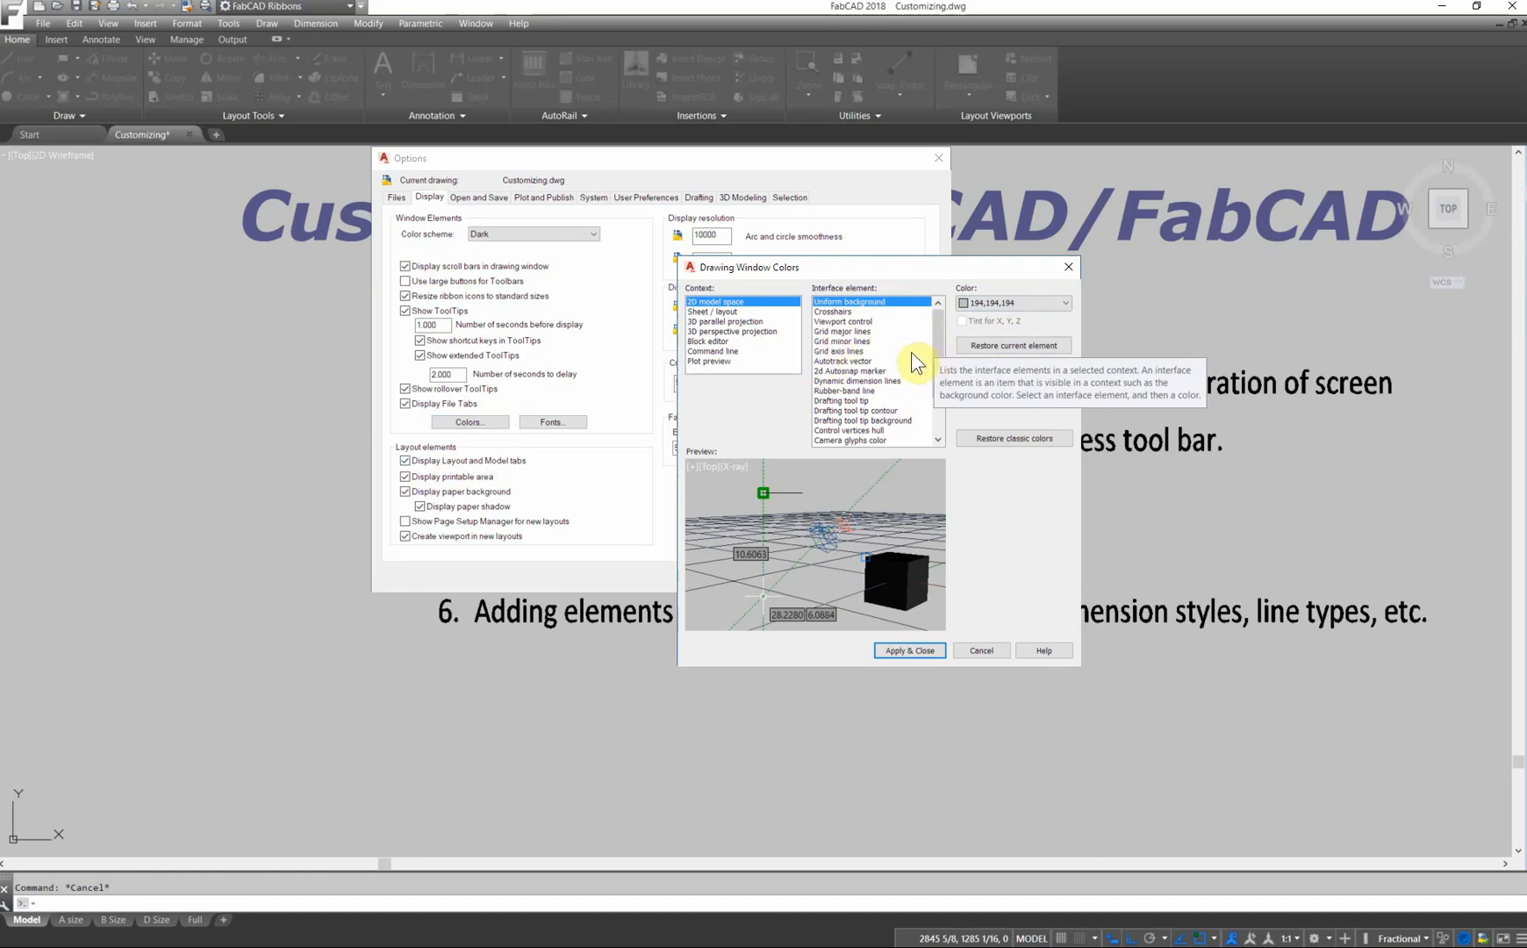
left_click(845, 390)
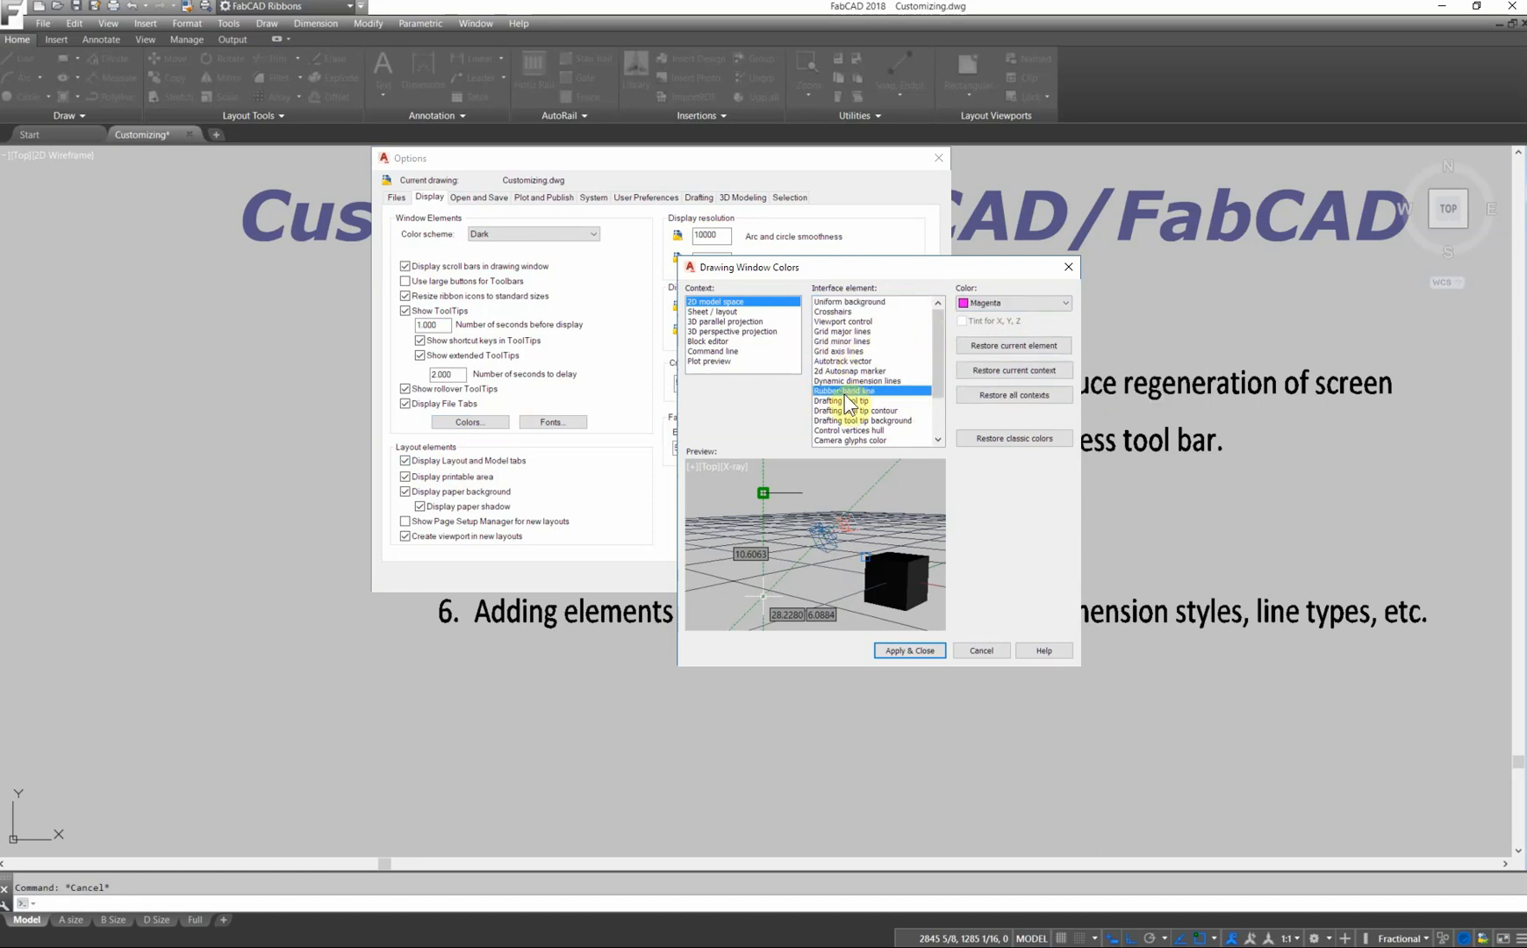
mouse_move(846, 405)
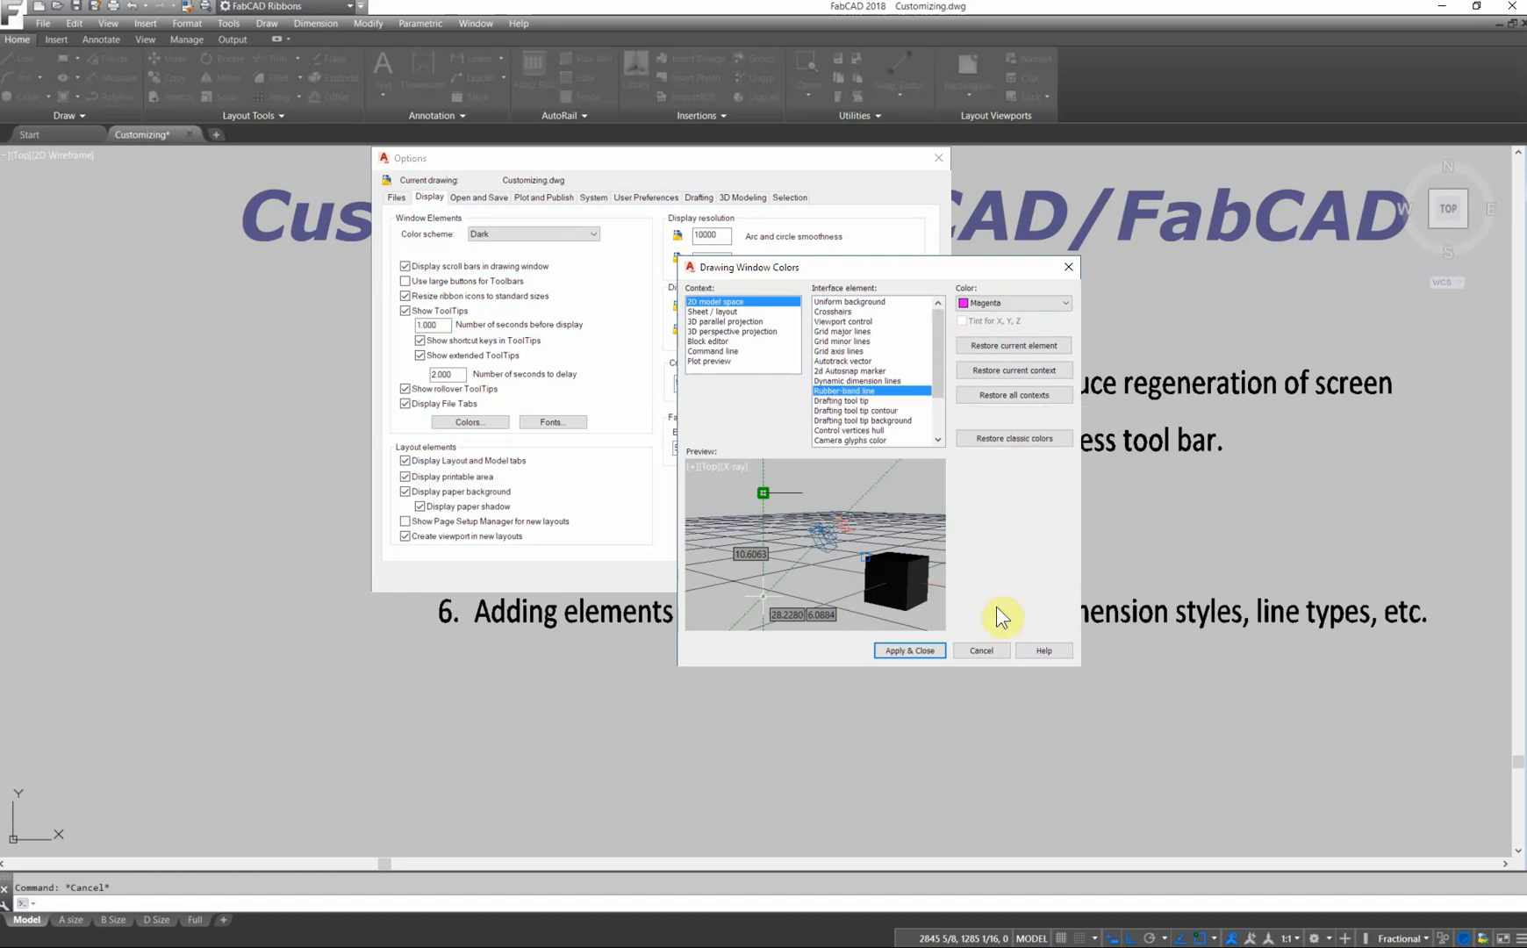
mouse_move(1066, 629)
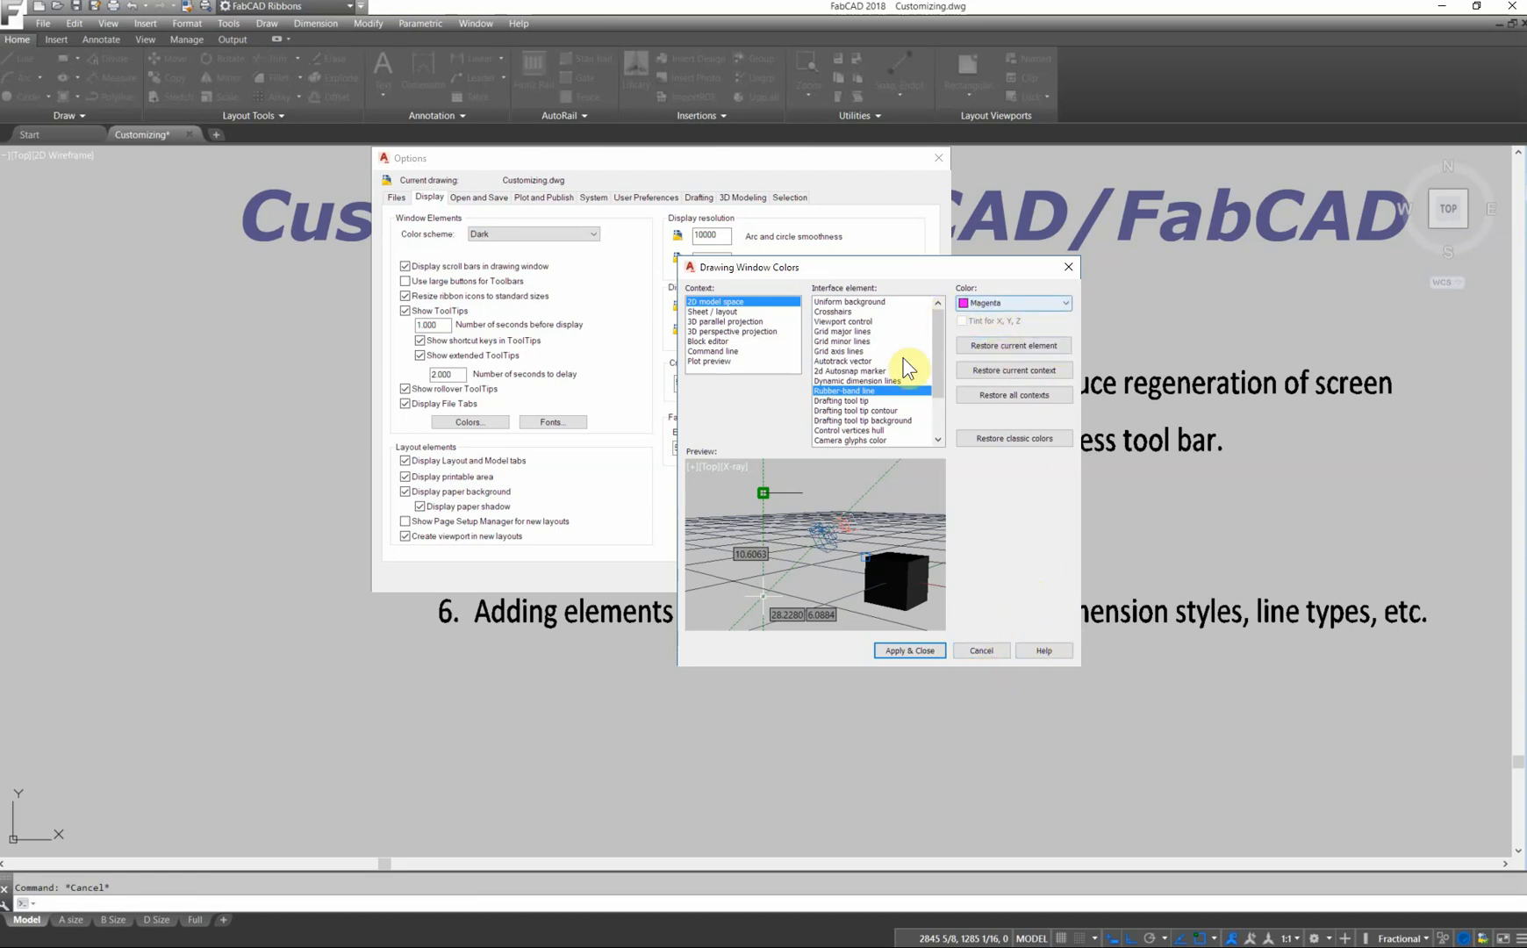
mouse_move(1096, 594)
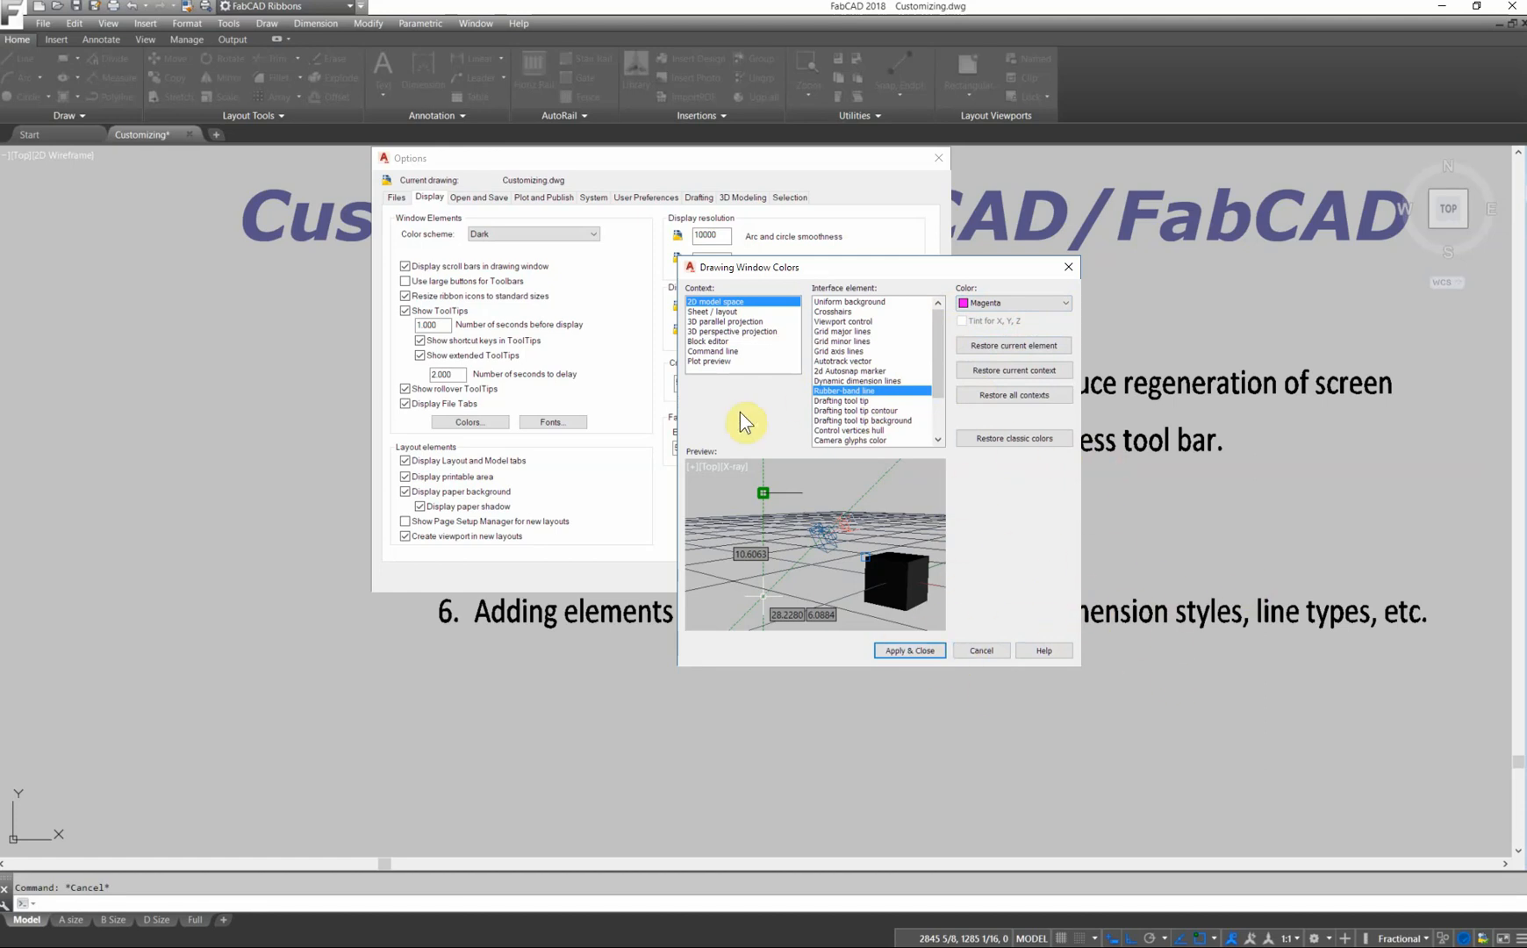
mouse_move(711, 360)
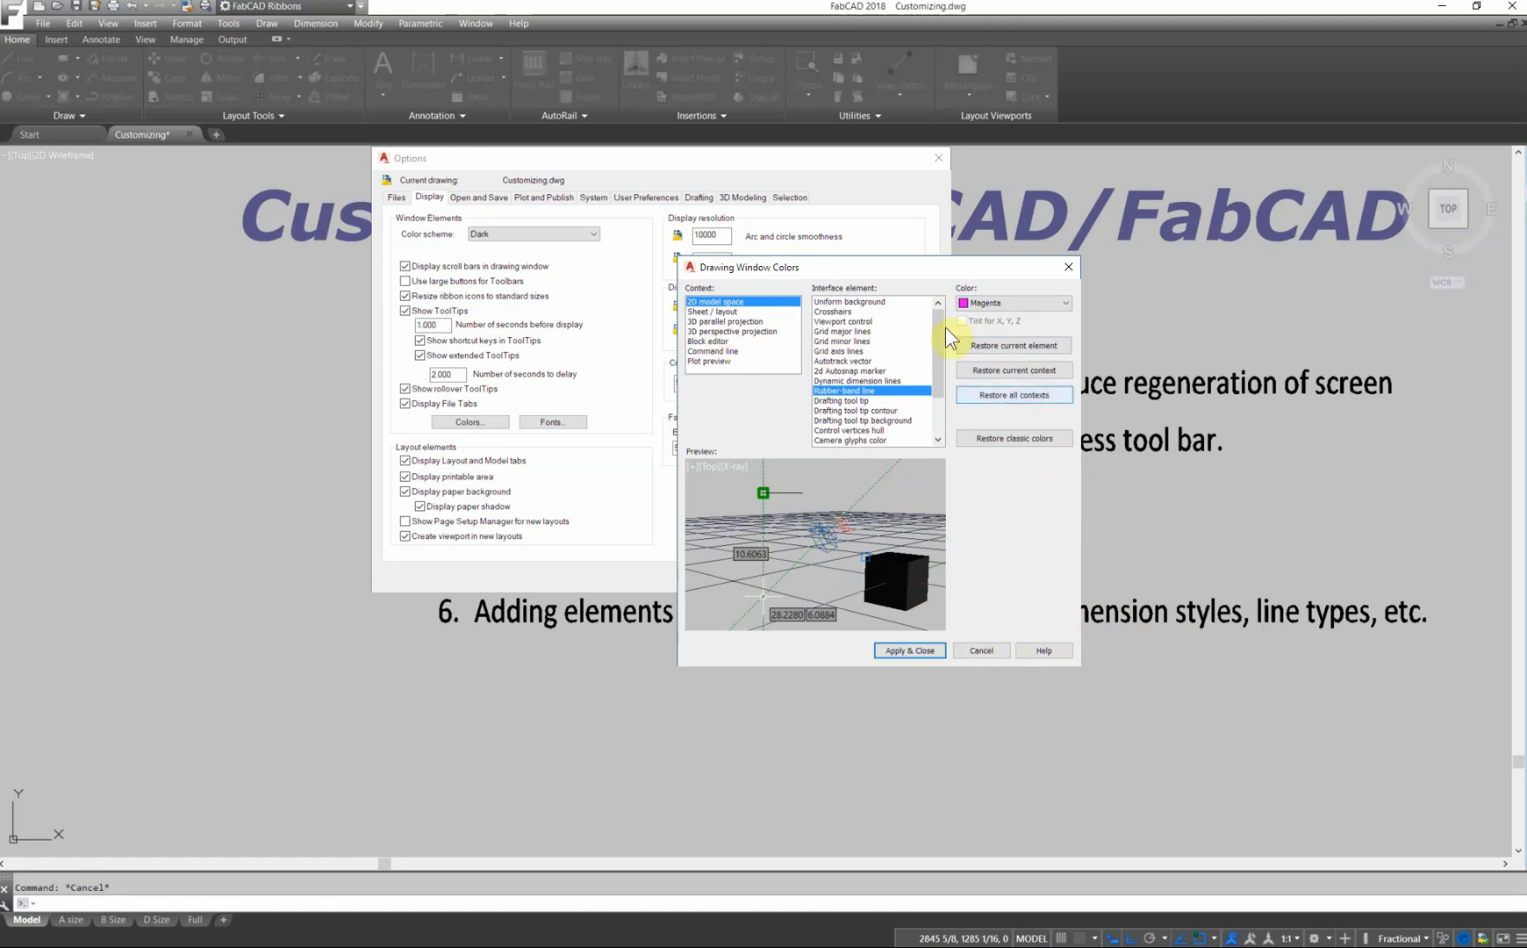
left_click(834, 311)
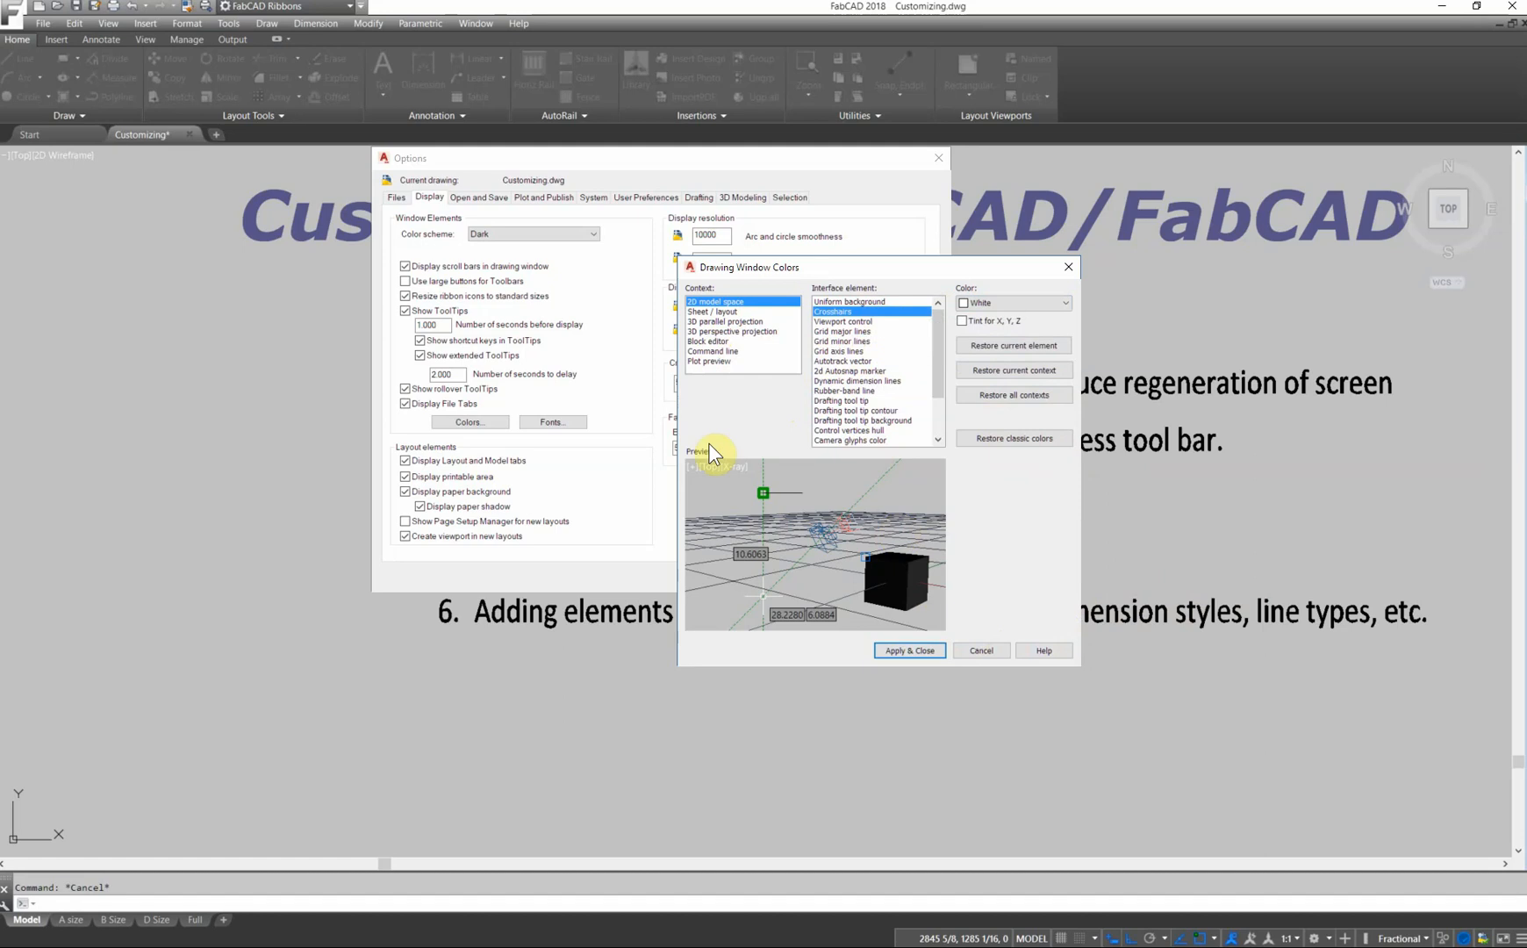
left_click(907, 650)
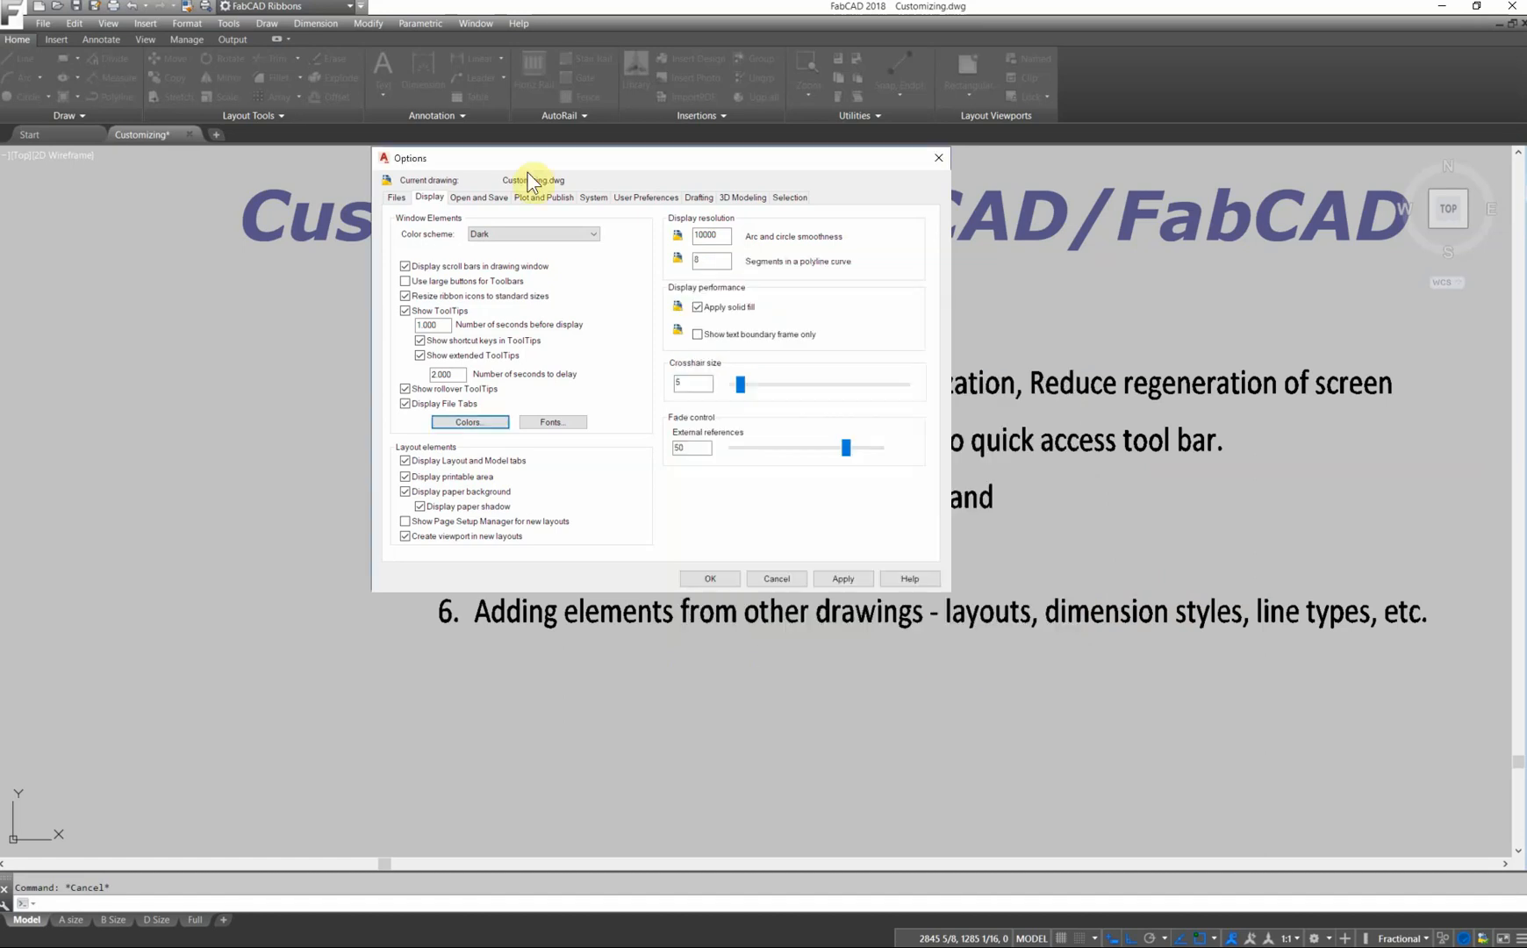
Review the Open and Save options, keeping the AutoCAD 2013/LT2013 Drawing save format.
left_click(478, 197)
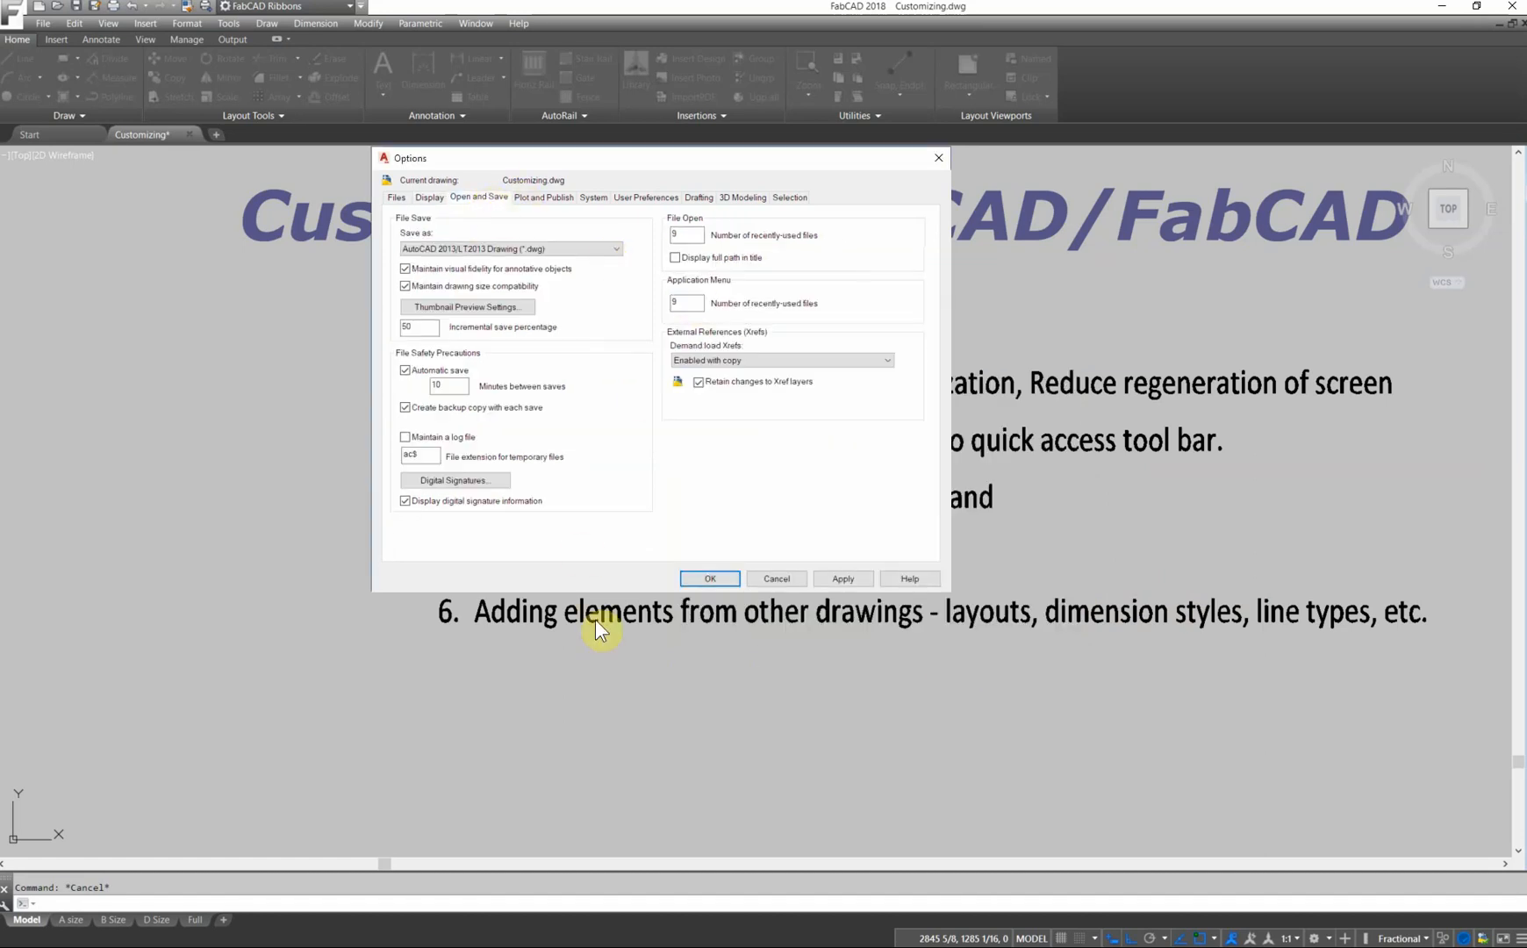
left_click(615, 249)
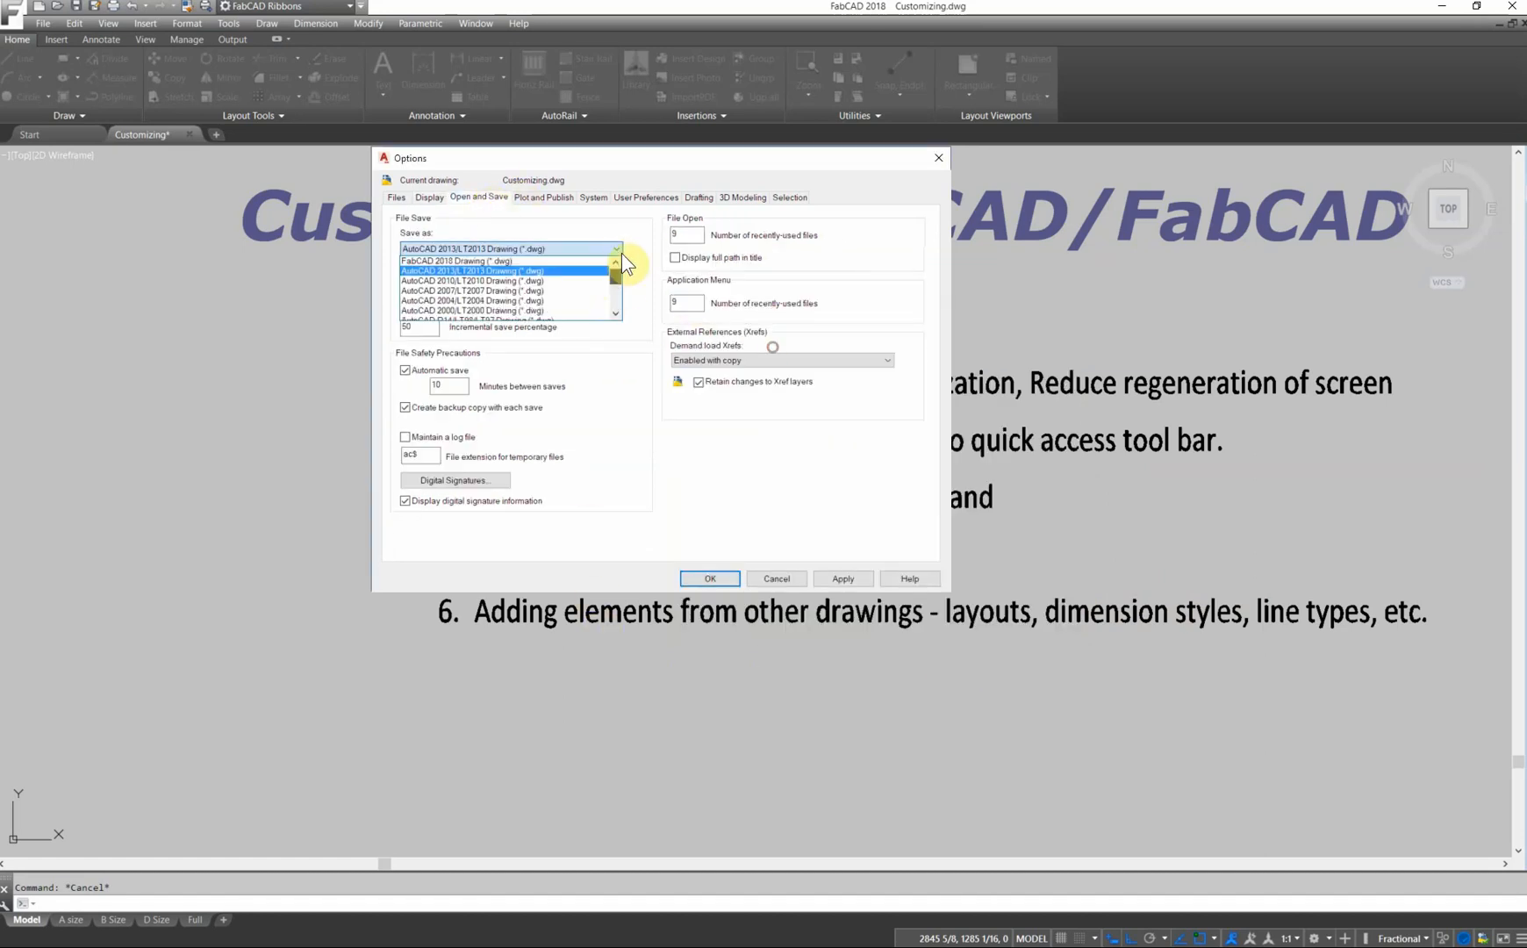
left_click(454, 260)
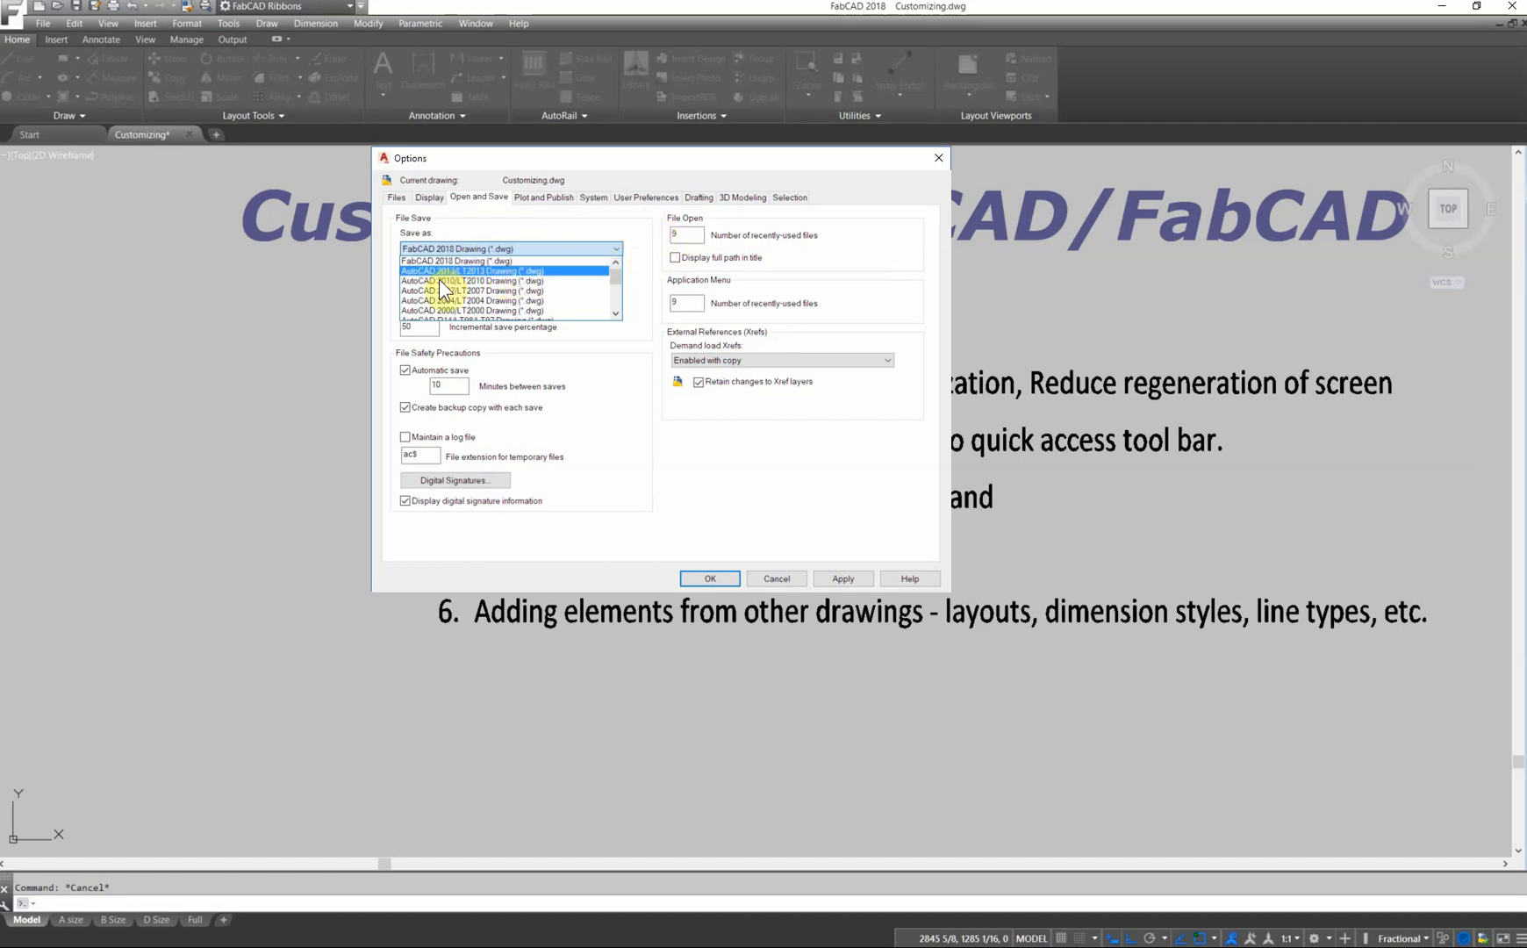
left_click(472, 271)
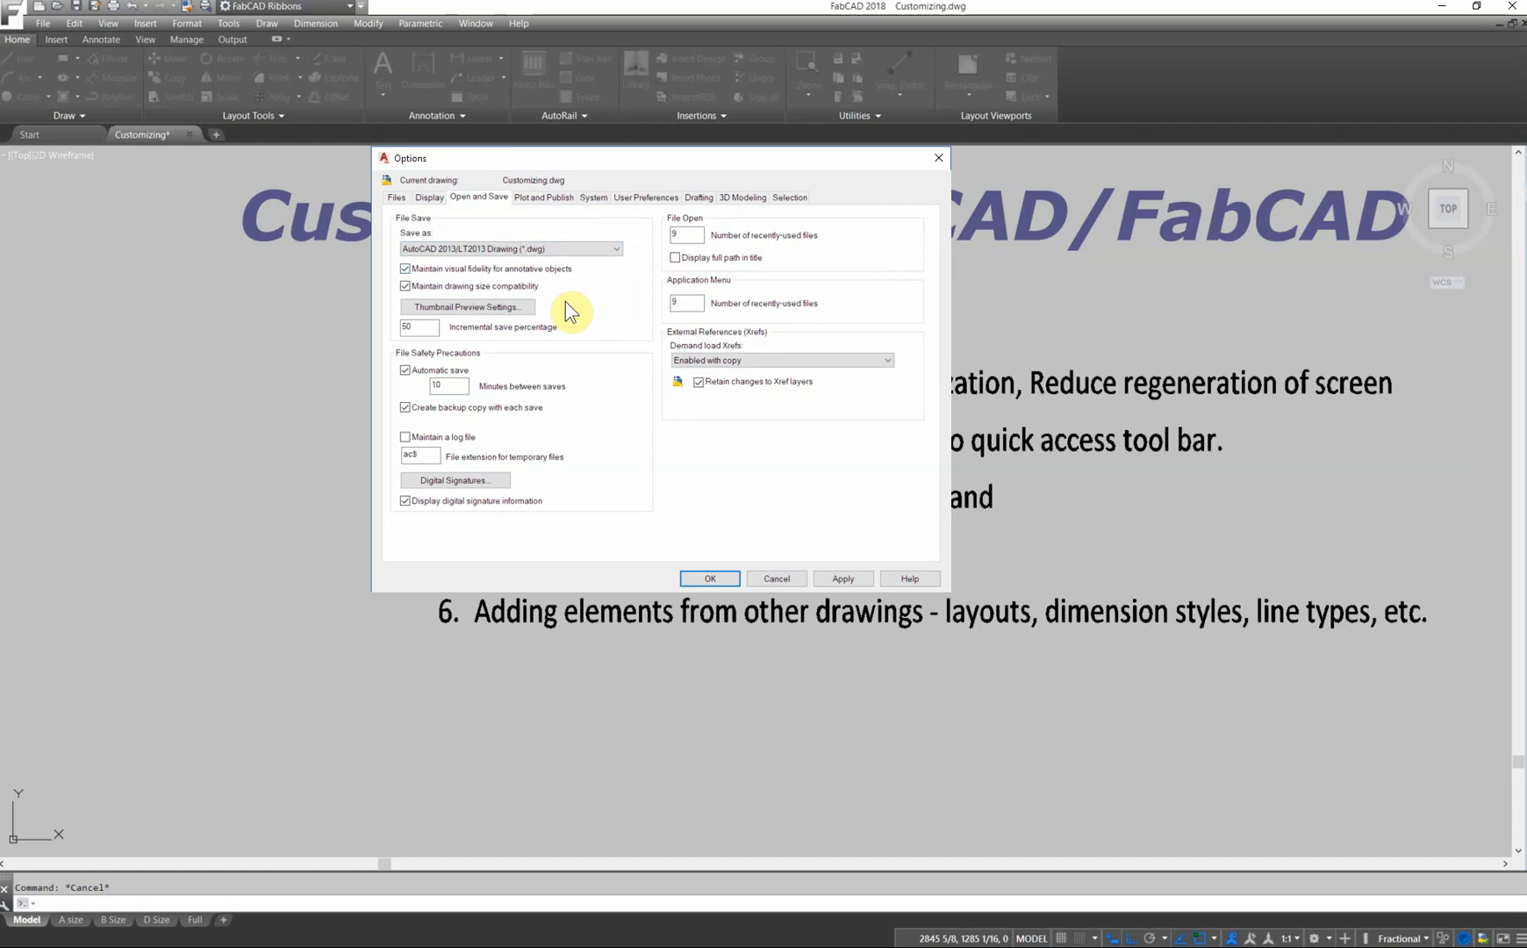
mouse_move(643, 298)
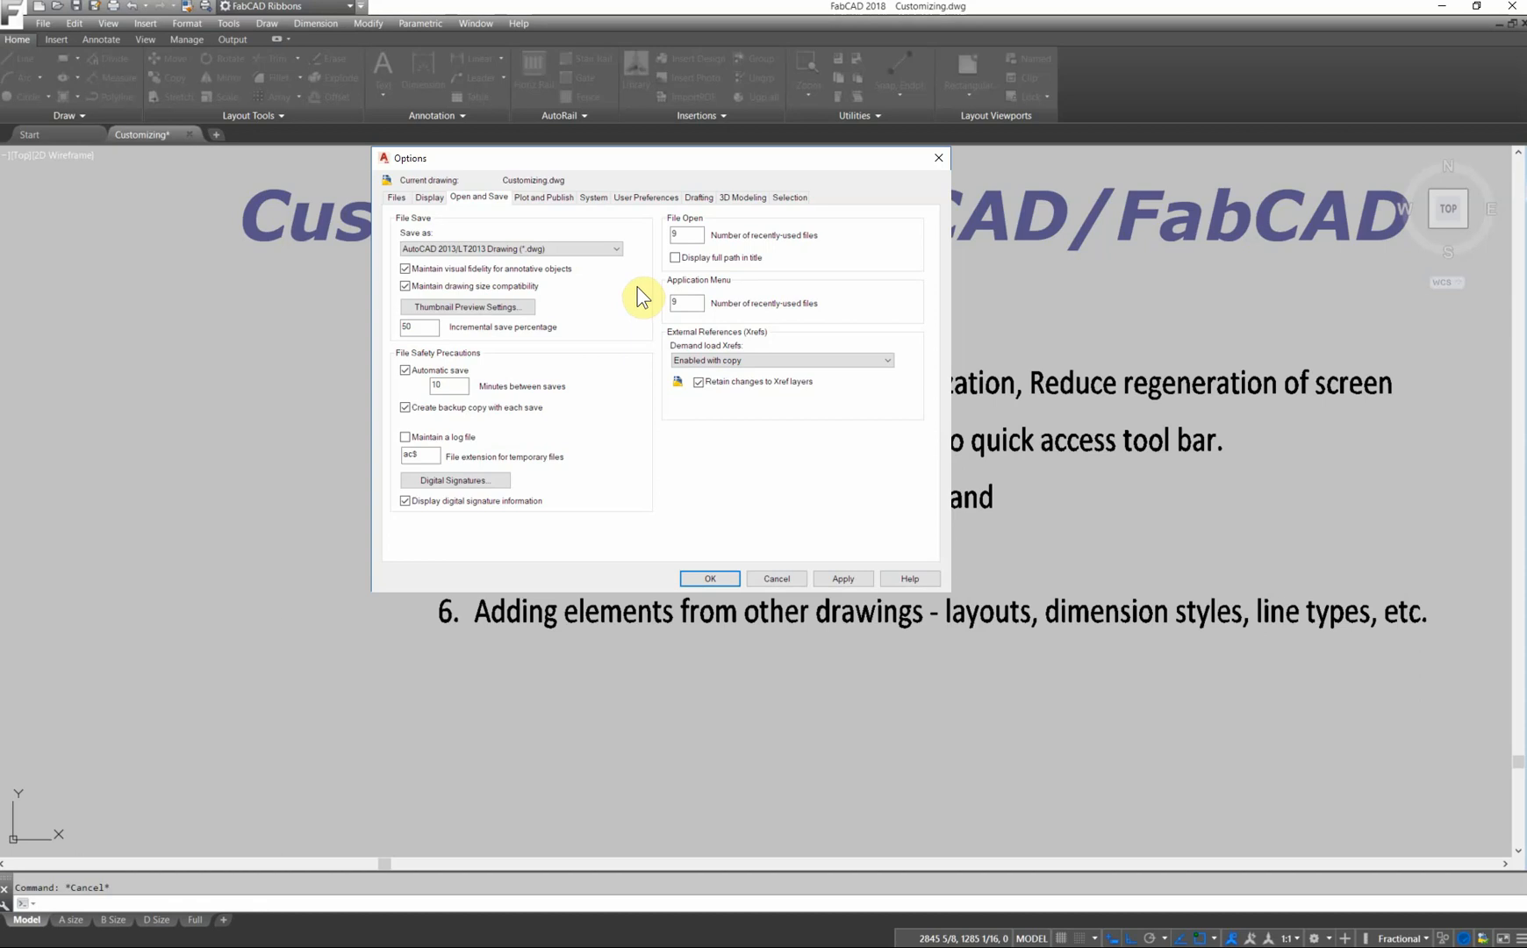
Set the QNEW default template file to FabCAD.dwt on the Files tab.
left_click(396, 197)
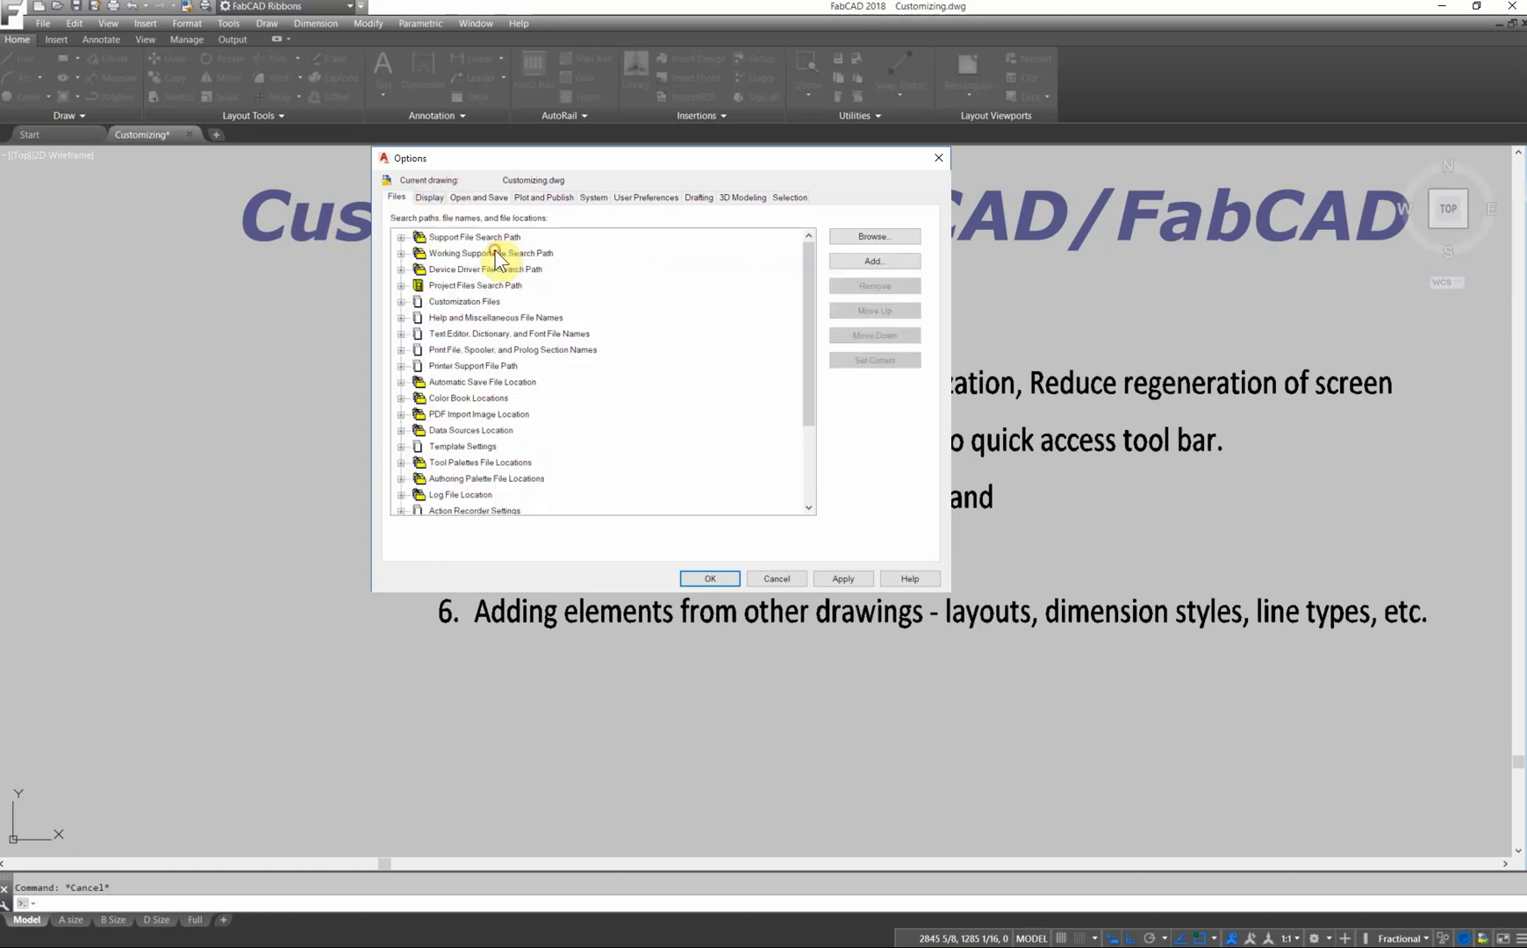
mouse_move(409, 458)
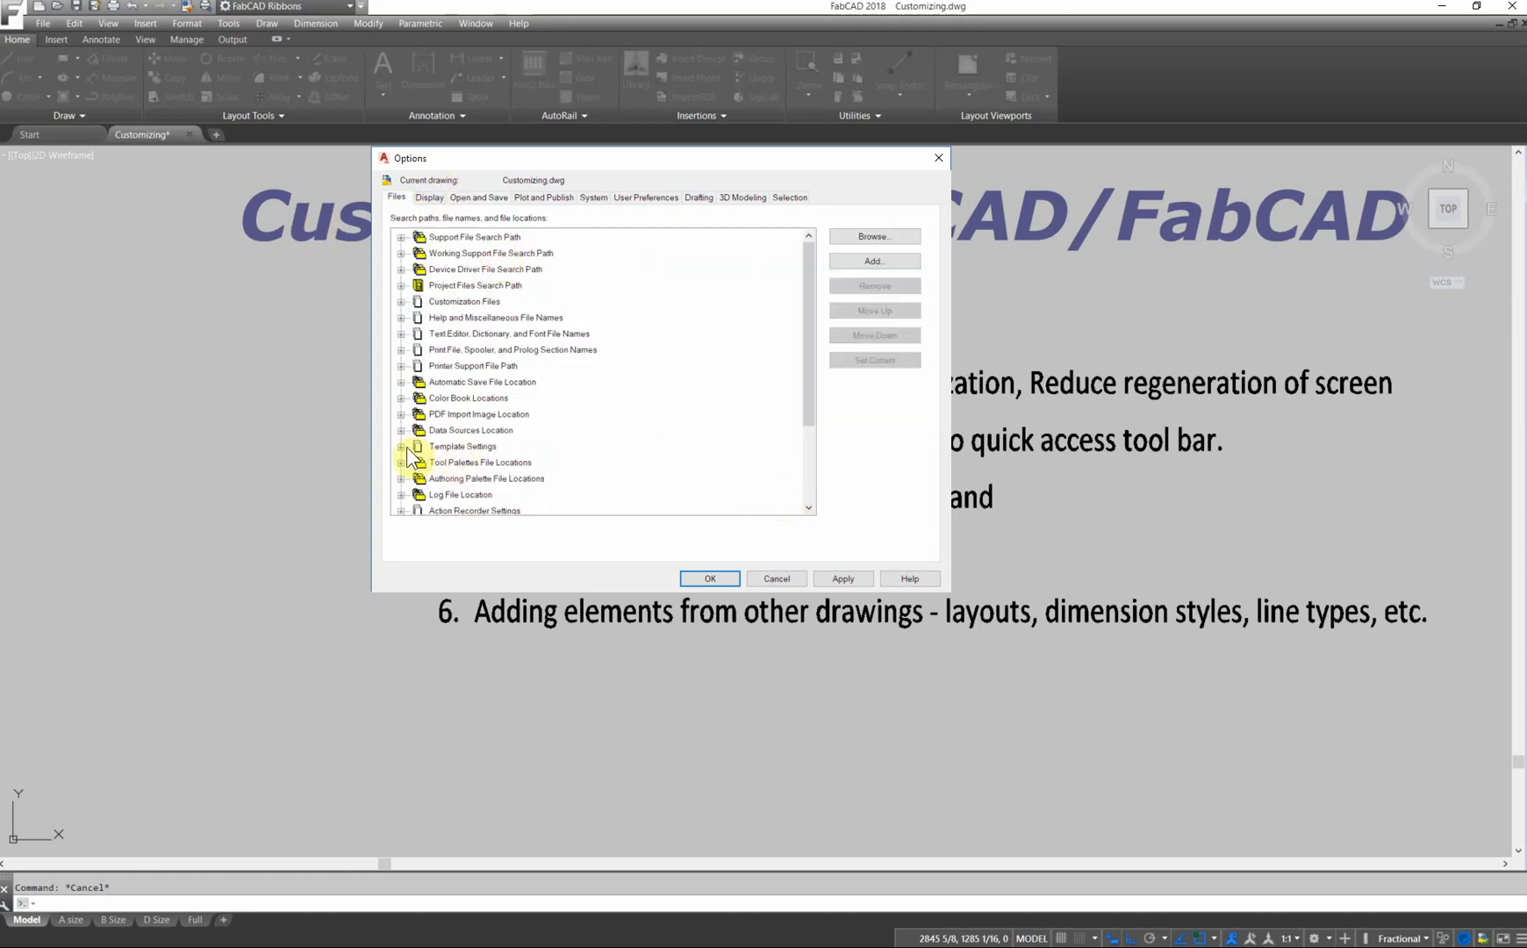
left_click(401, 445)
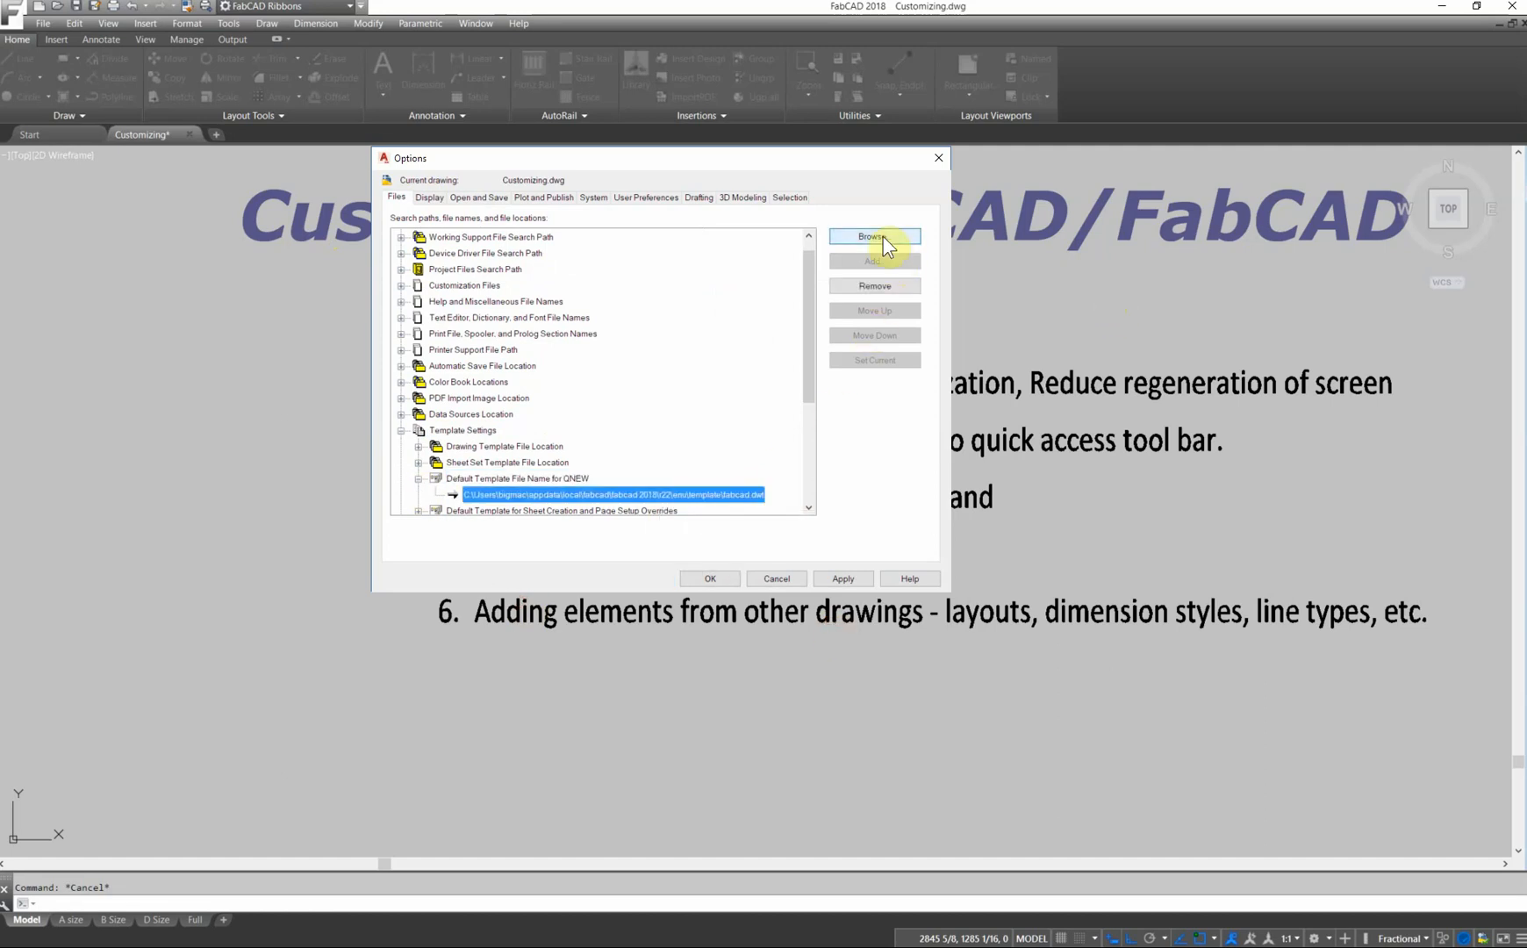
left_click(872, 236)
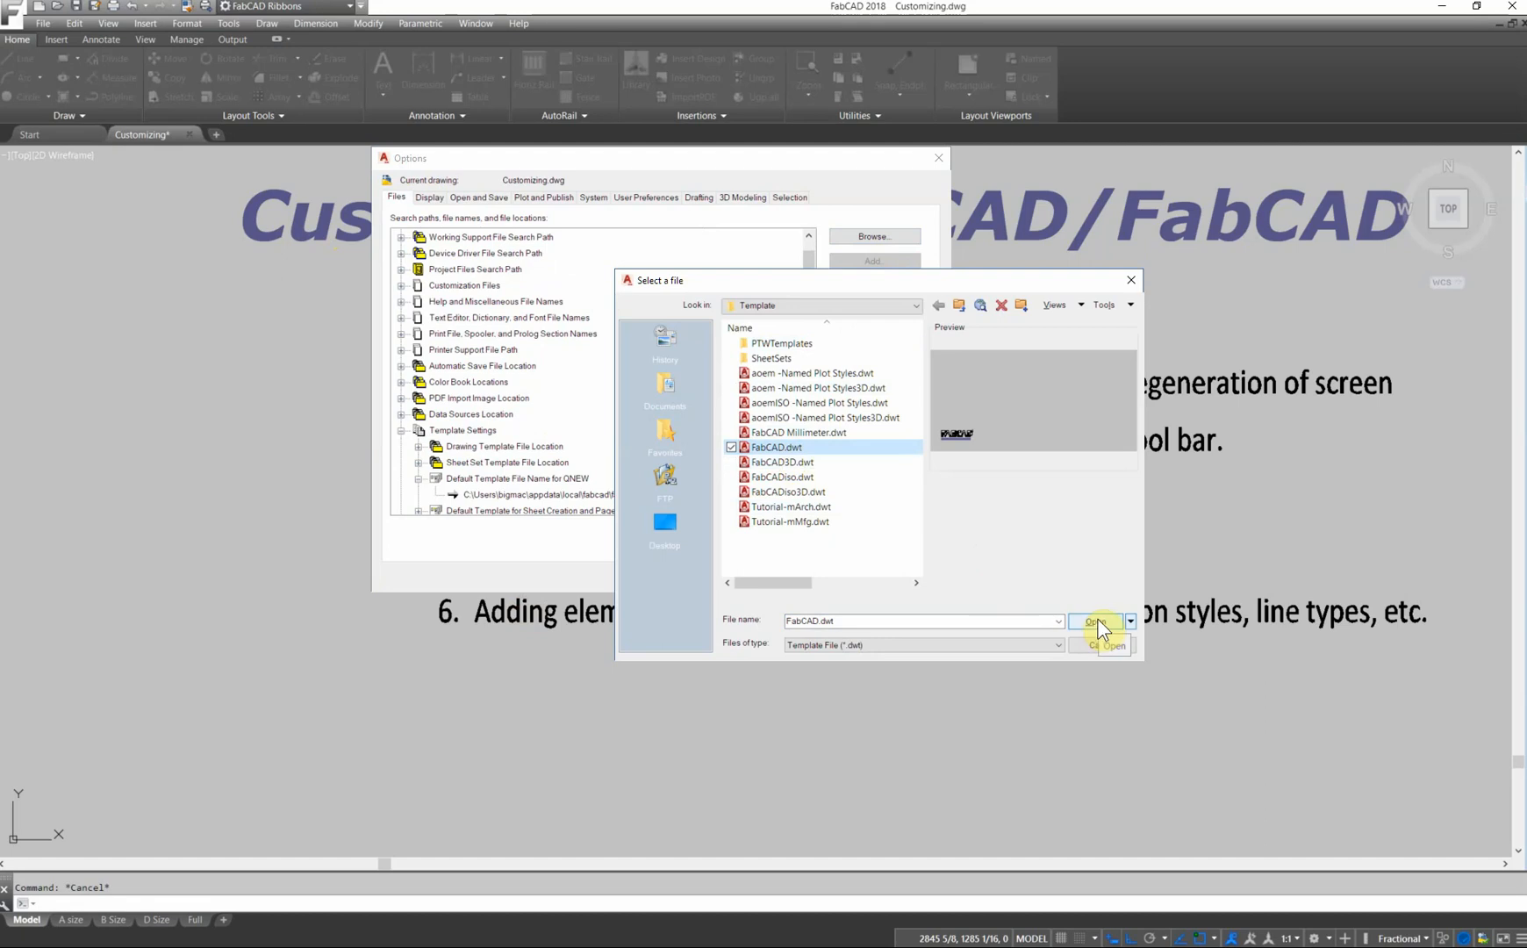
left_click(1093, 621)
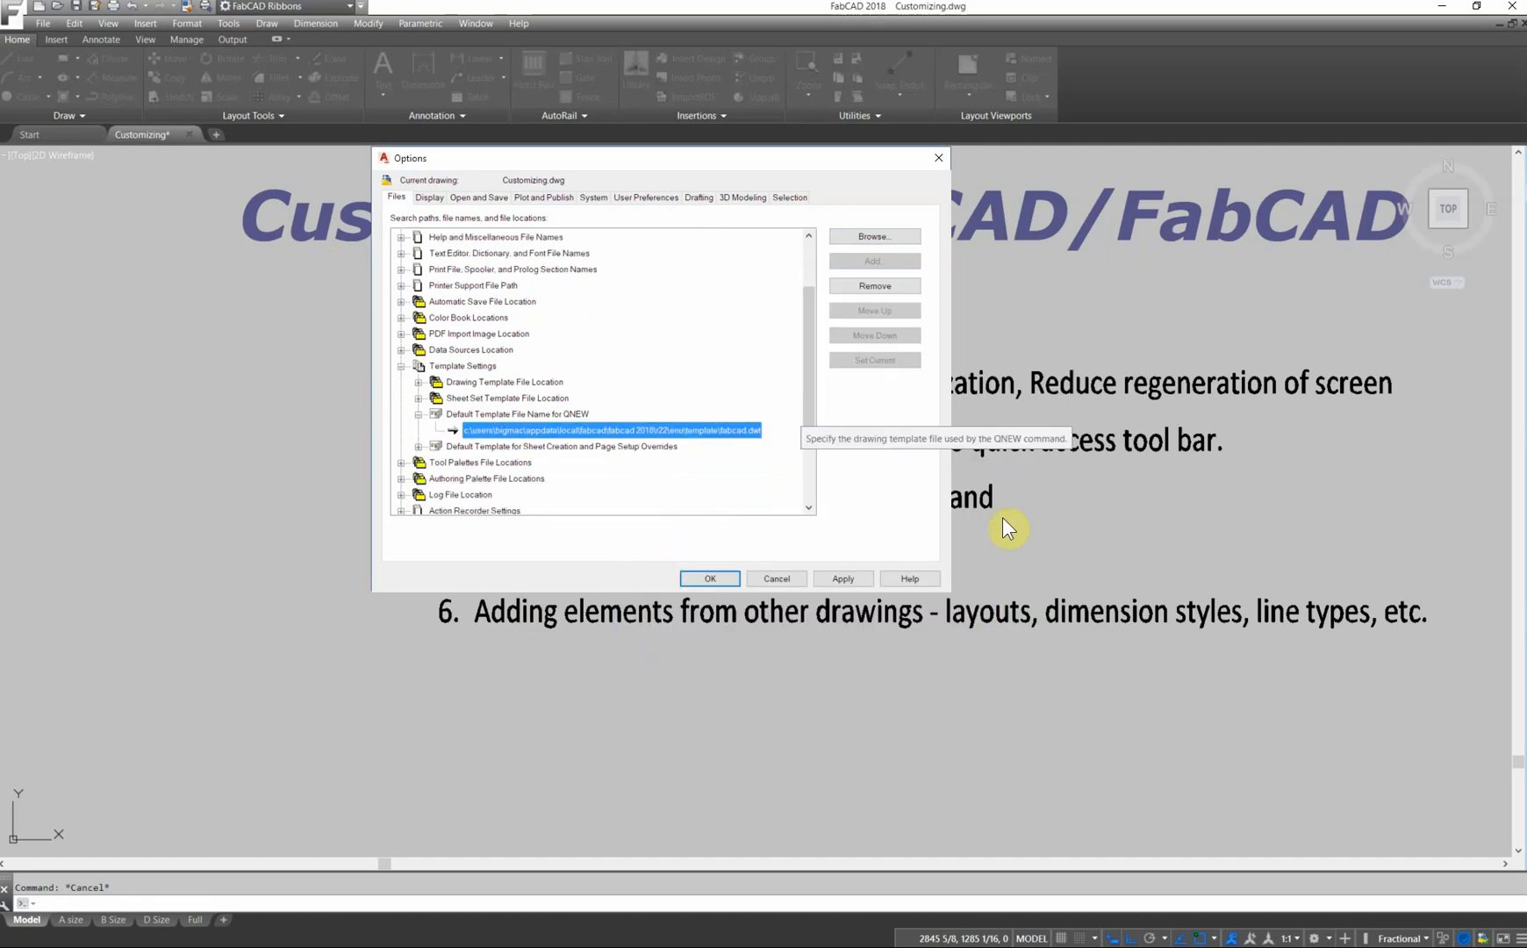
mouse_move(923, 567)
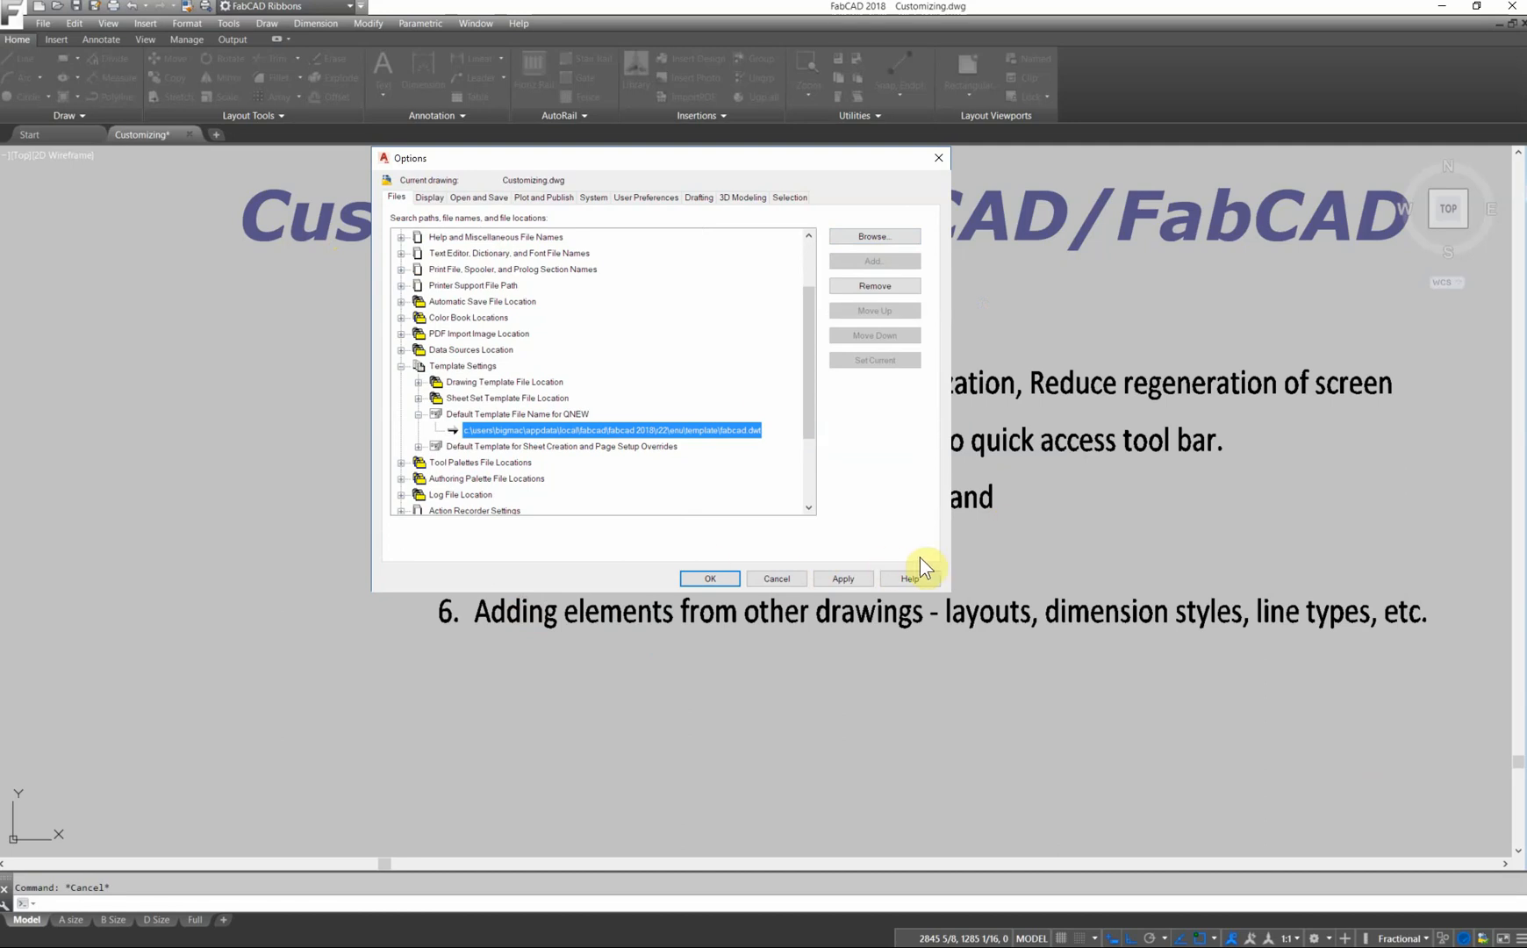
mouse_move(1141, 845)
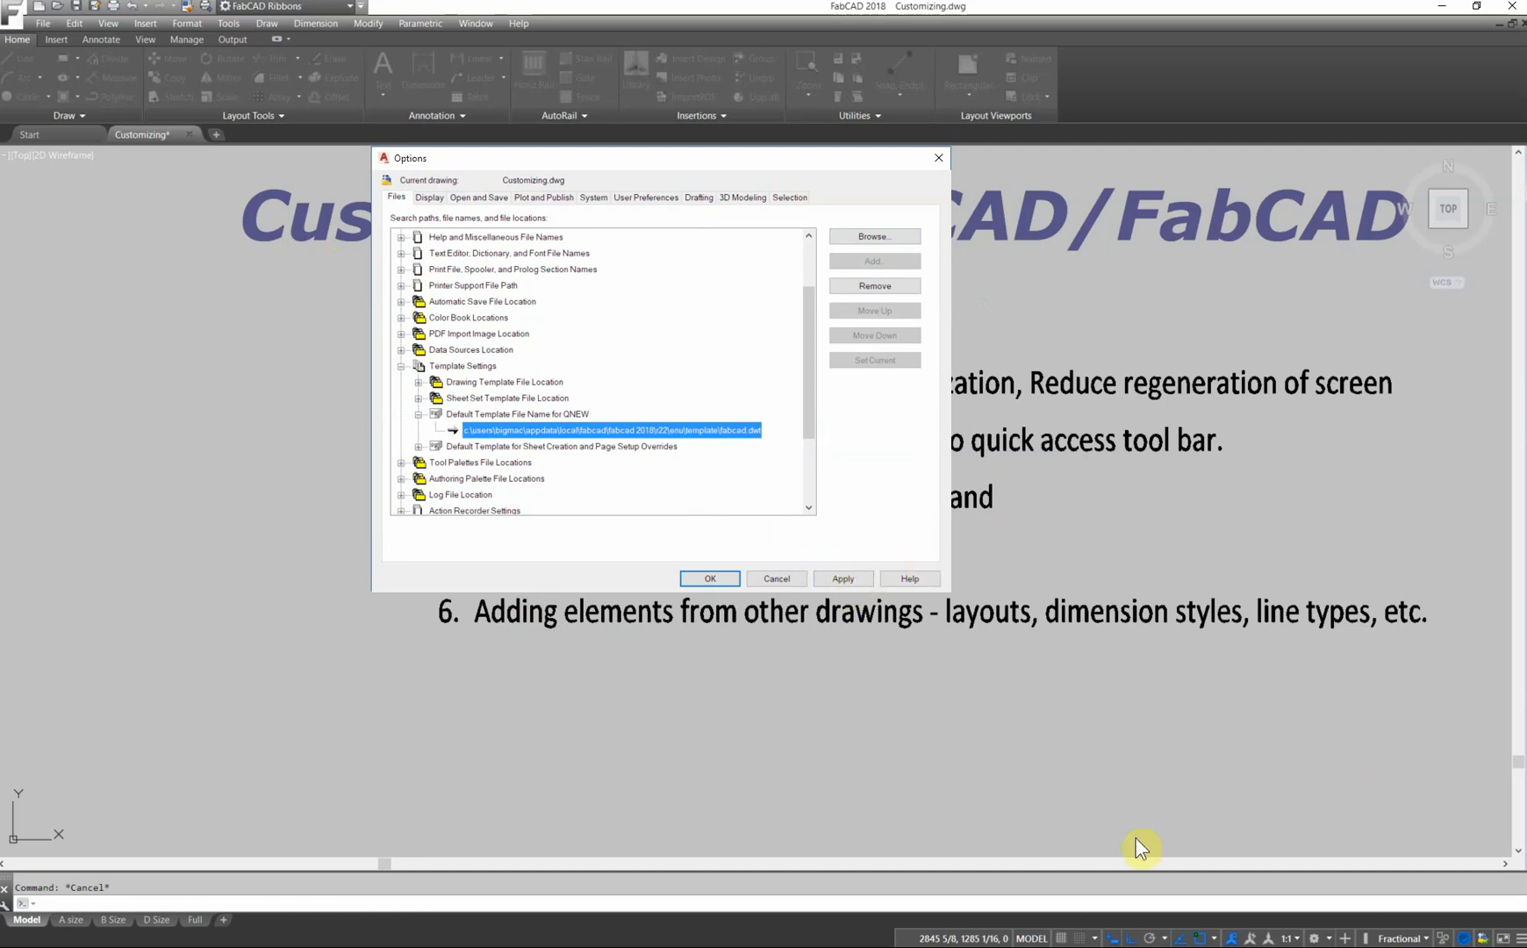
Uncheck Publishing under Enable background plot in Plot and Publish.
left_click(543, 196)
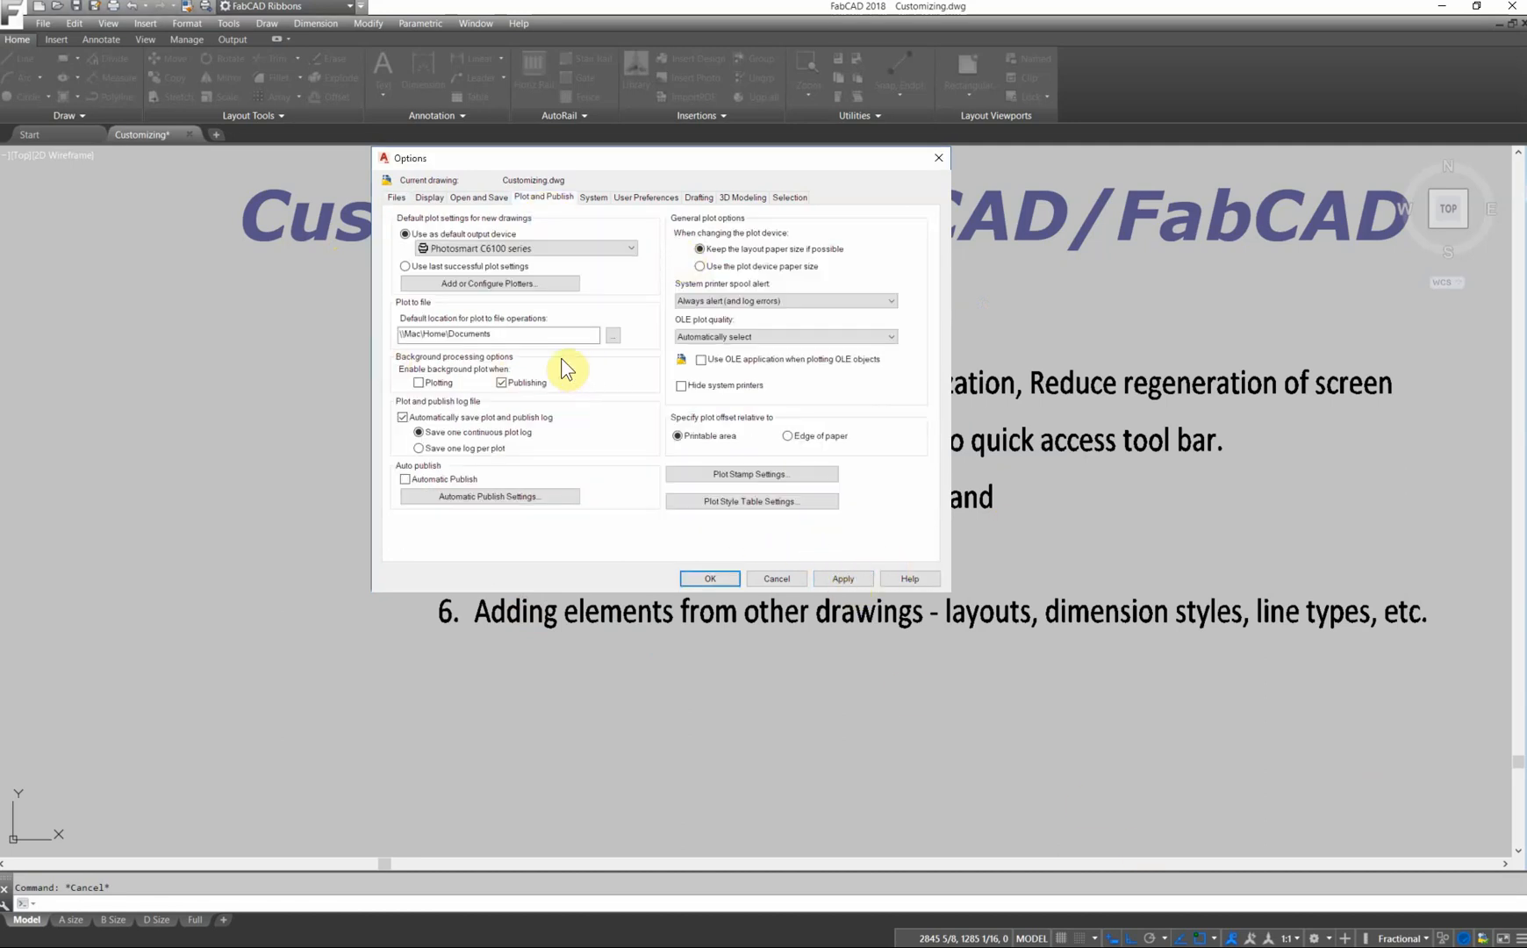
mouse_move(562, 374)
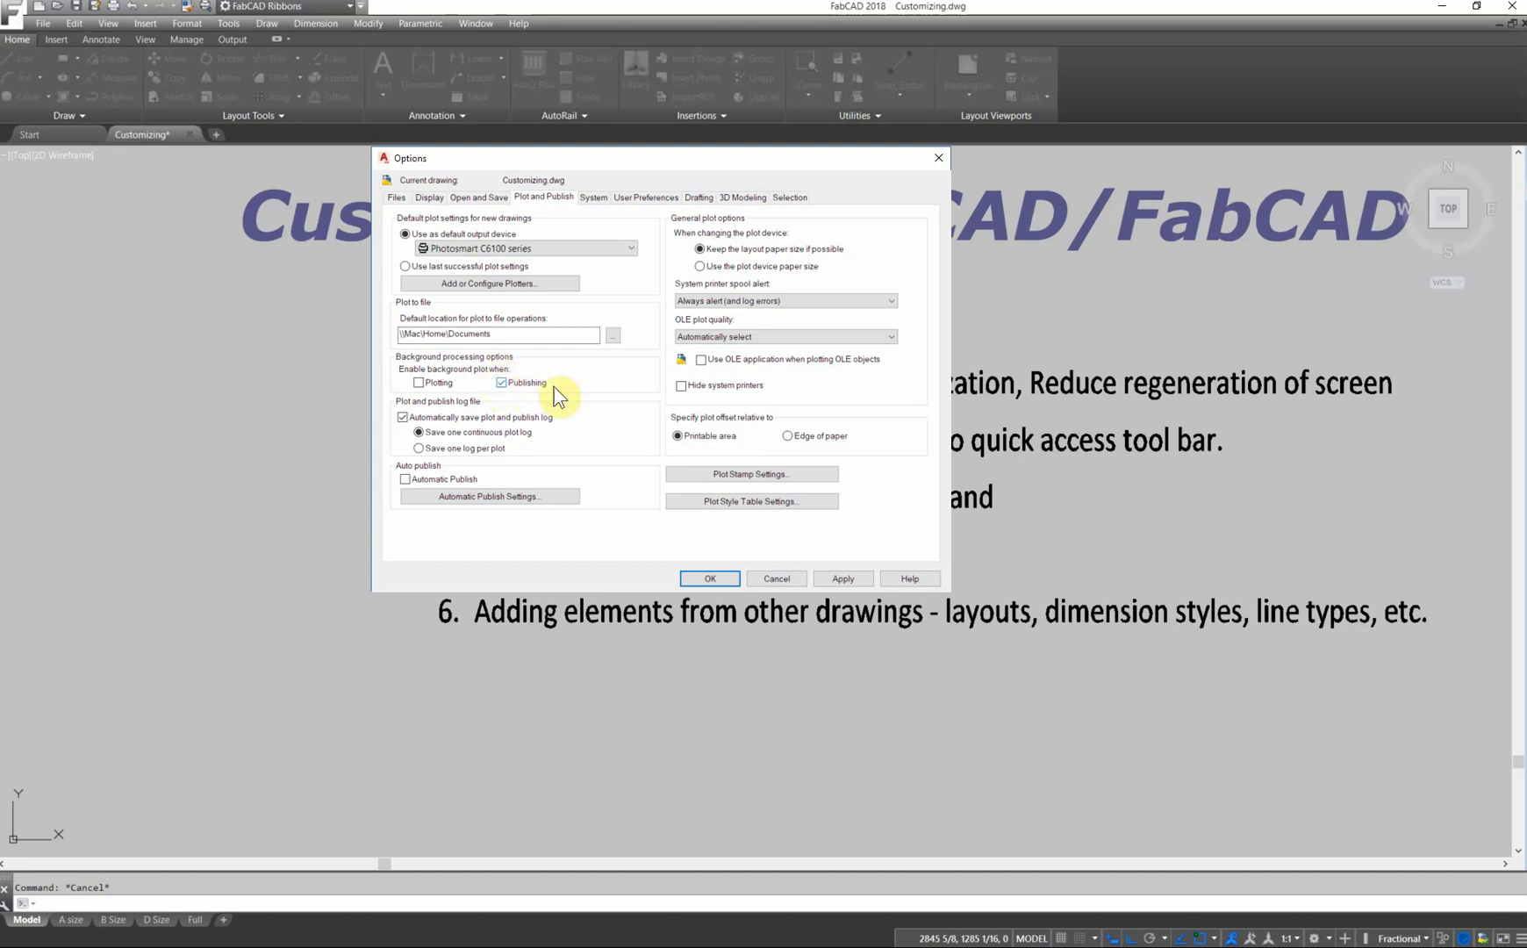
left_click(499, 382)
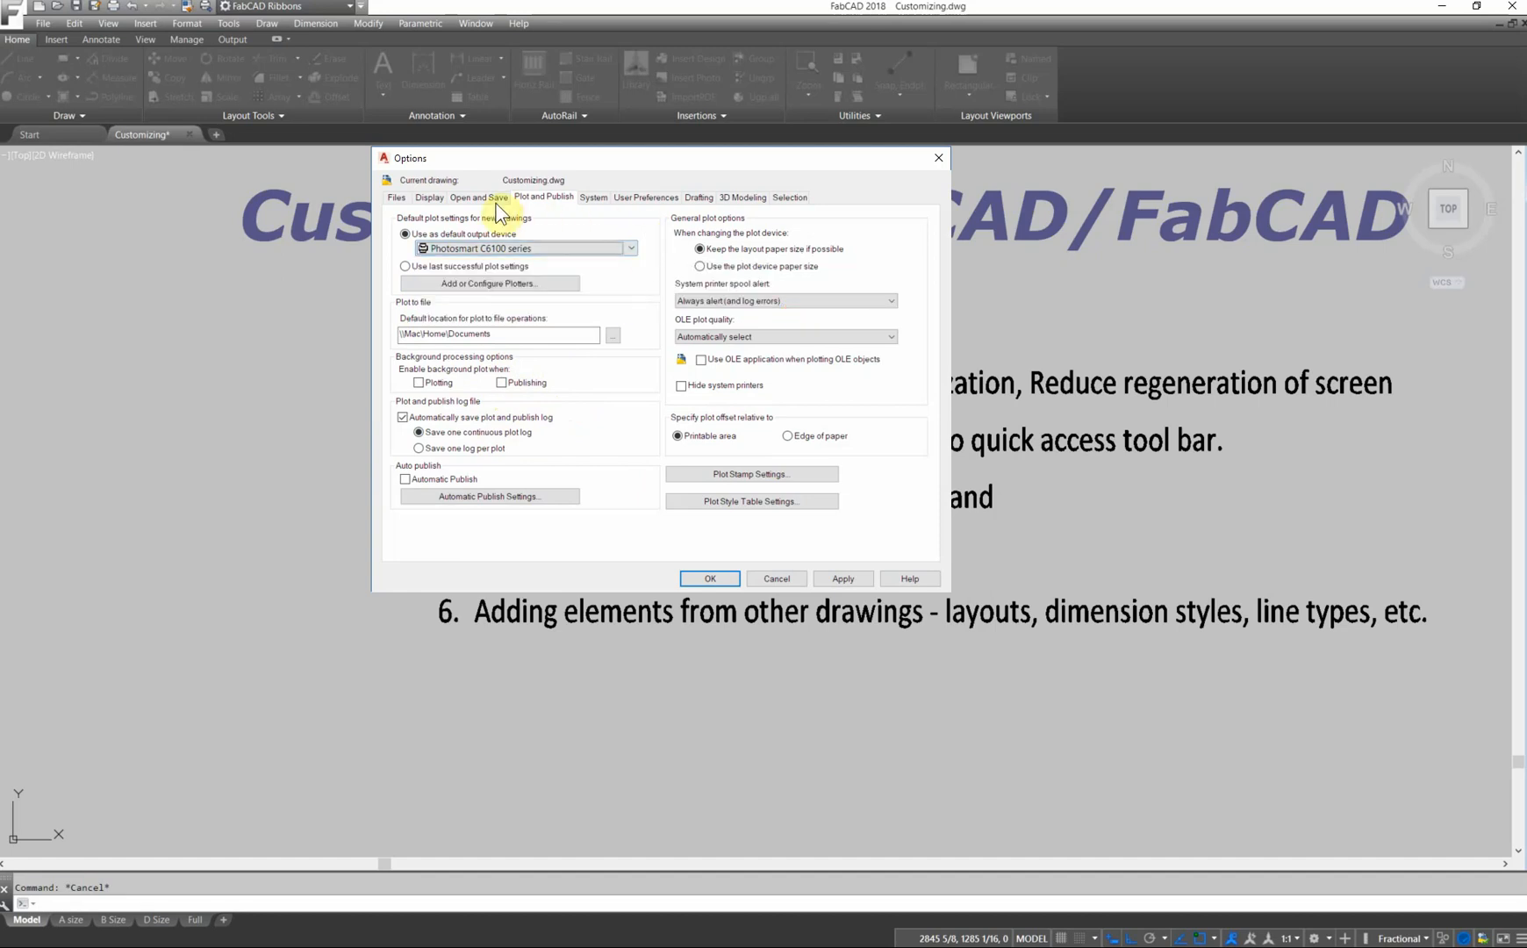
mouse_move(633, 249)
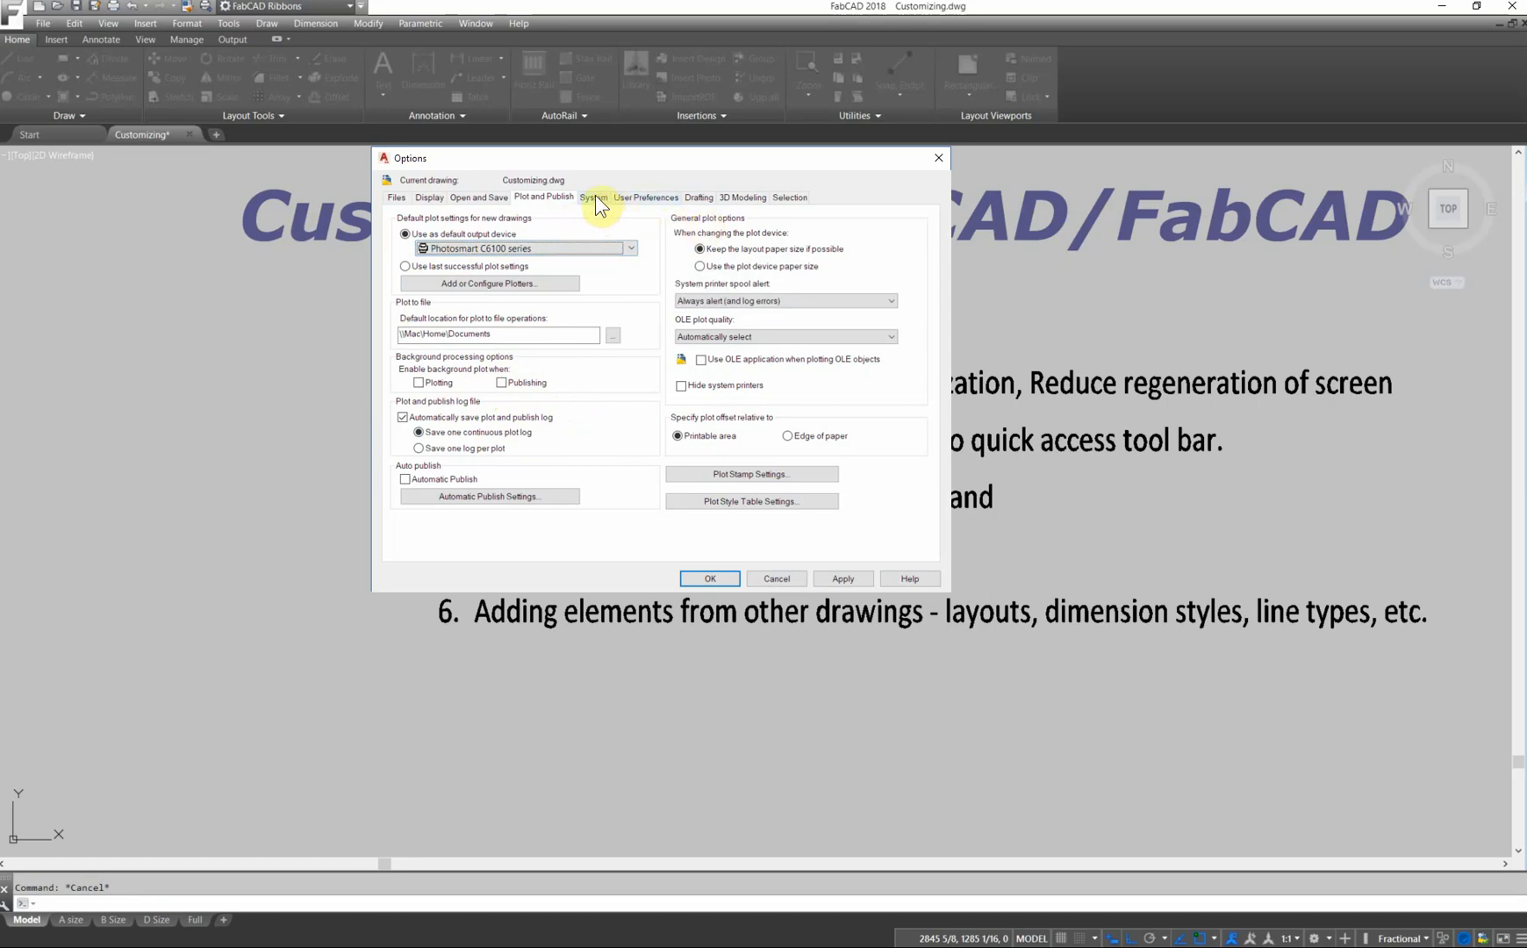
Review the System tab's performance, pointing device and layout regen settings.
left_click(592, 197)
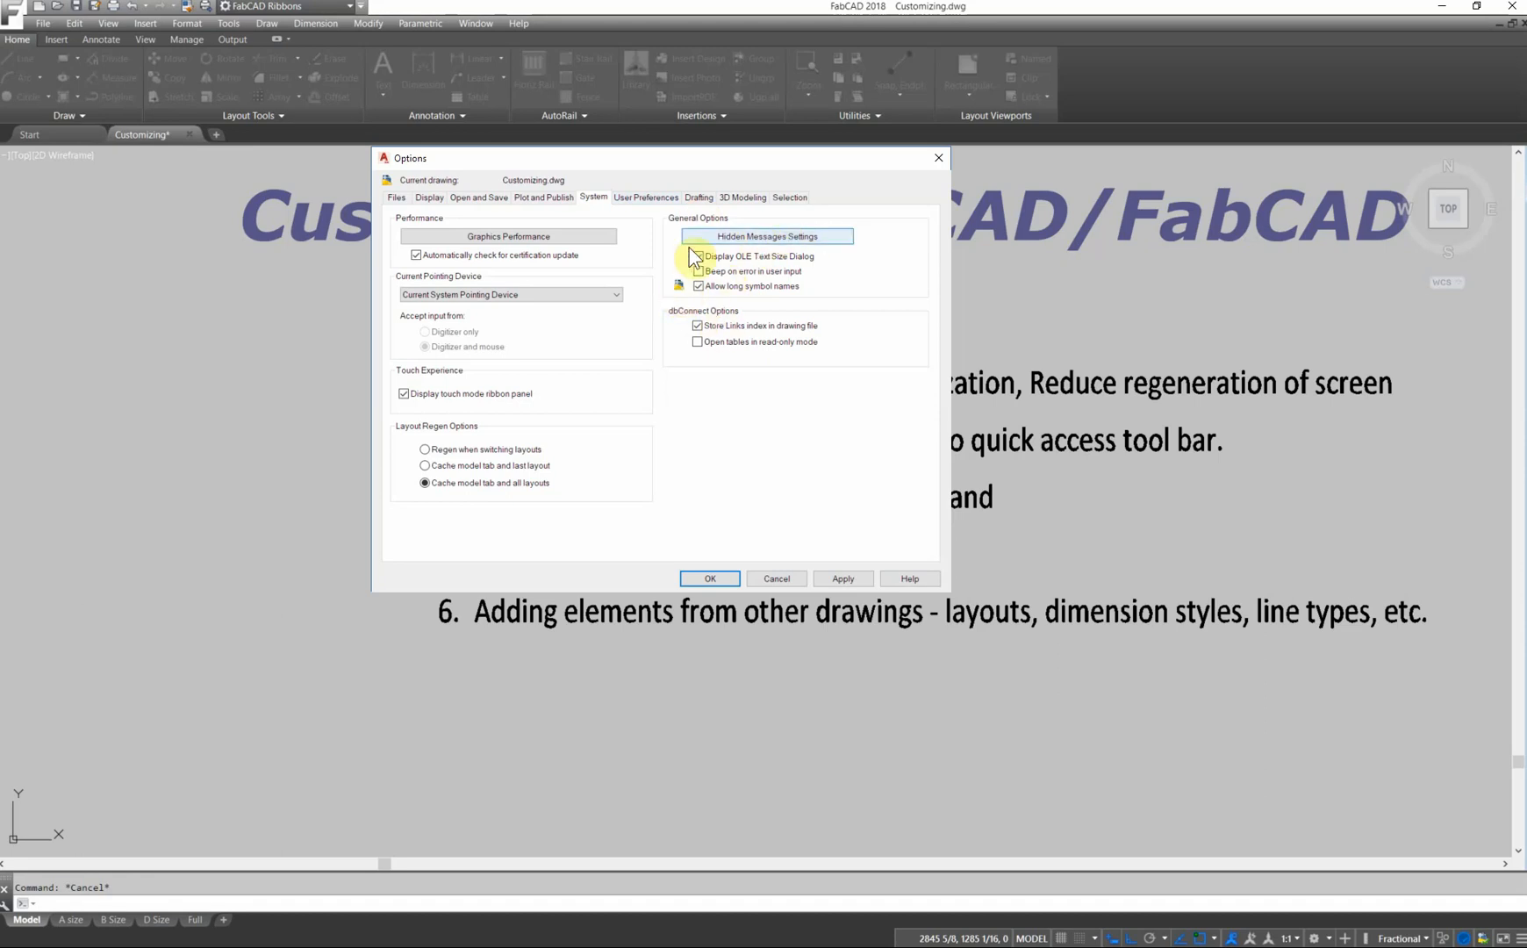
left_click(697, 256)
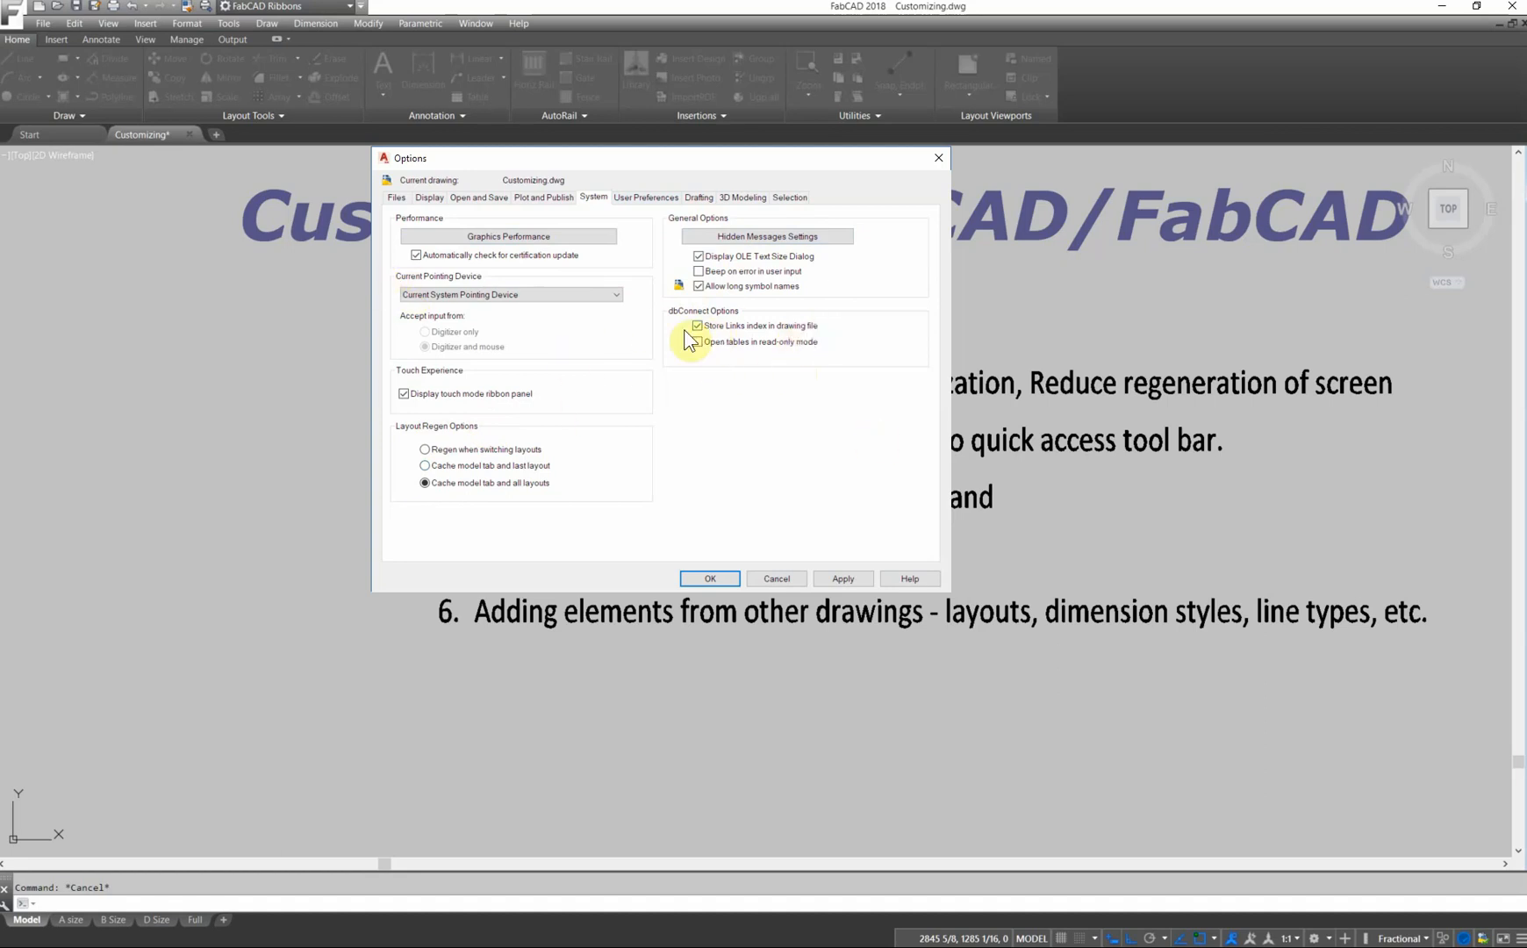
left_click(697, 325)
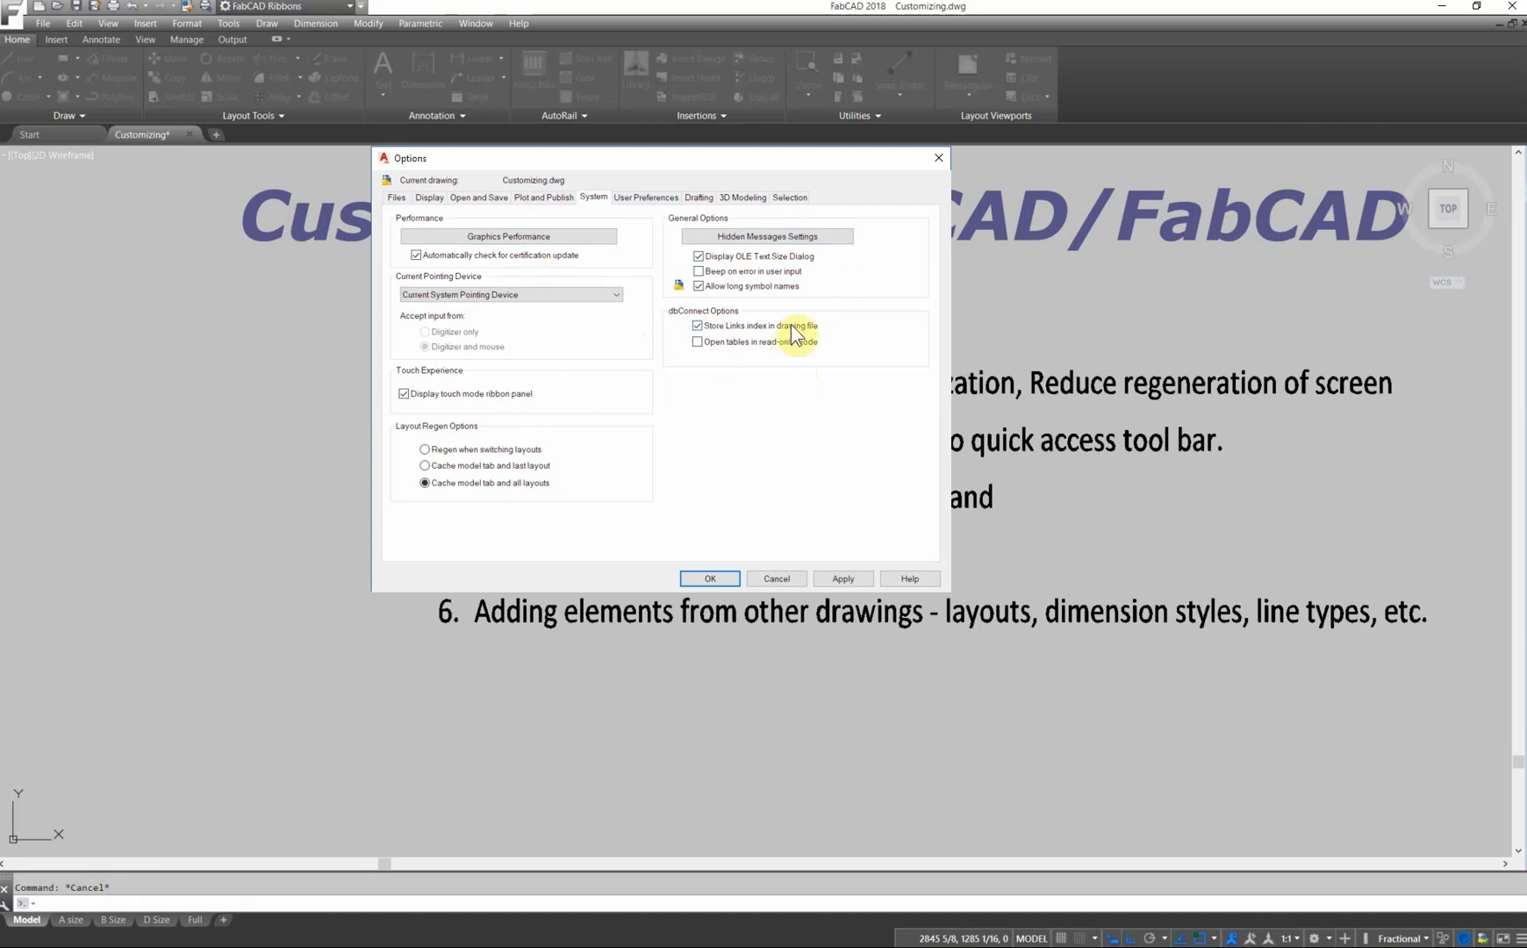
mouse_move(678, 294)
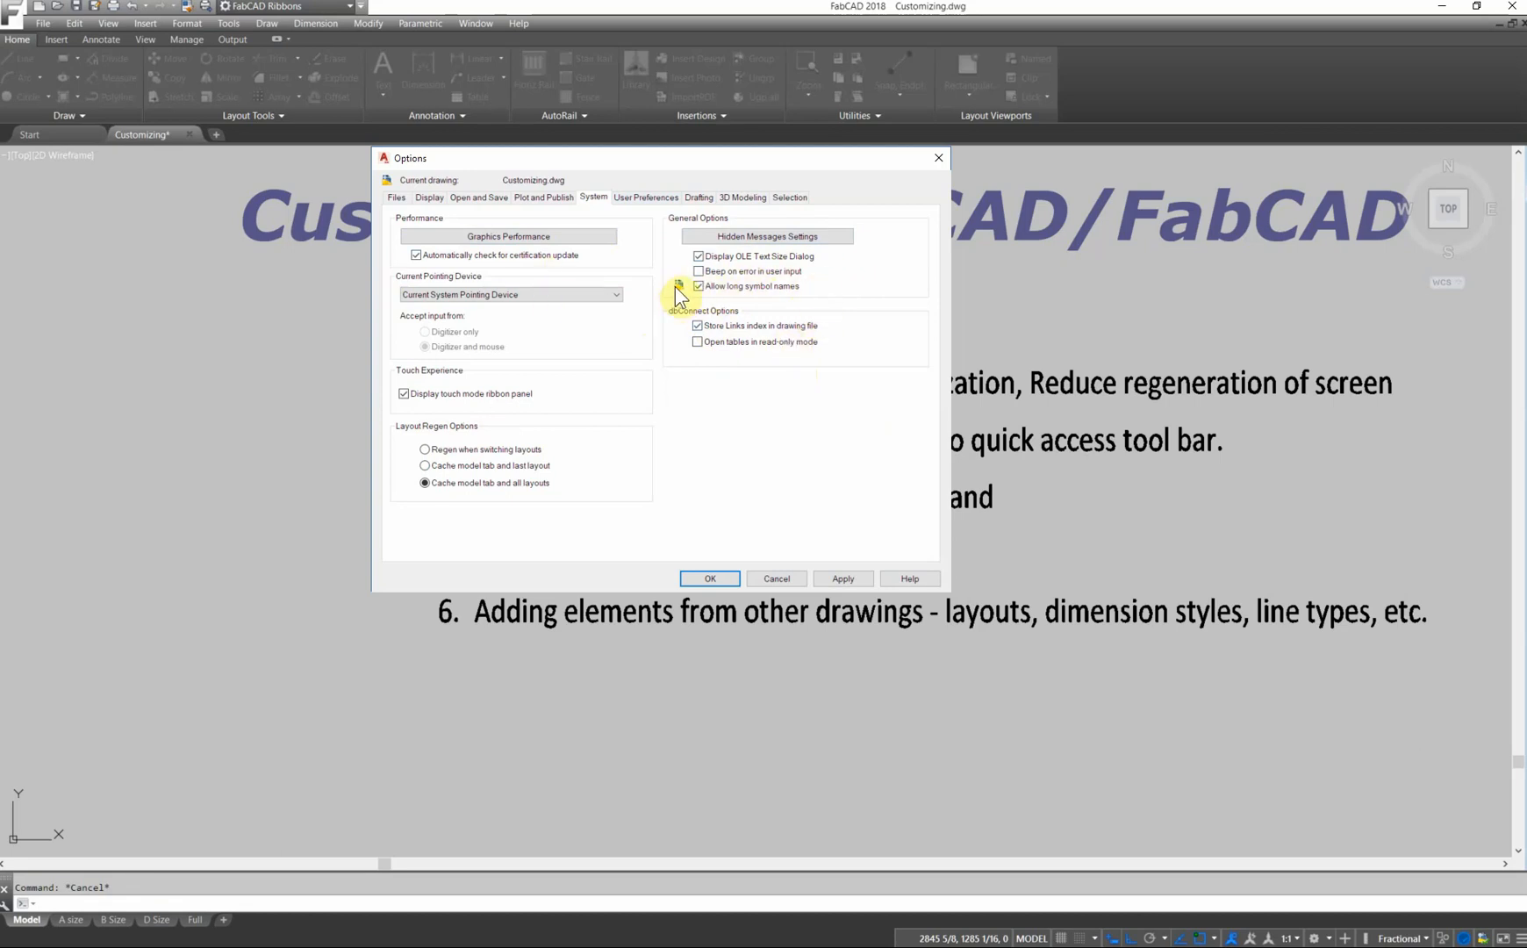
mouse_move(719, 285)
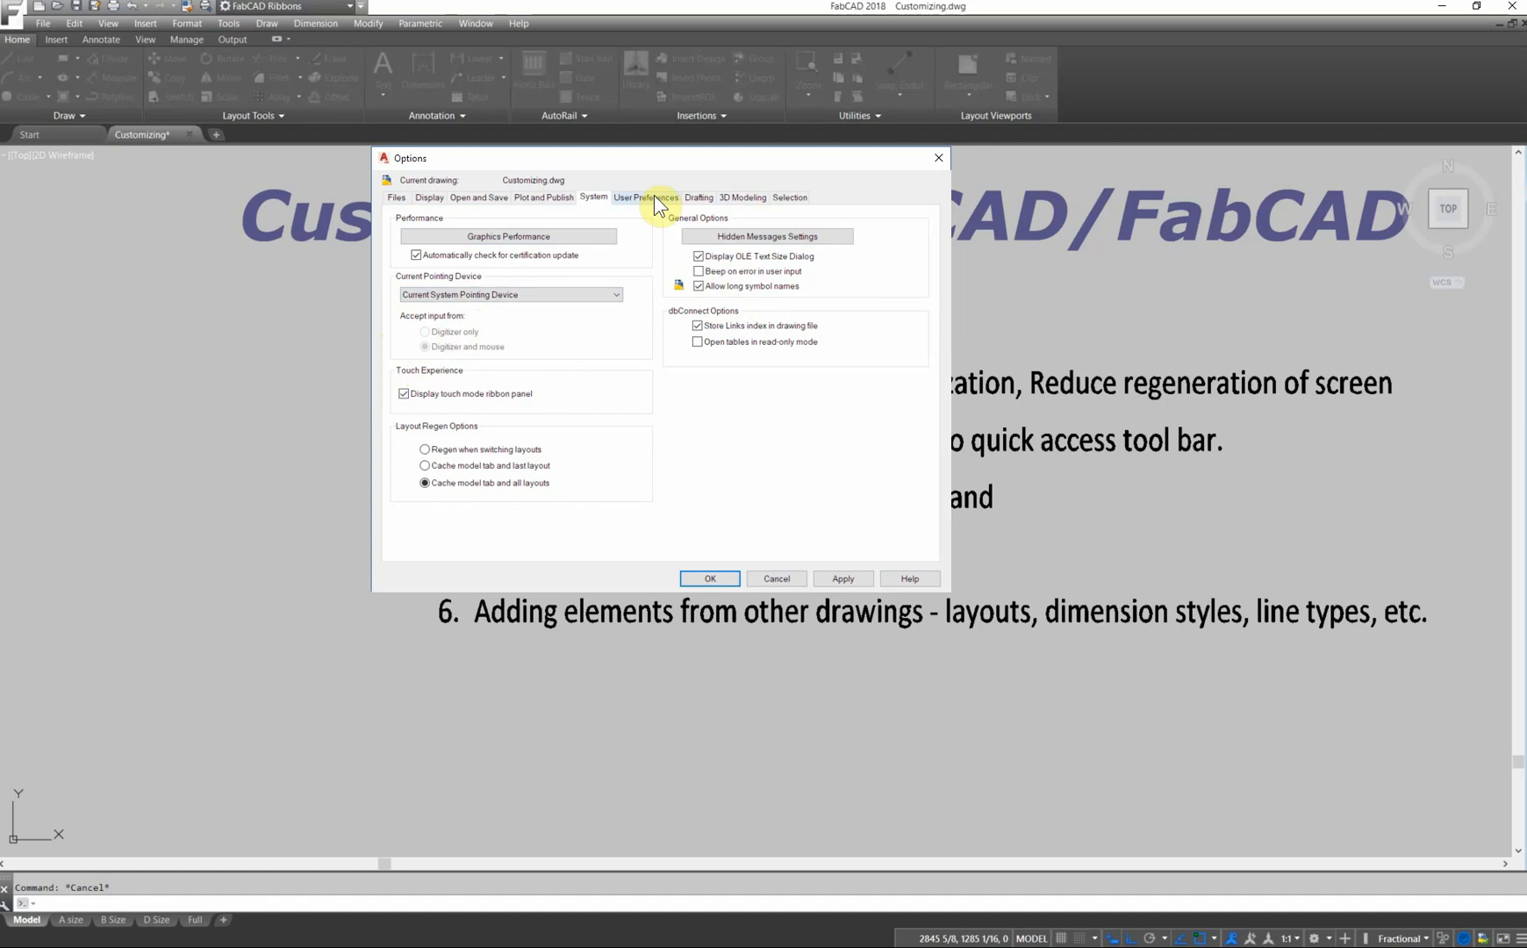
Keep time-sensitive right-click on at 250 milliseconds and apply the right-click customization.
left_click(646, 197)
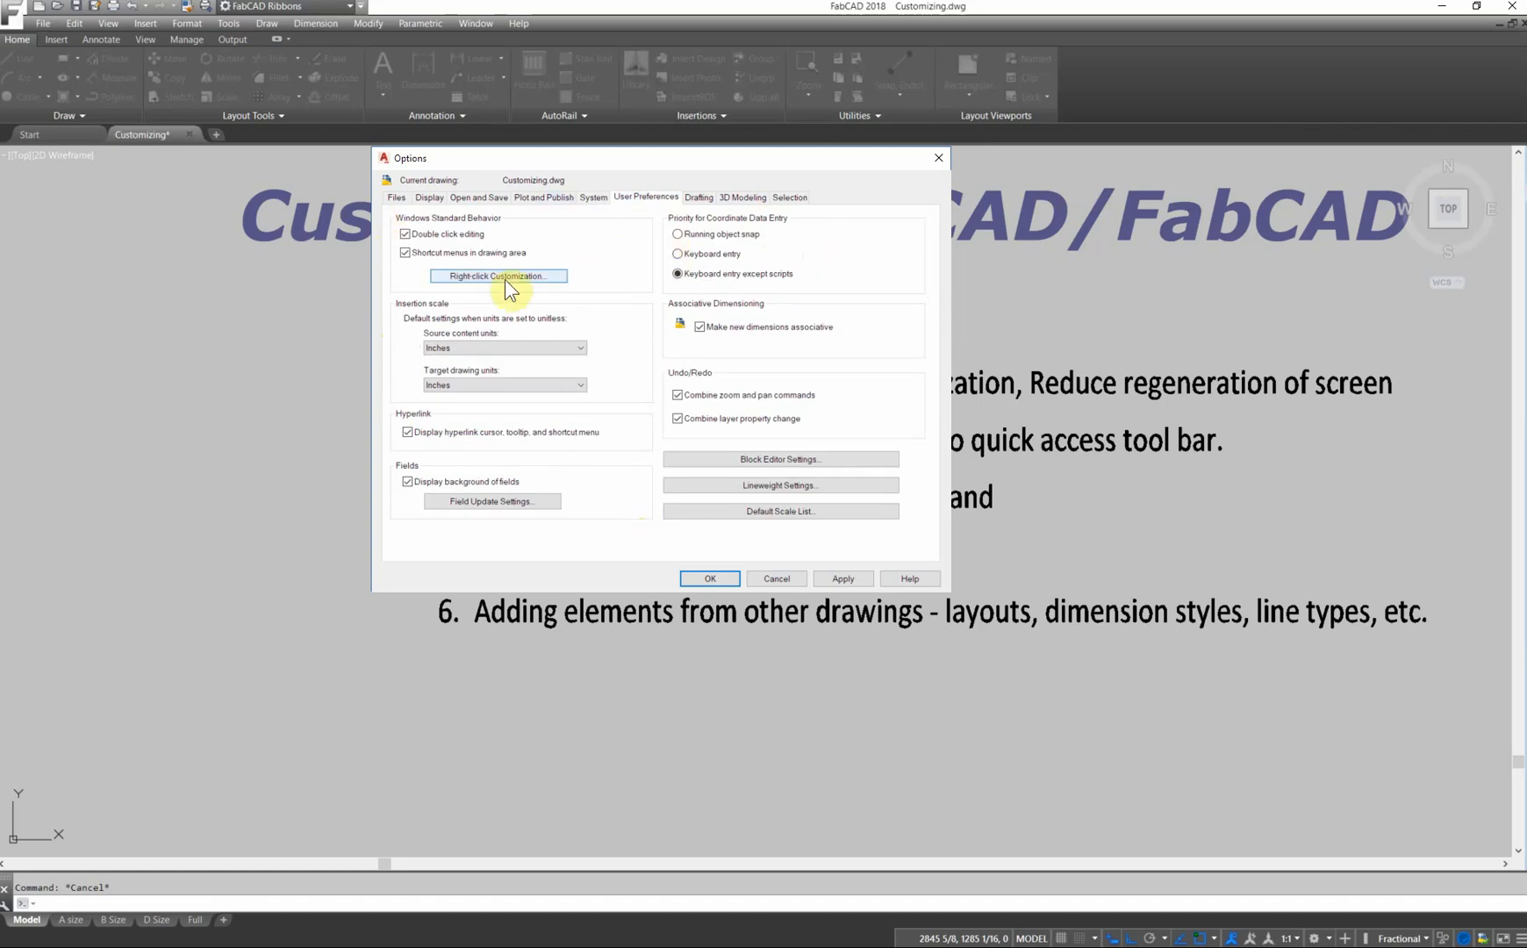
left_click(498, 276)
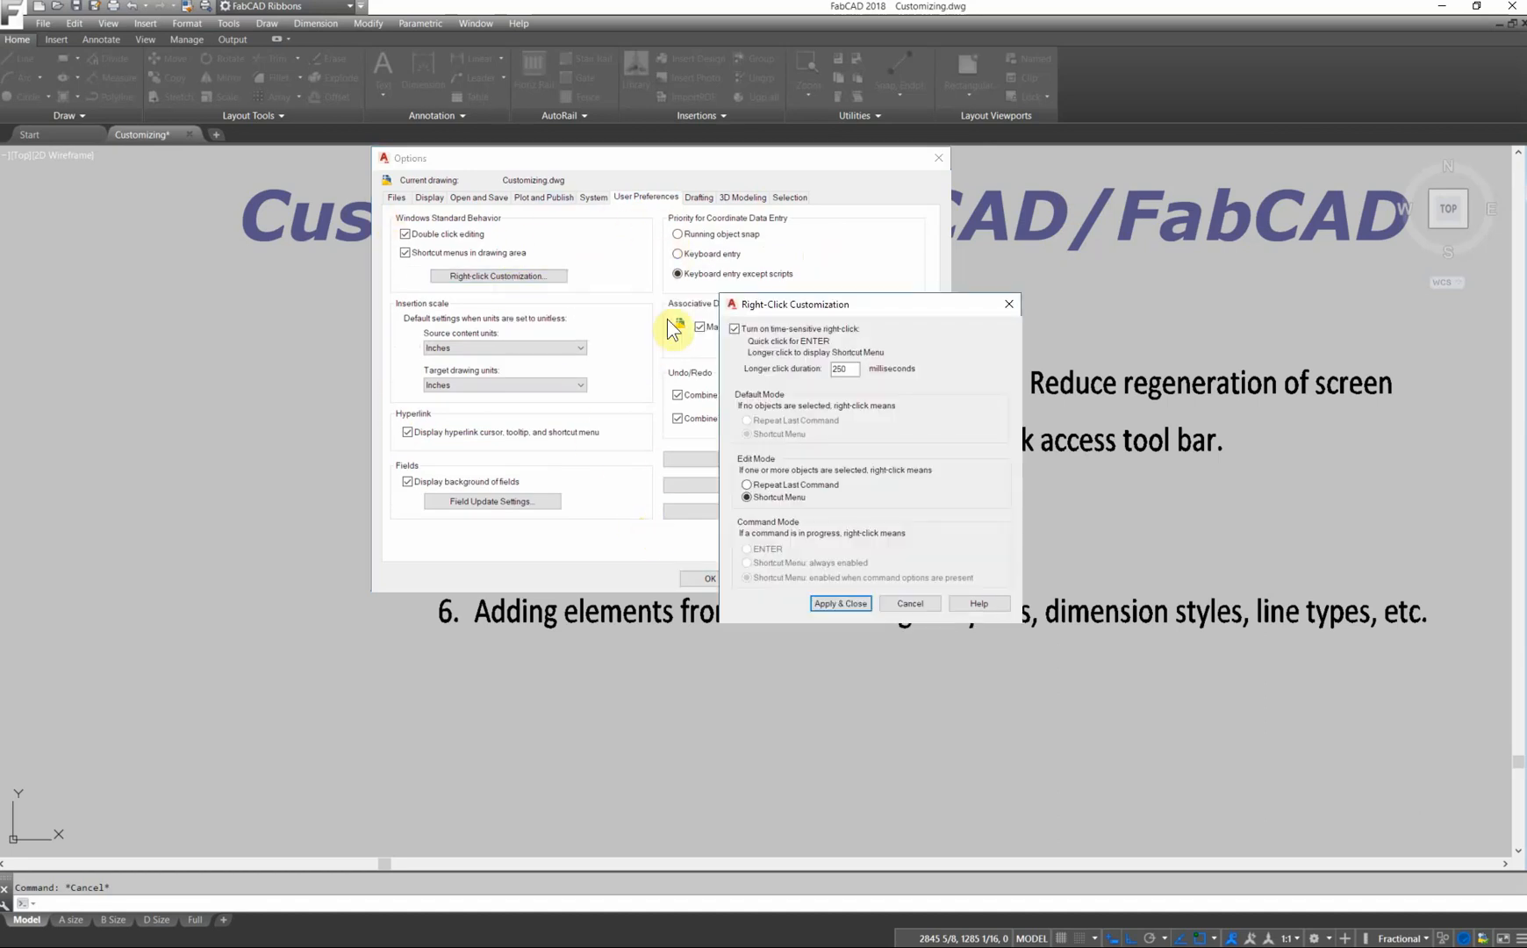
left_click(735, 329)
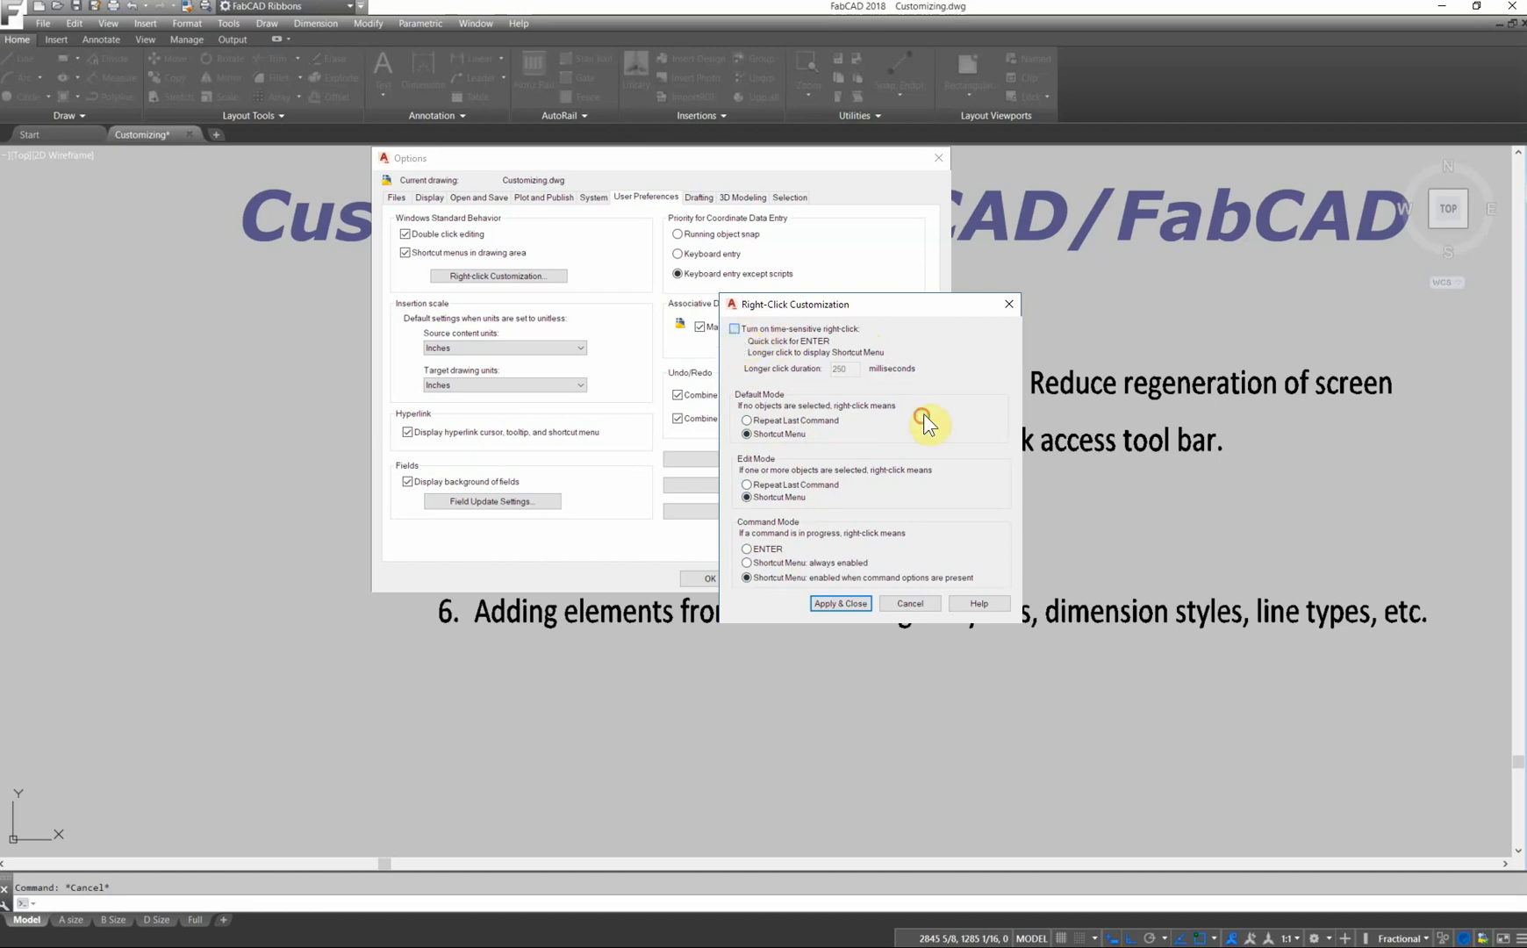
left_click(735, 328)
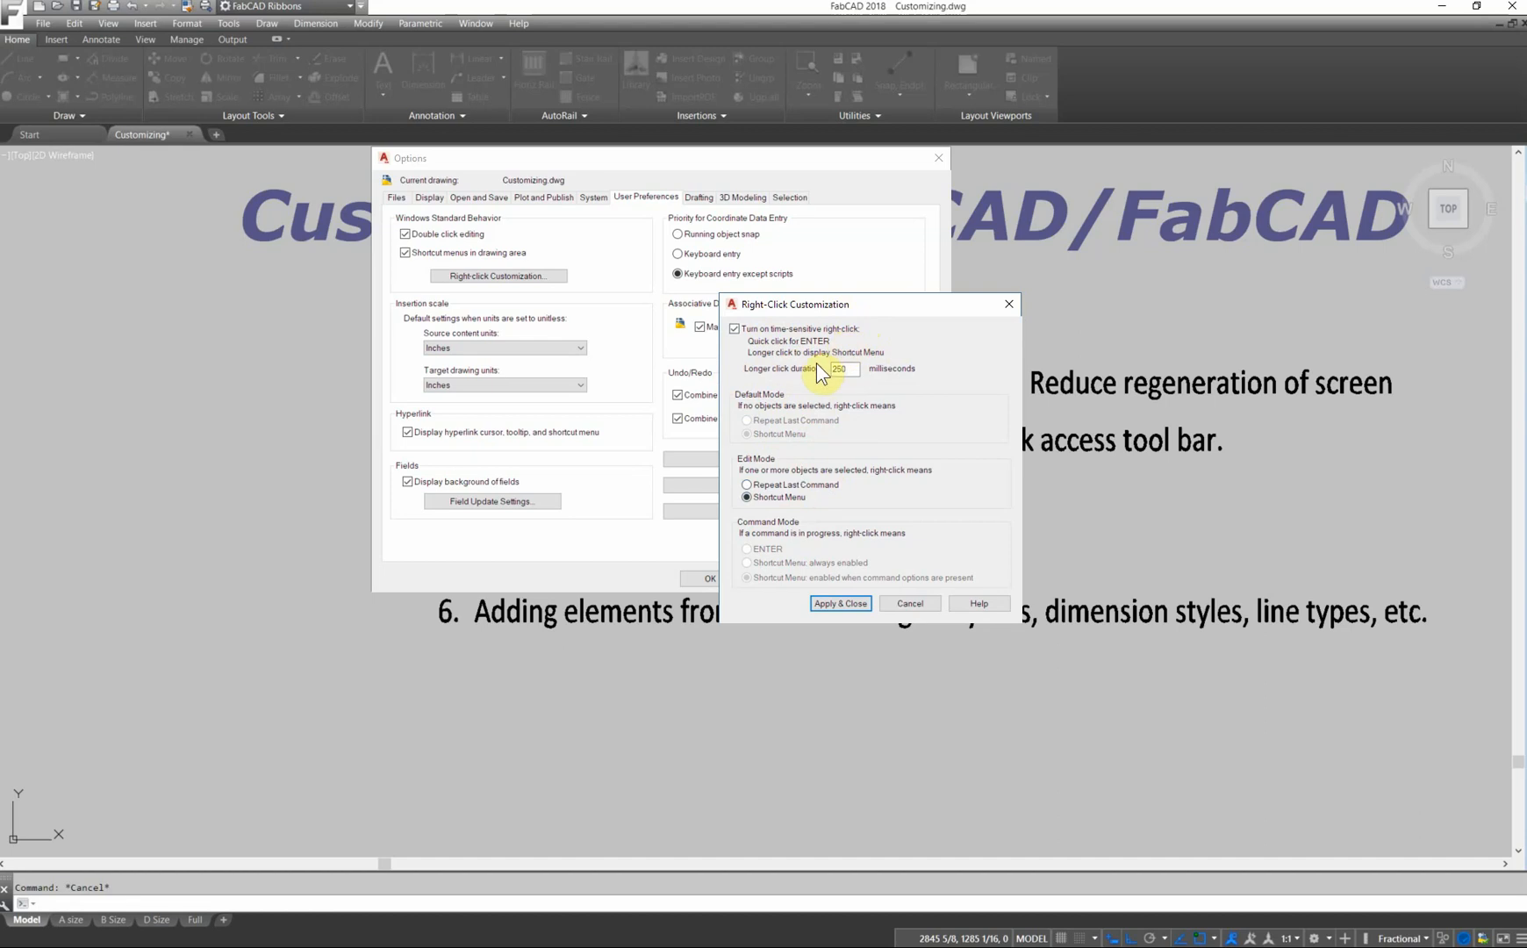
mouse_move(867, 378)
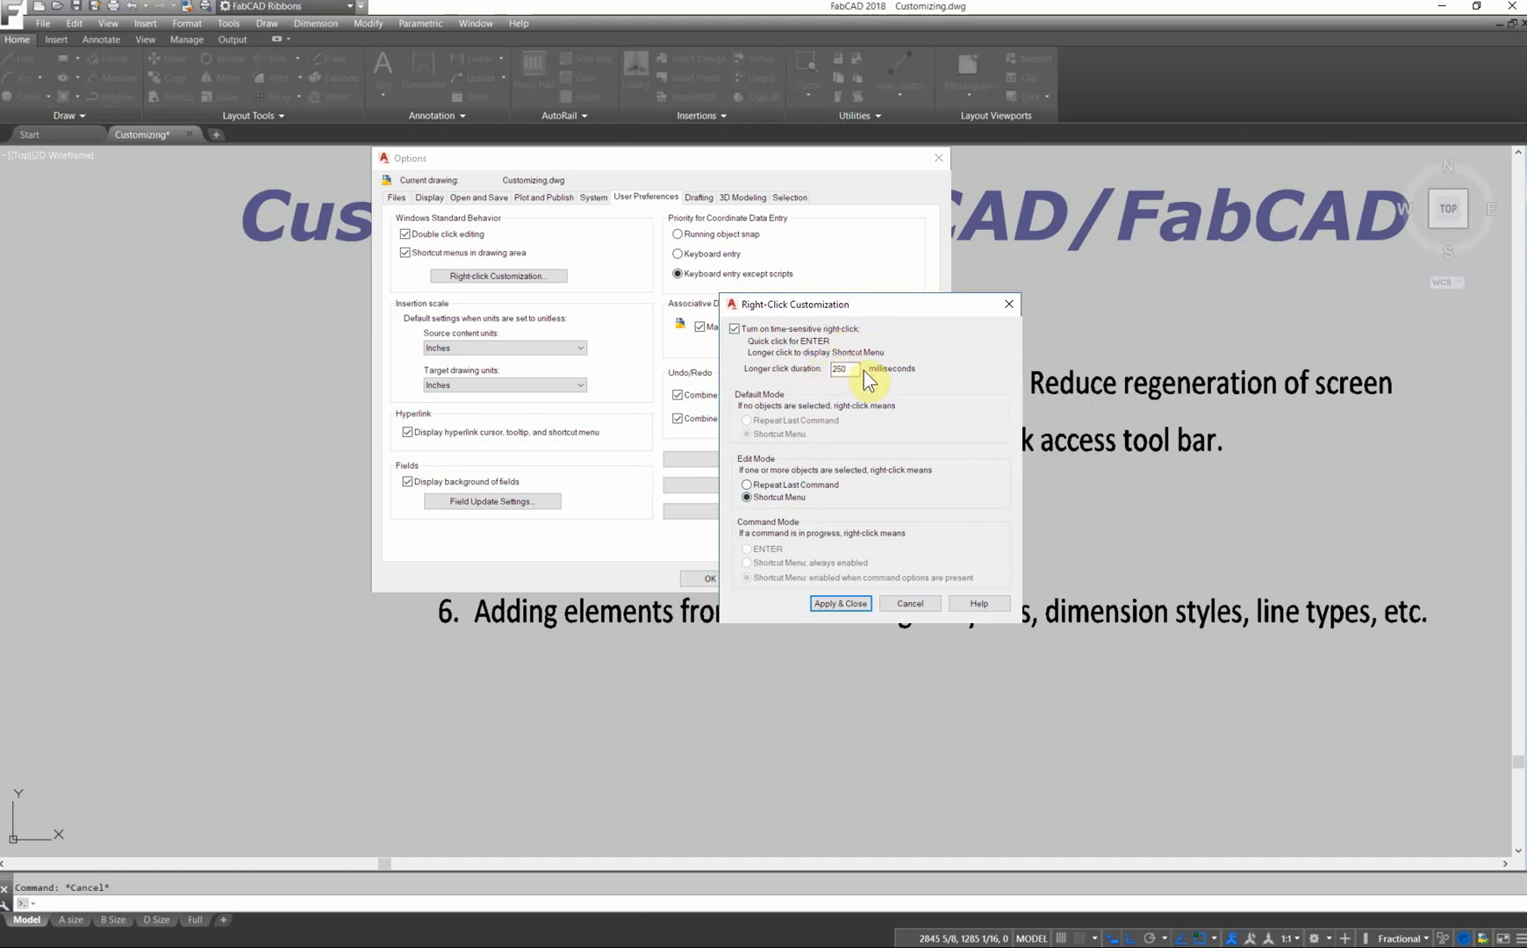
mouse_move(825, 414)
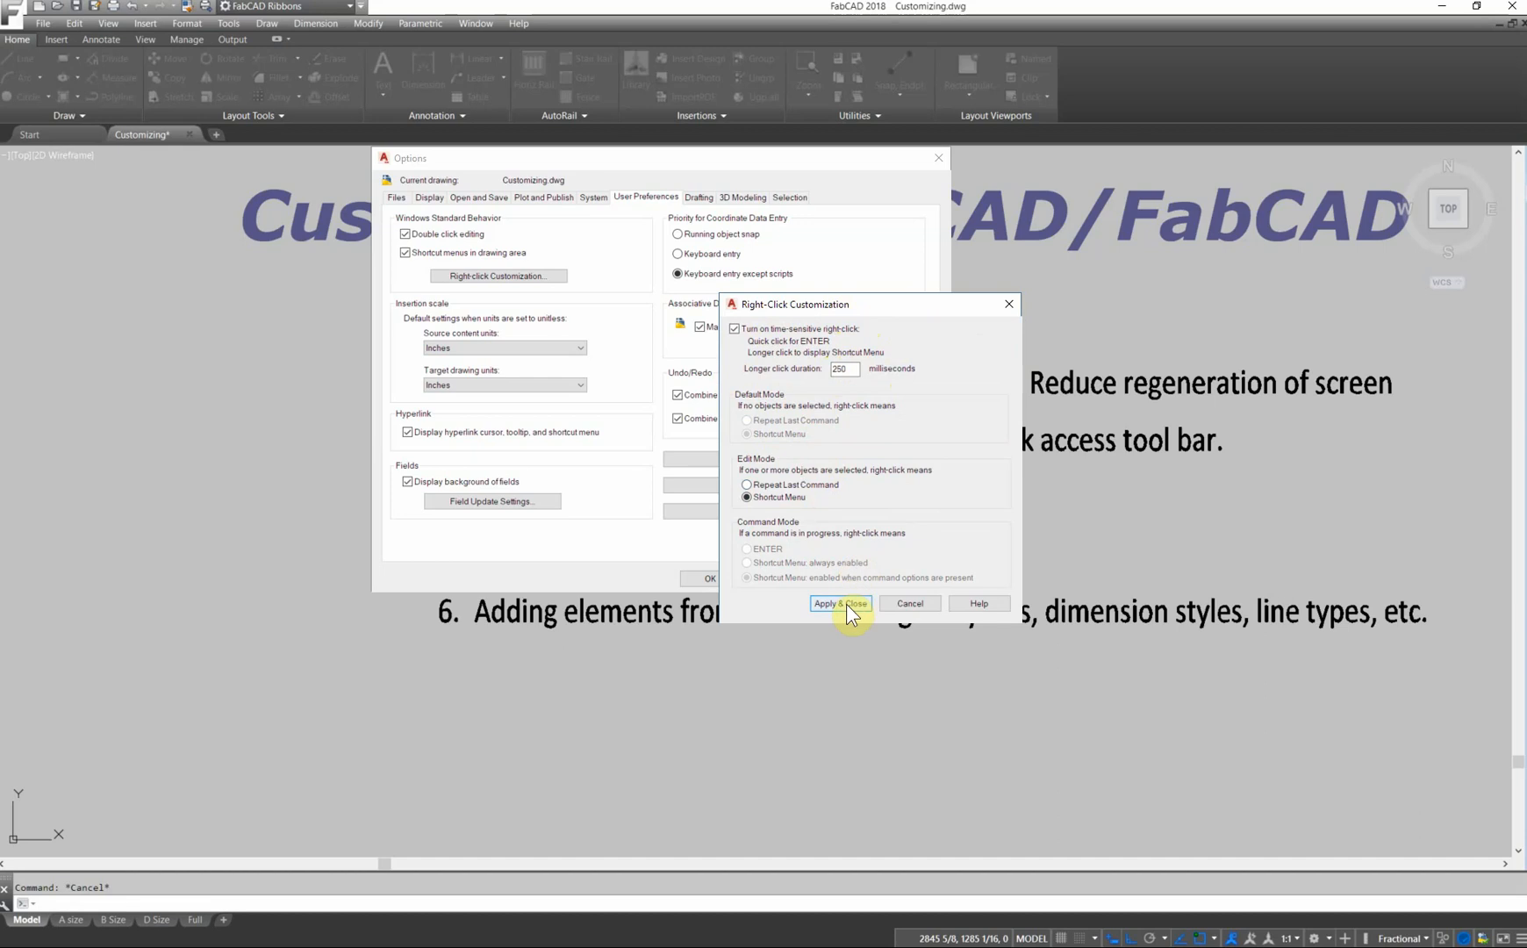
left_click(837, 603)
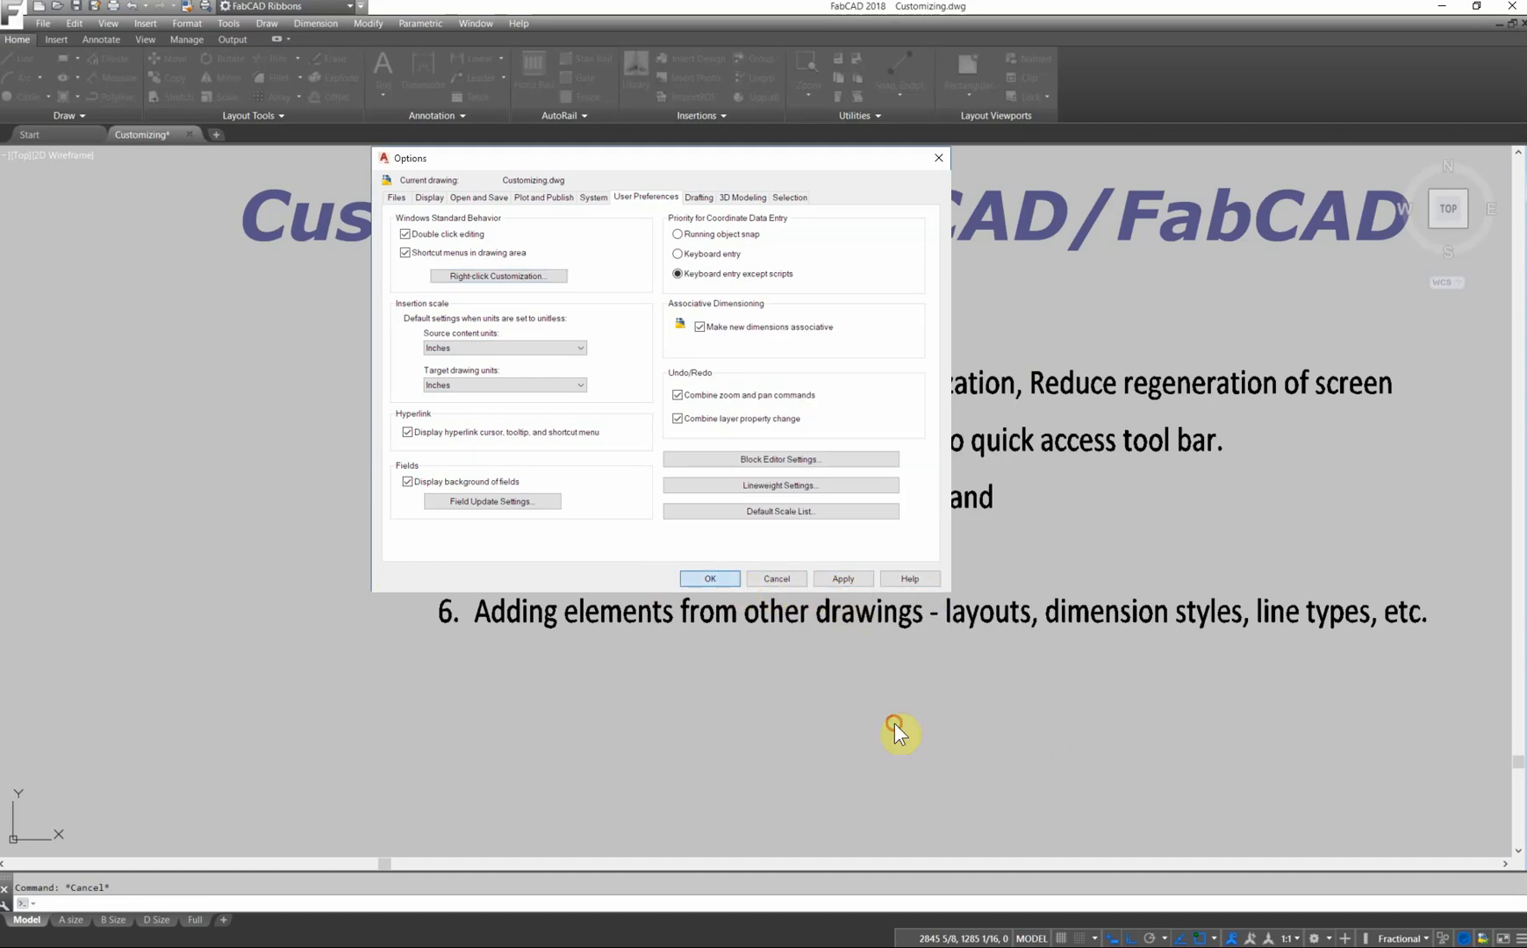
Close Options, start a line, and open the command alias PGP file.
left_click(776, 577)
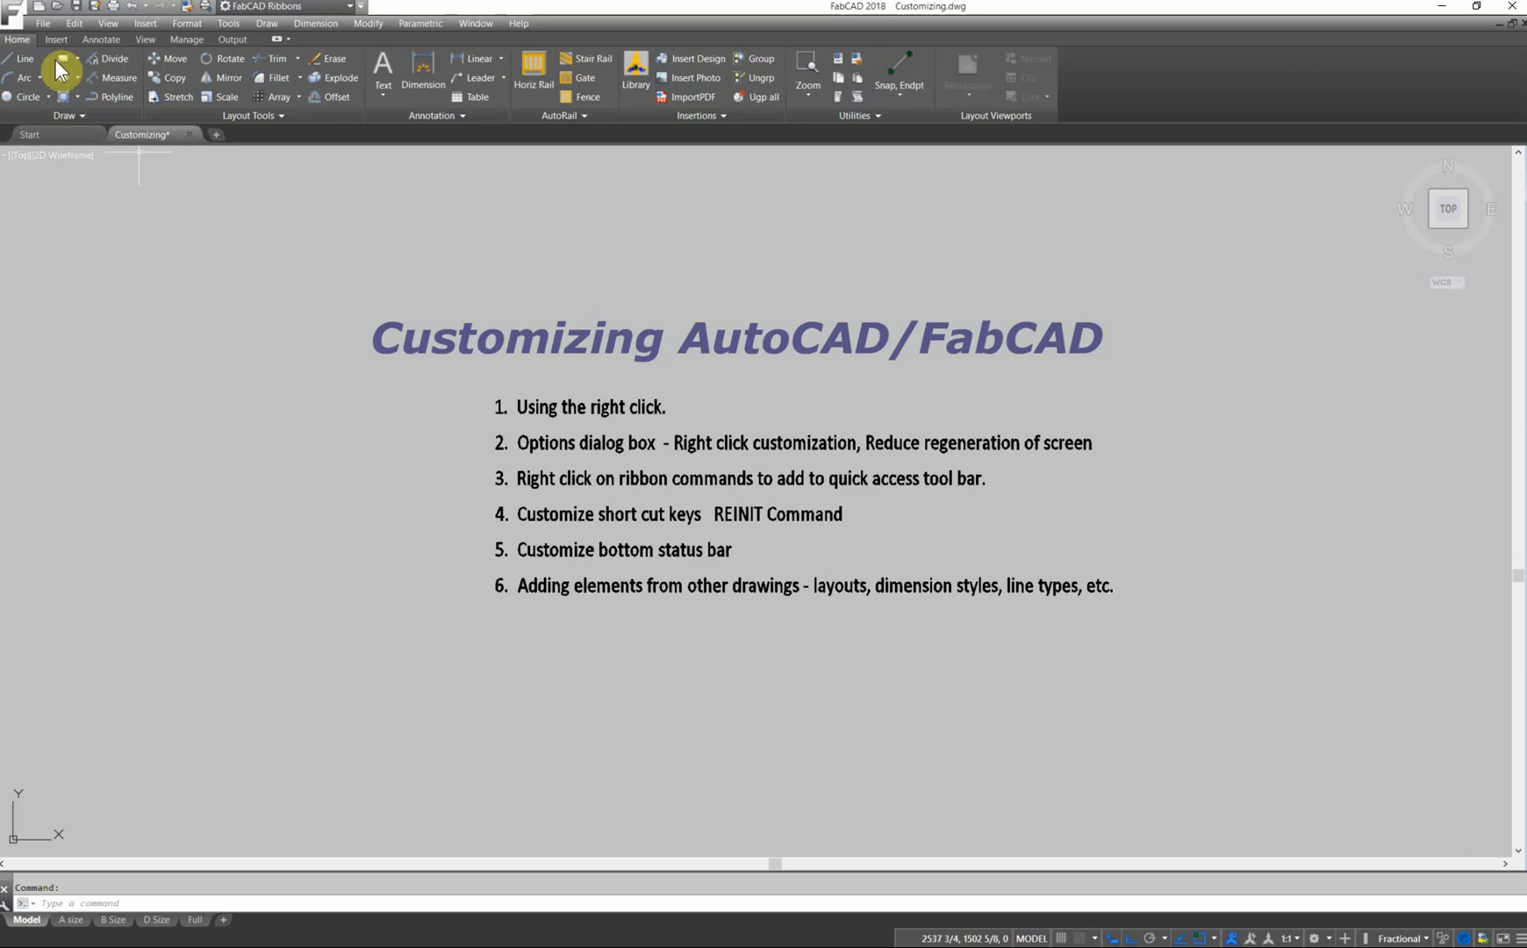
left_click(24, 59)
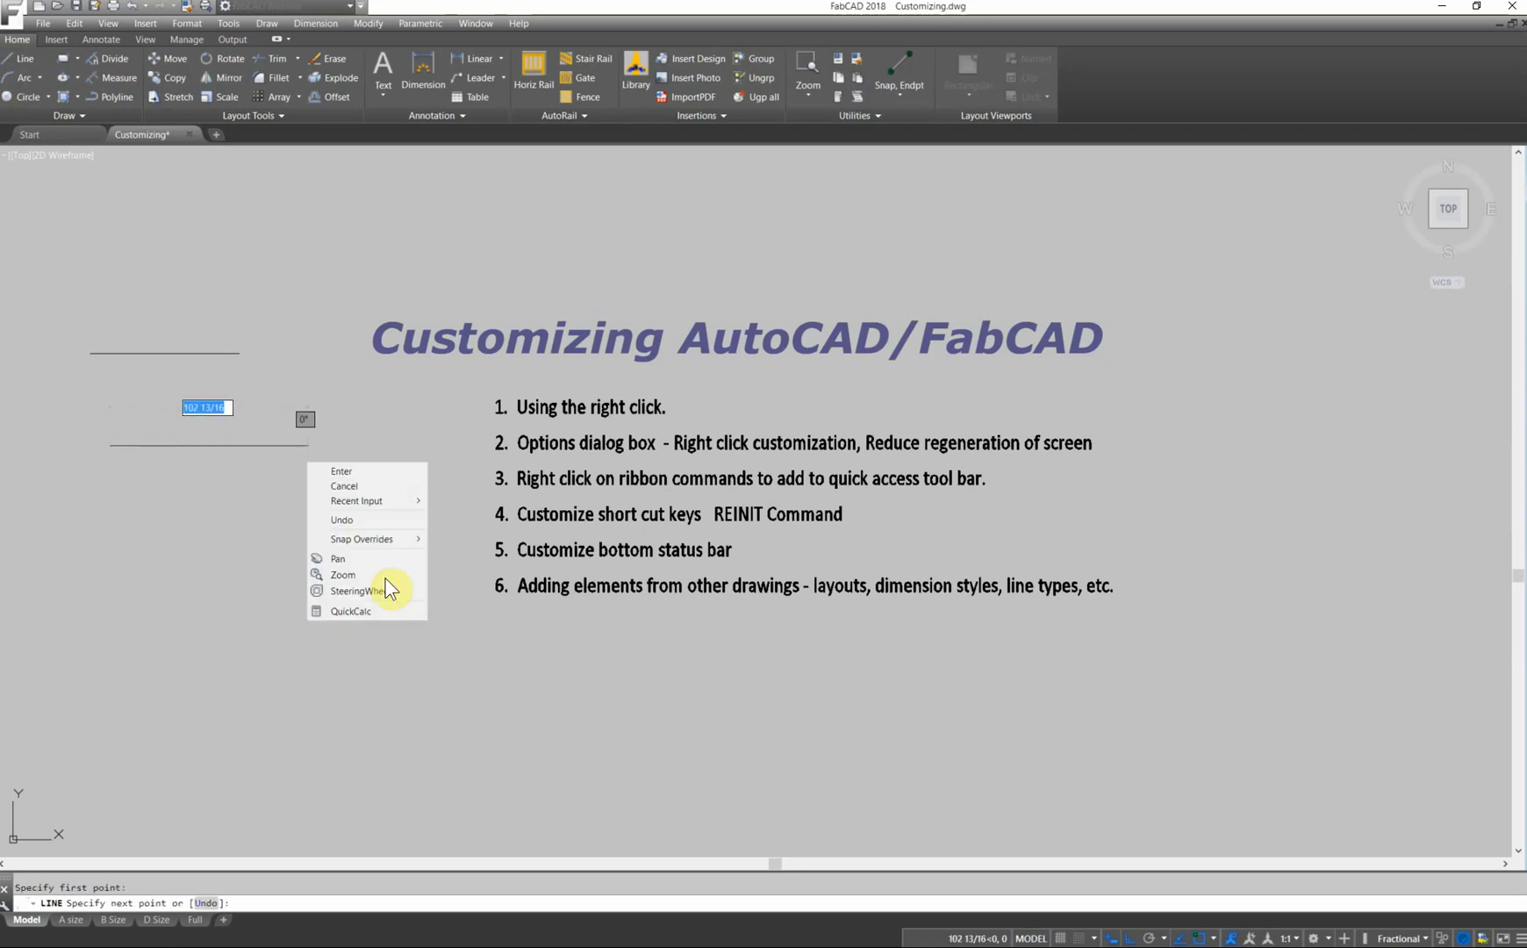
mouse_move(379, 574)
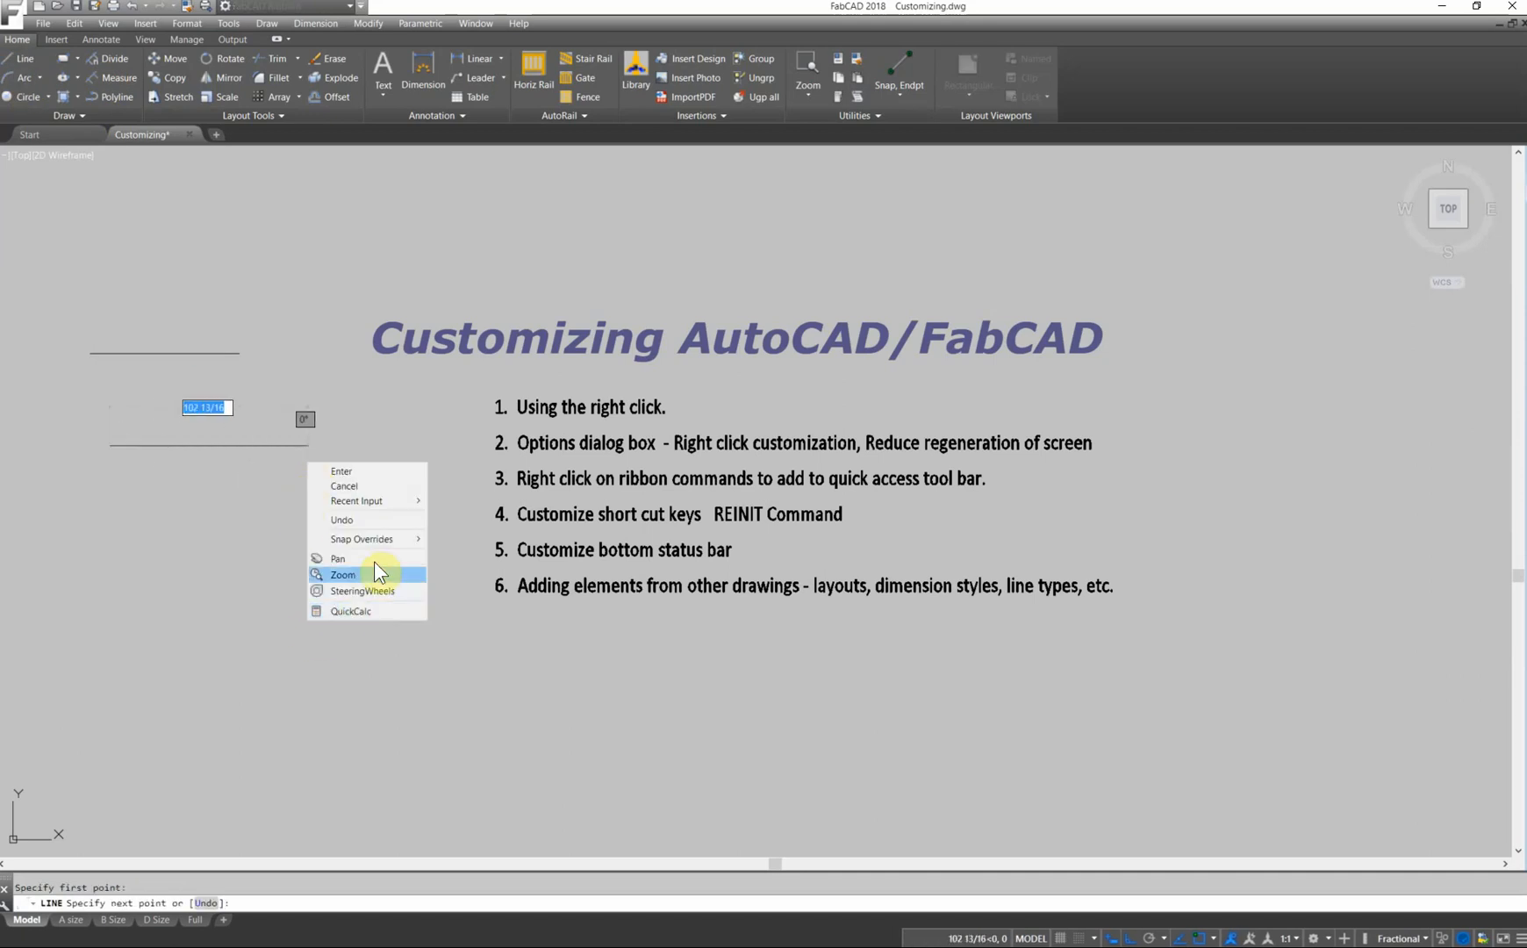
mouse_move(378, 539)
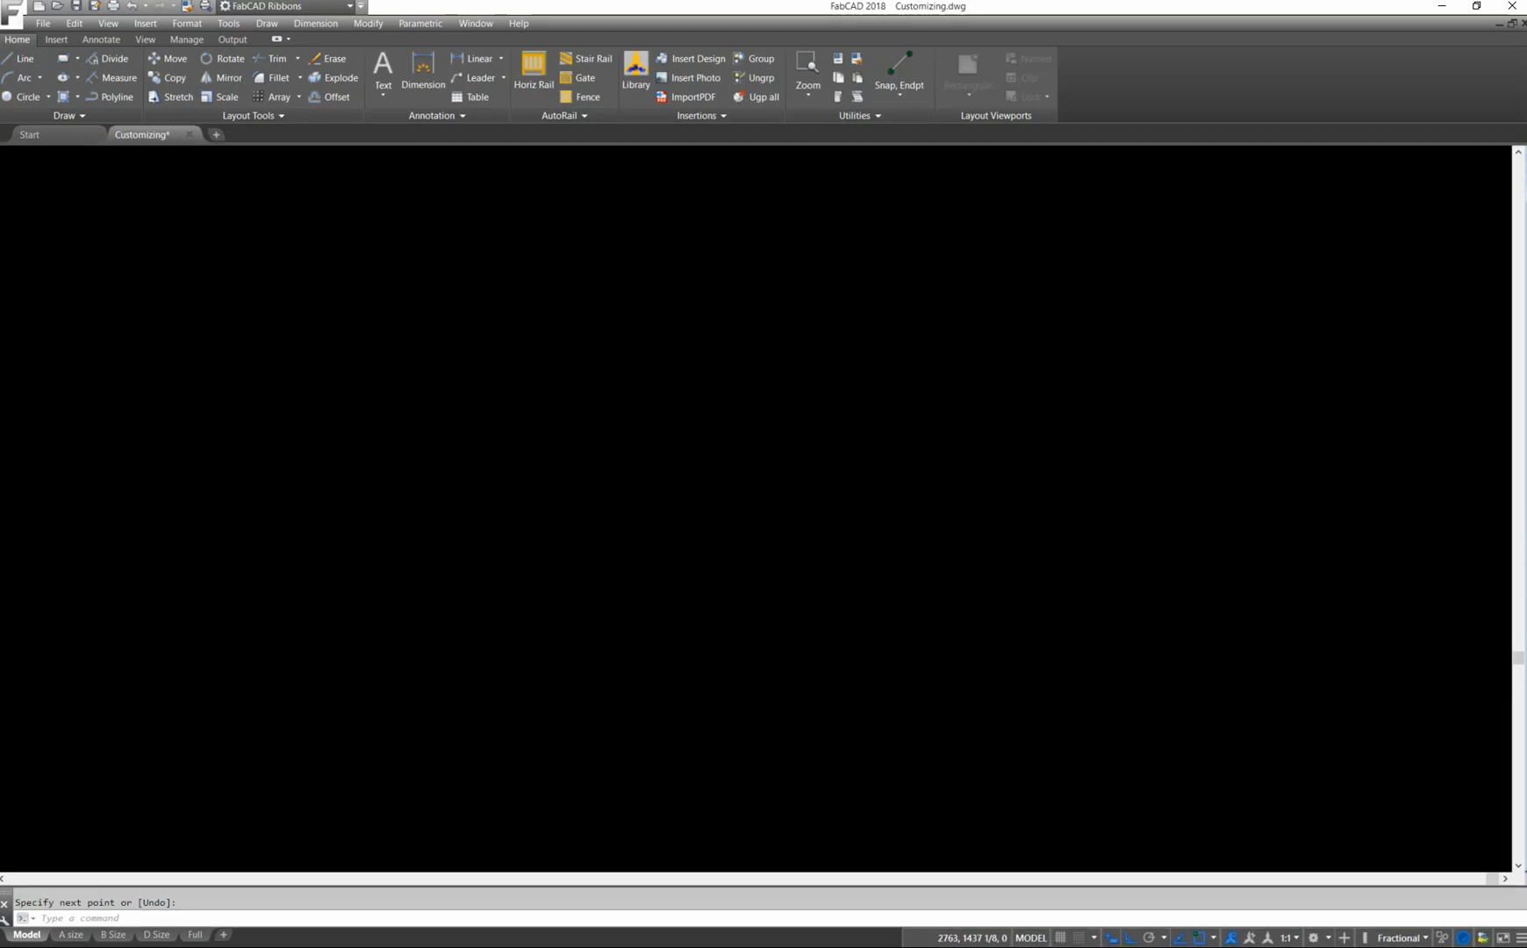
left_click(186, 38)
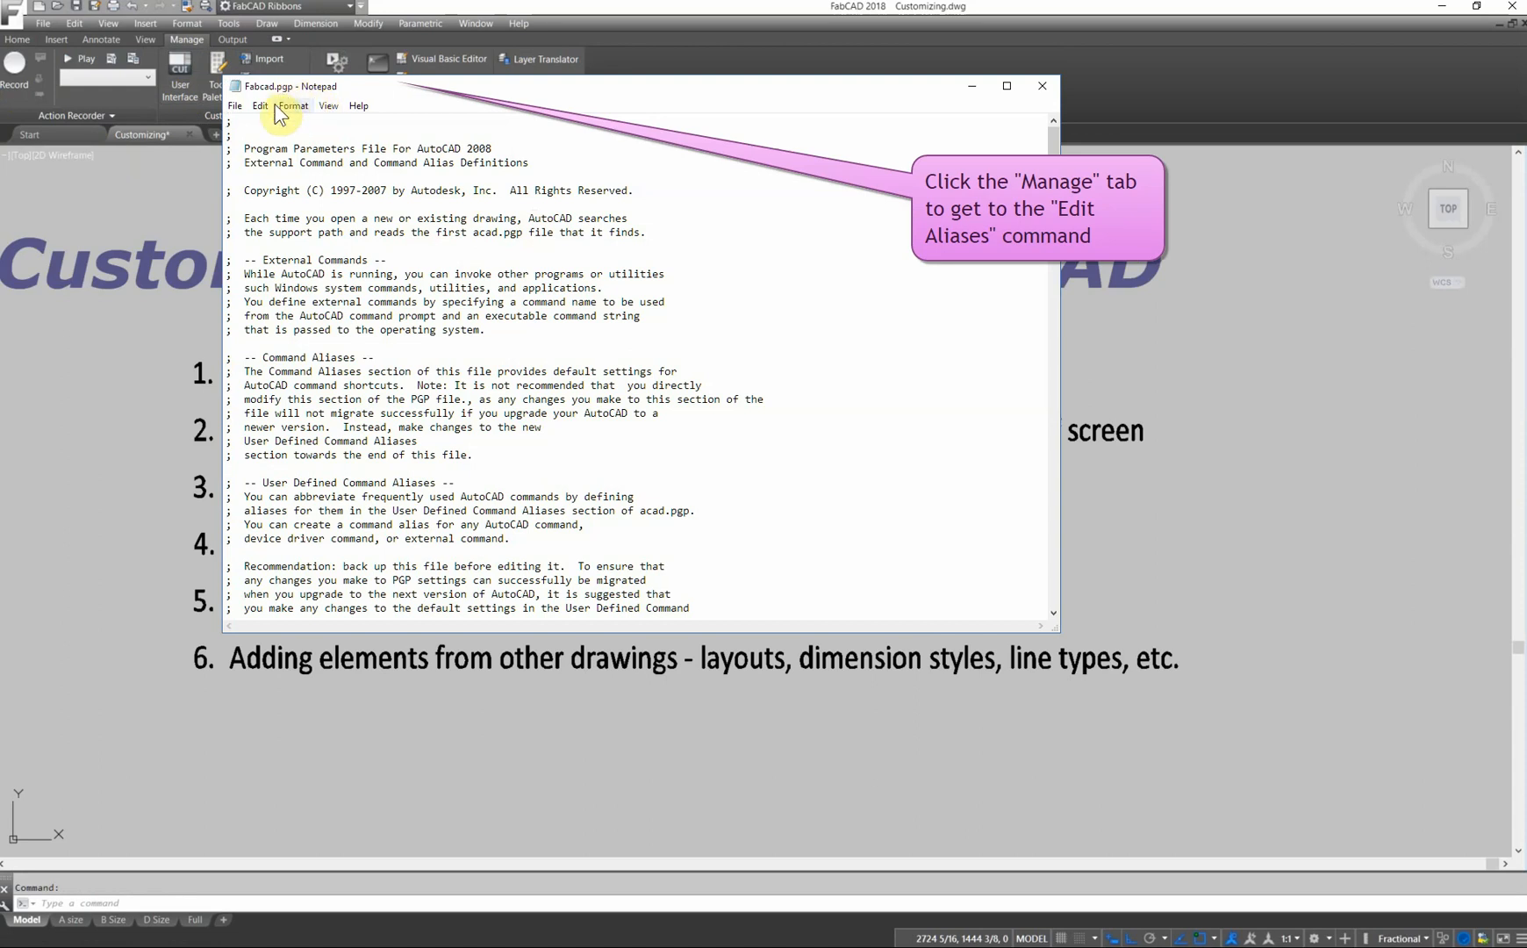
In Fabcad.pgp, locate the COPY alias and add 'C, *CIRCLE' after ZOOM.
scroll("down", 3)
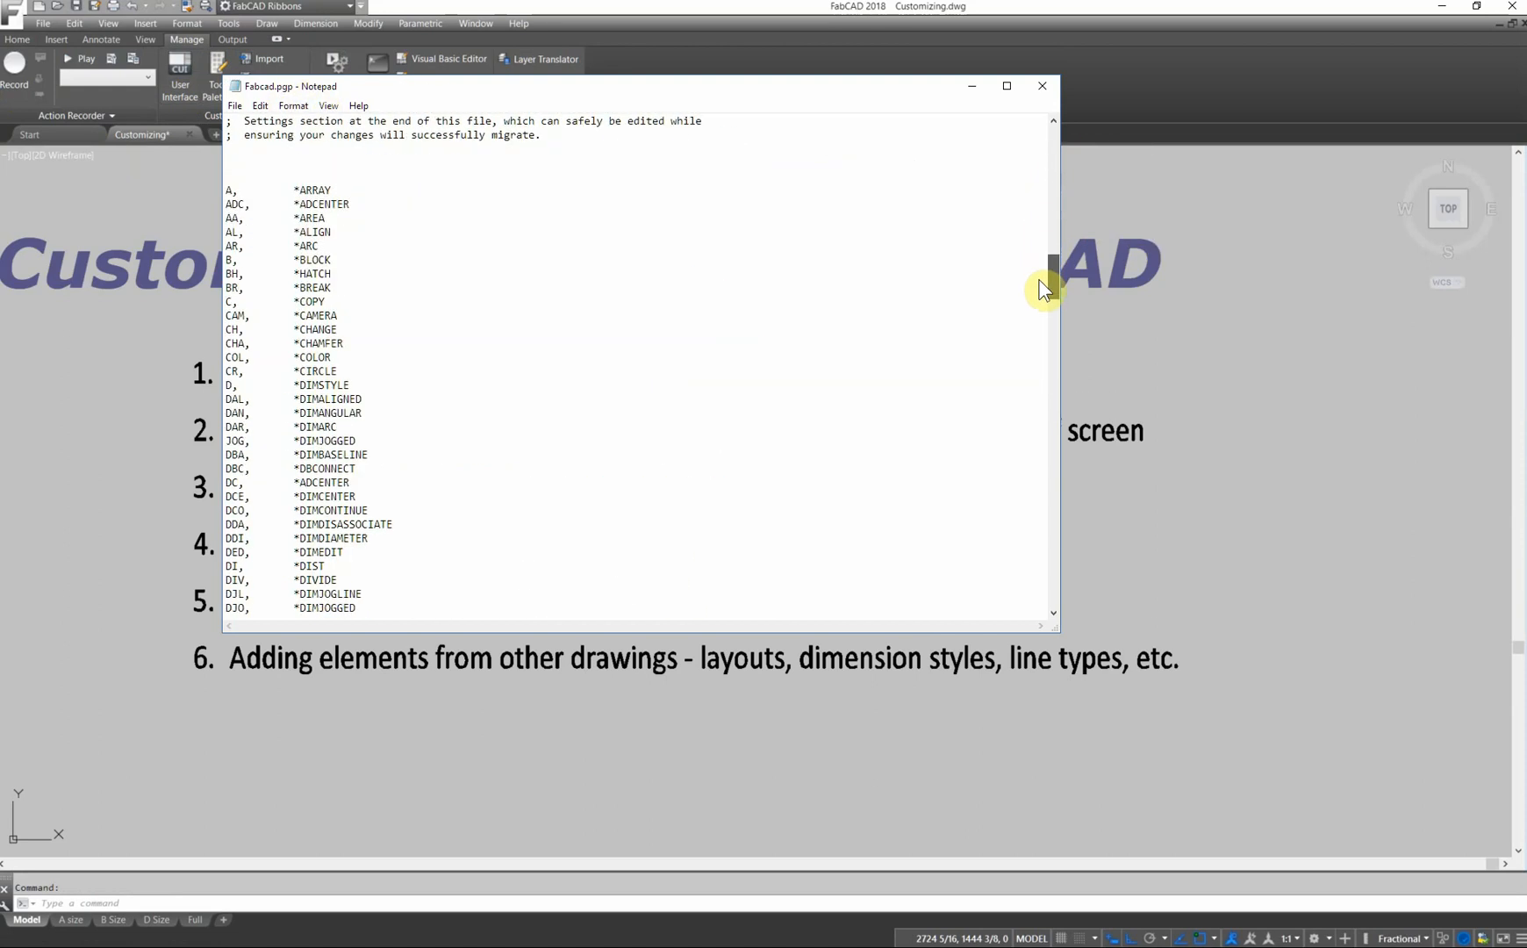
scroll("down", 3)
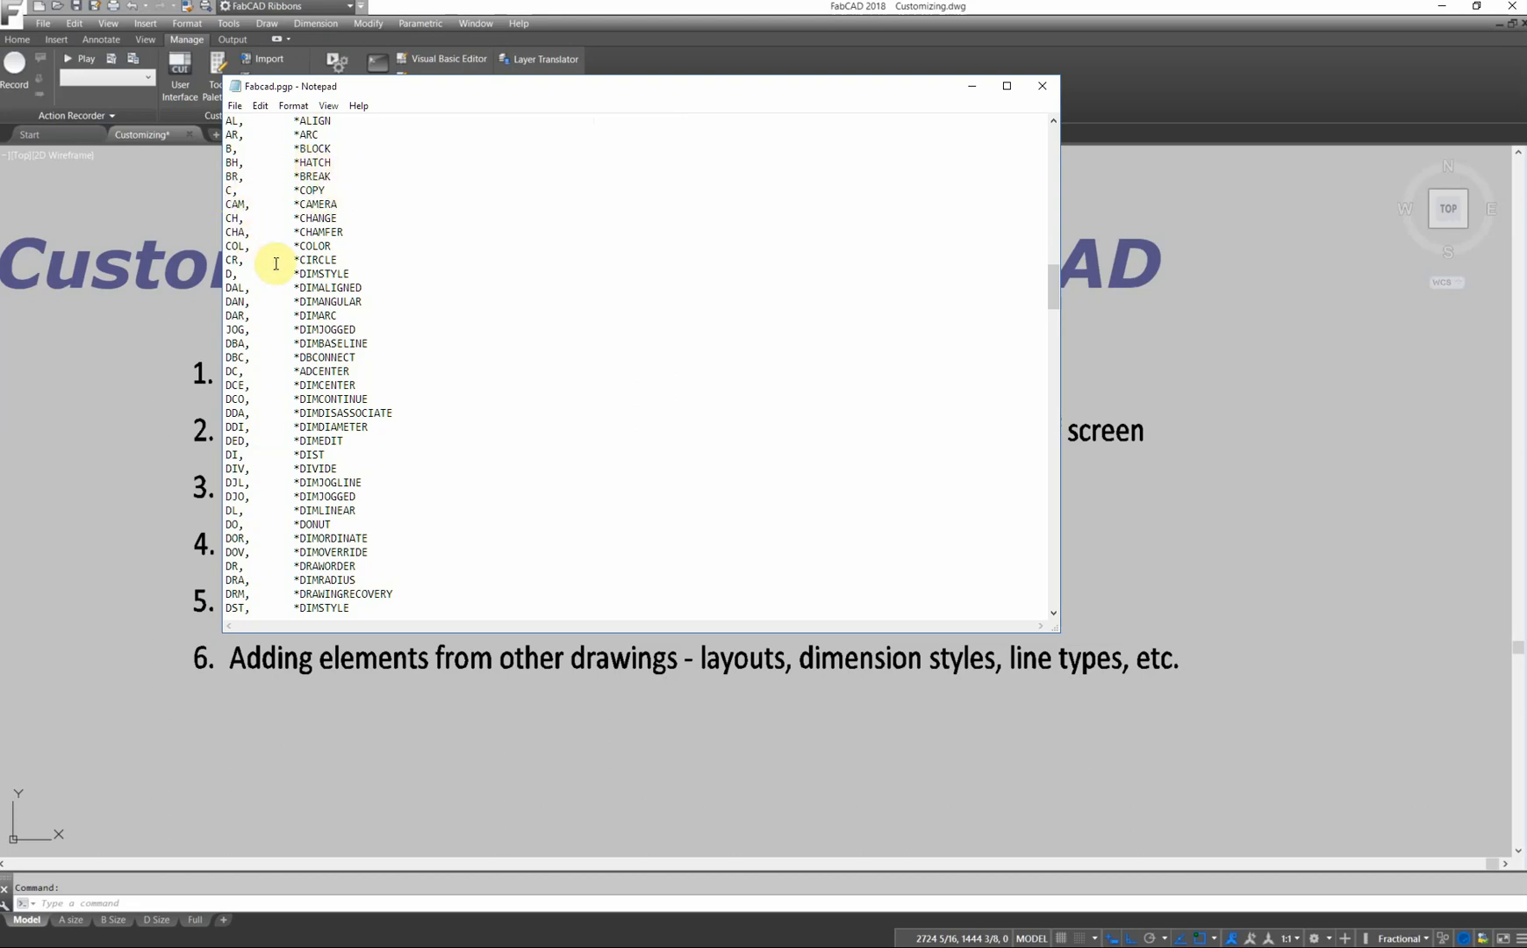
mouse_move(1008, 287)
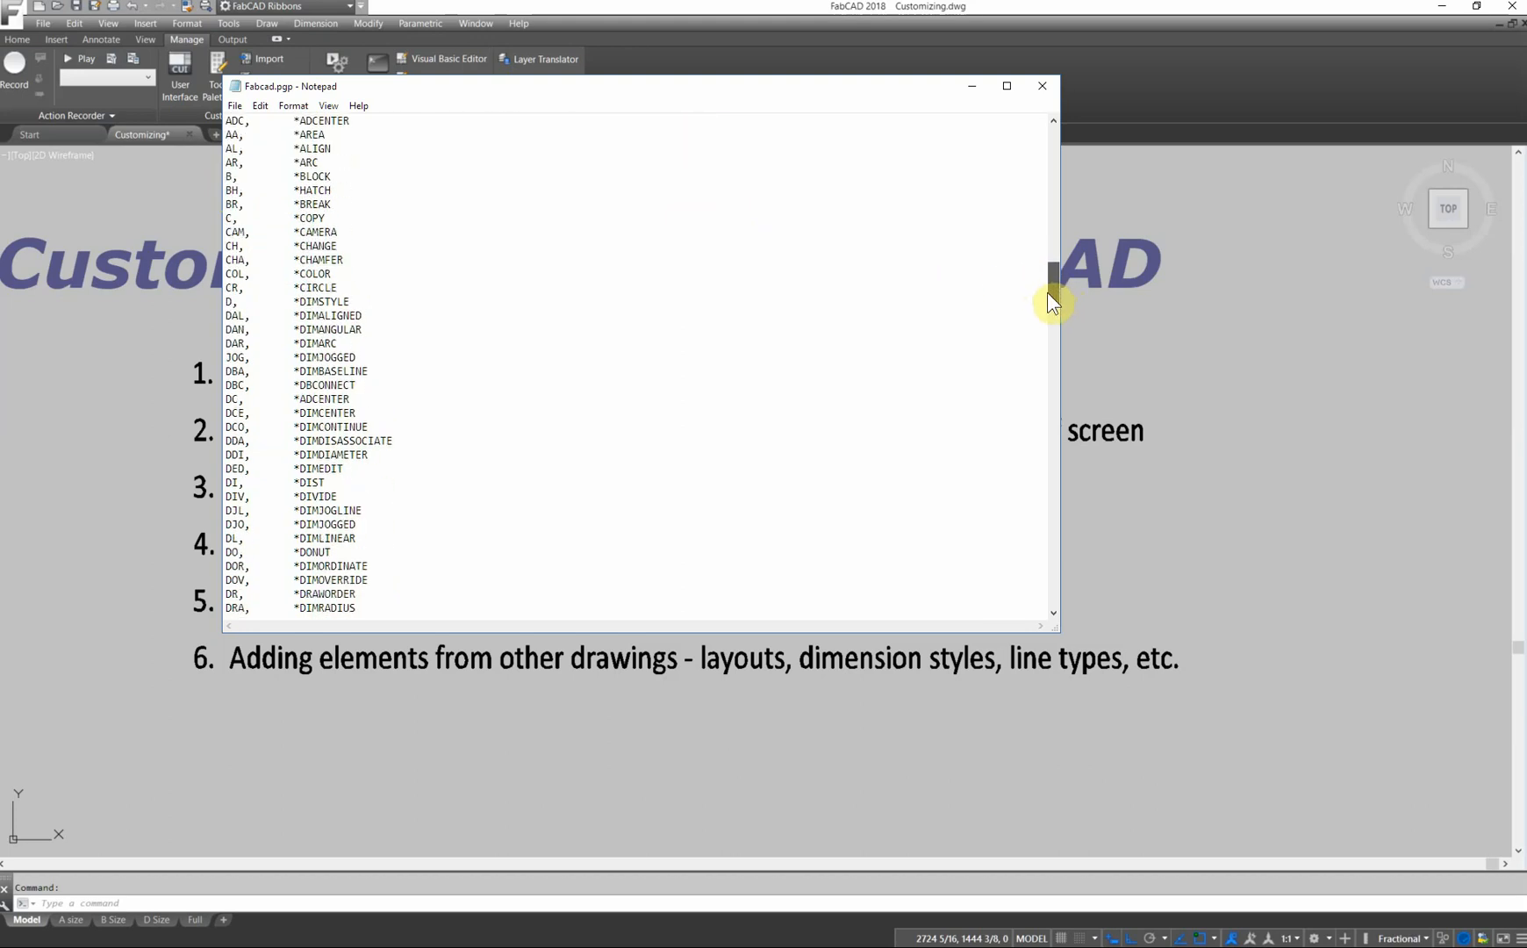
scroll("down", 3)
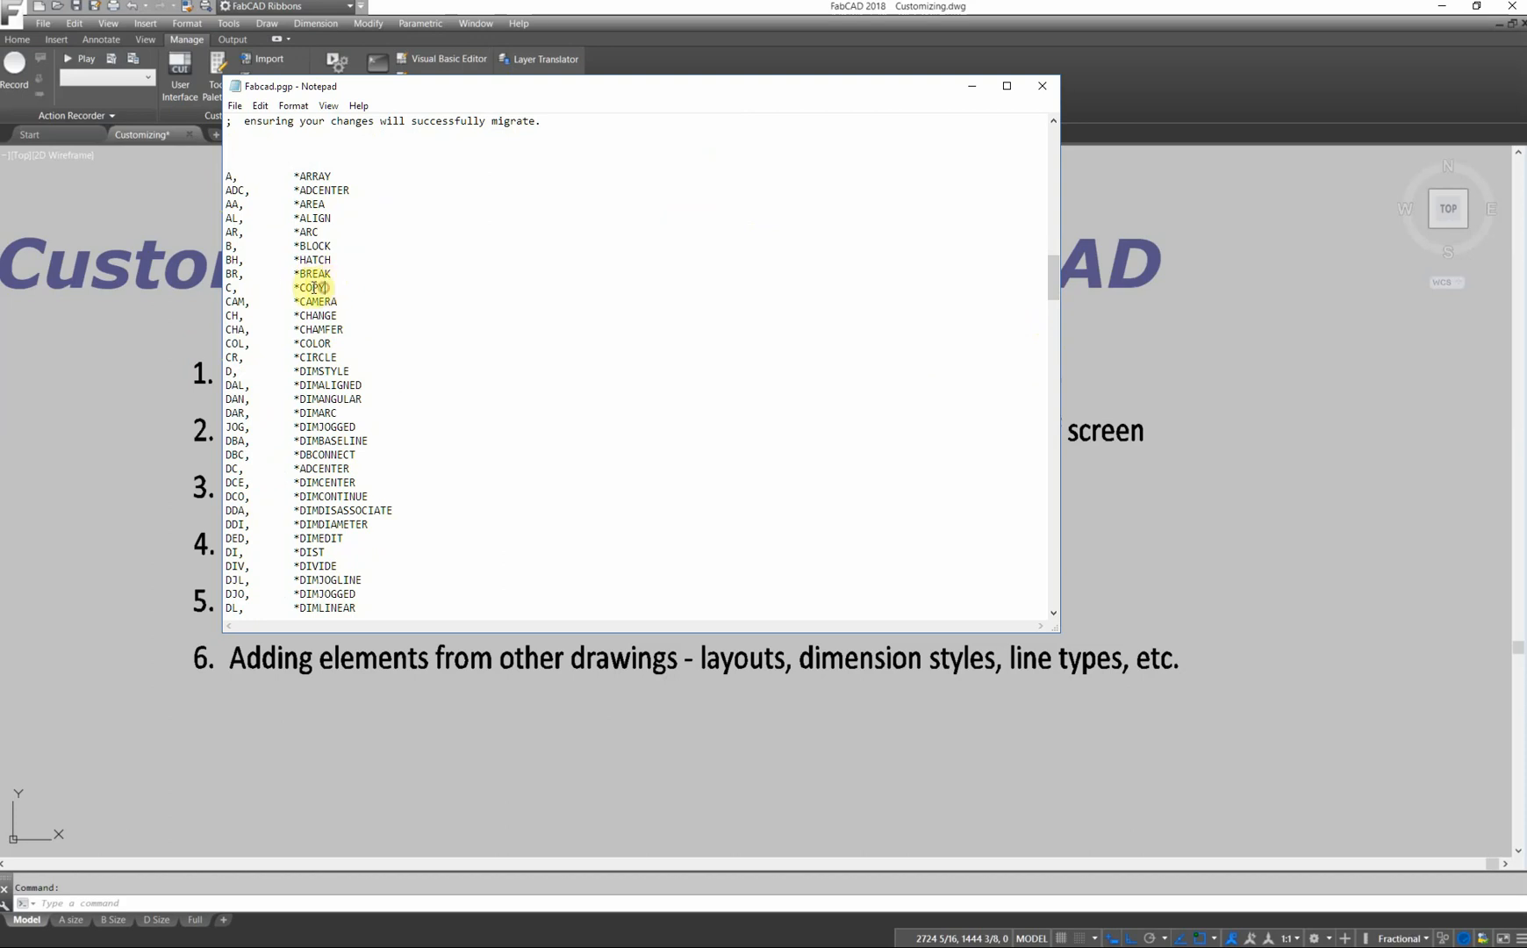
double_click(313, 287)
type("C,      *CIRCLE")
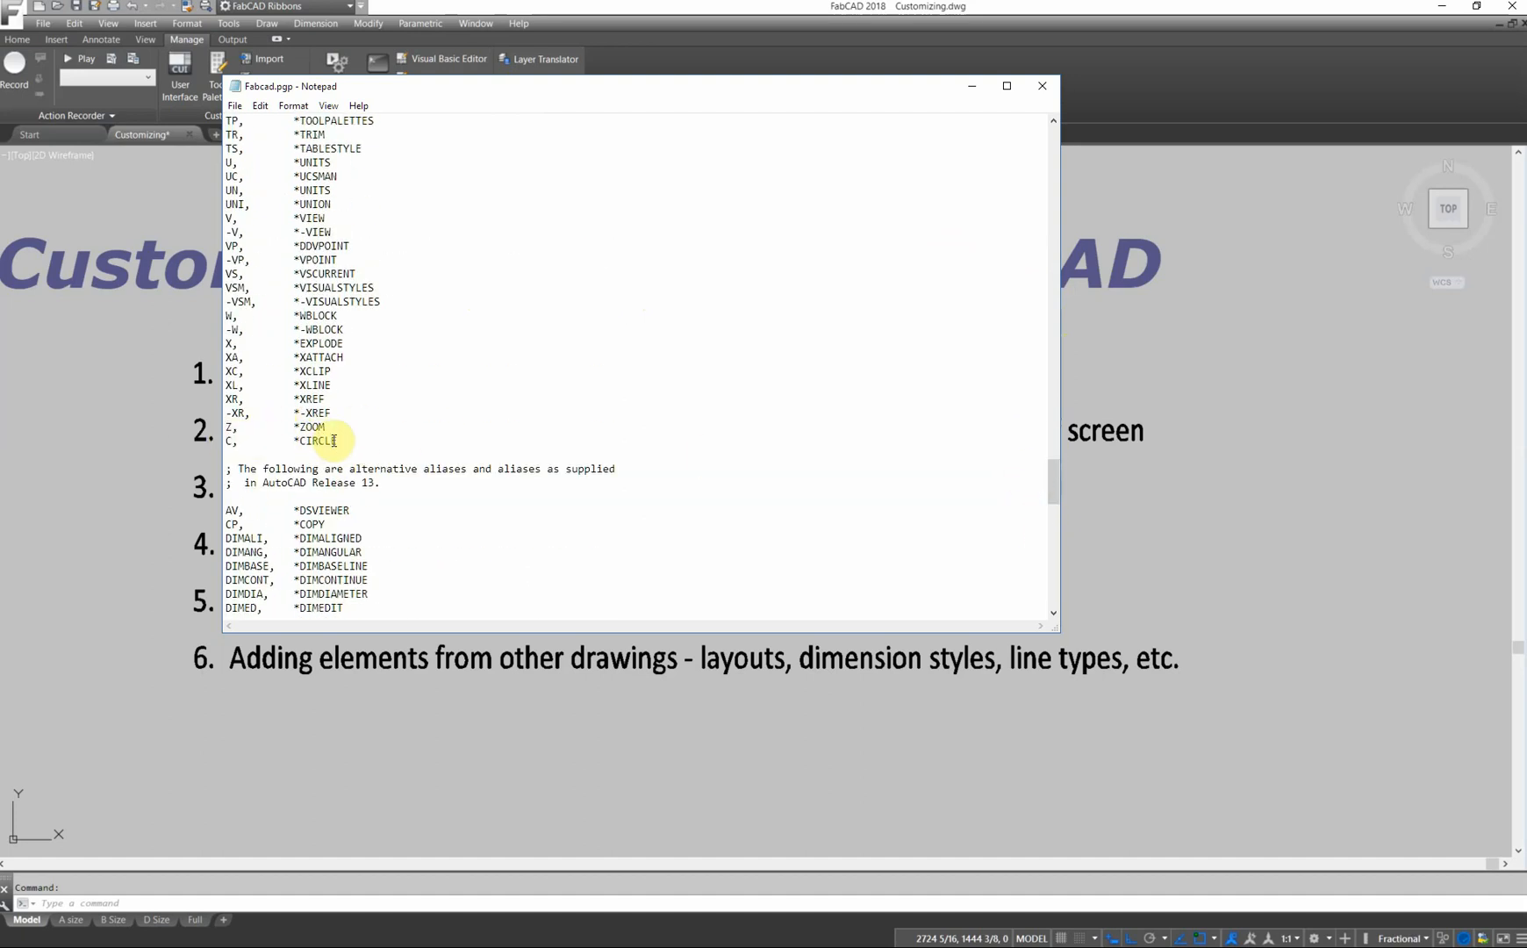
mouse_move(361, 327)
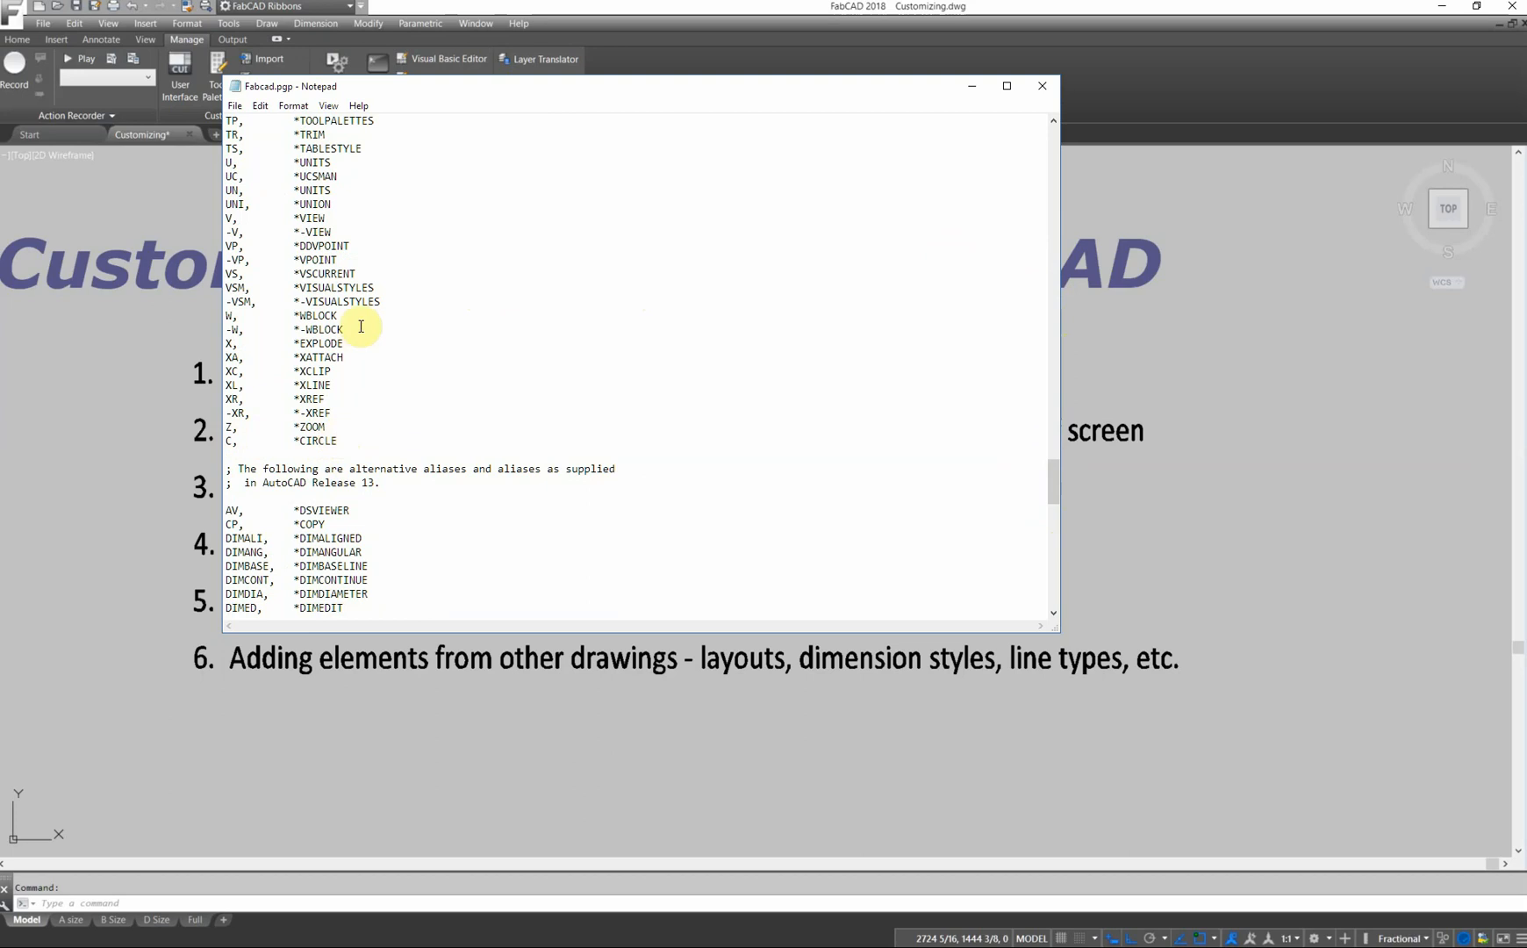
mouse_move(285, 216)
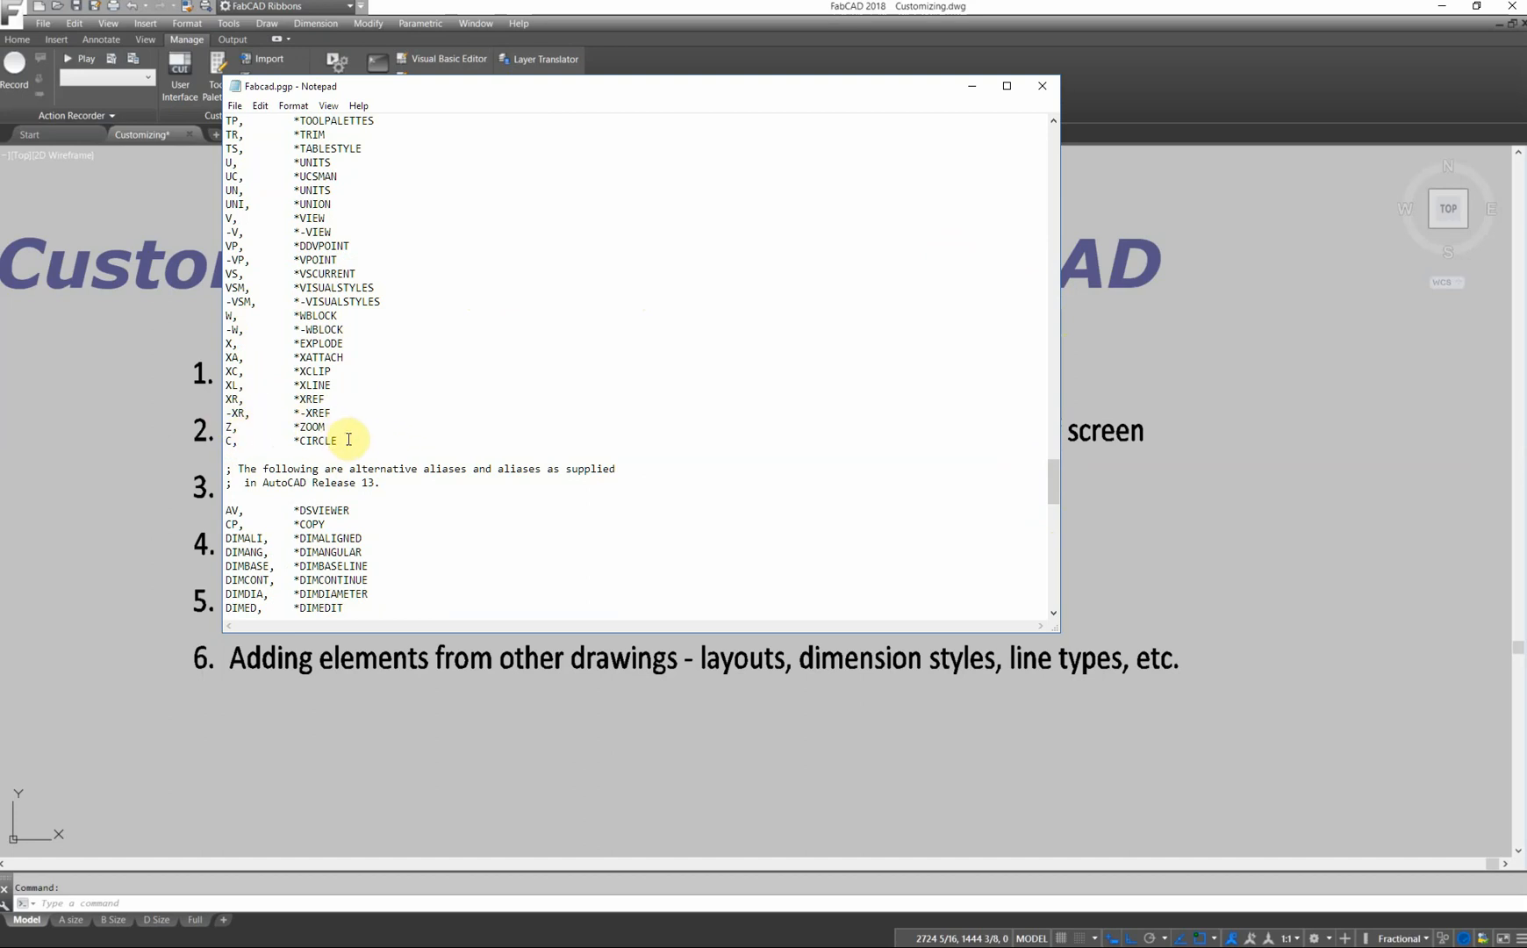
mouse_move(490, 414)
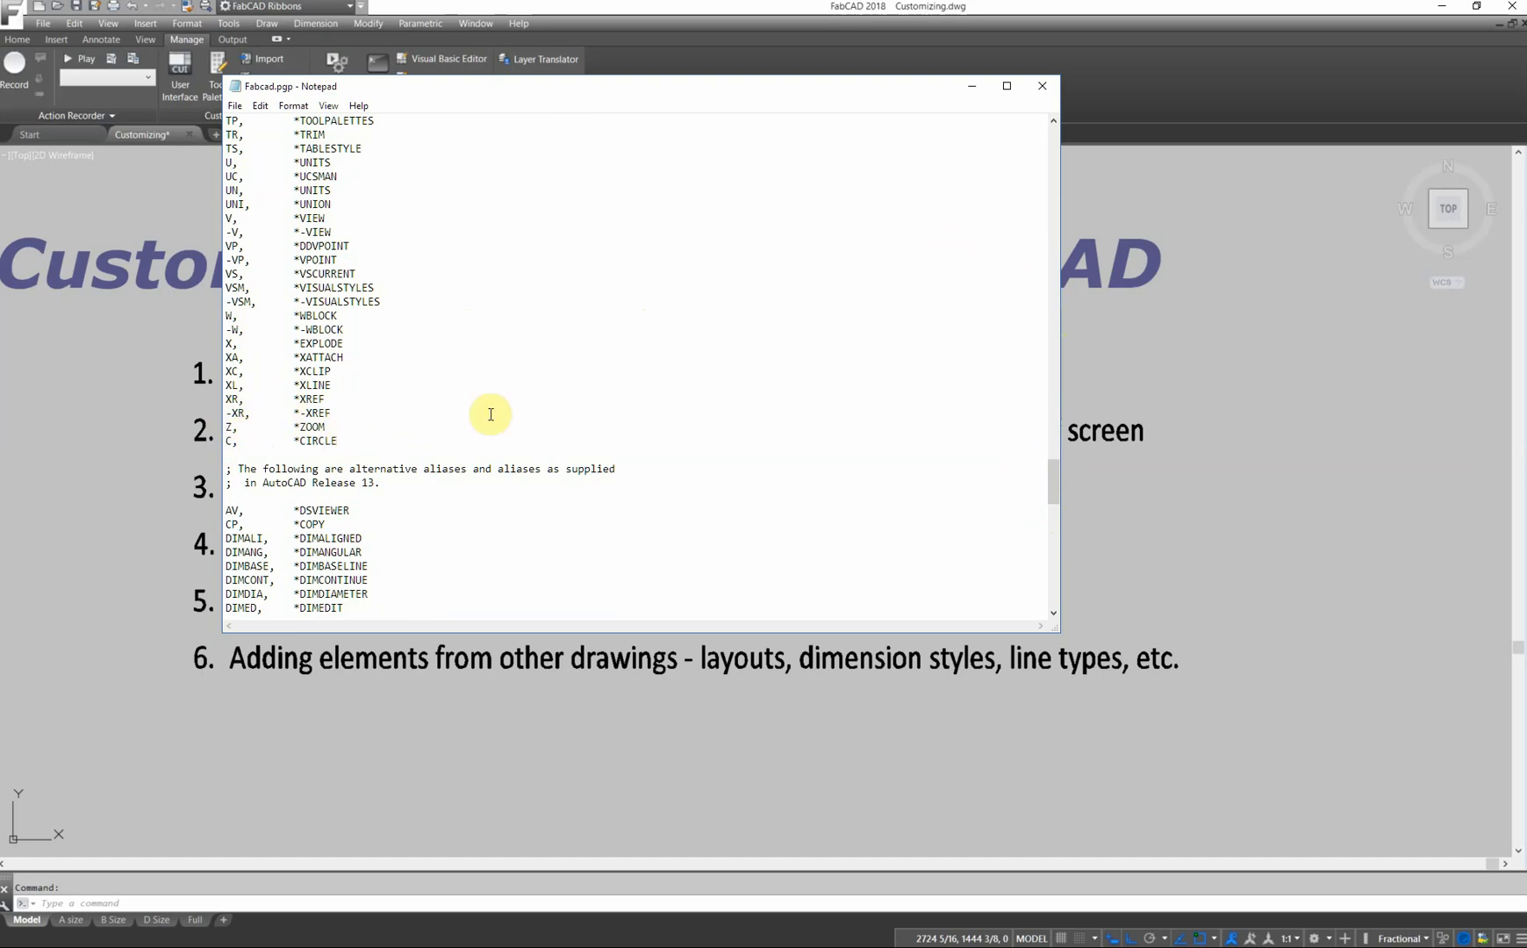
mouse_move(229, 132)
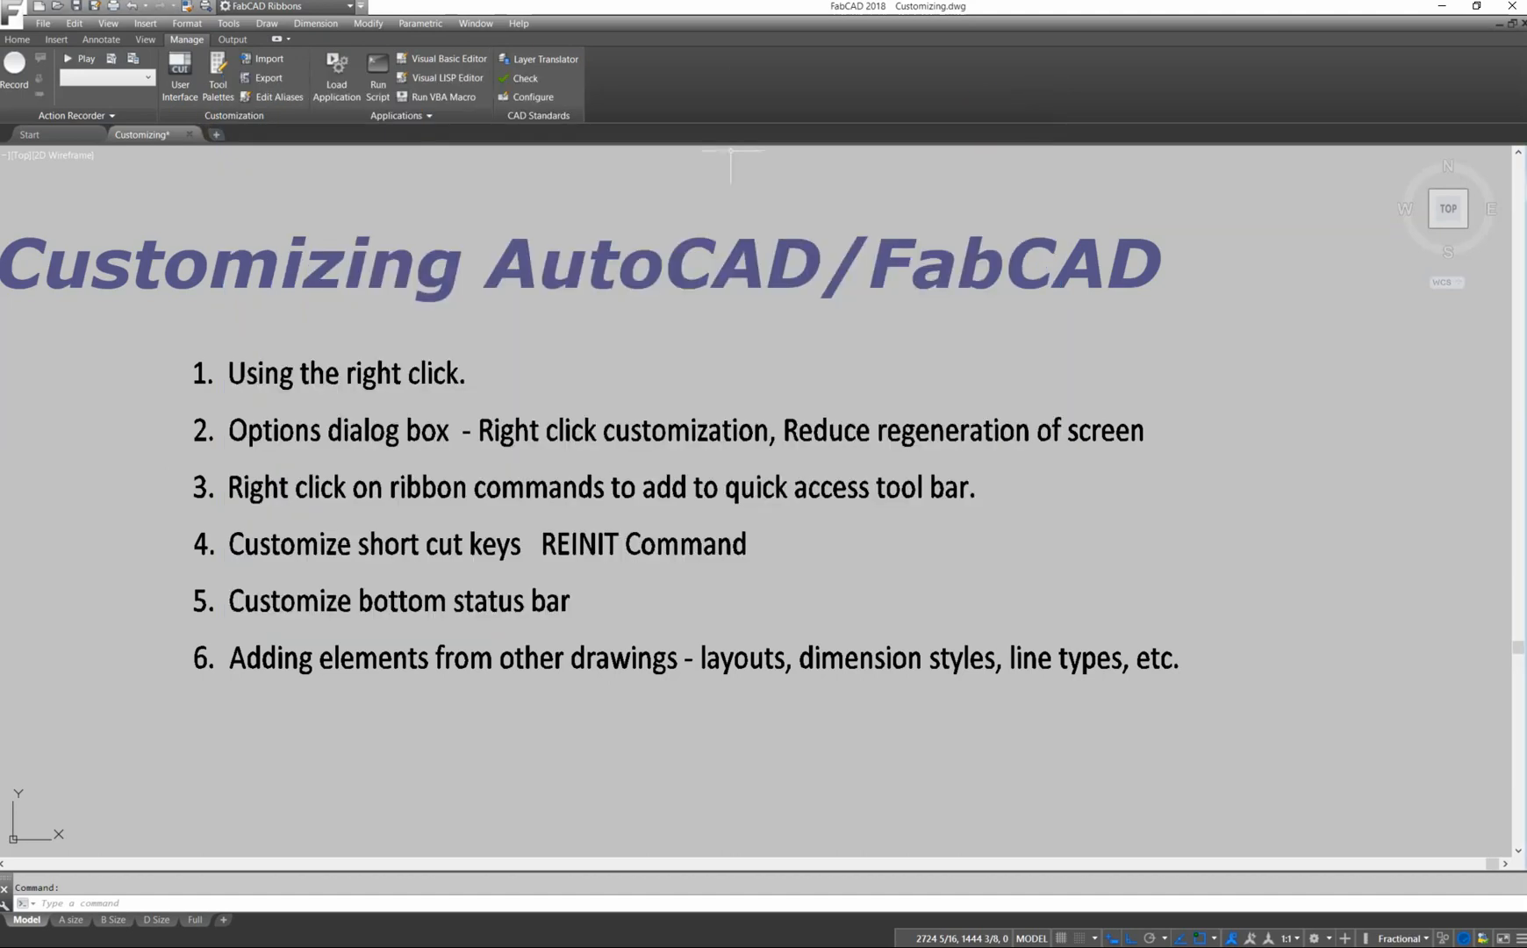
mouse_move(560, 458)
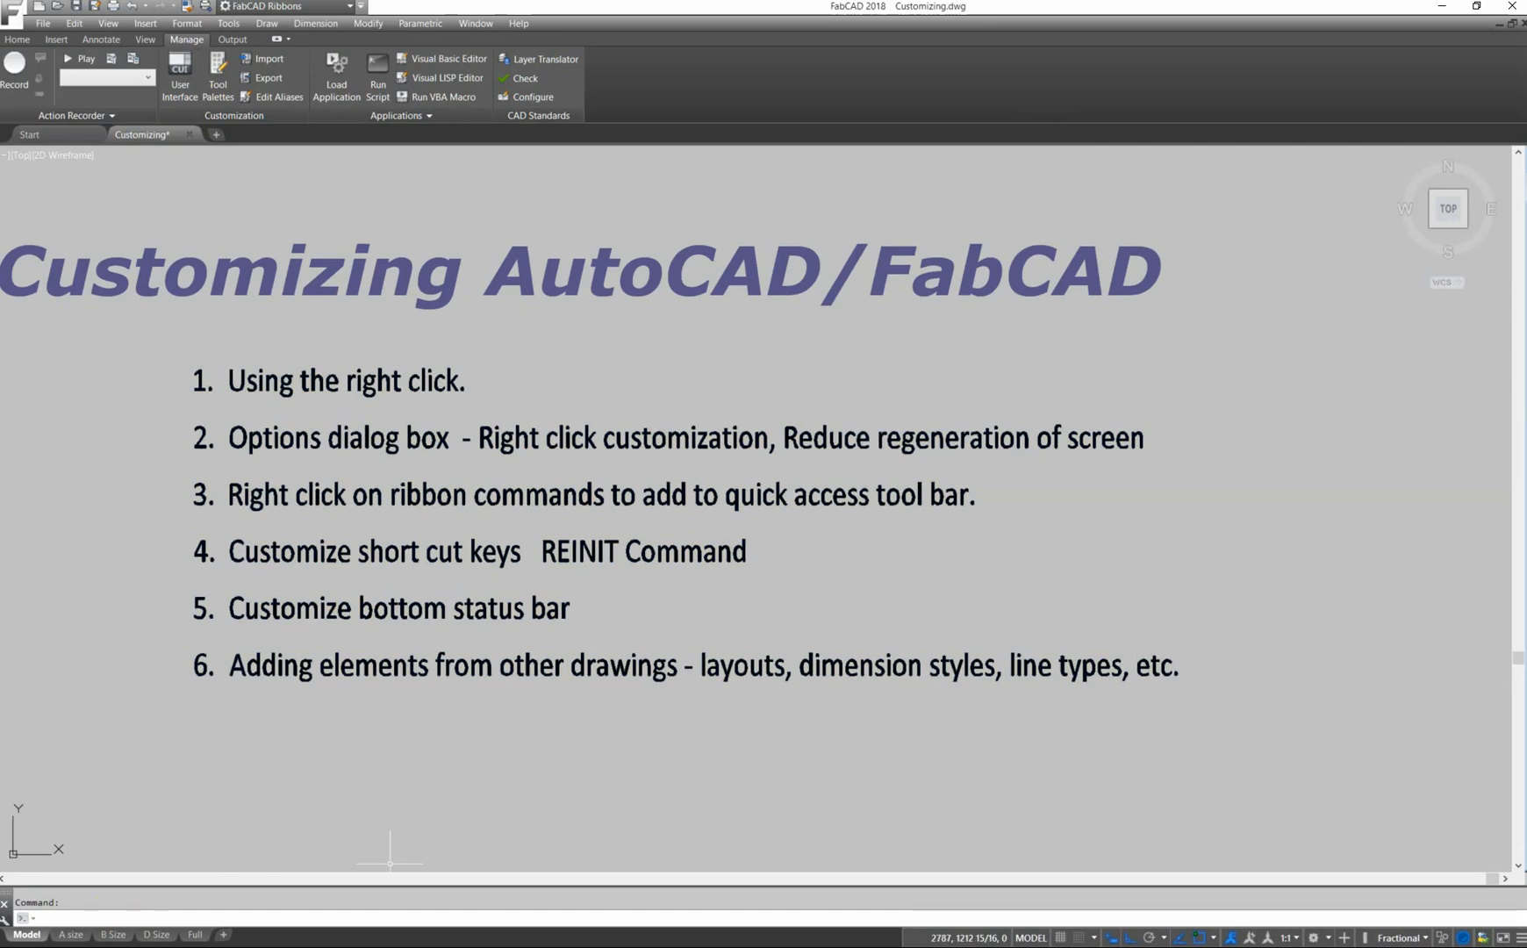
Run REINIT with PGP File checked to load the new C alias.
type("reni")
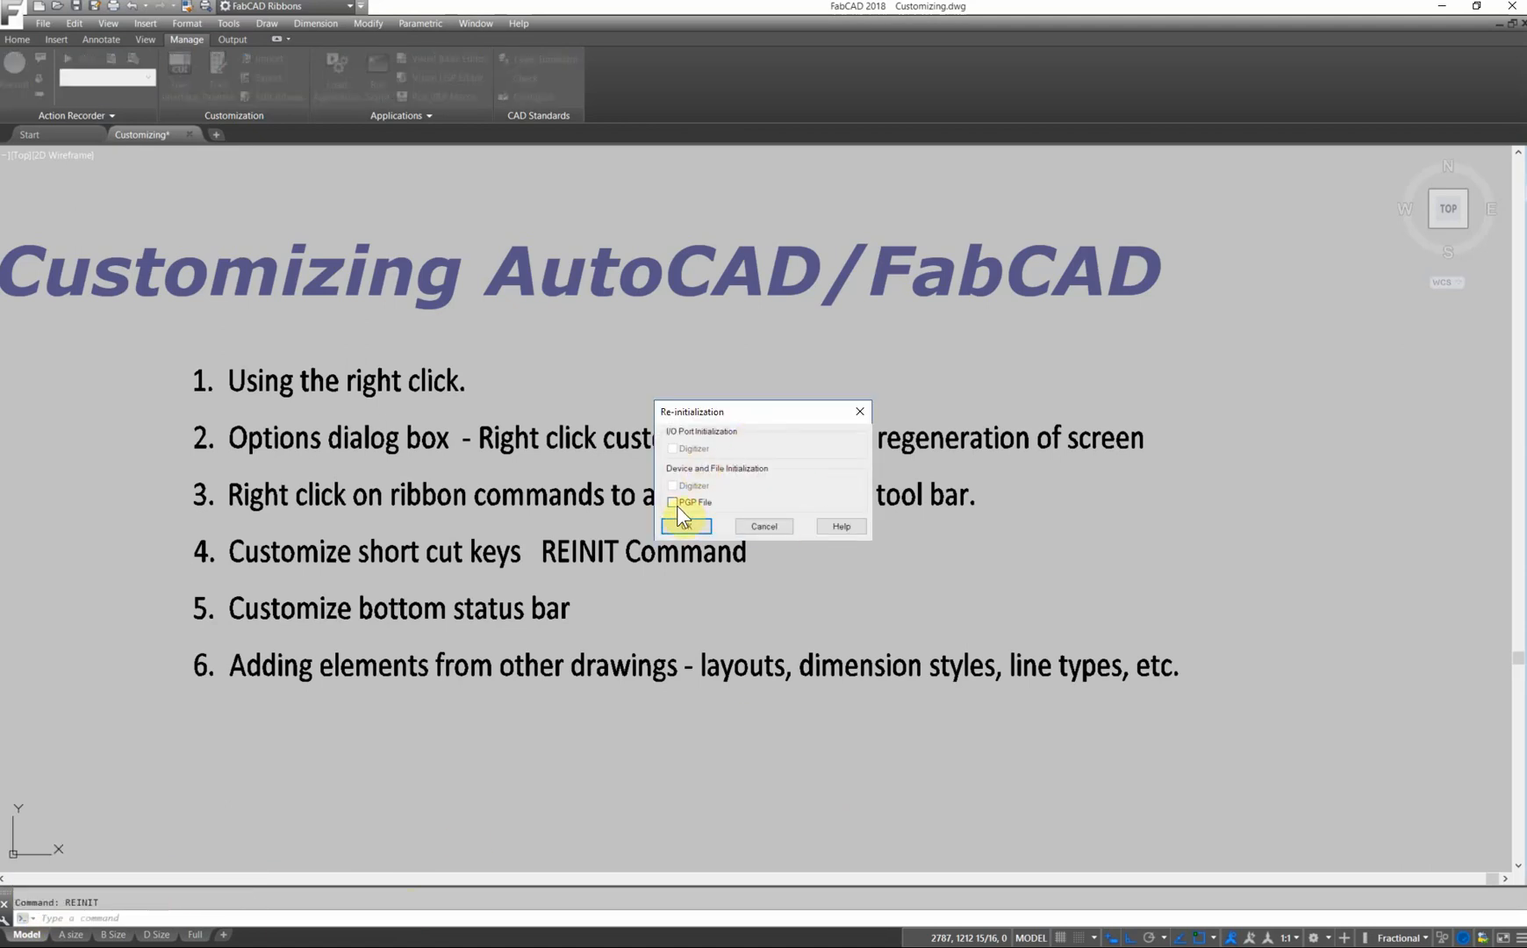
left_click(672, 502)
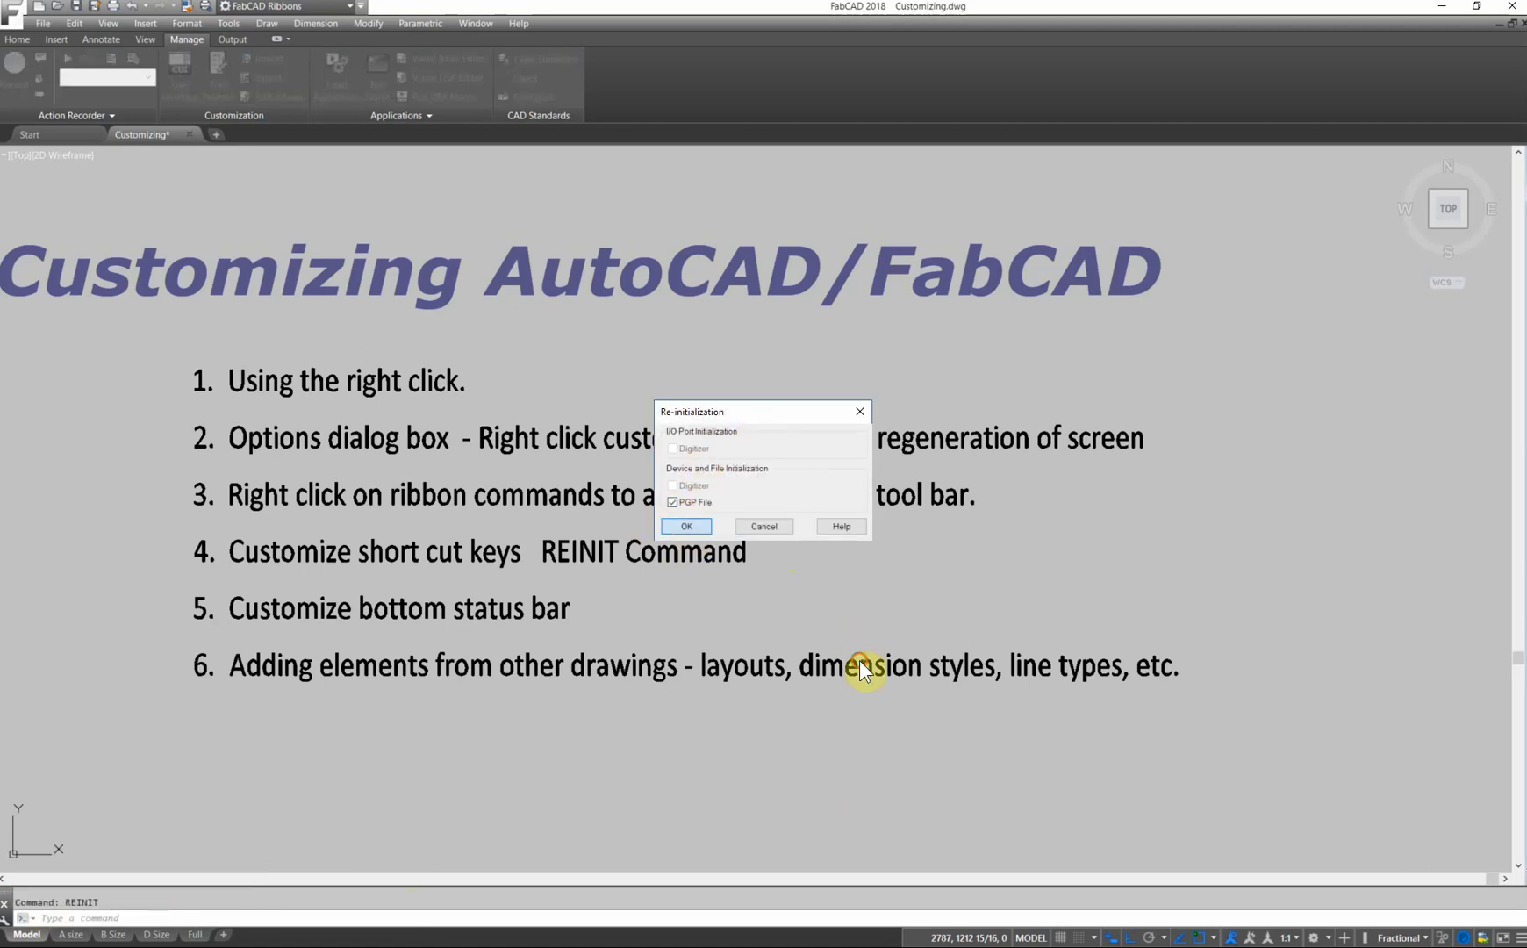
left_click(685, 526)
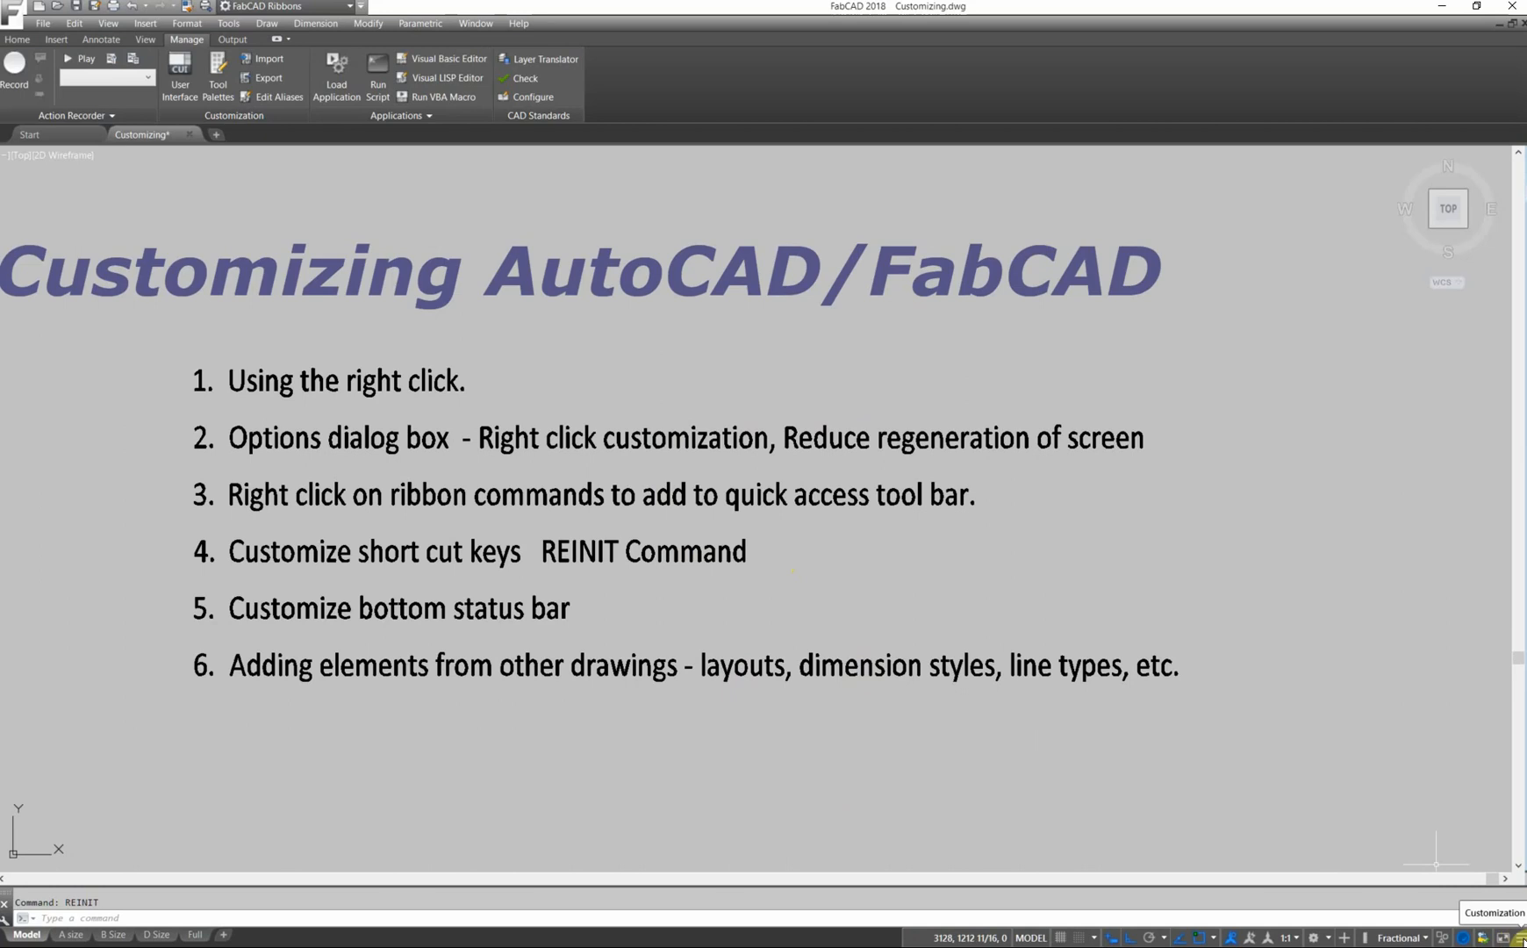
Toggle status bar items like Ortho and Polar Tracking, then draw an L-shaped line.
left_click(1494, 912)
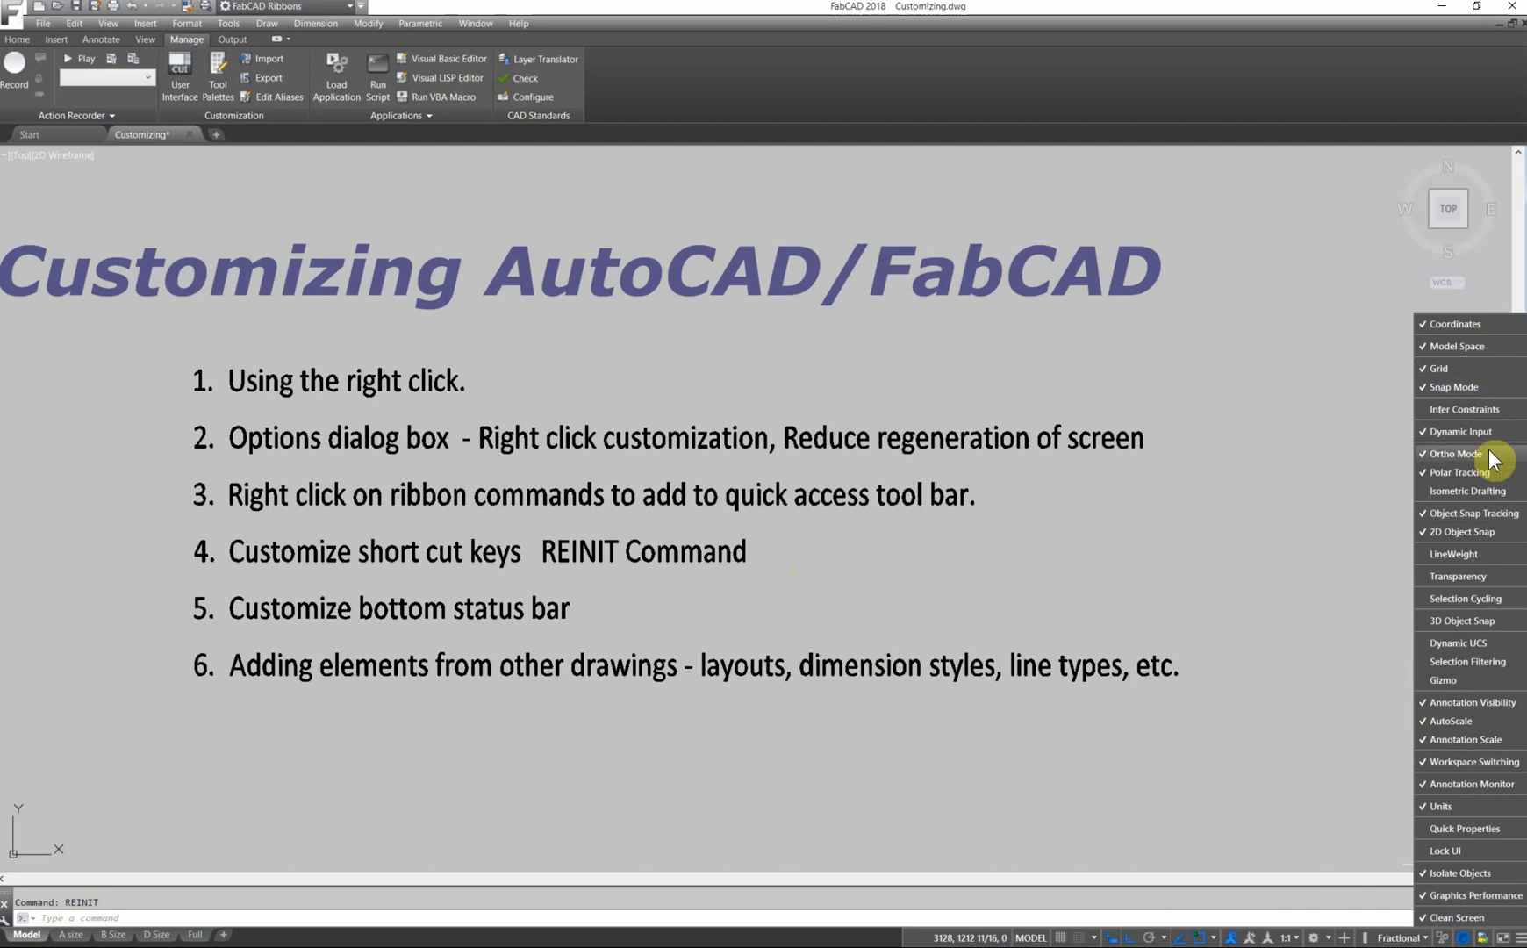
mouse_move(1099, 763)
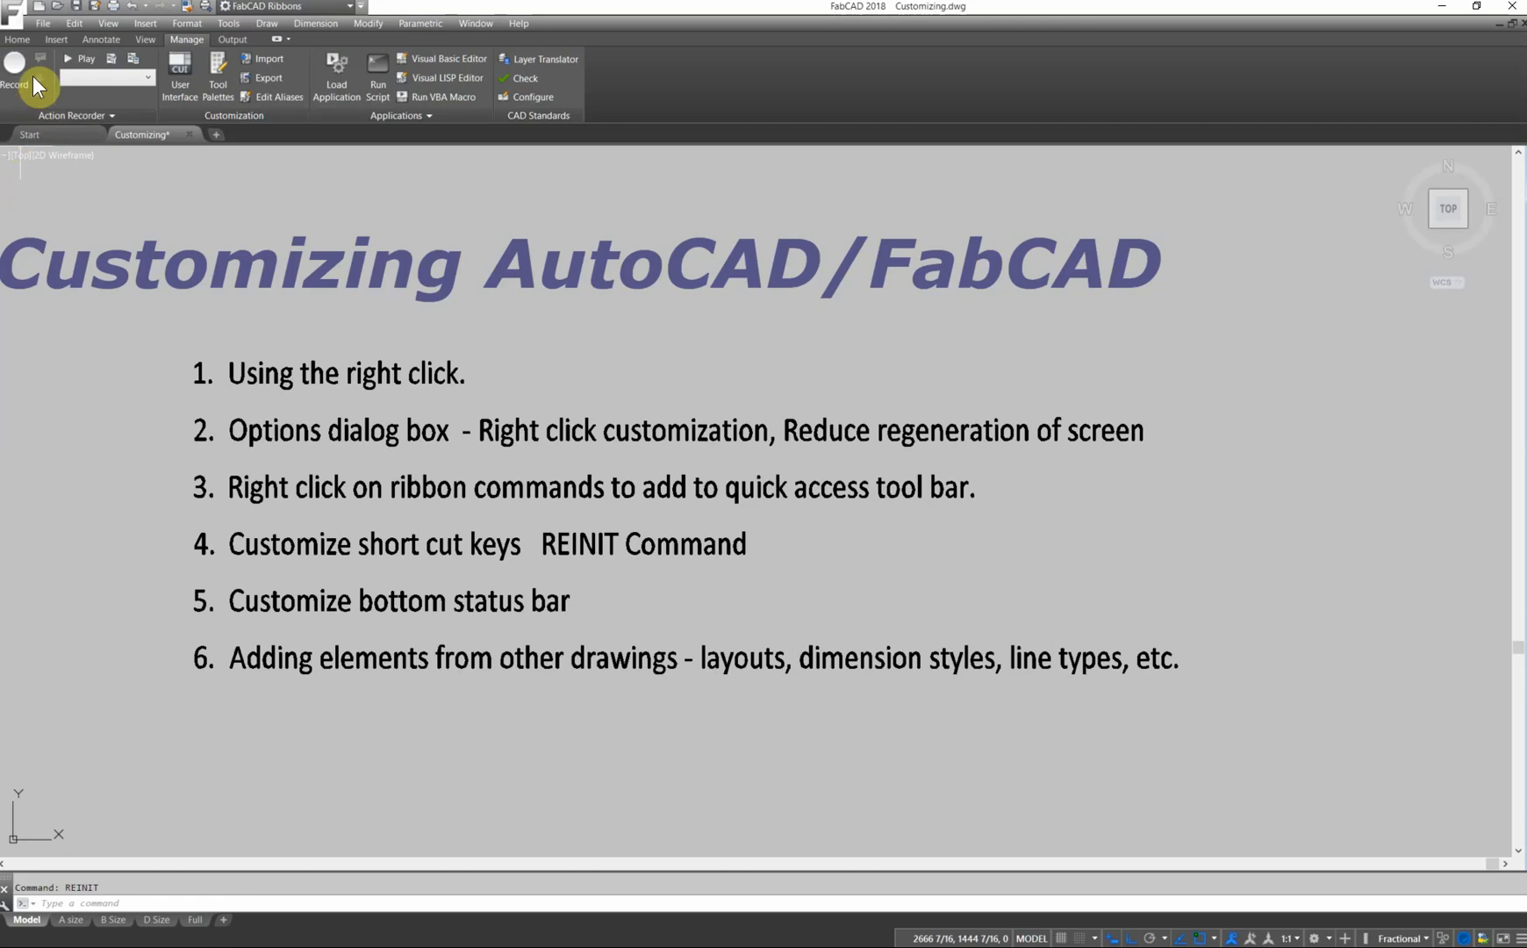
left_click(16, 38)
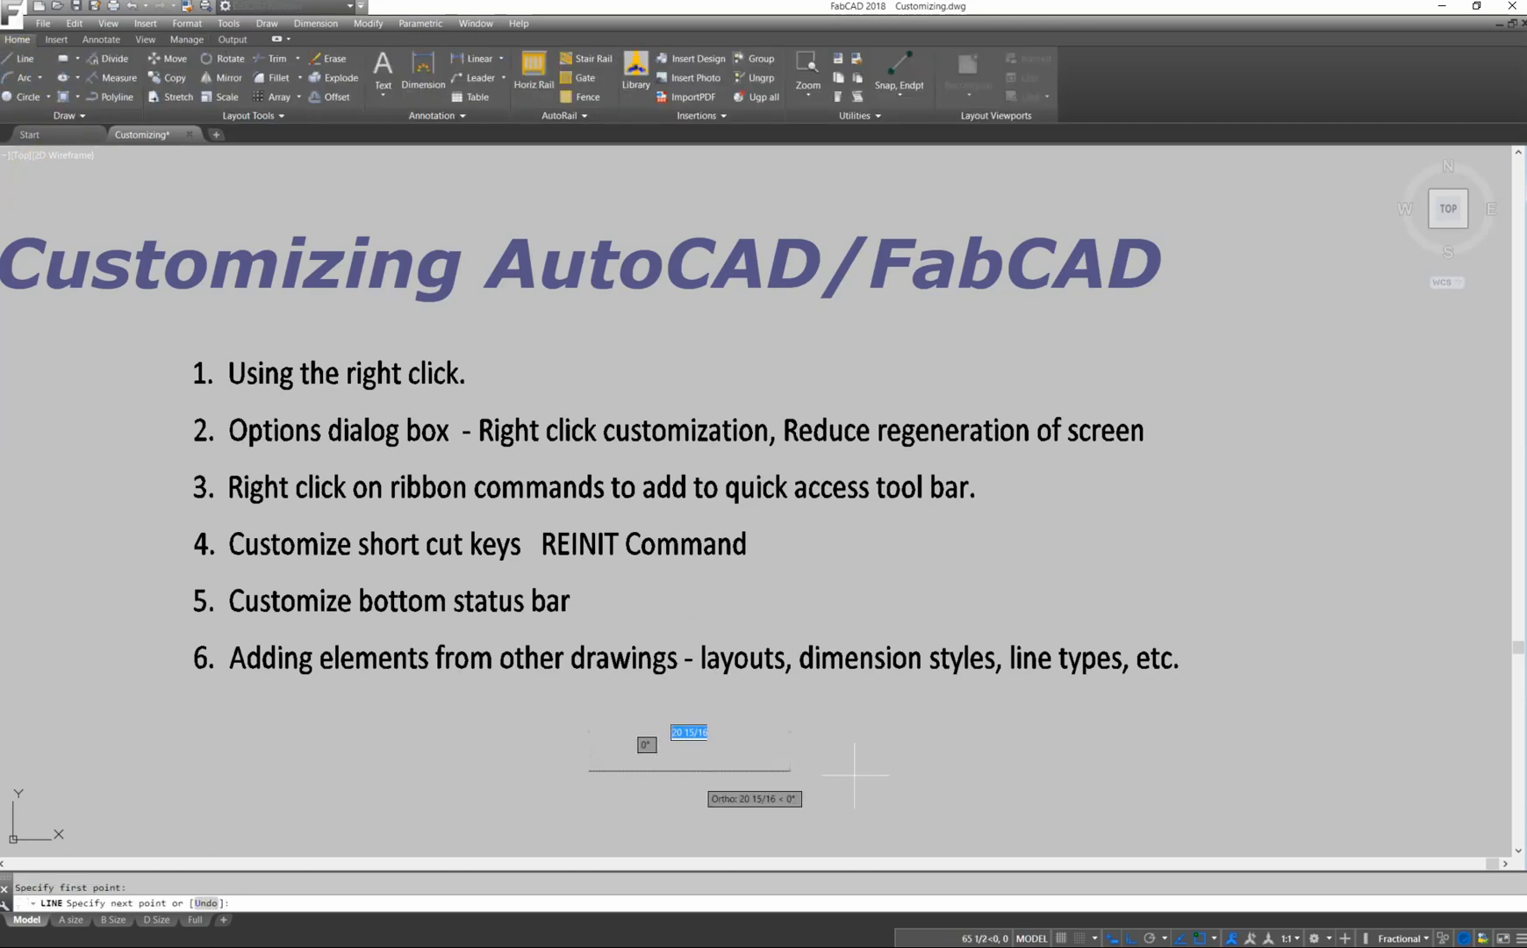
mouse_move(985, 833)
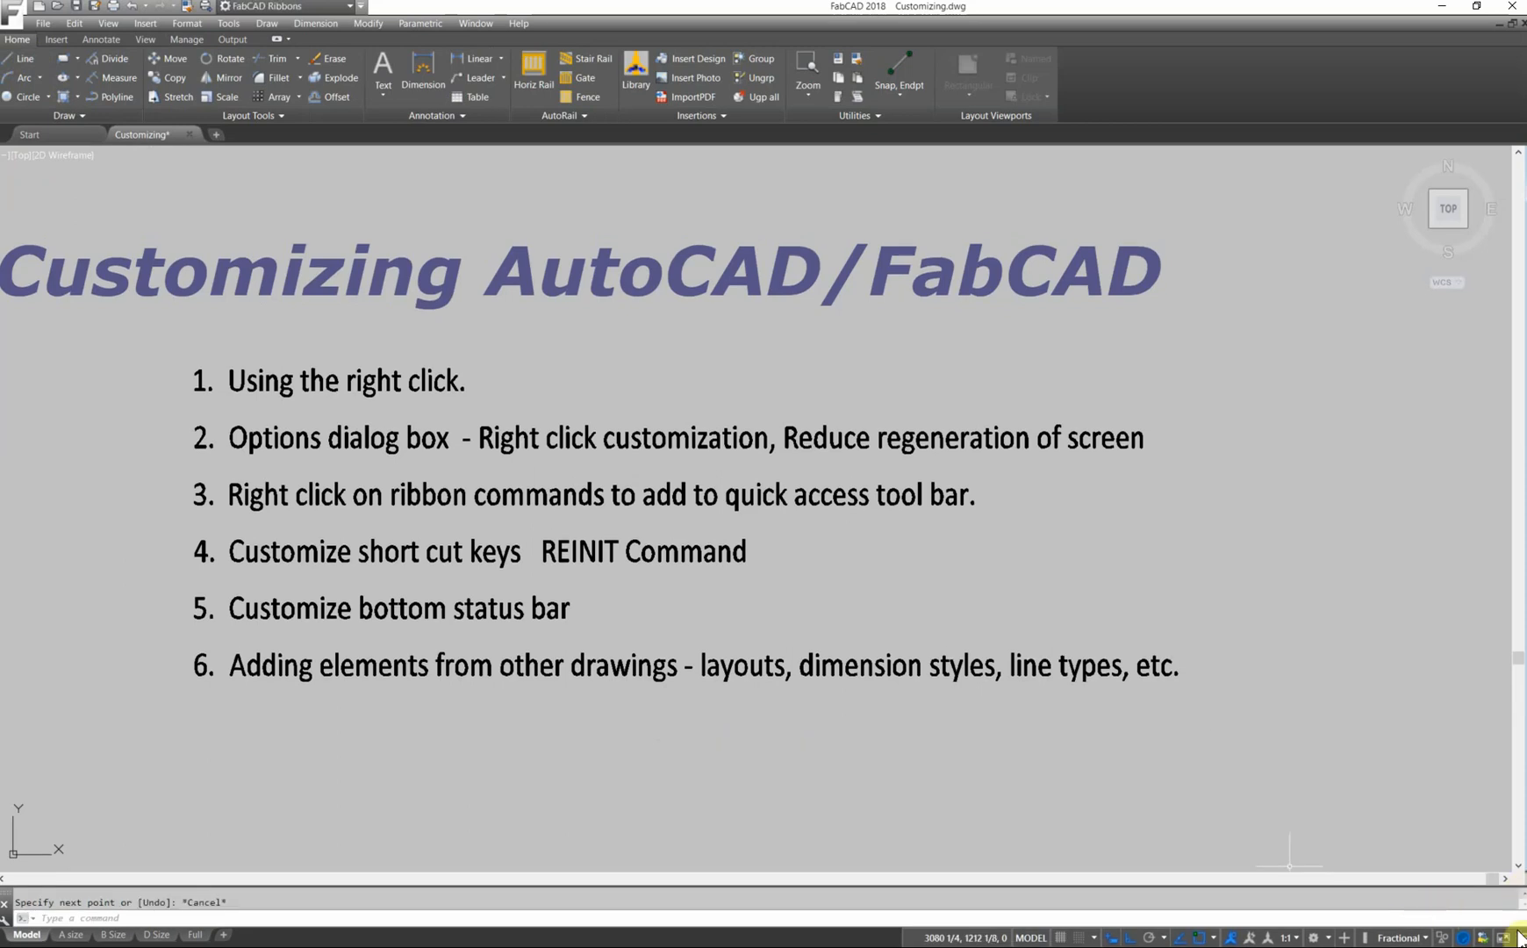
left_click(1511, 938)
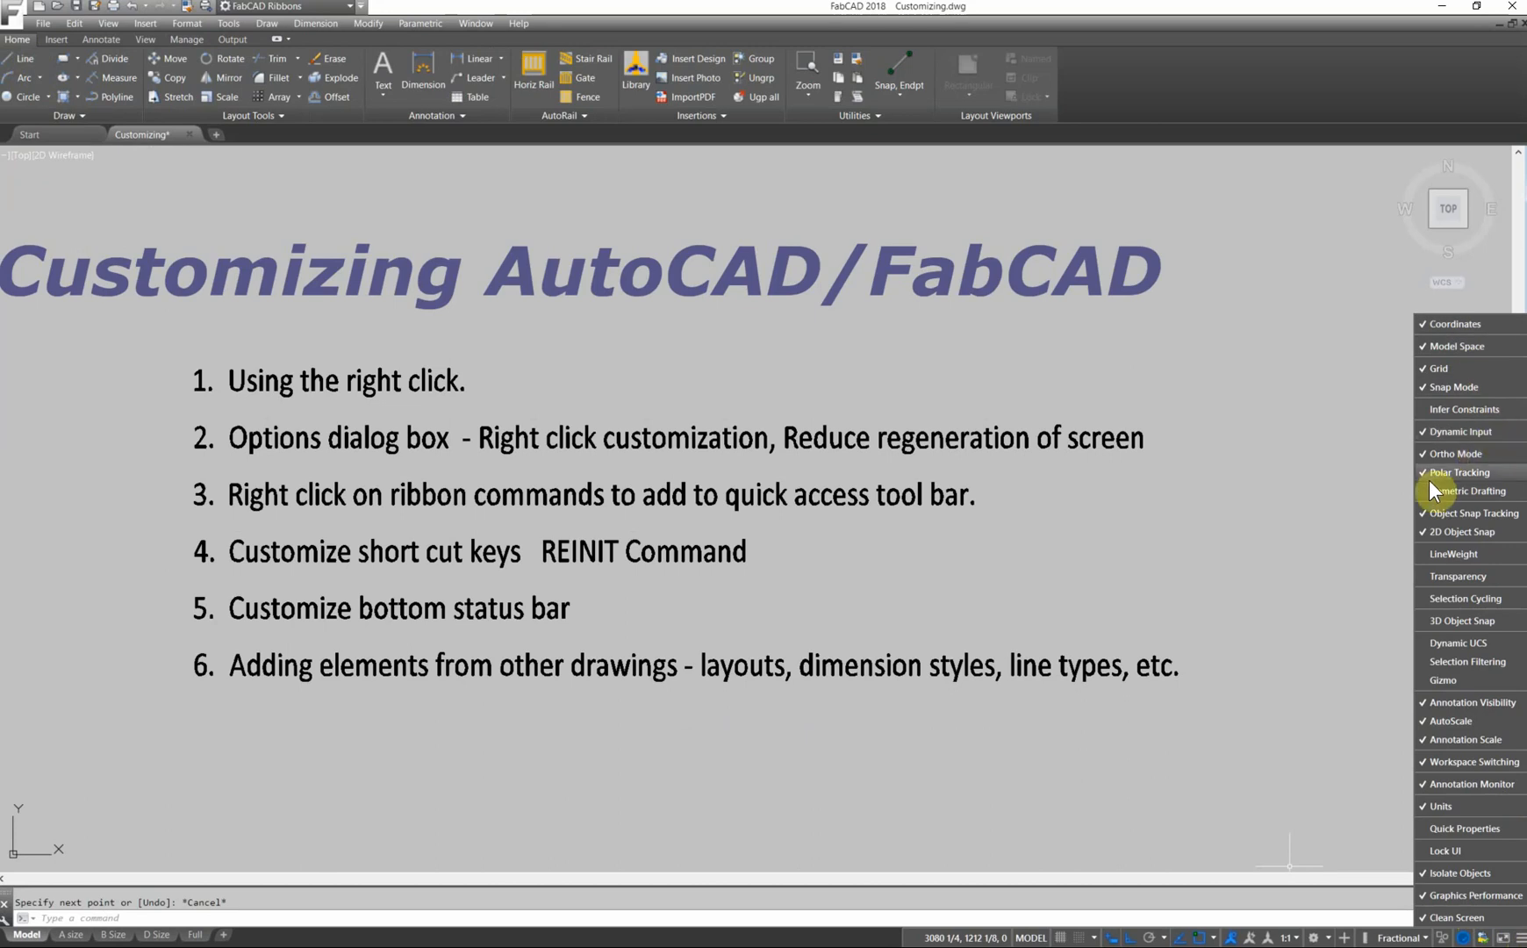
mouse_move(1451, 643)
type("4")
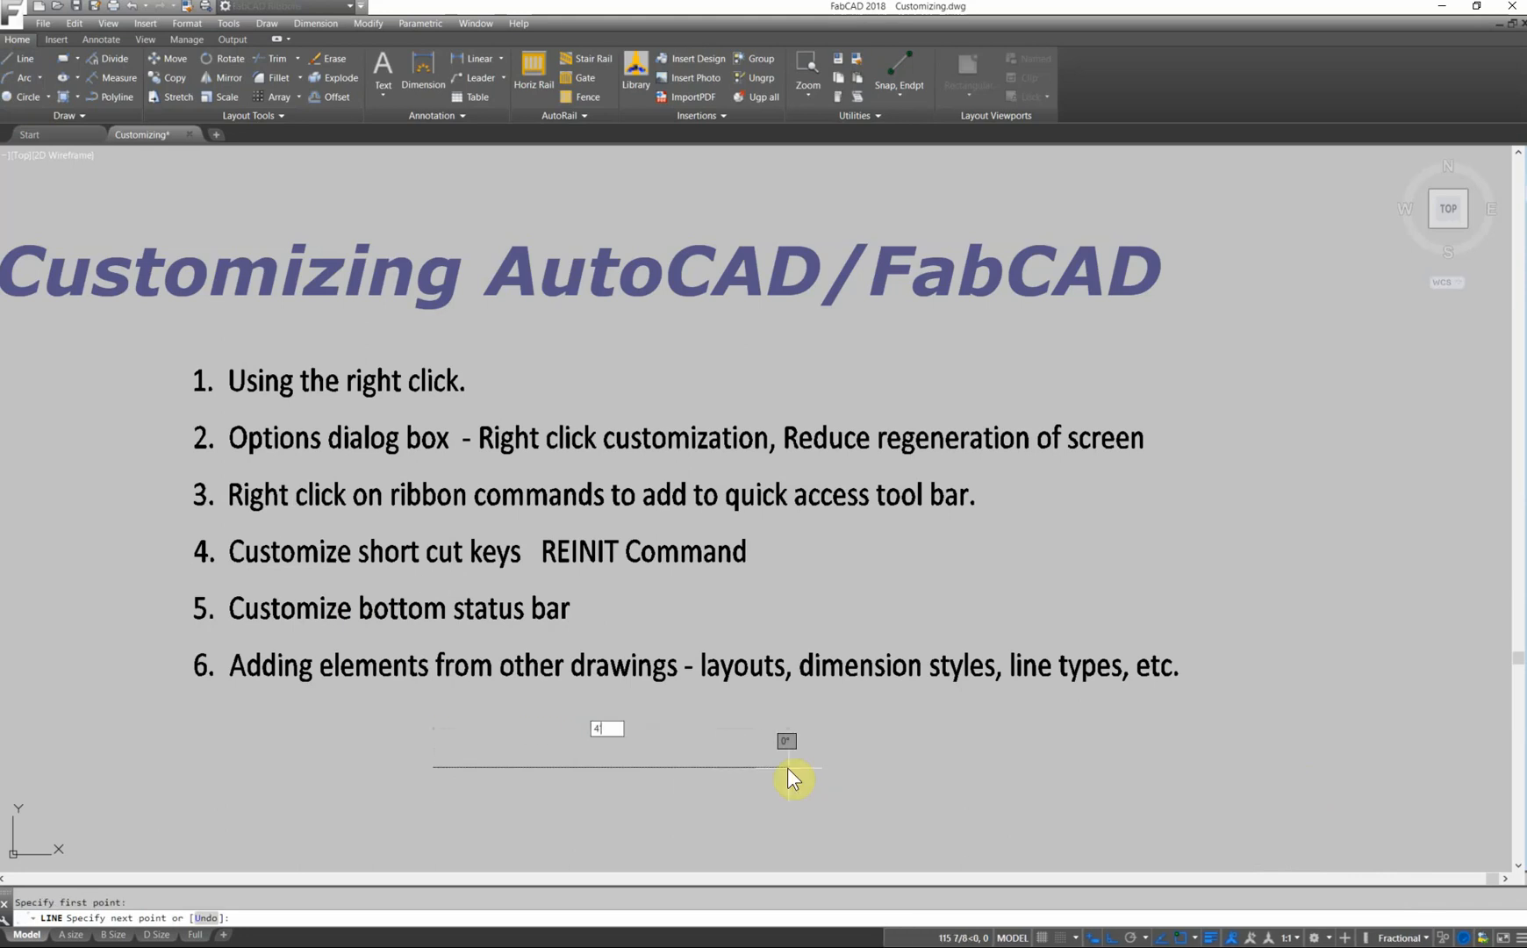
type("'2")
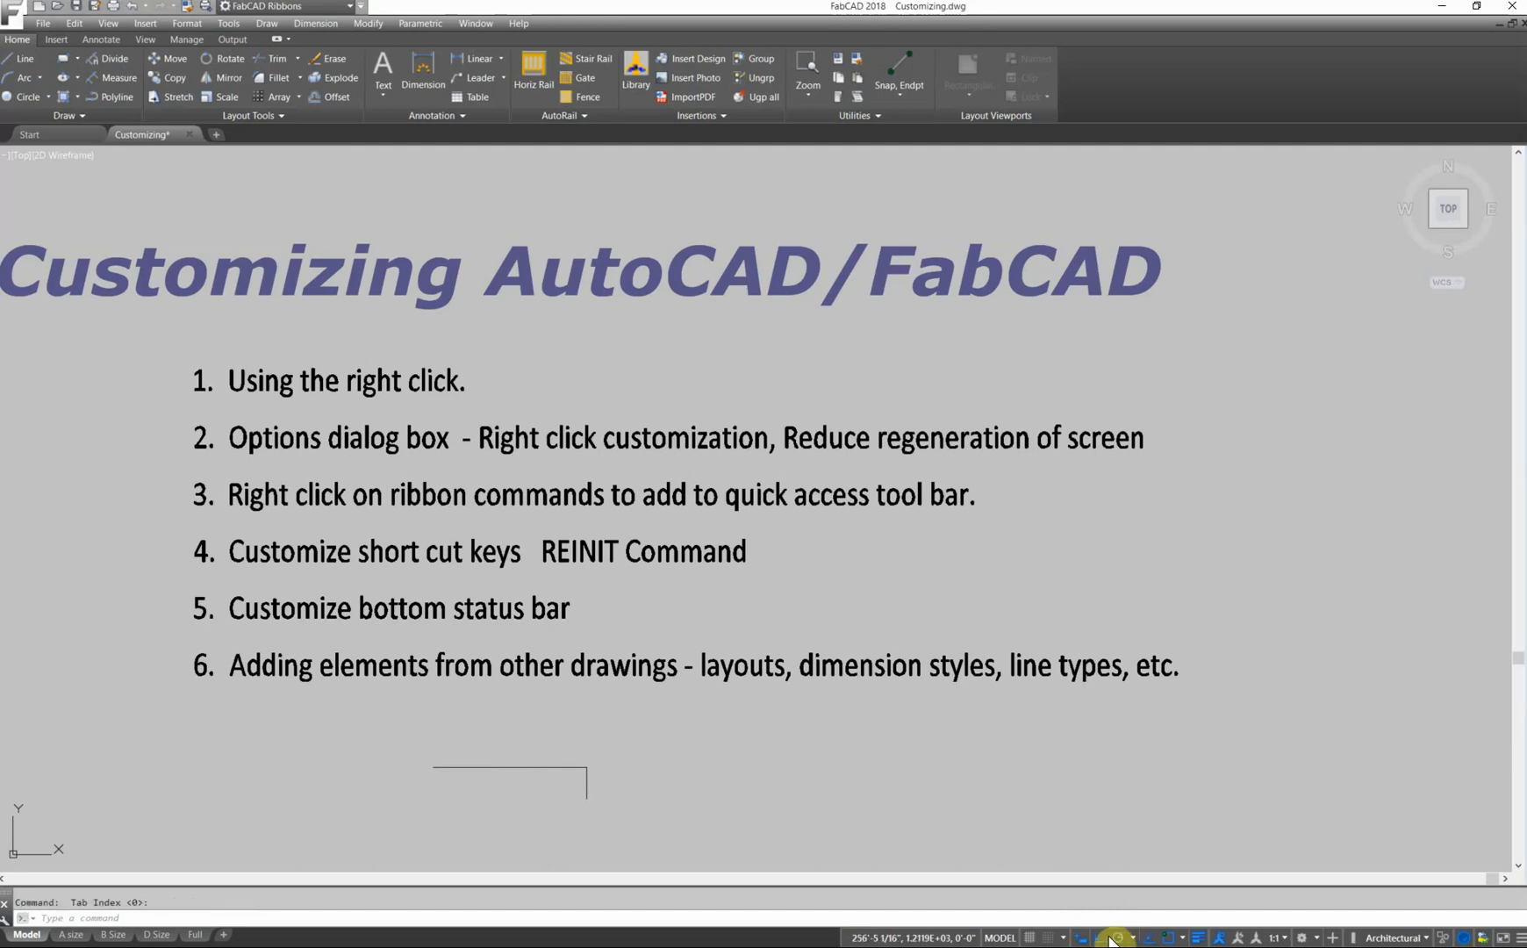
mouse_move(1109, 937)
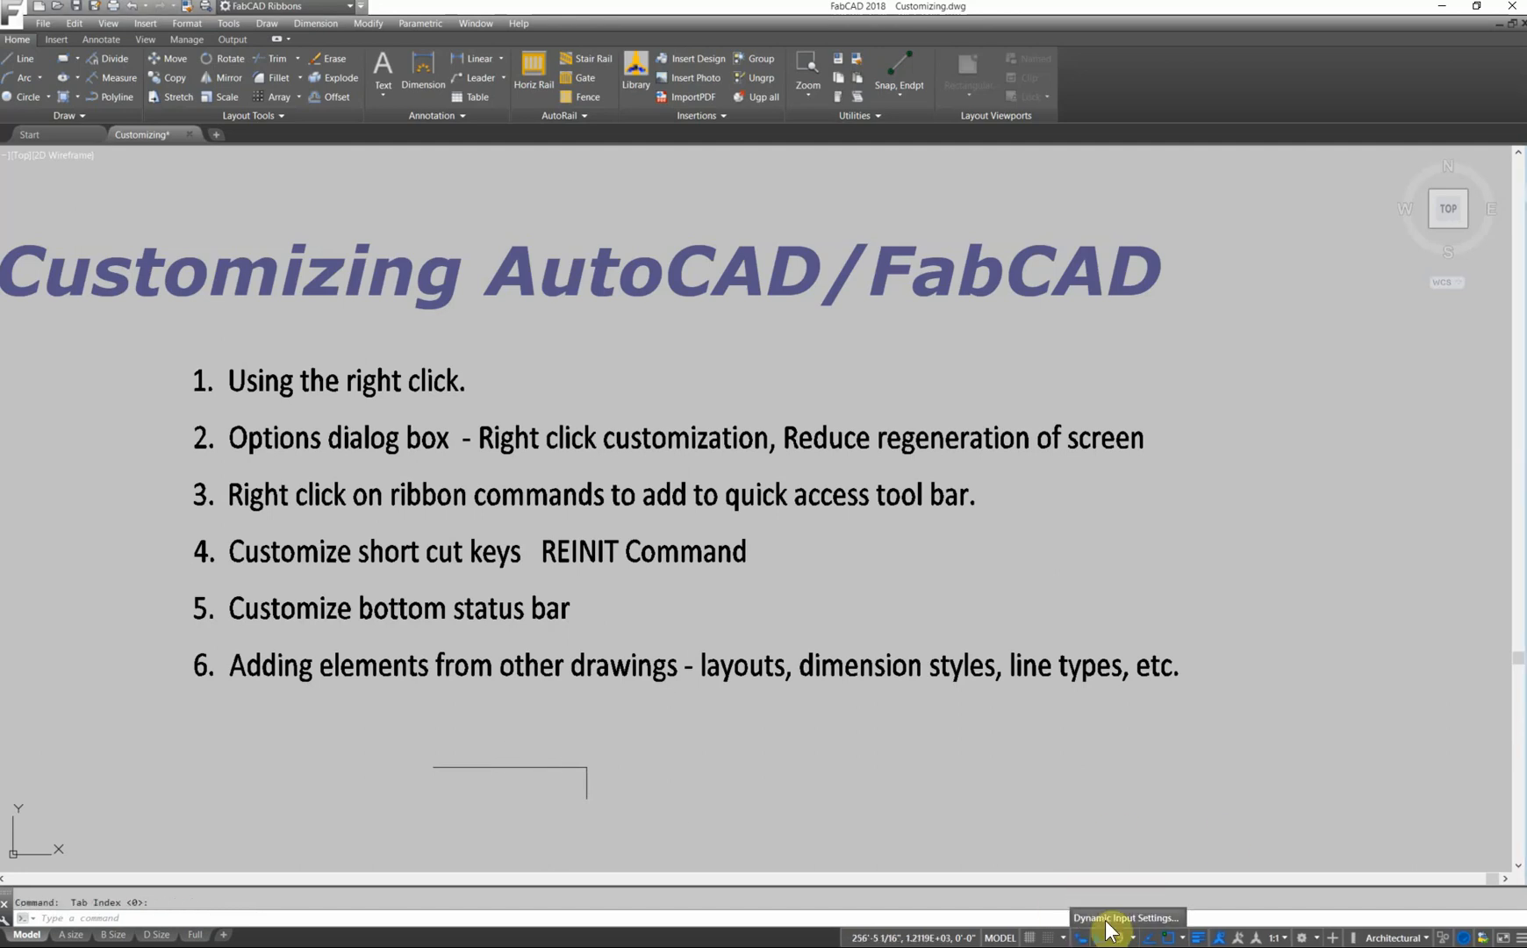
left_click(1113, 937)
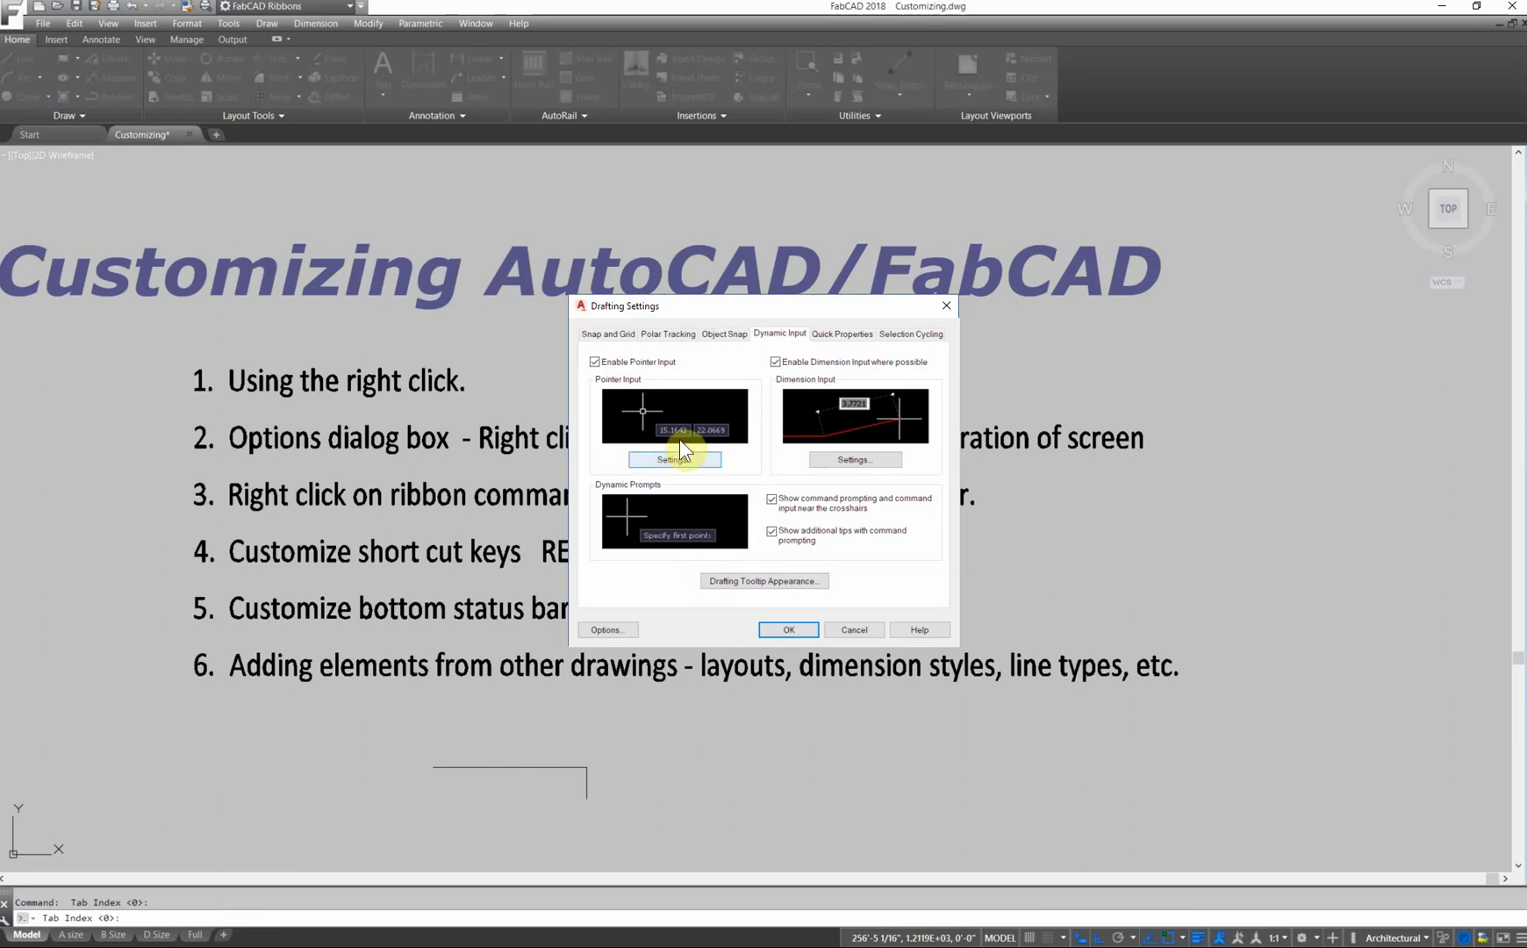
mouse_move(894, 458)
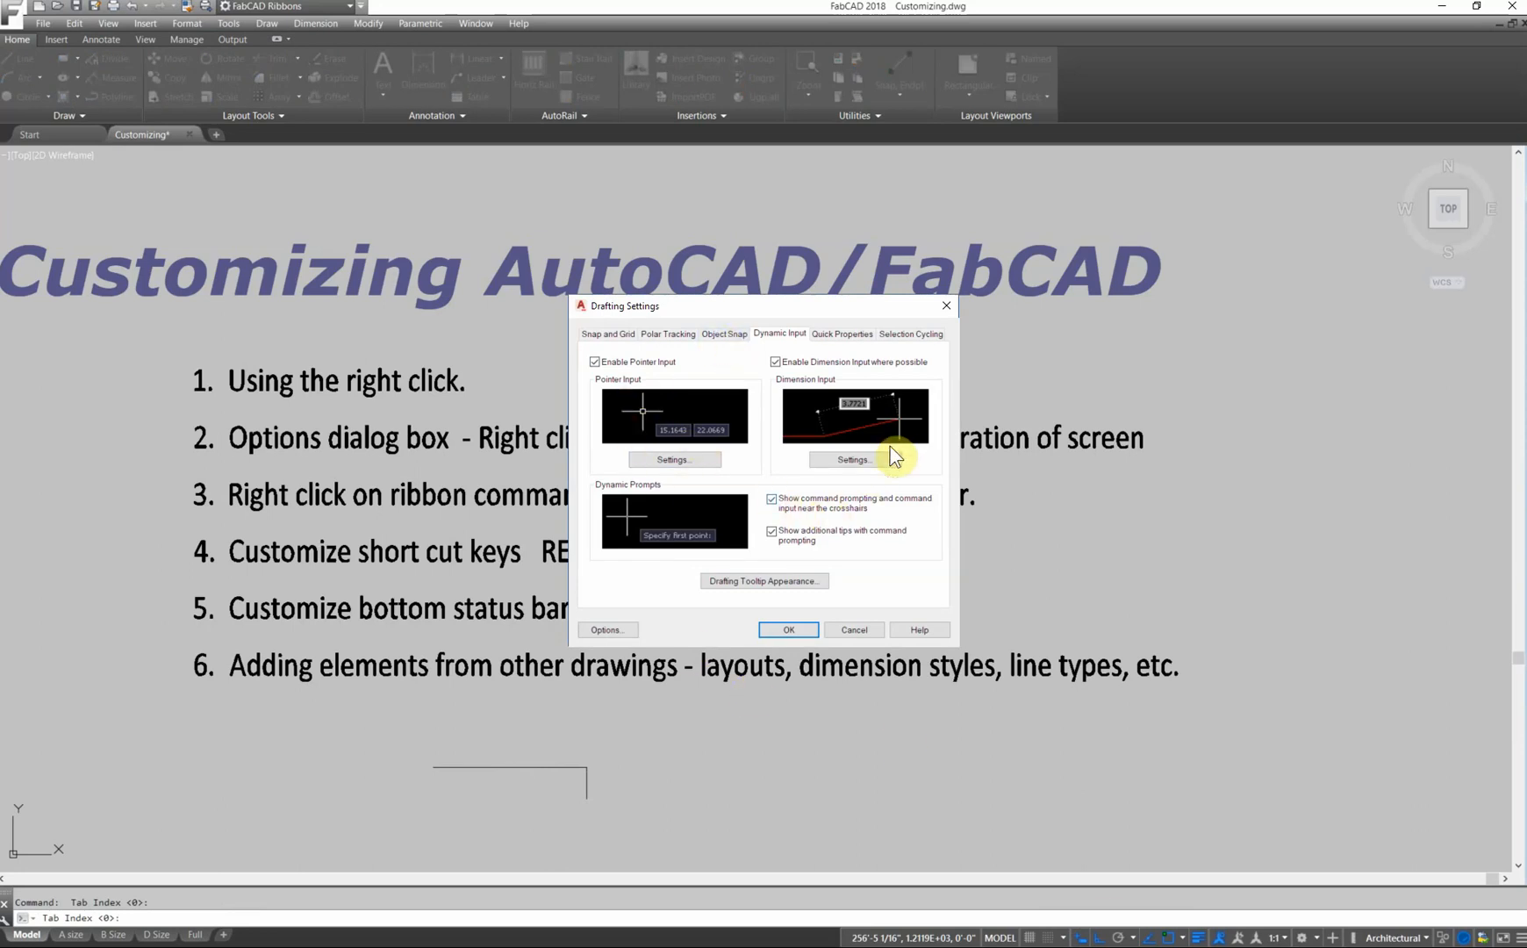
mouse_move(807, 374)
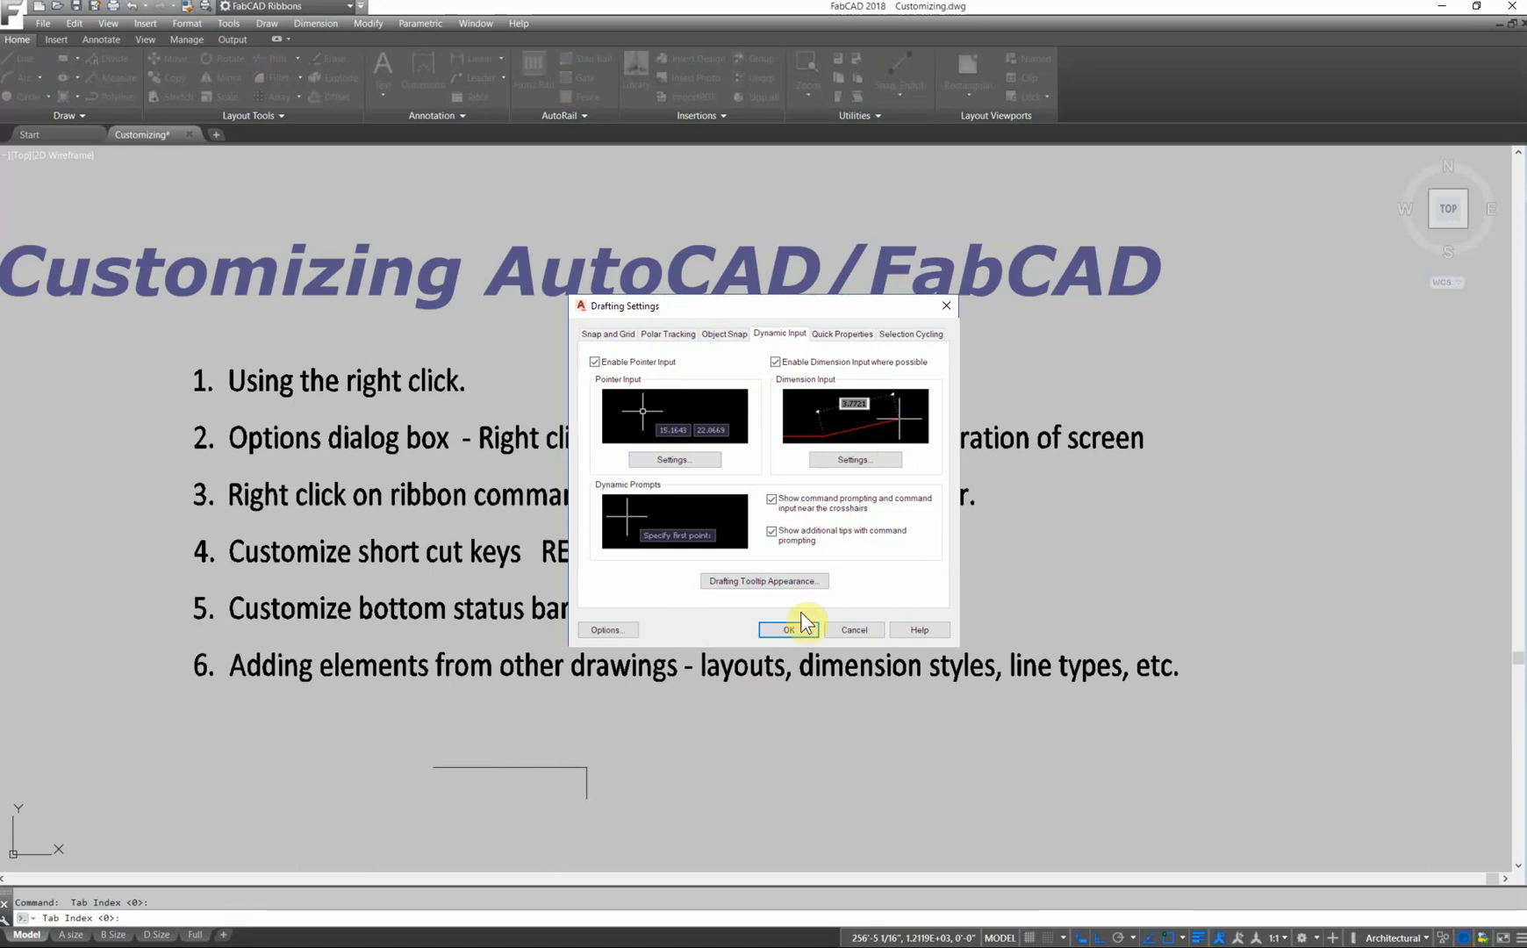
left_click(789, 629)
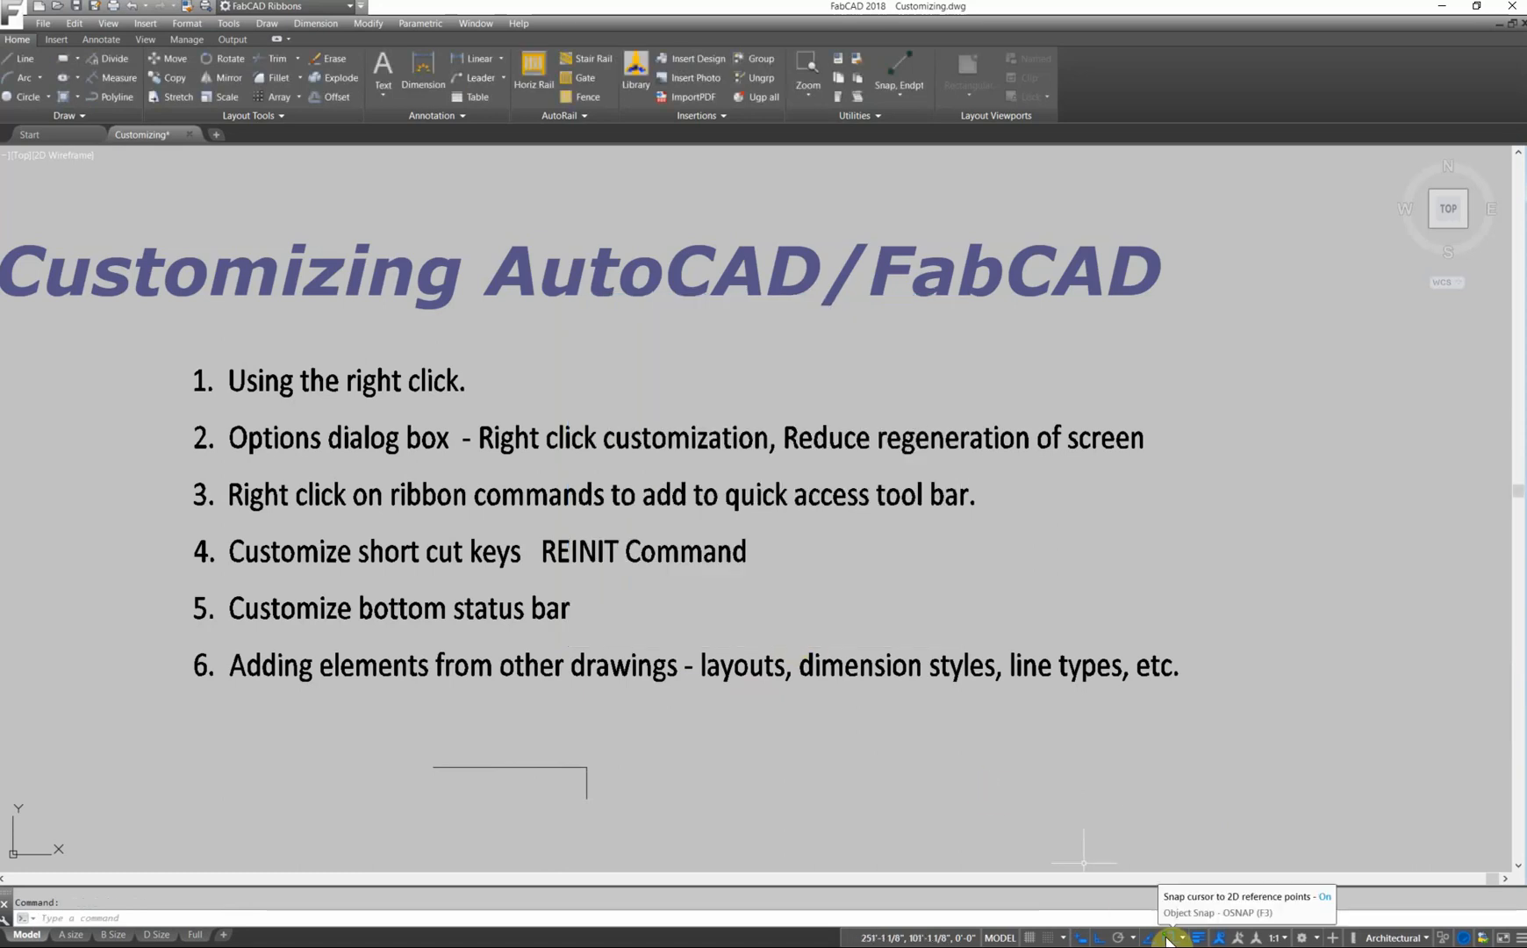
left_click(1168, 936)
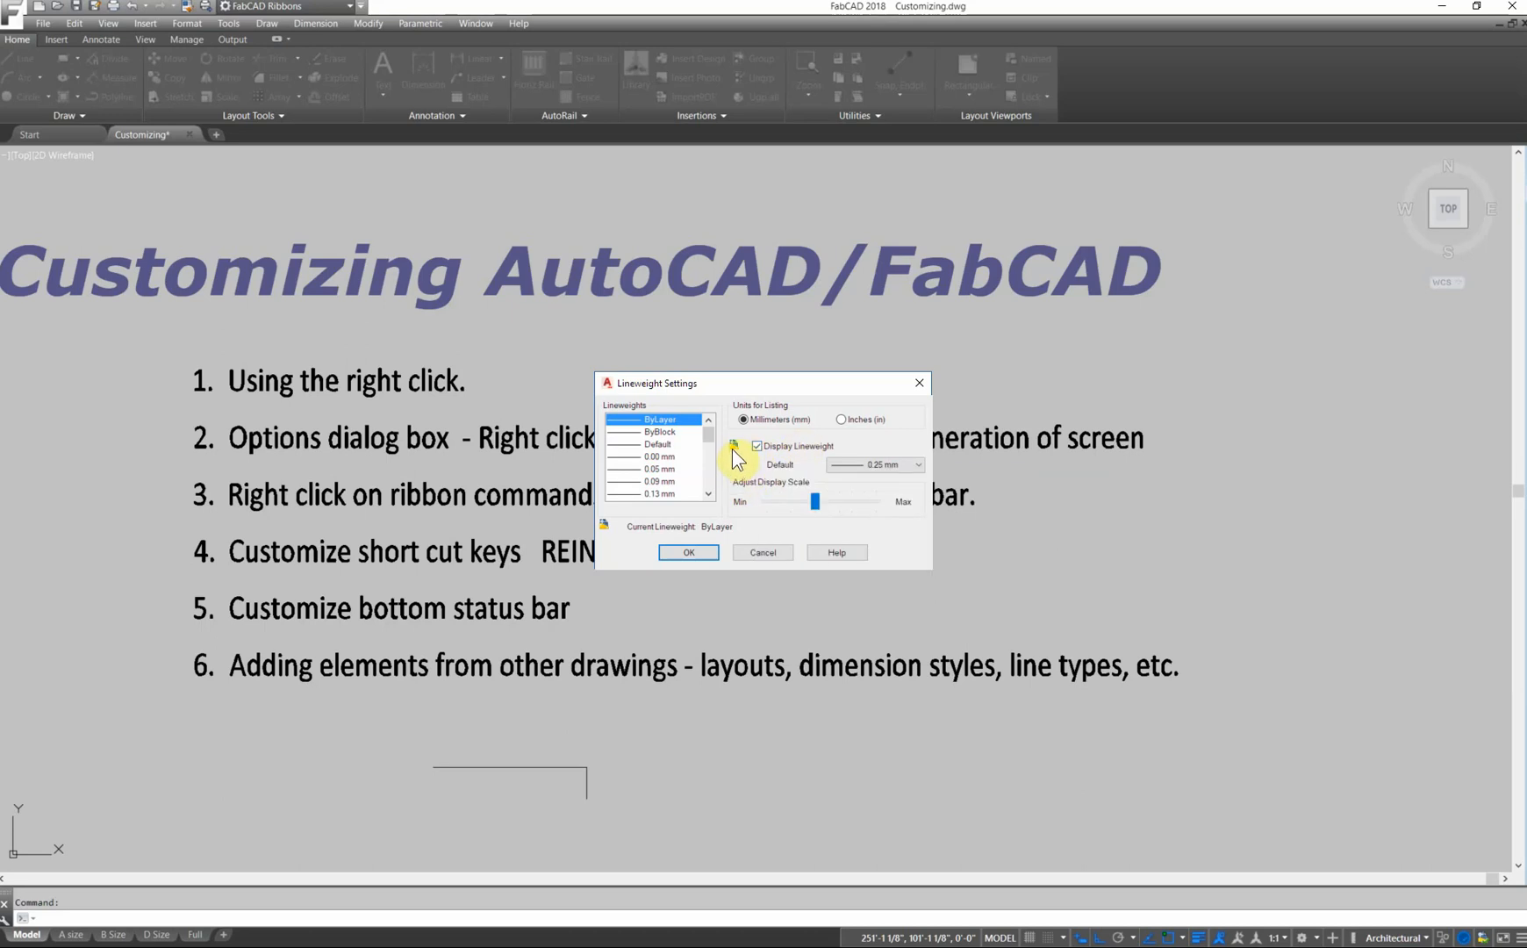
mouse_move(742, 460)
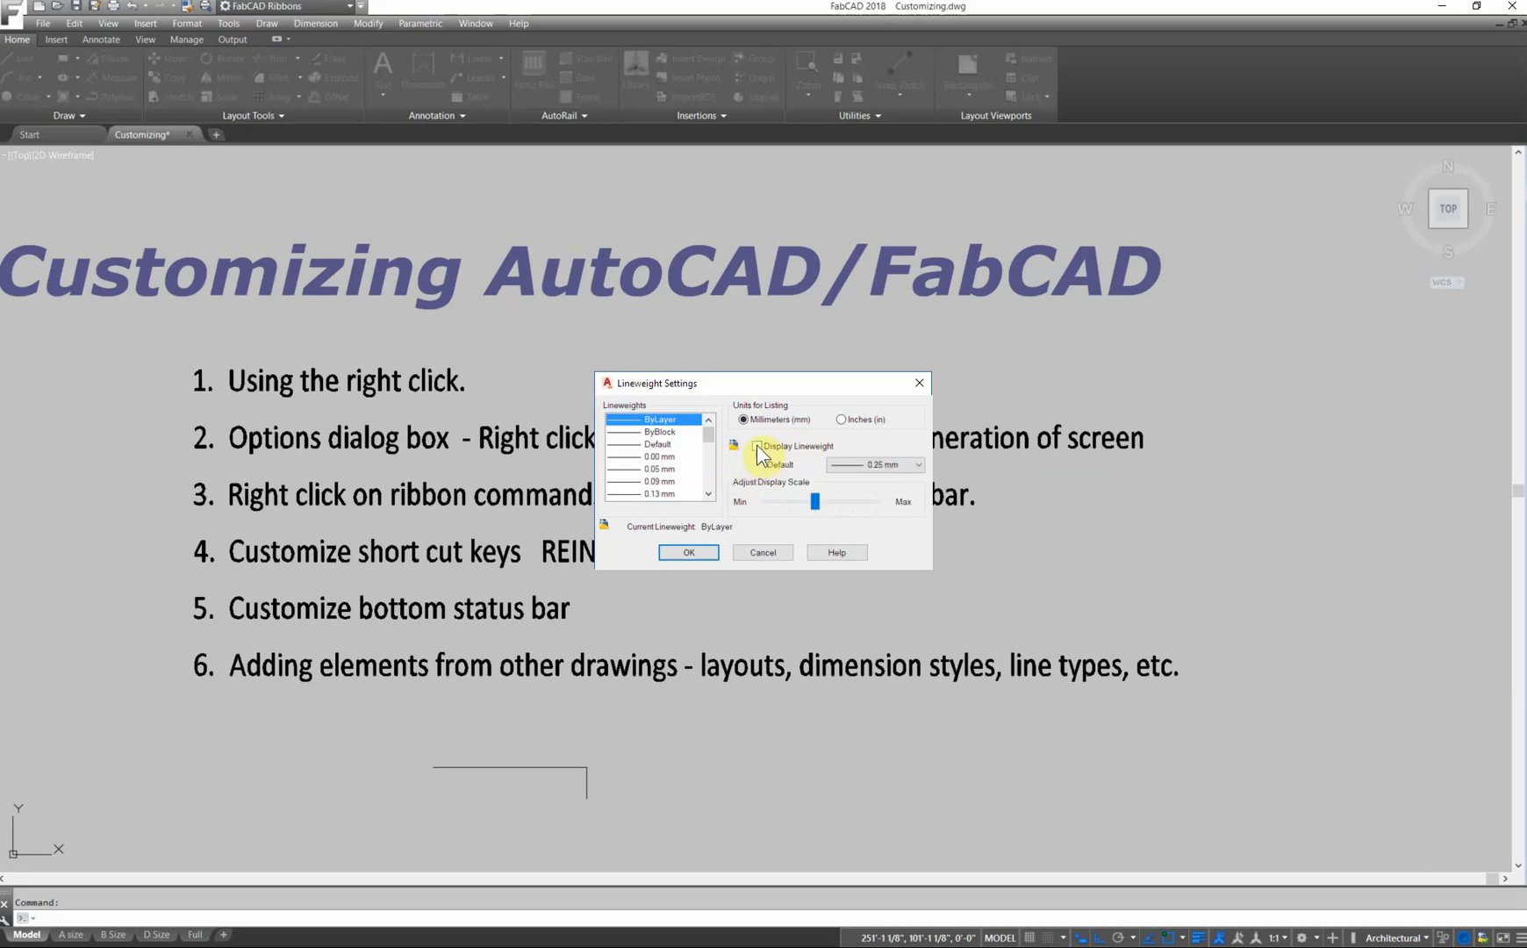
left_click(757, 446)
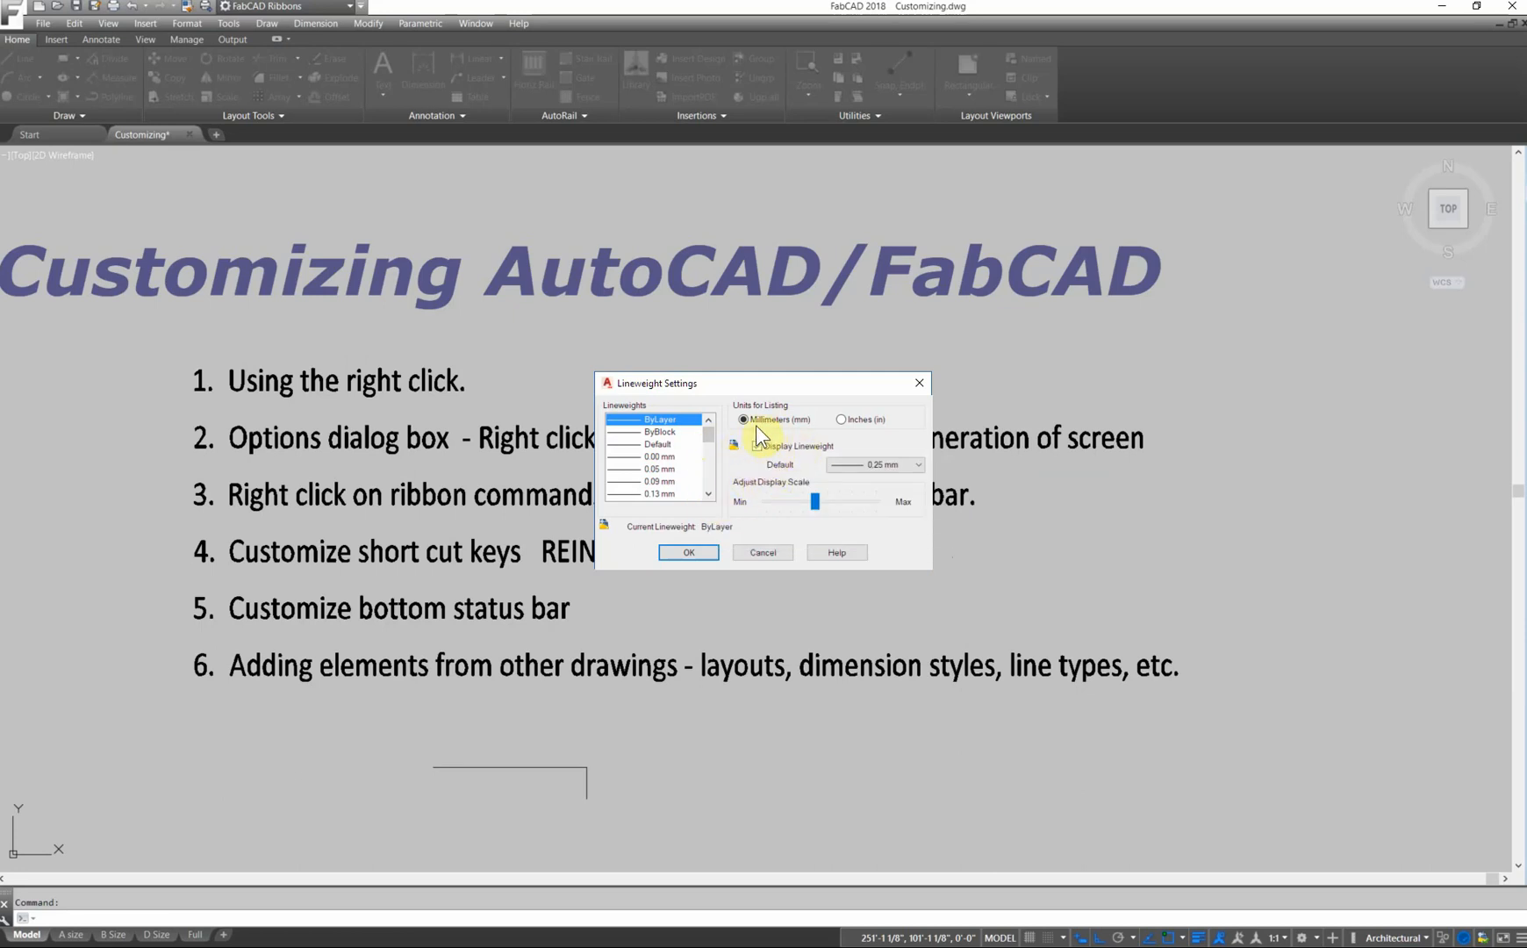
left_click(757, 445)
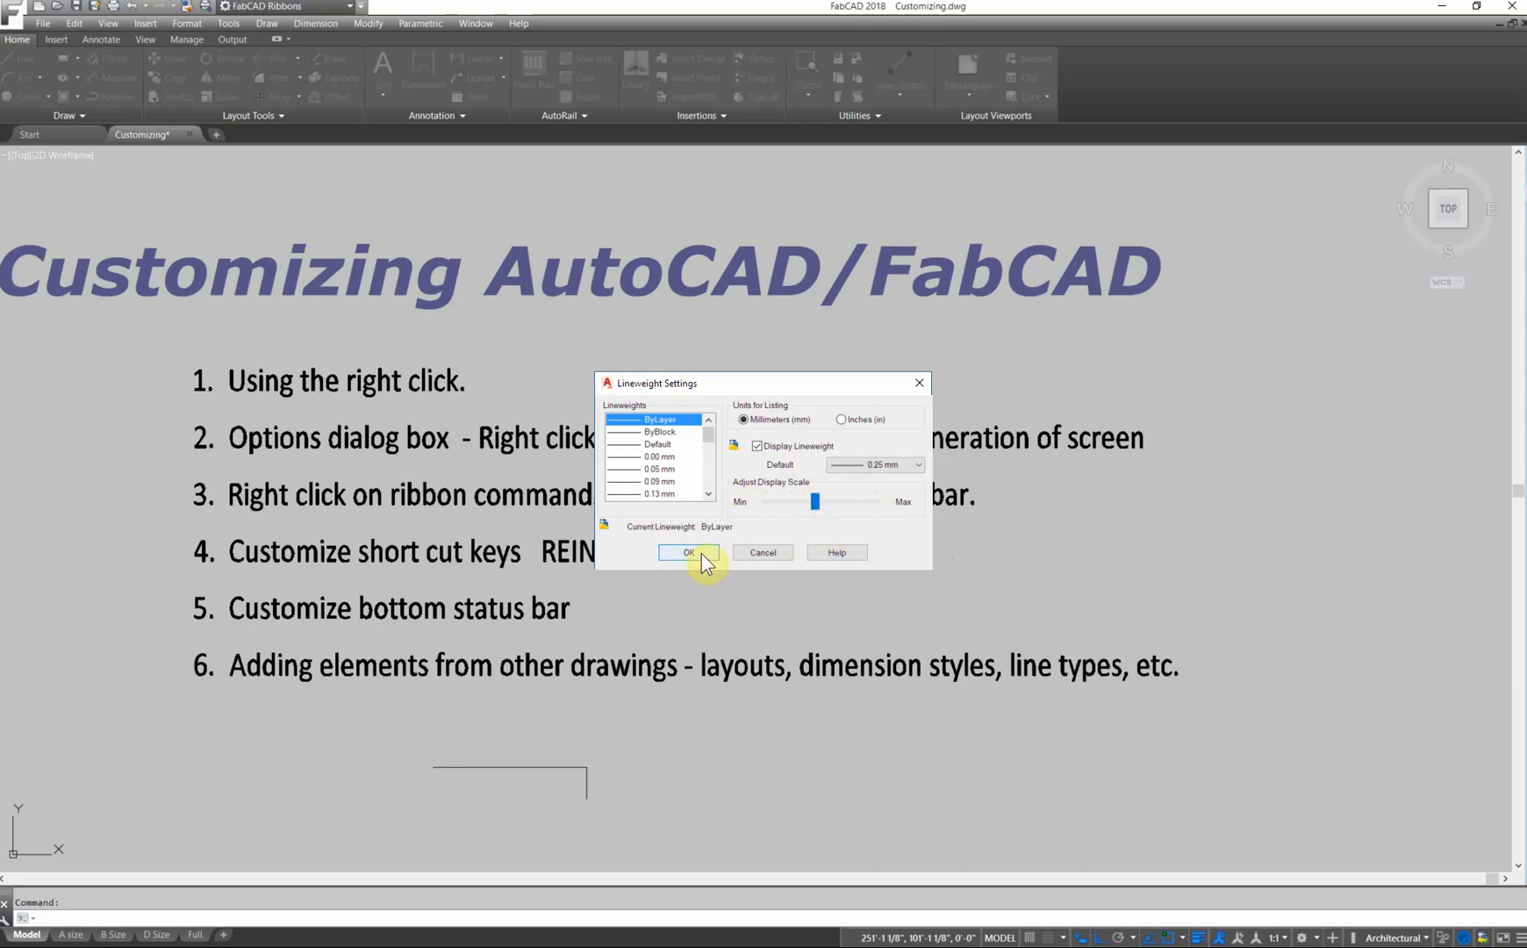
left_click(687, 552)
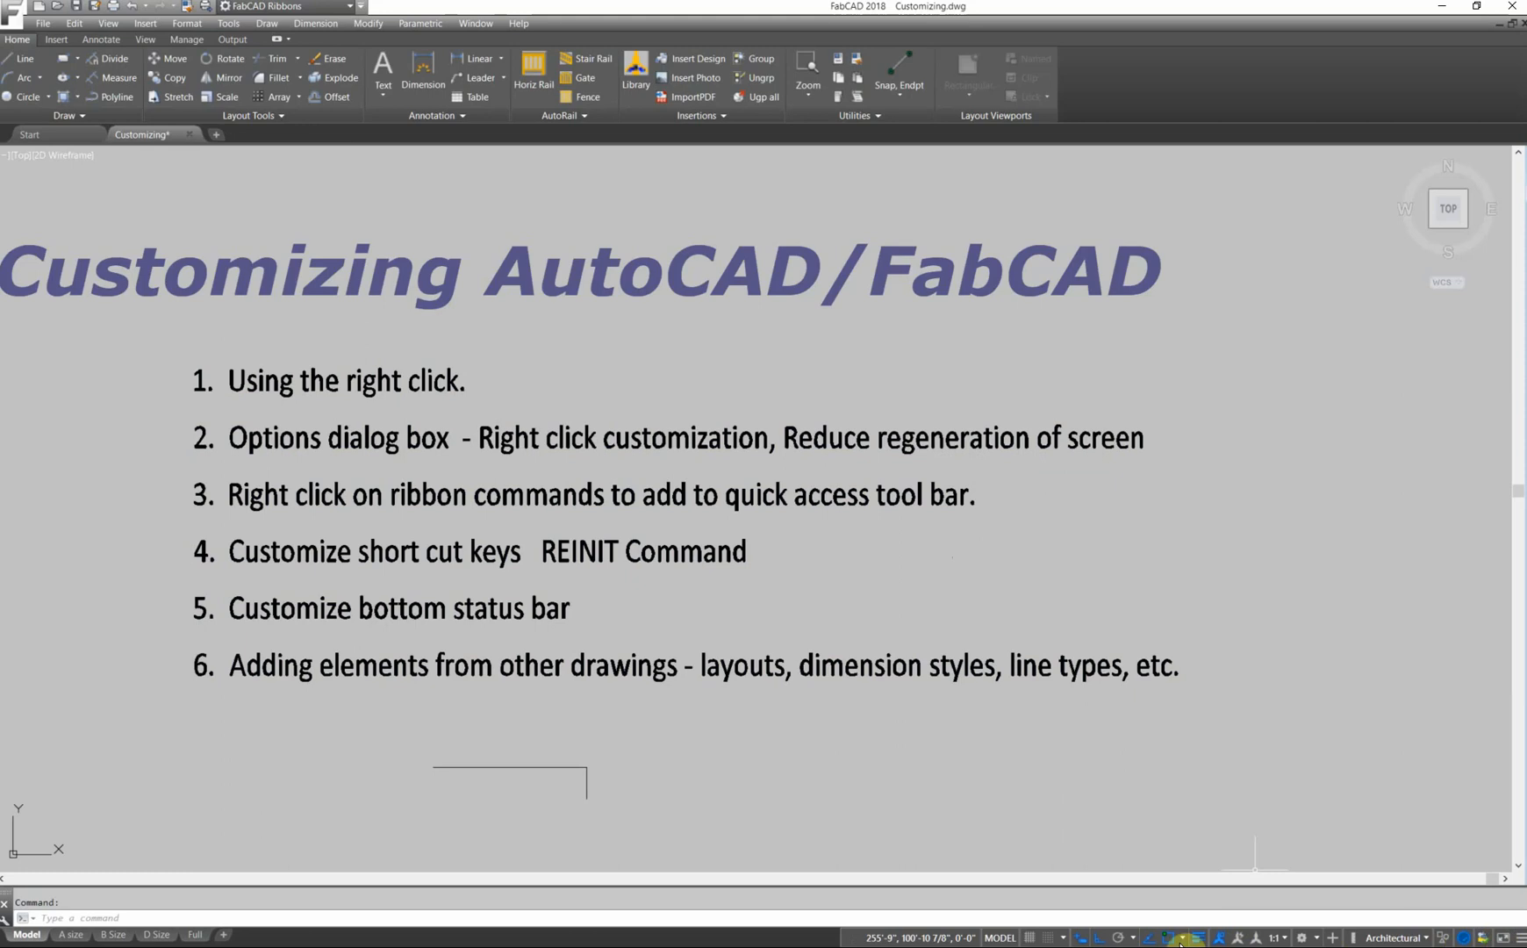
mouse_move(1474, 938)
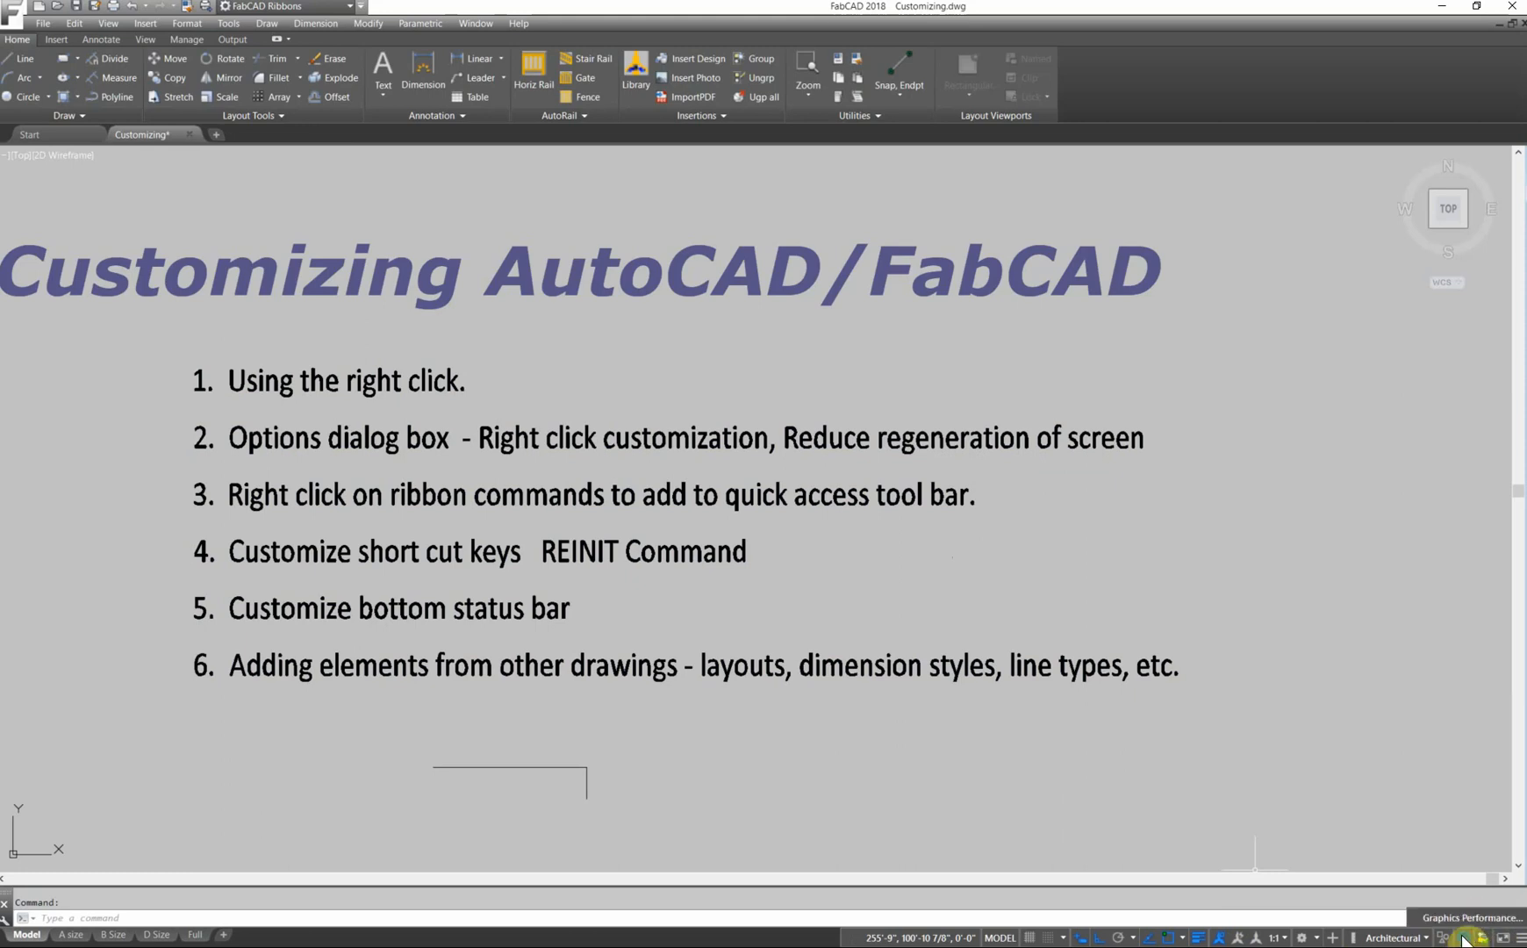
left_click(1466, 916)
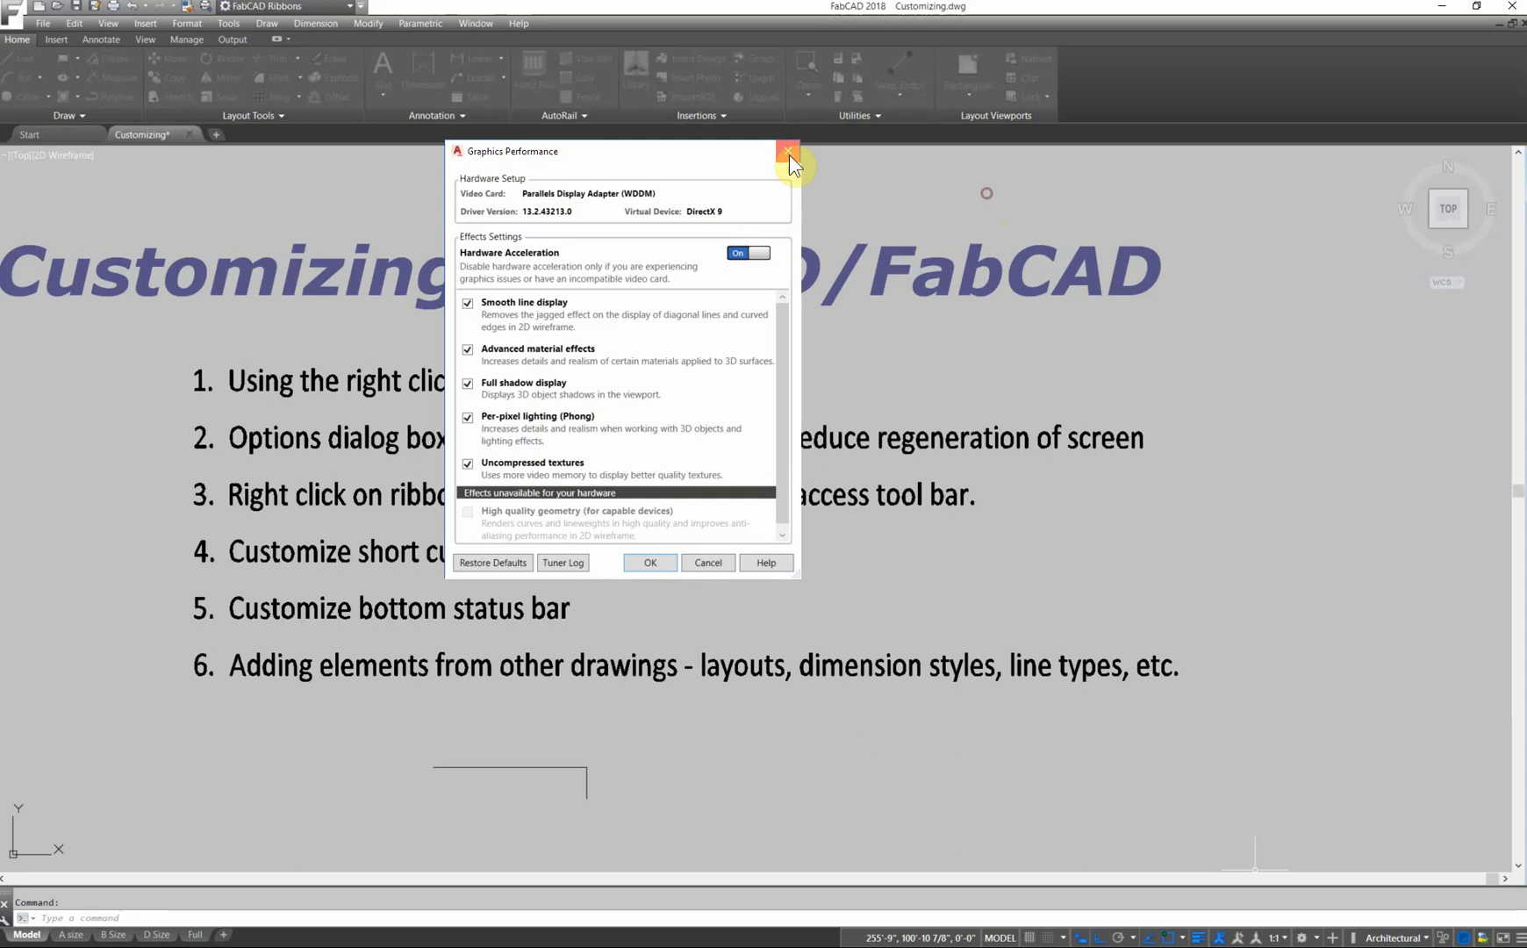
left_click(788, 152)
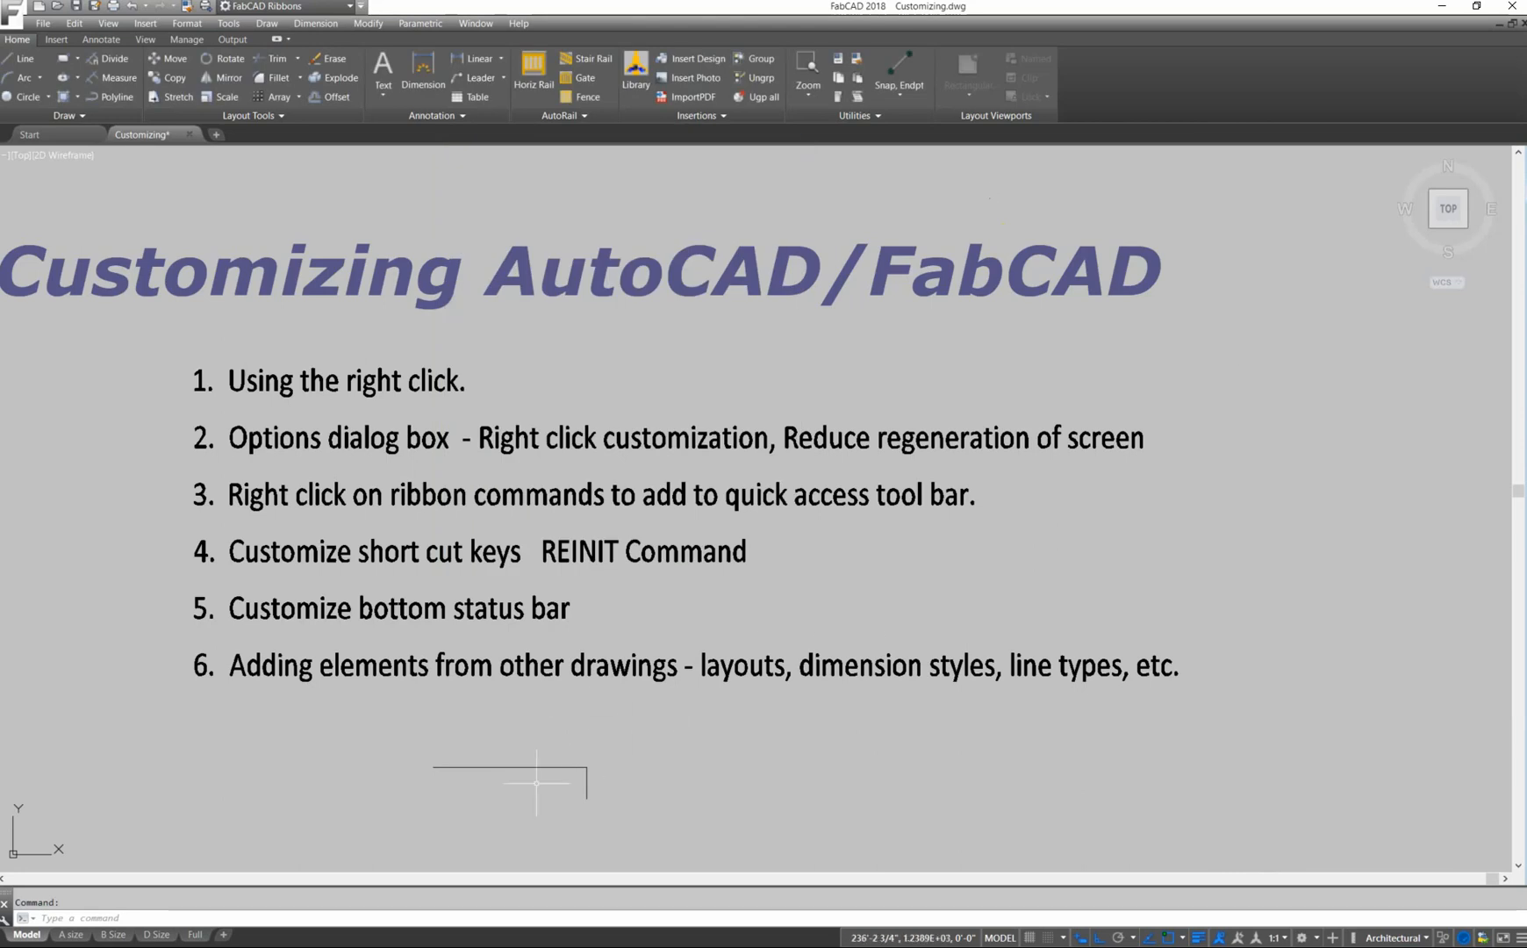
right_click(534, 785)
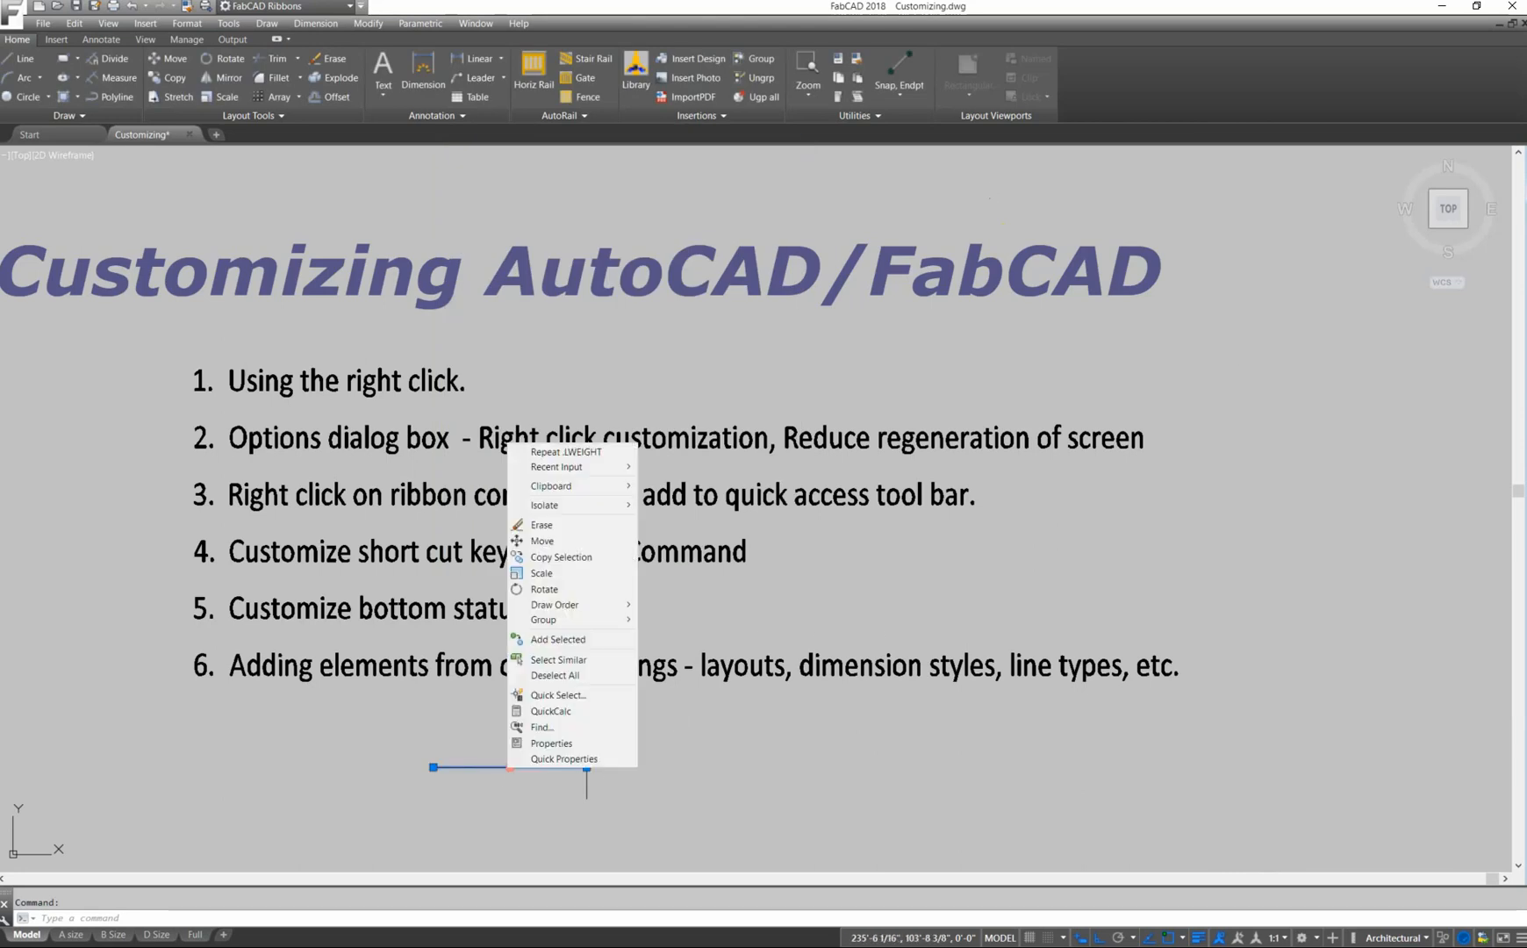
mouse_move(579, 590)
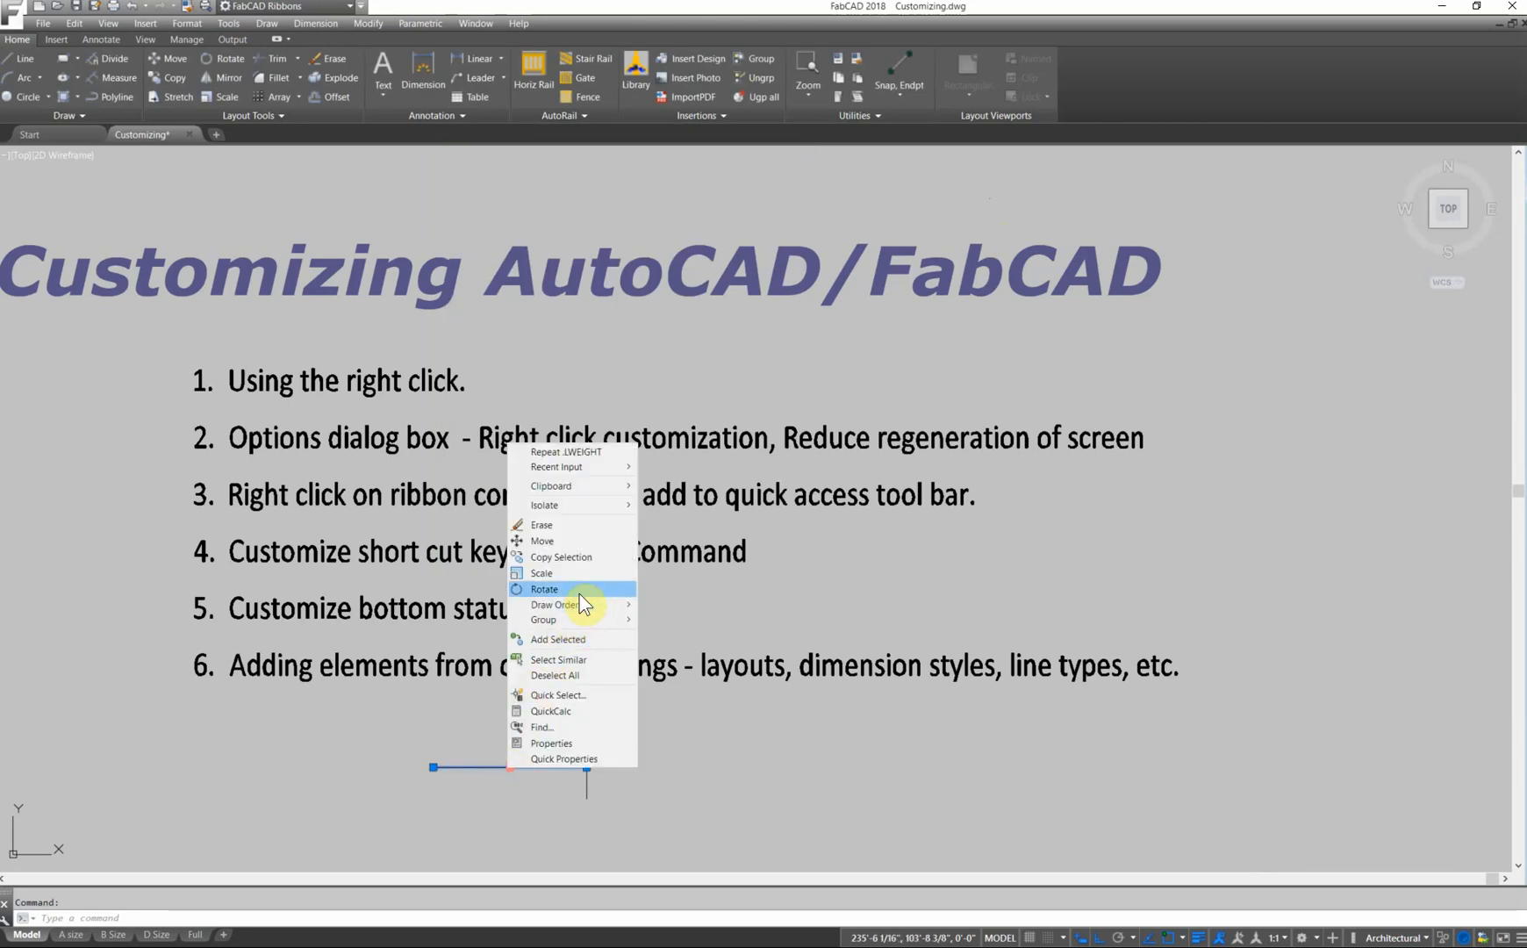
mouse_move(583, 660)
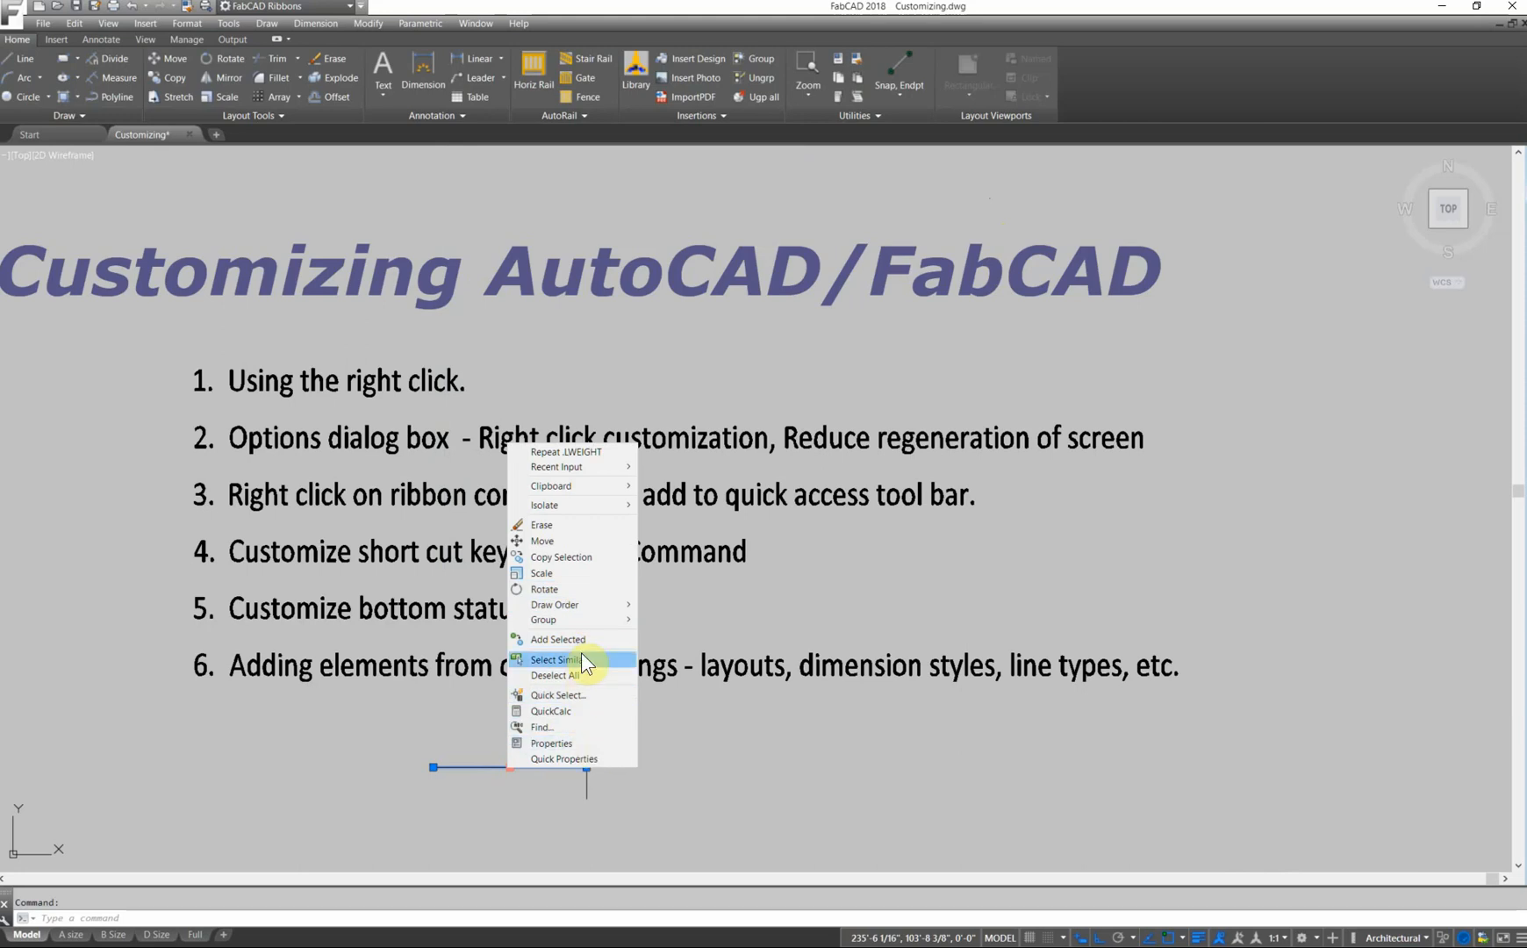
mouse_move(393, 724)
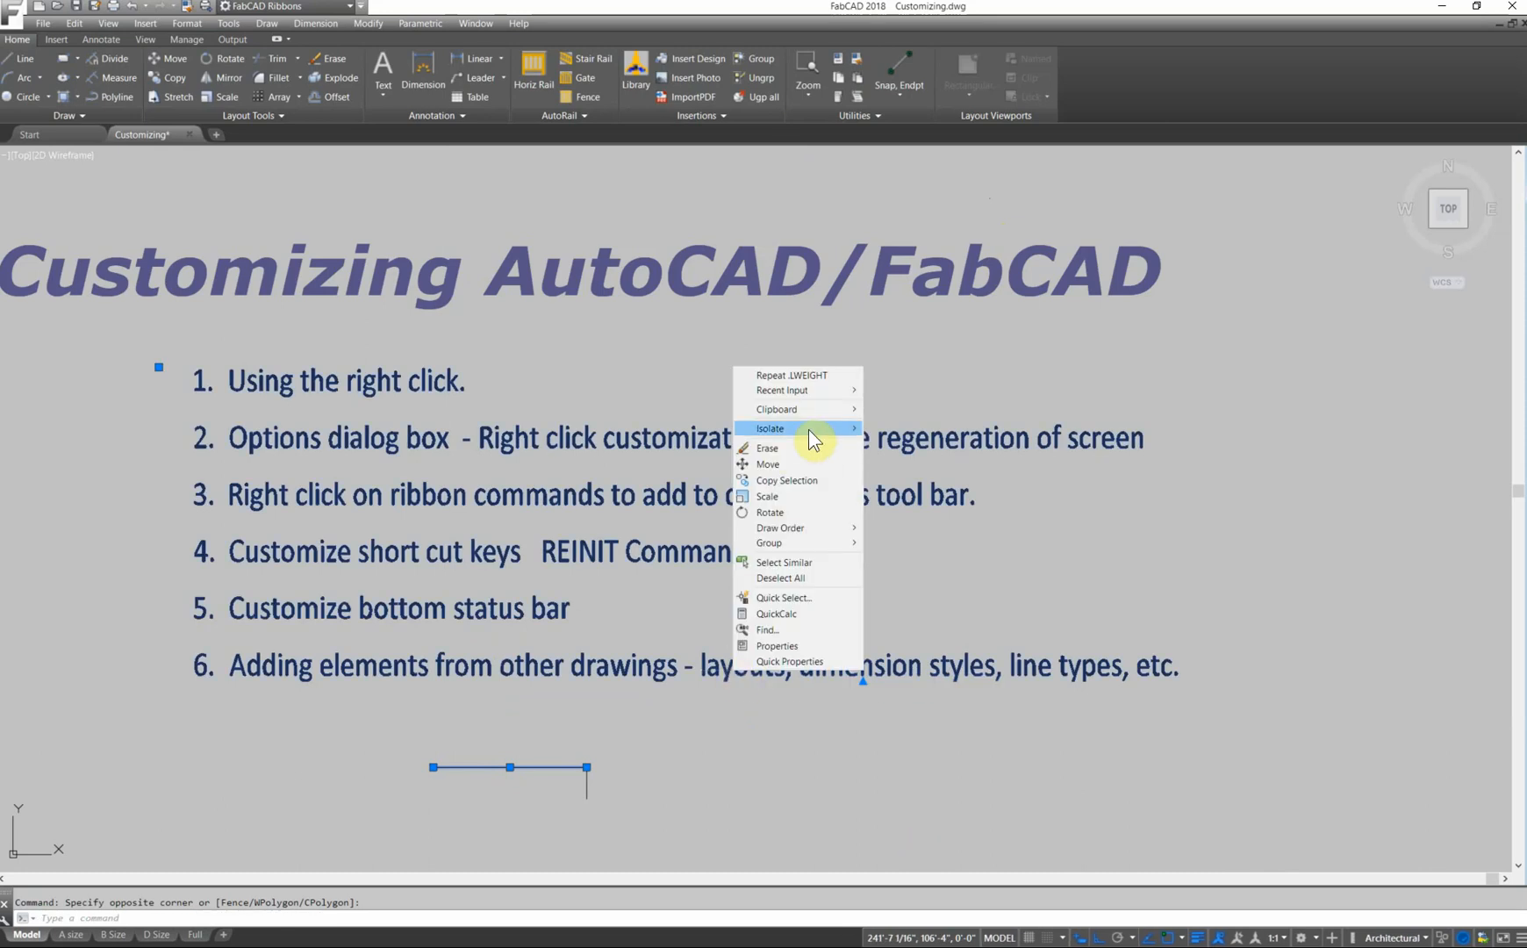
mouse_move(842, 648)
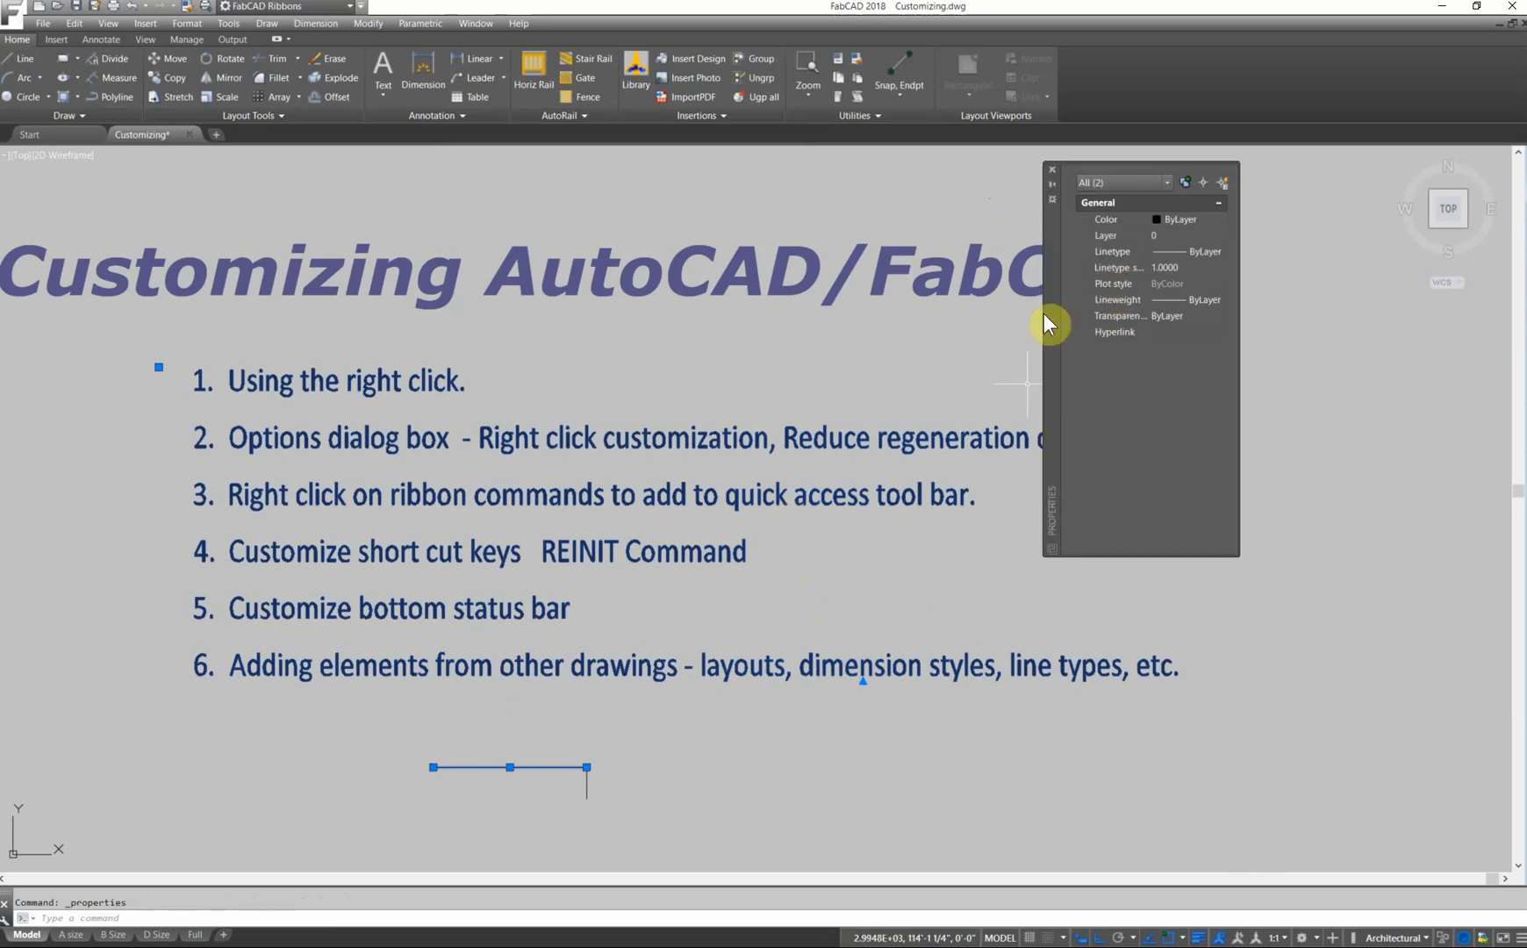
mouse_move(1059, 183)
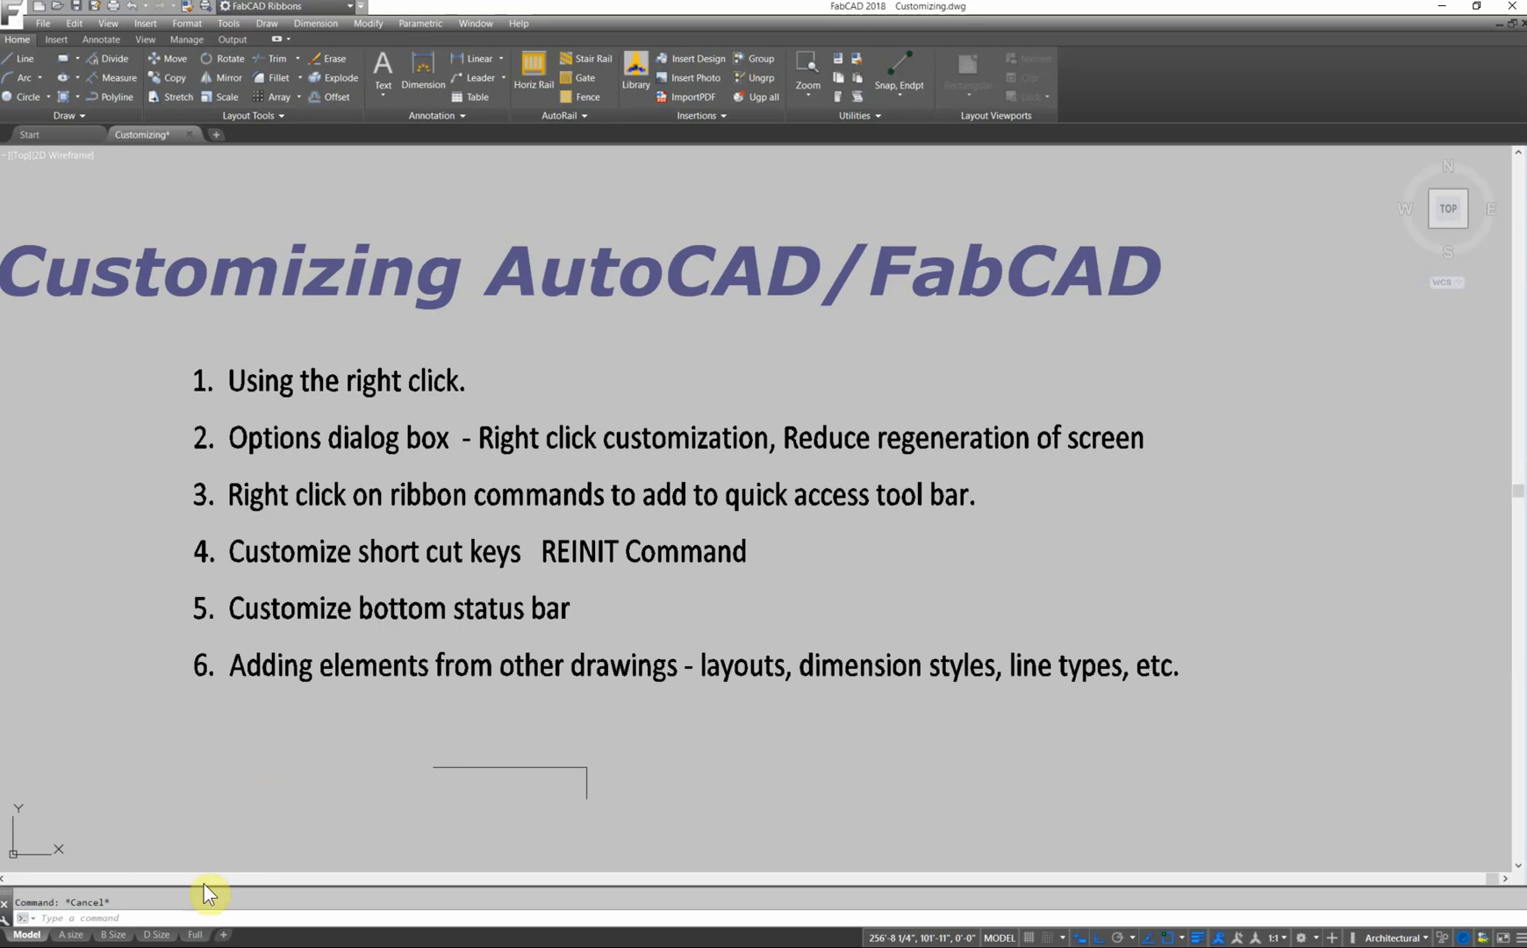
Open the layouts' Publish settings, toggle background publishing, and close without publishing.
right_click(27, 934)
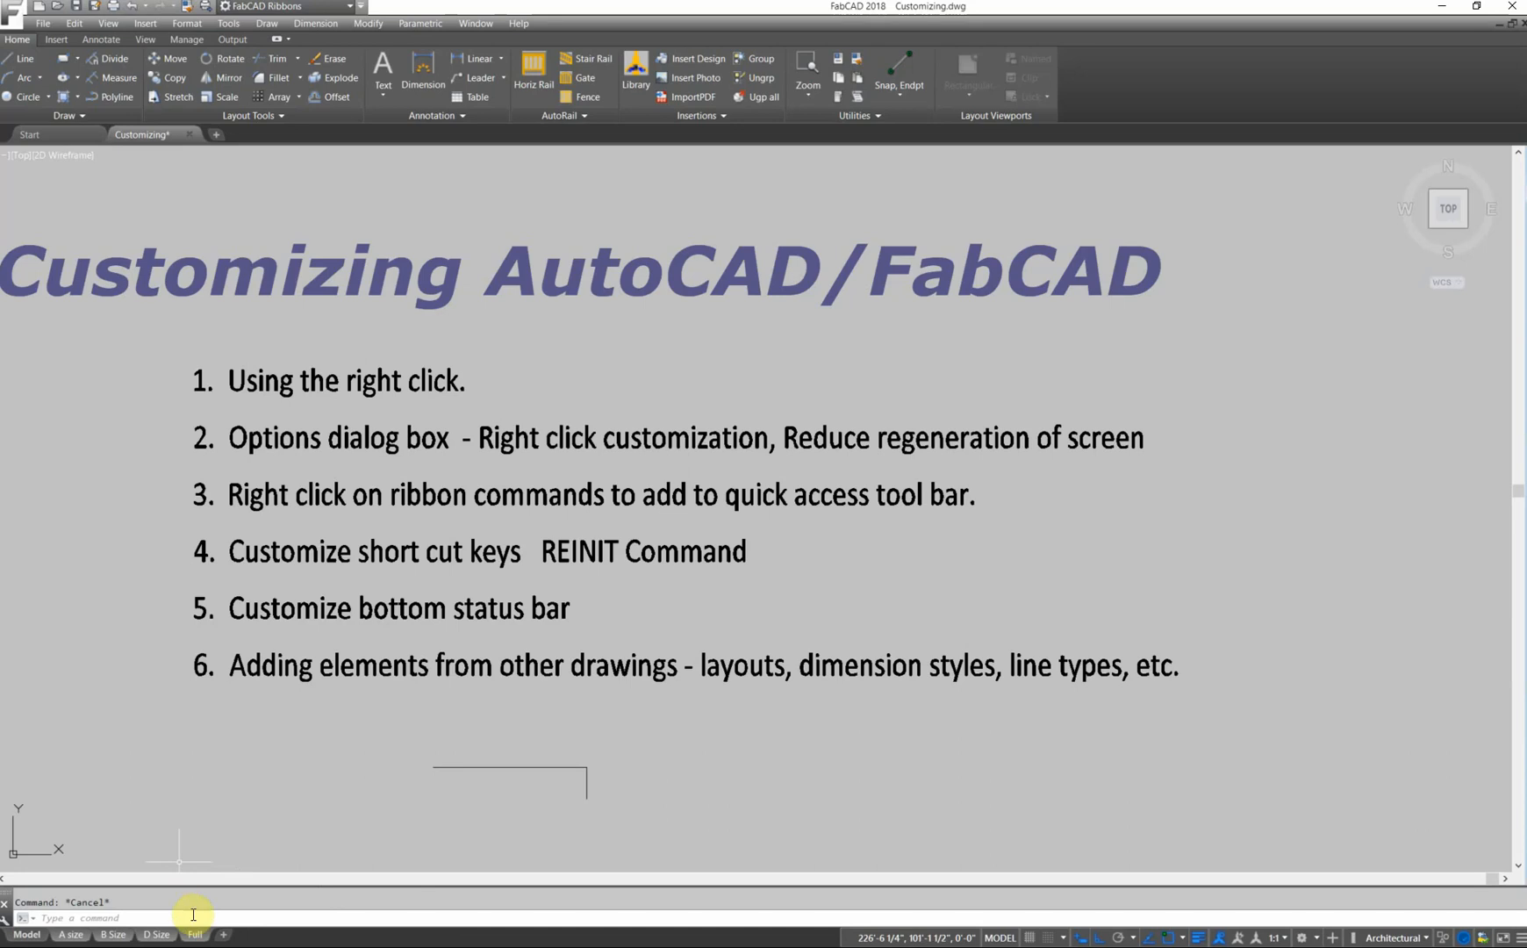
right_click(194, 934)
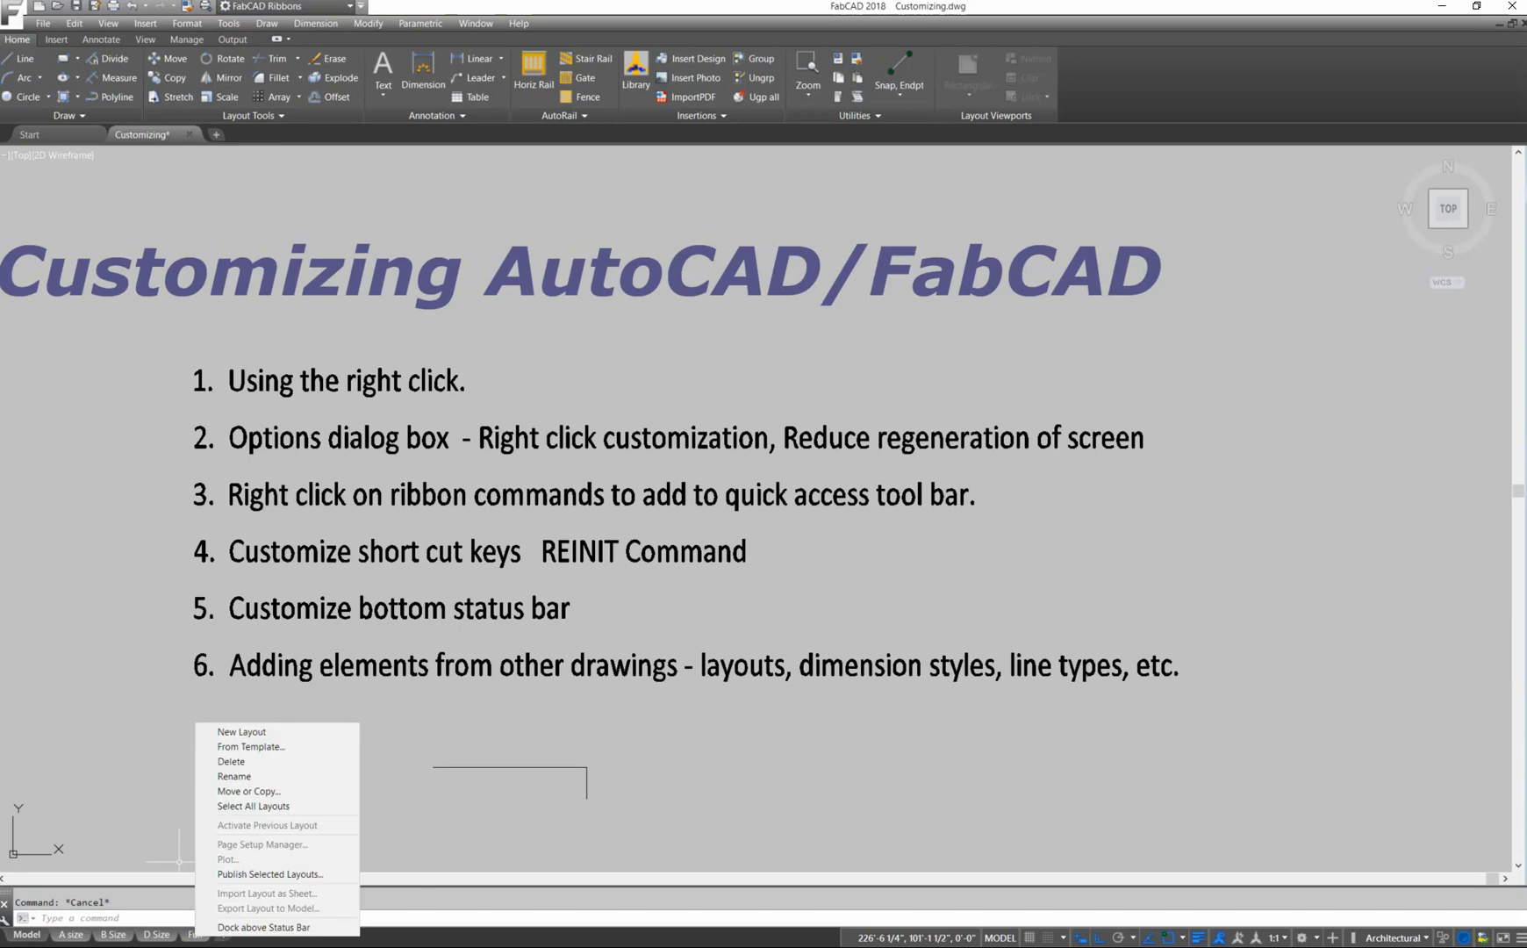
left_click(710, 524)
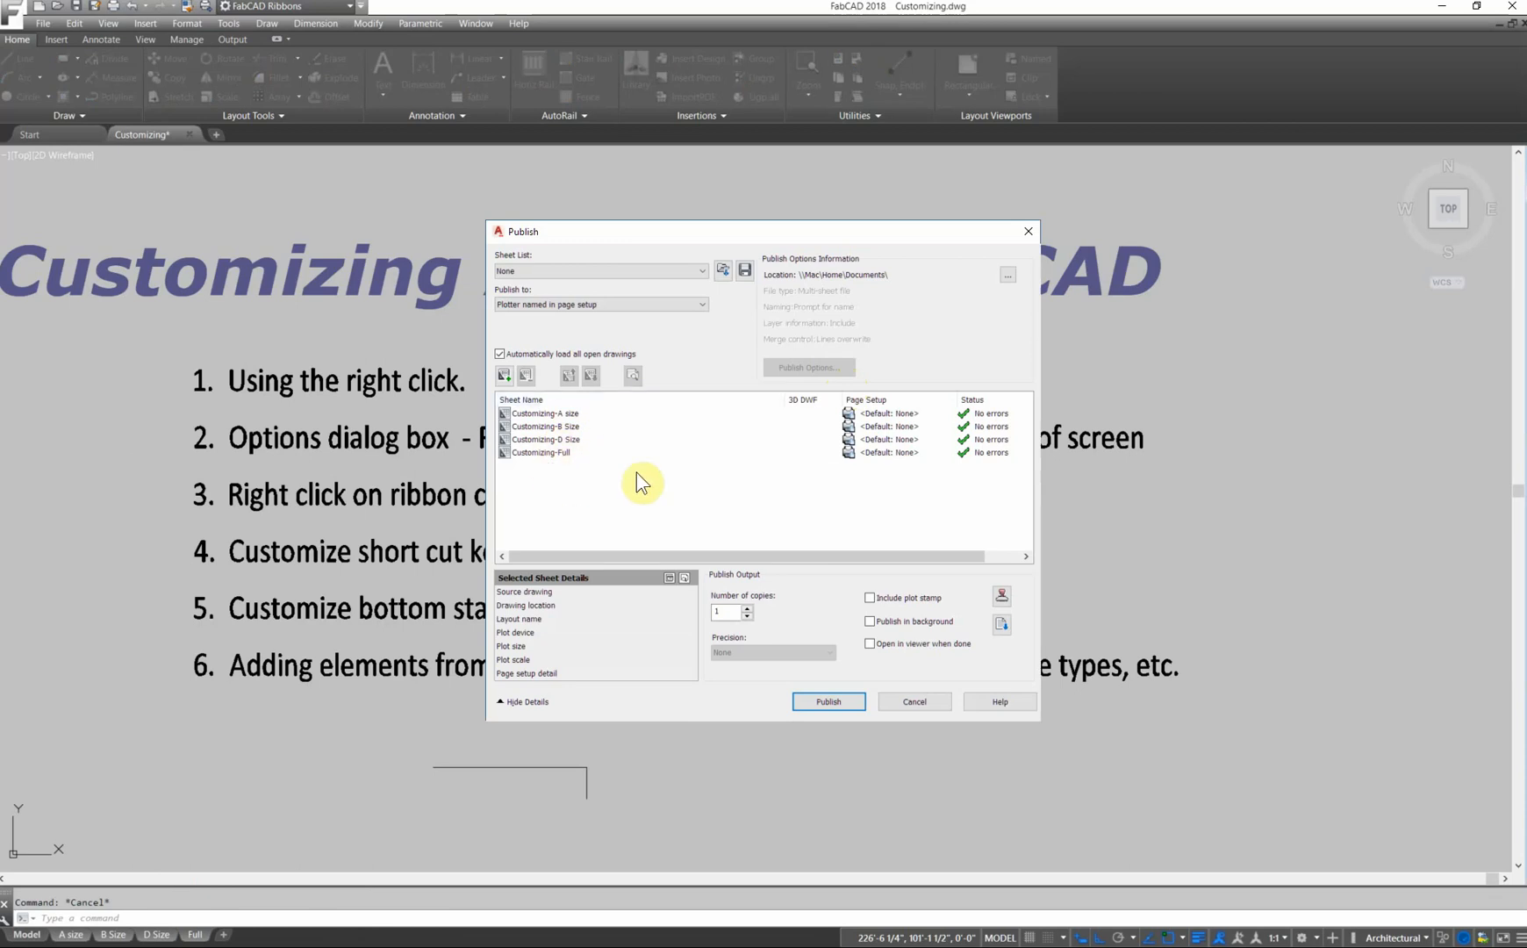
mouse_move(911, 643)
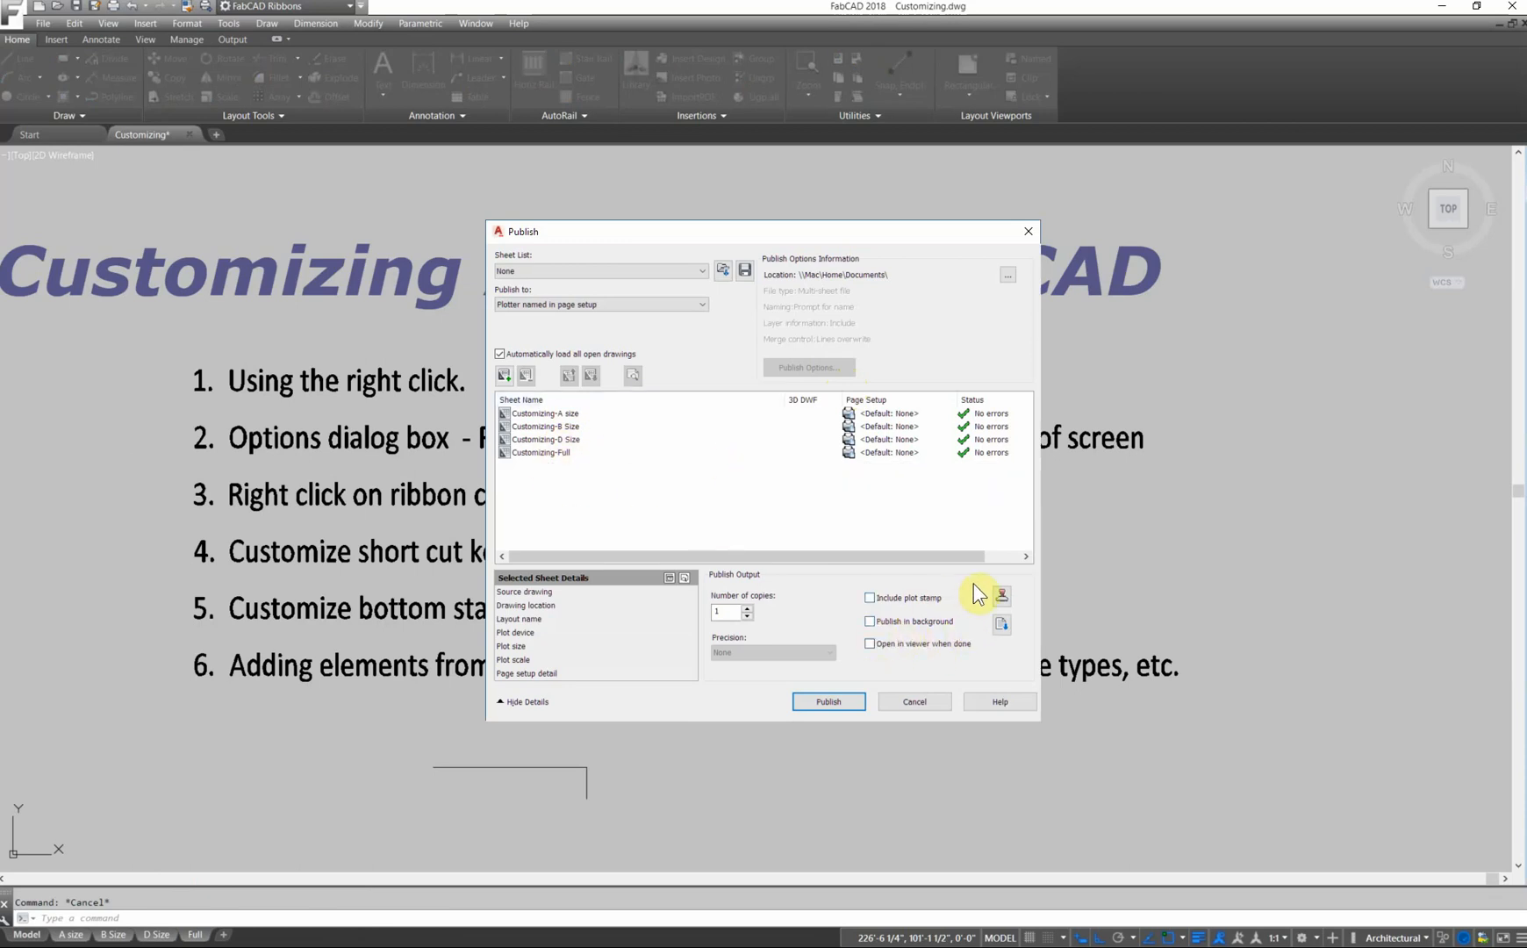
left_click(870, 621)
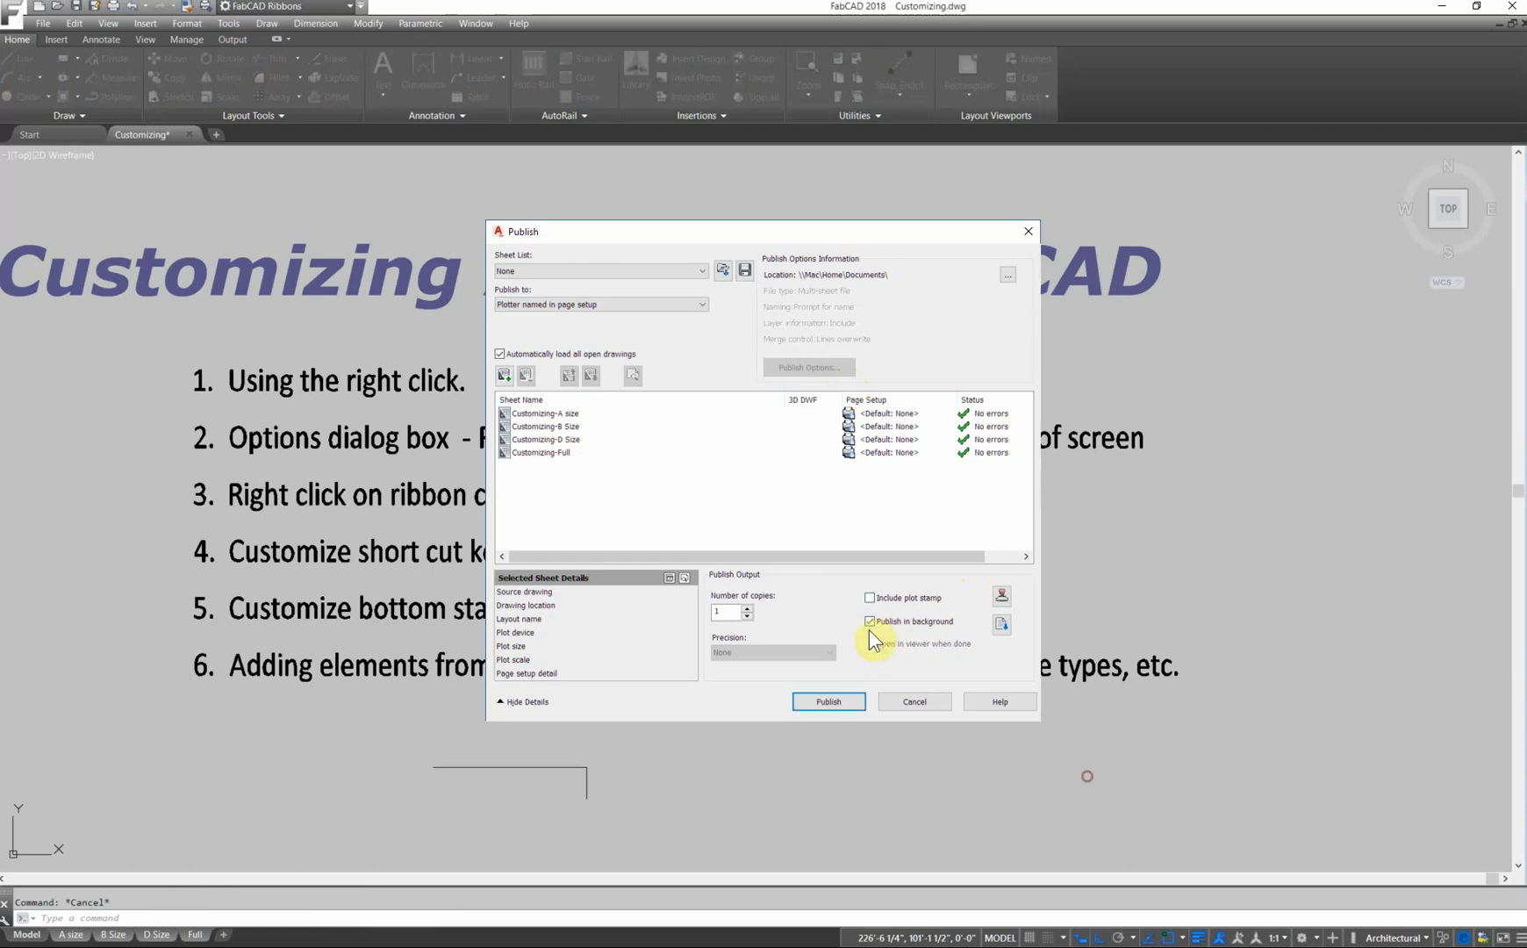
left_click(870, 621)
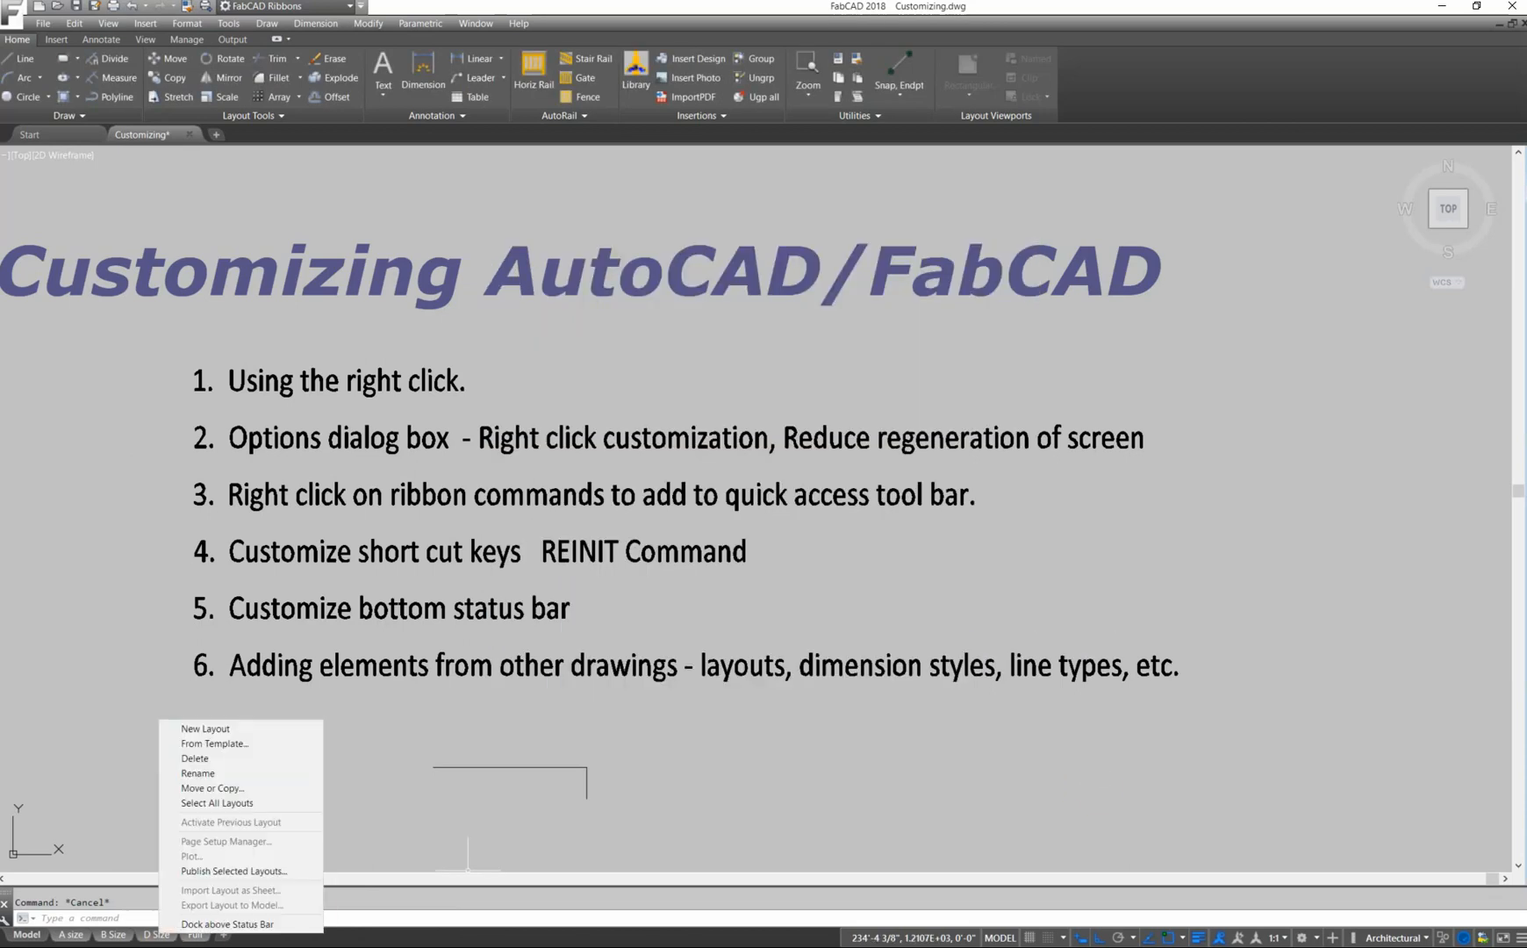
mouse_move(222, 743)
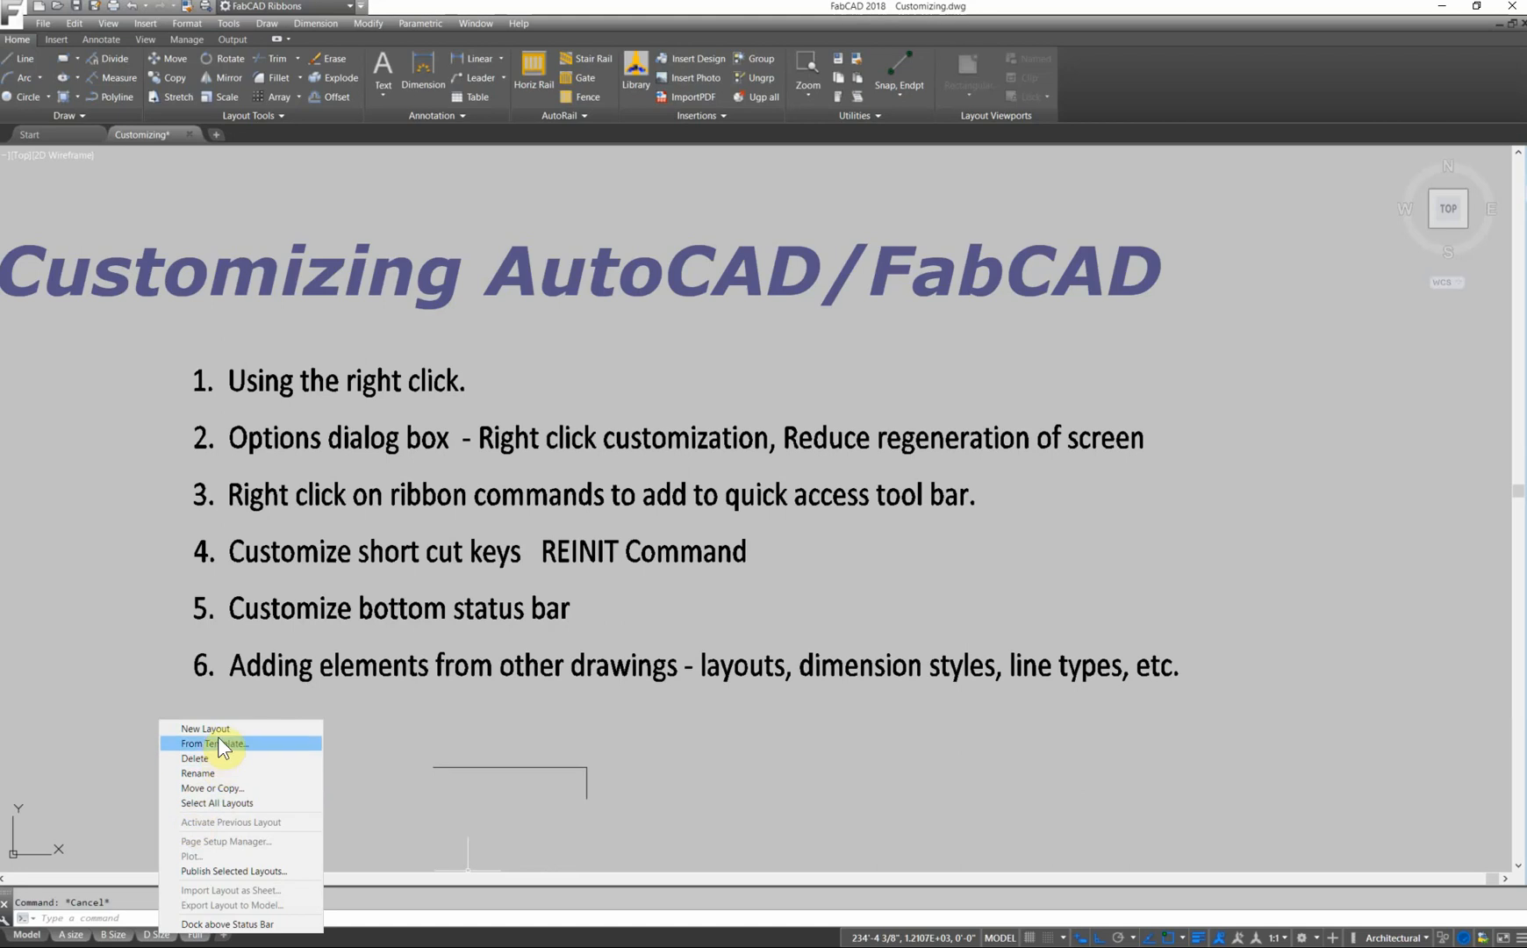
Insert the Port royal layout from Anniston.dwg, view it, then return to model space.
left_click(214, 742)
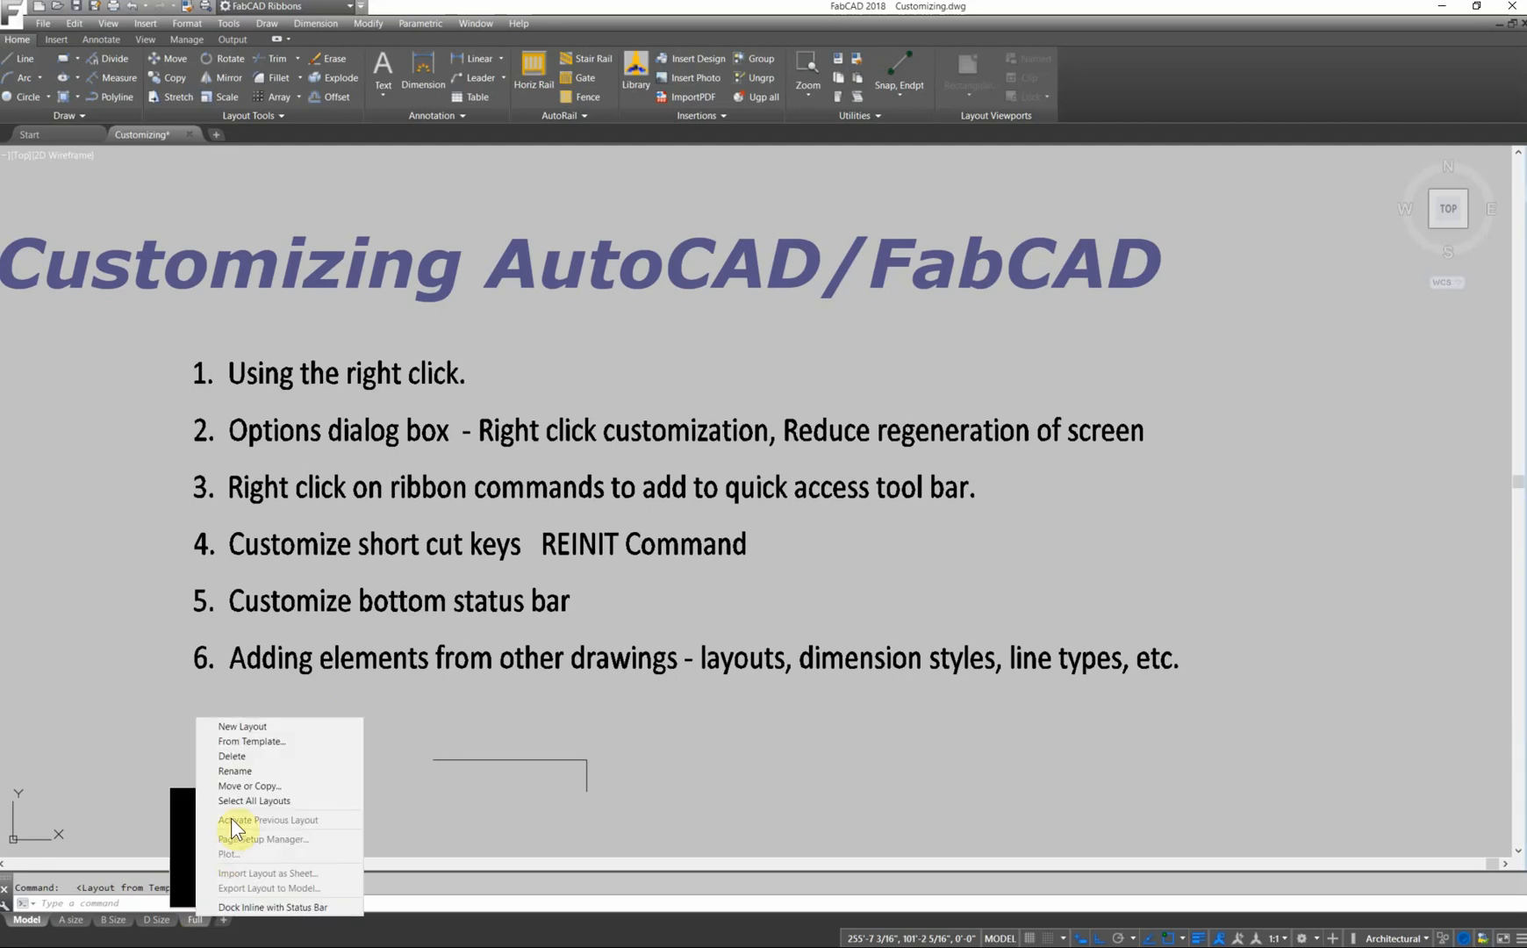
left_click(250, 742)
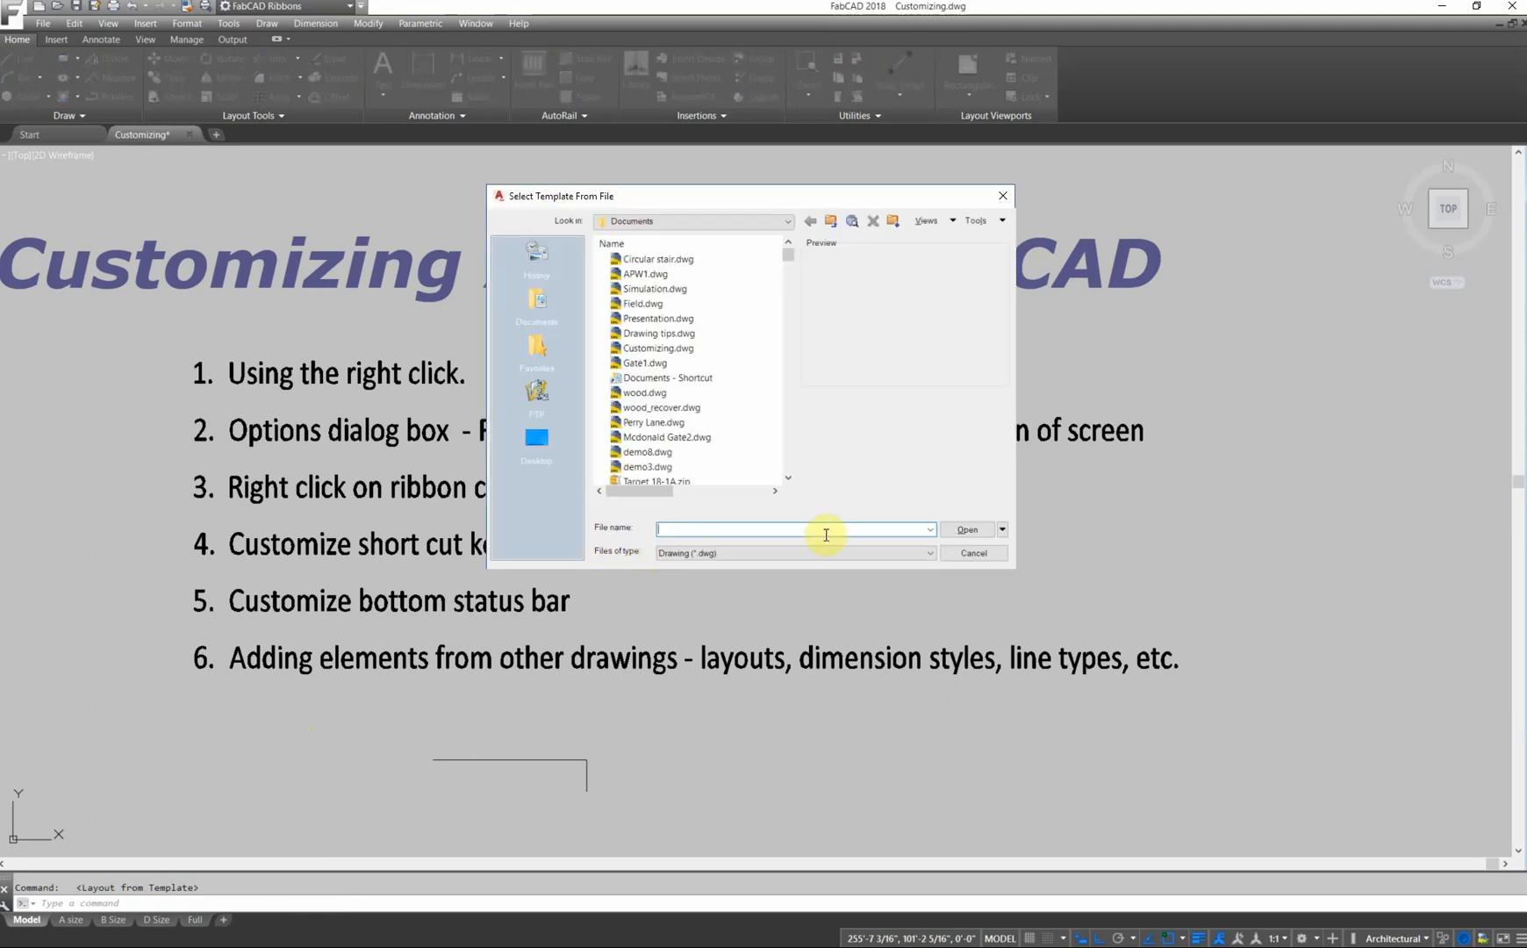
left_click(928, 552)
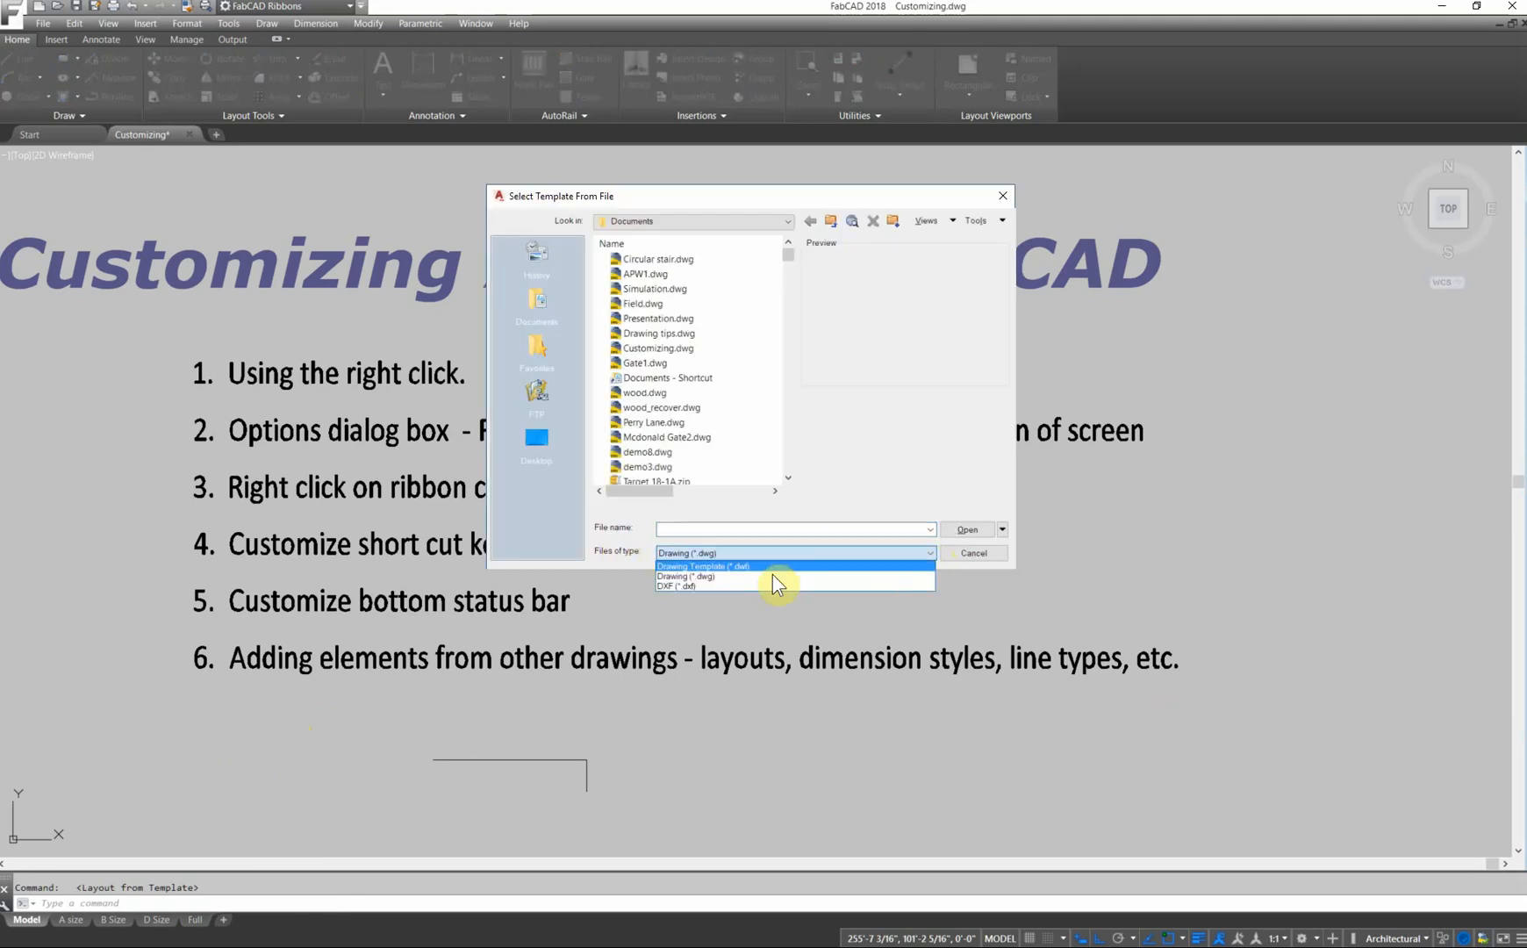
left_click(676, 585)
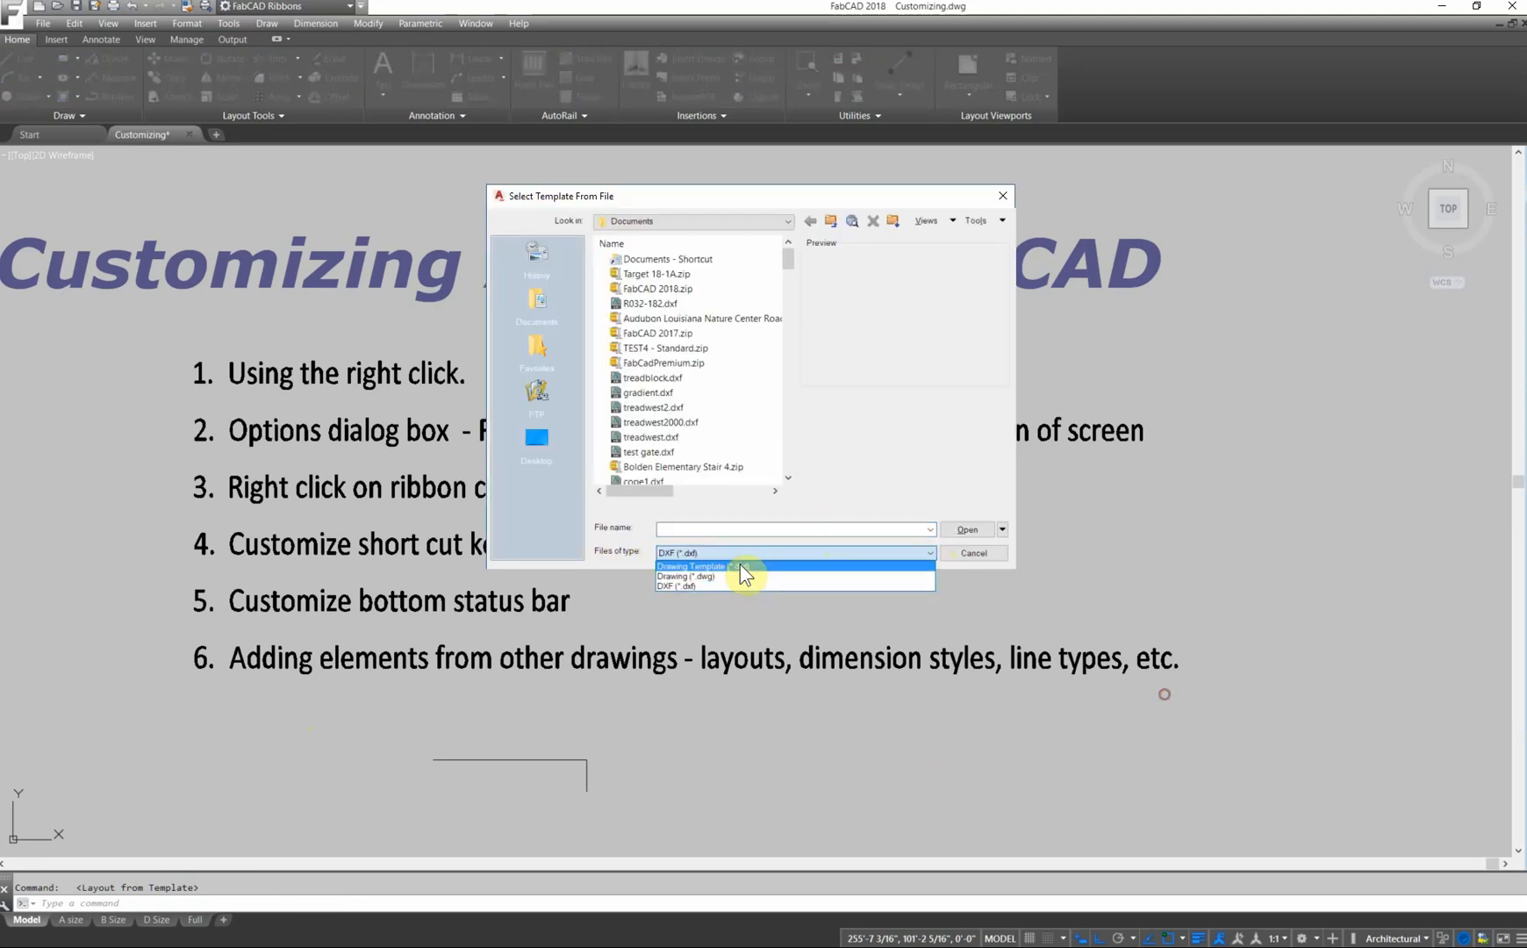
left_click(685, 576)
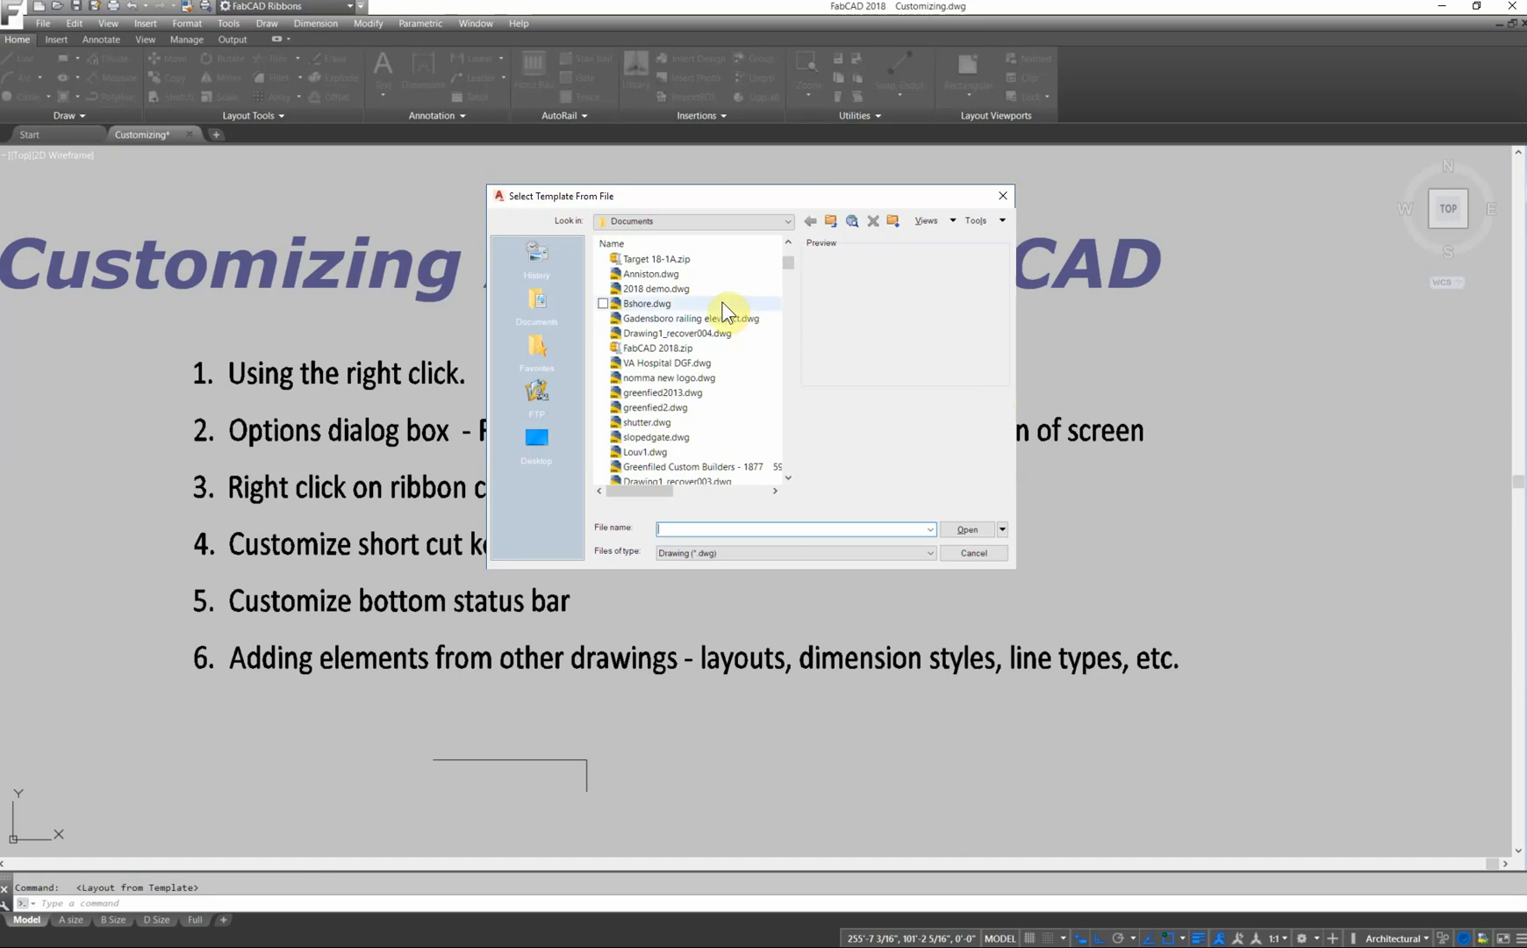
left_click(651, 274)
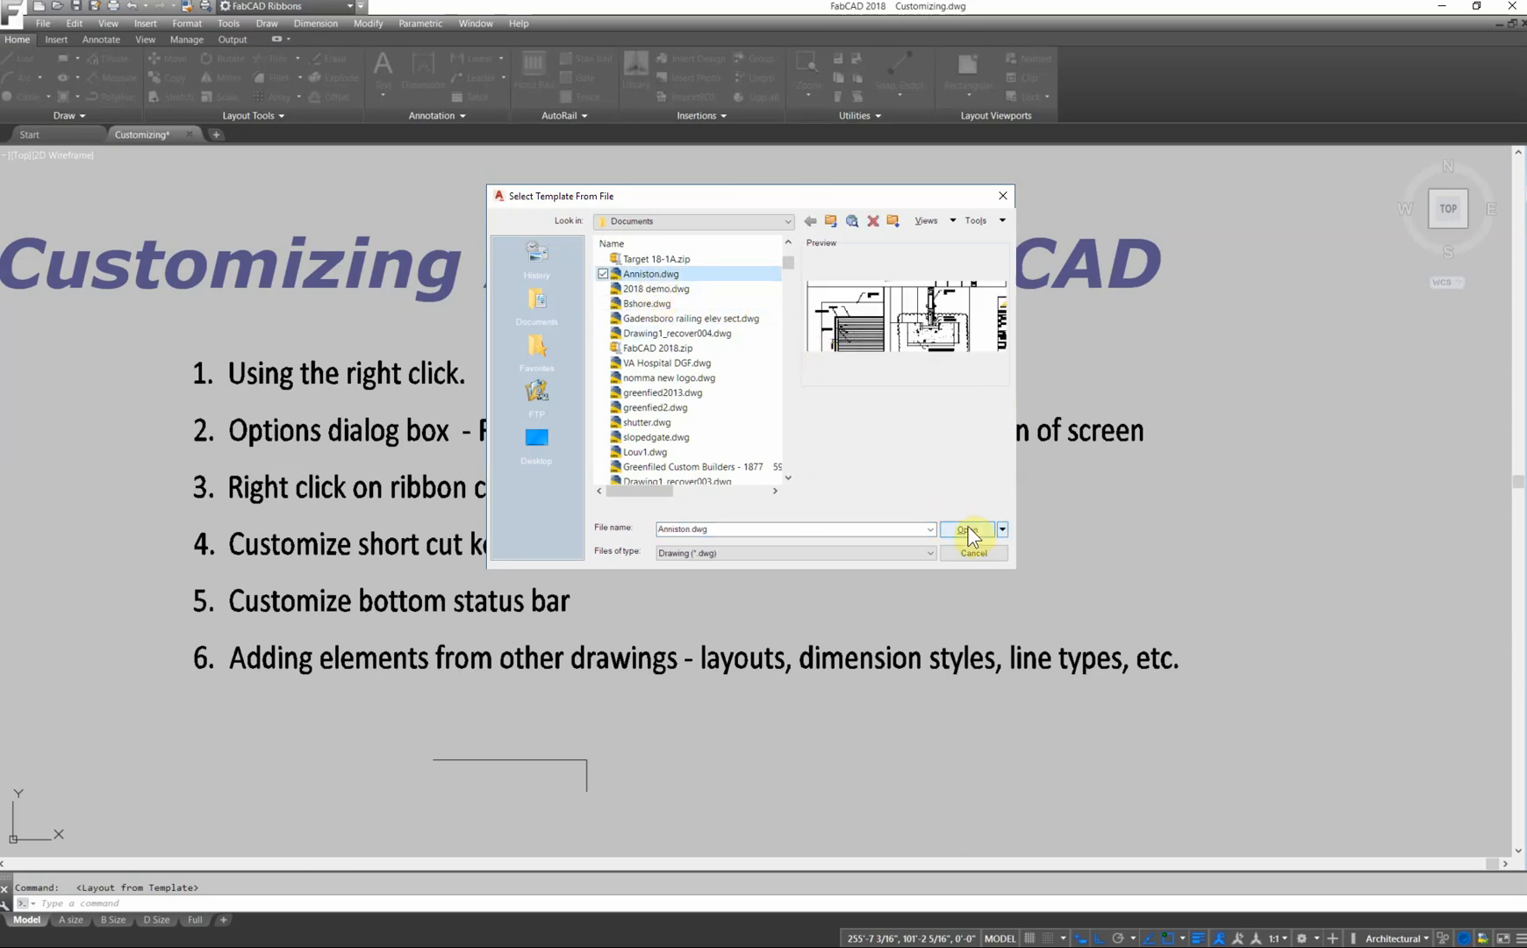
left_click(965, 529)
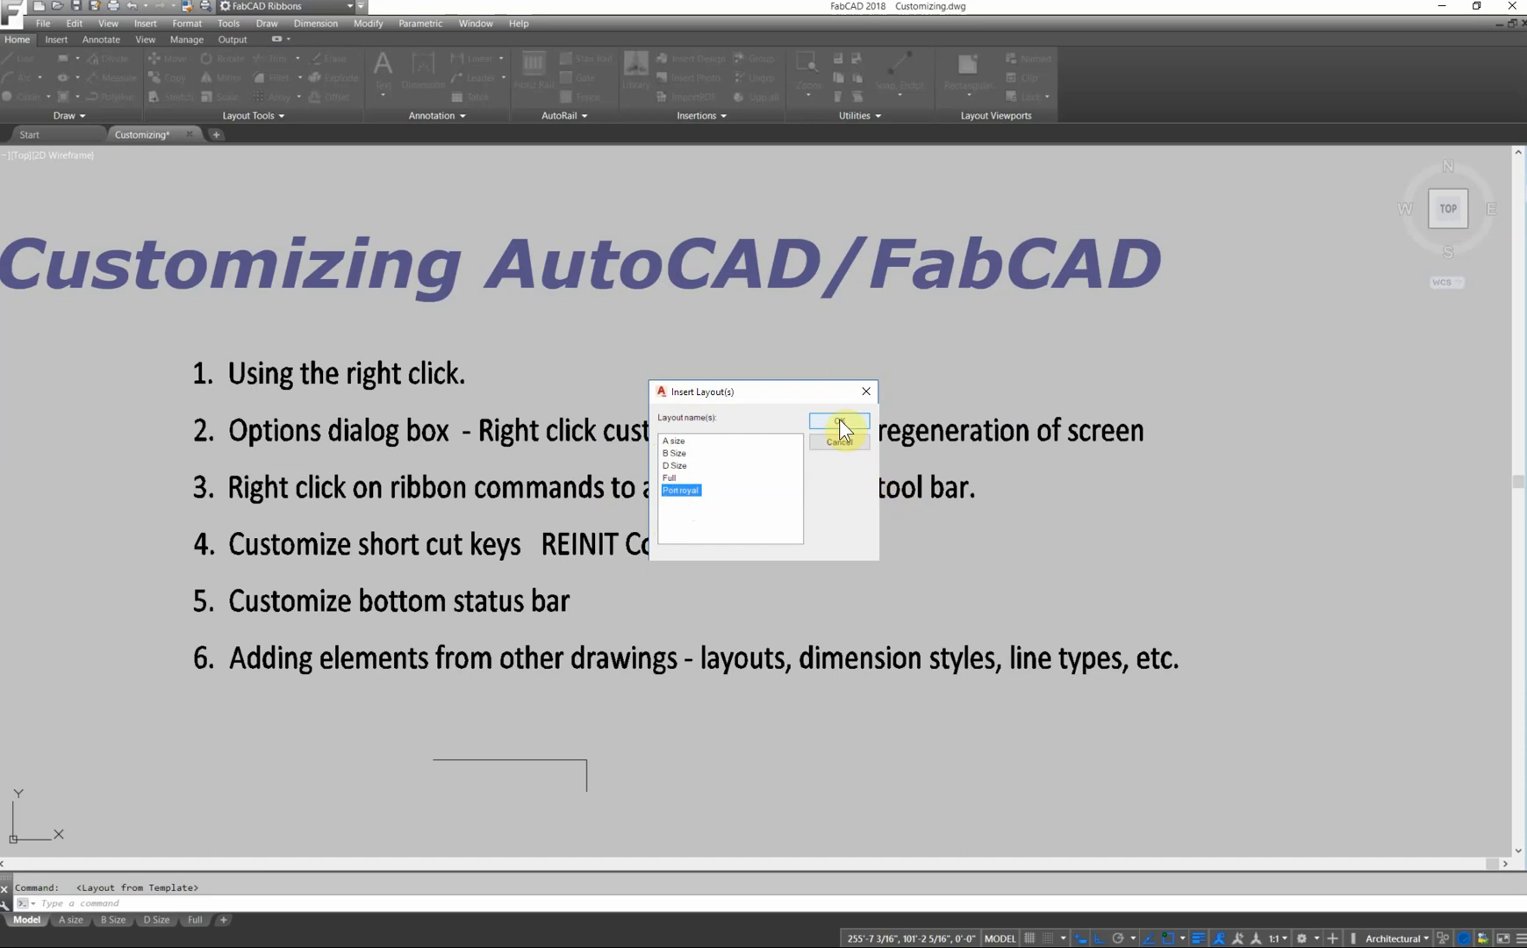
left_click(838, 423)
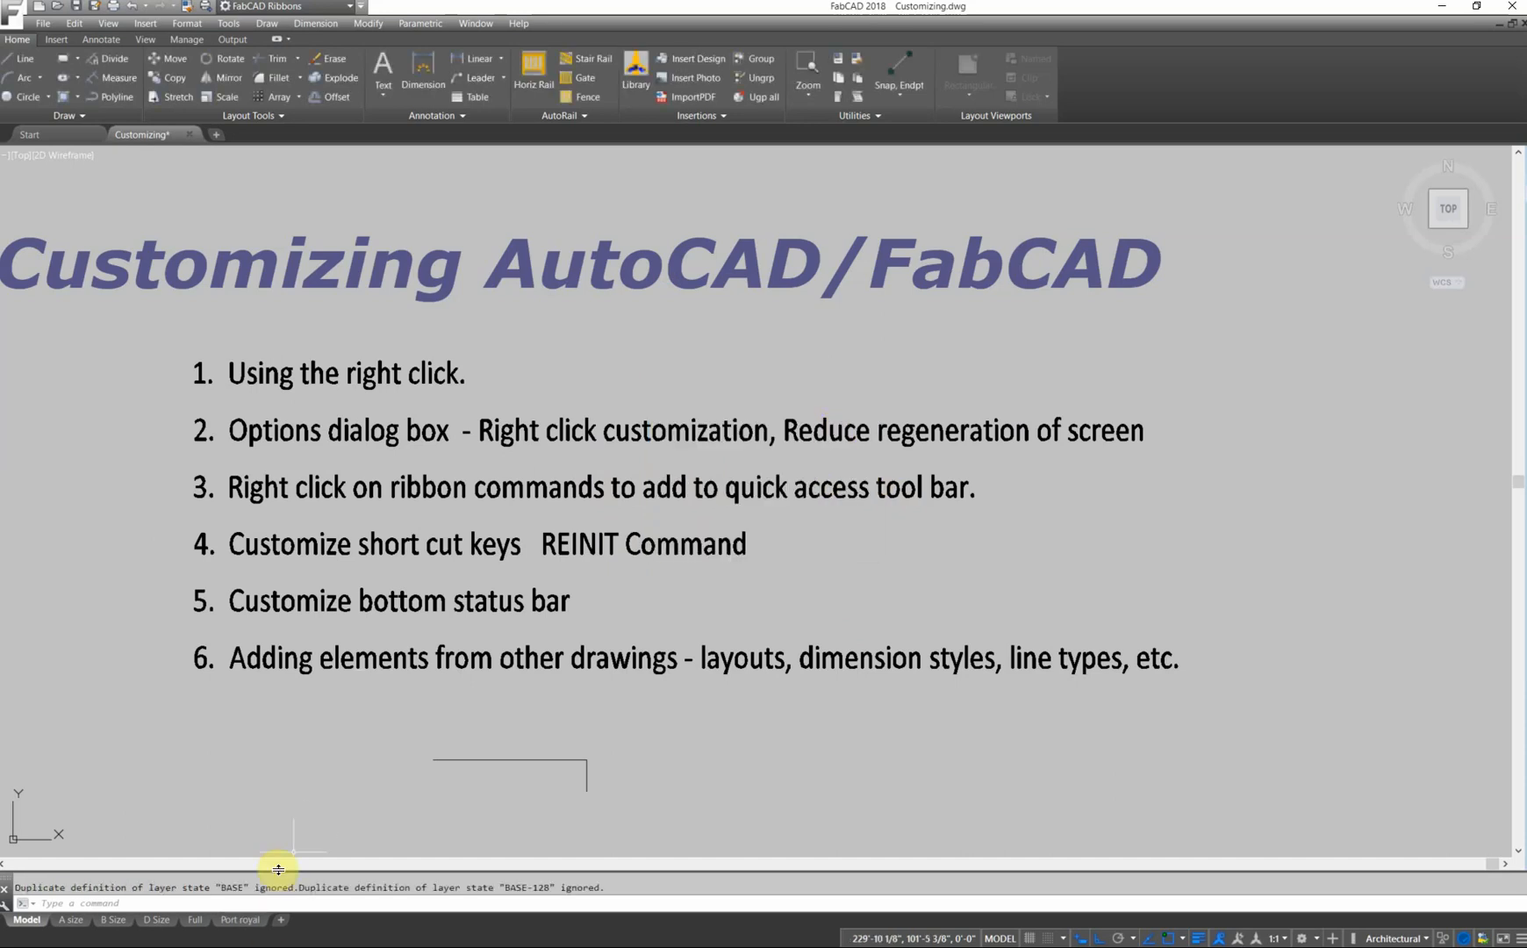
left_click(242, 920)
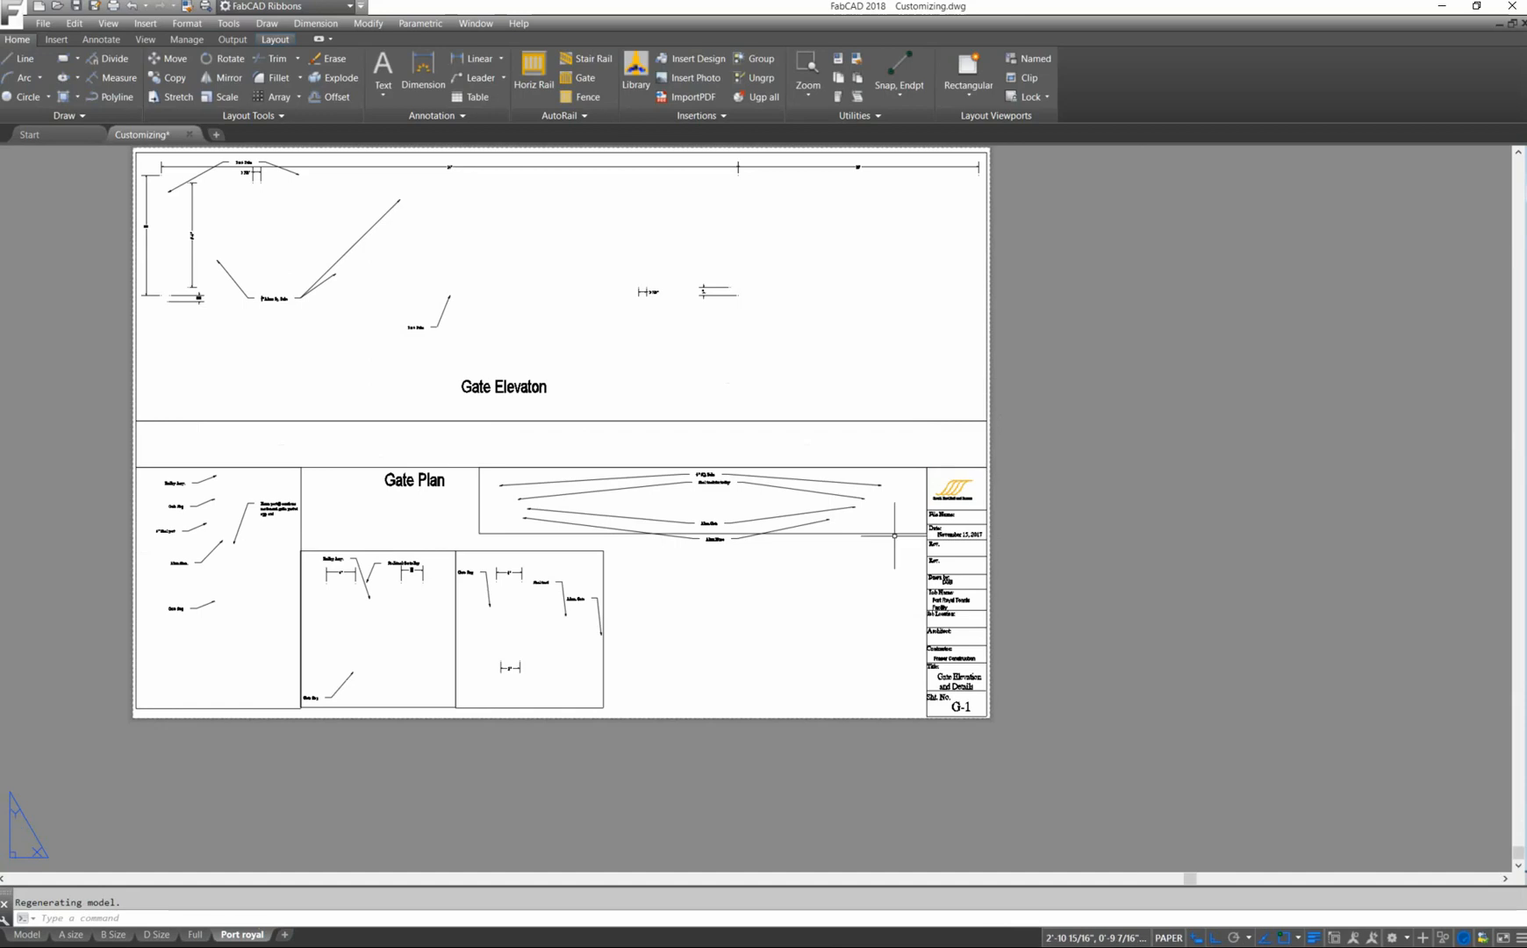
mouse_move(940, 547)
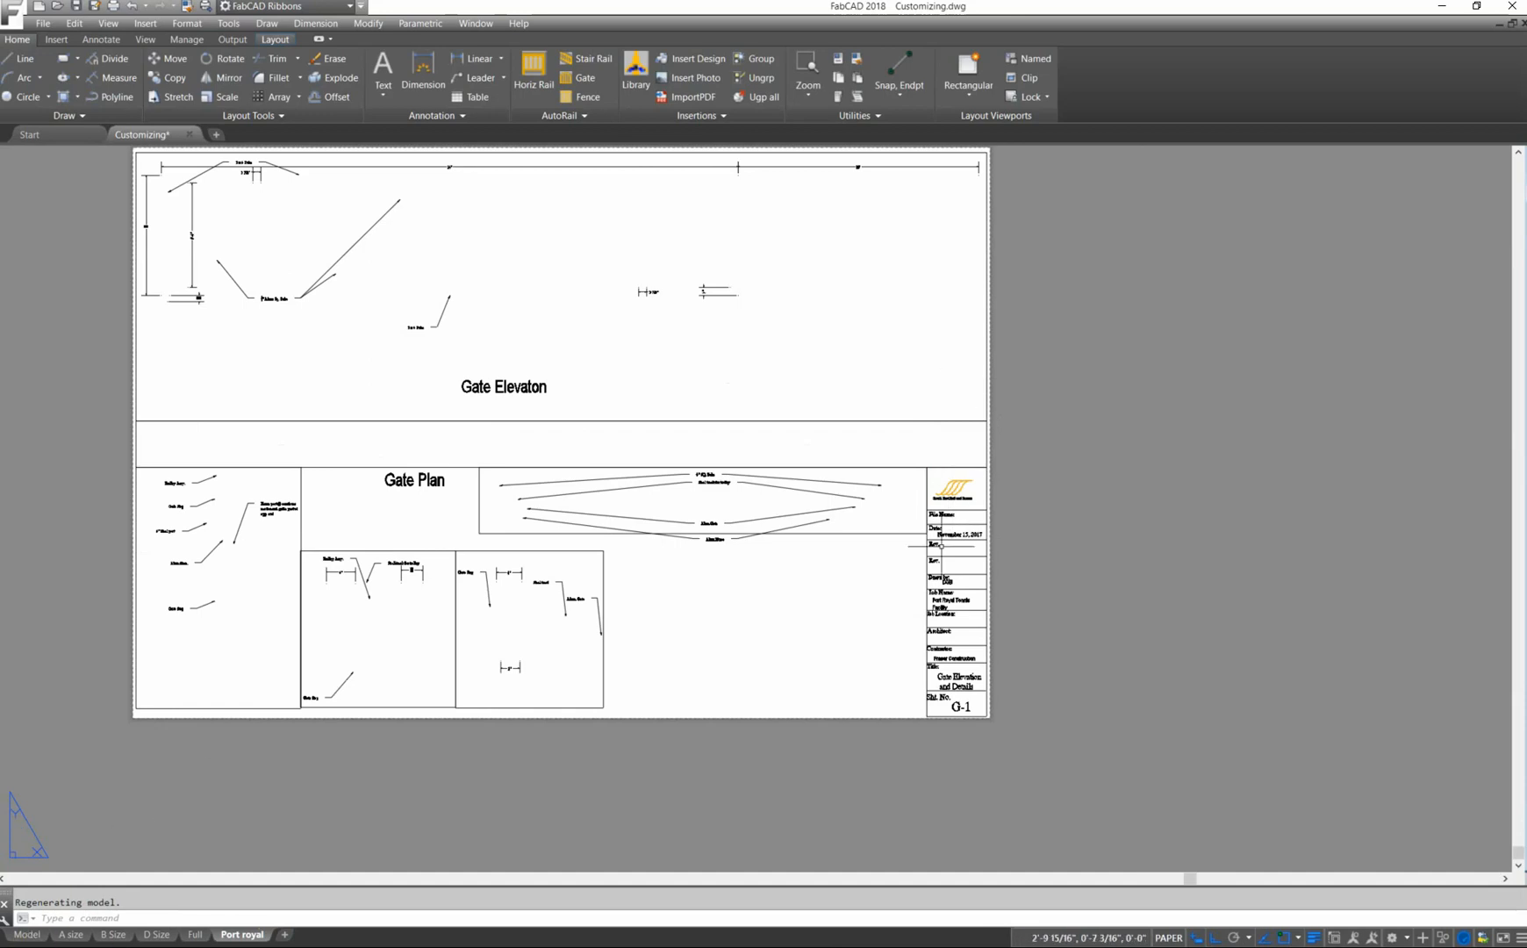
mouse_move(397, 714)
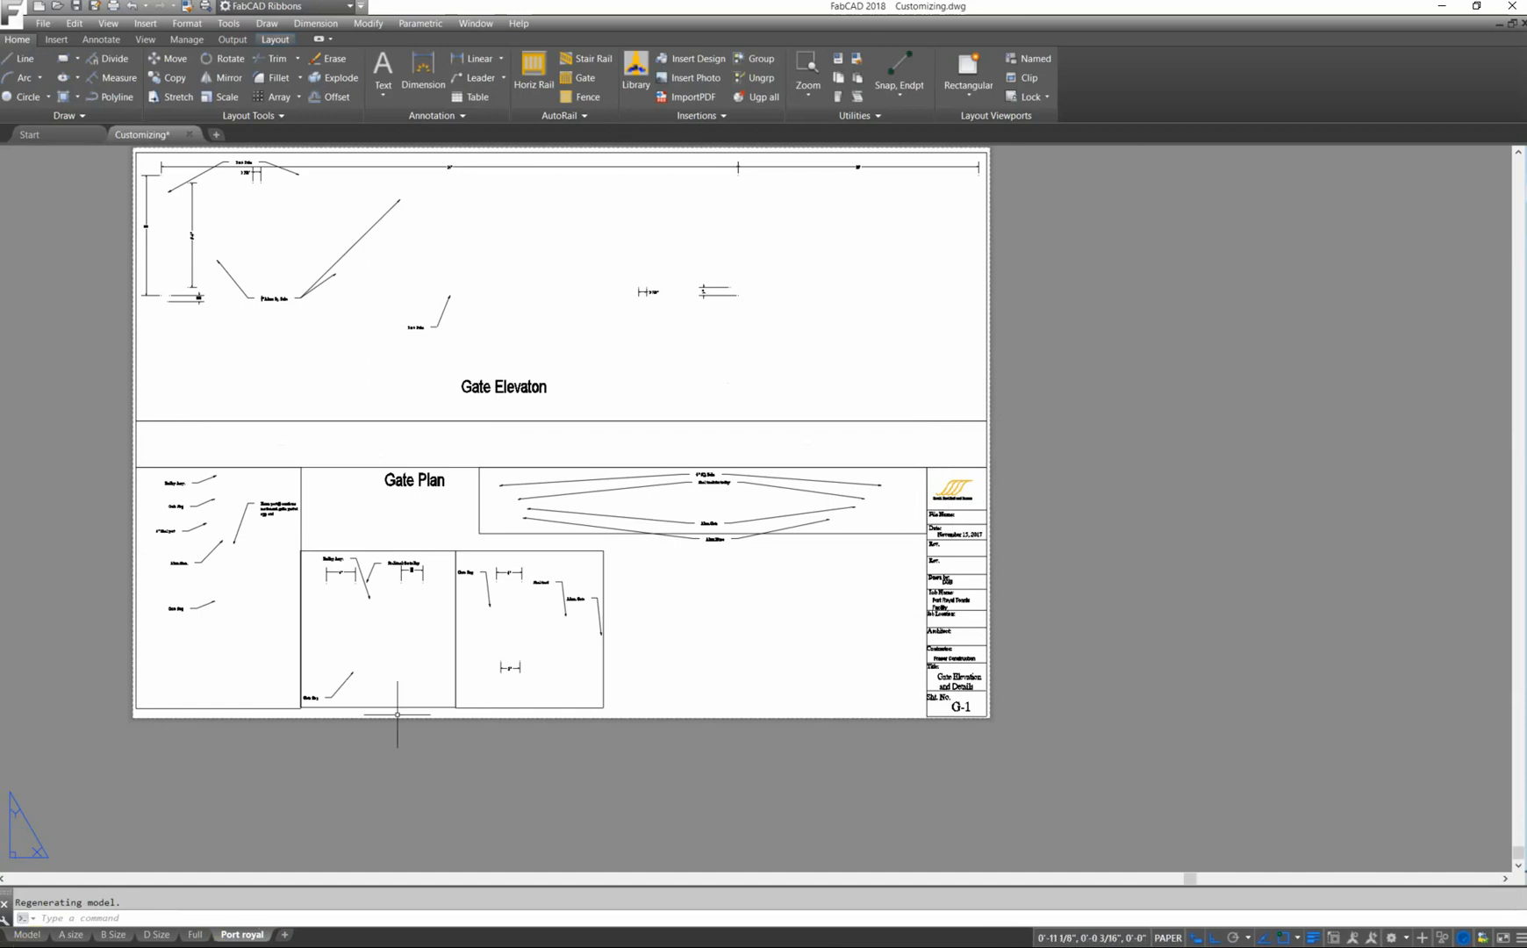
left_click(26, 926)
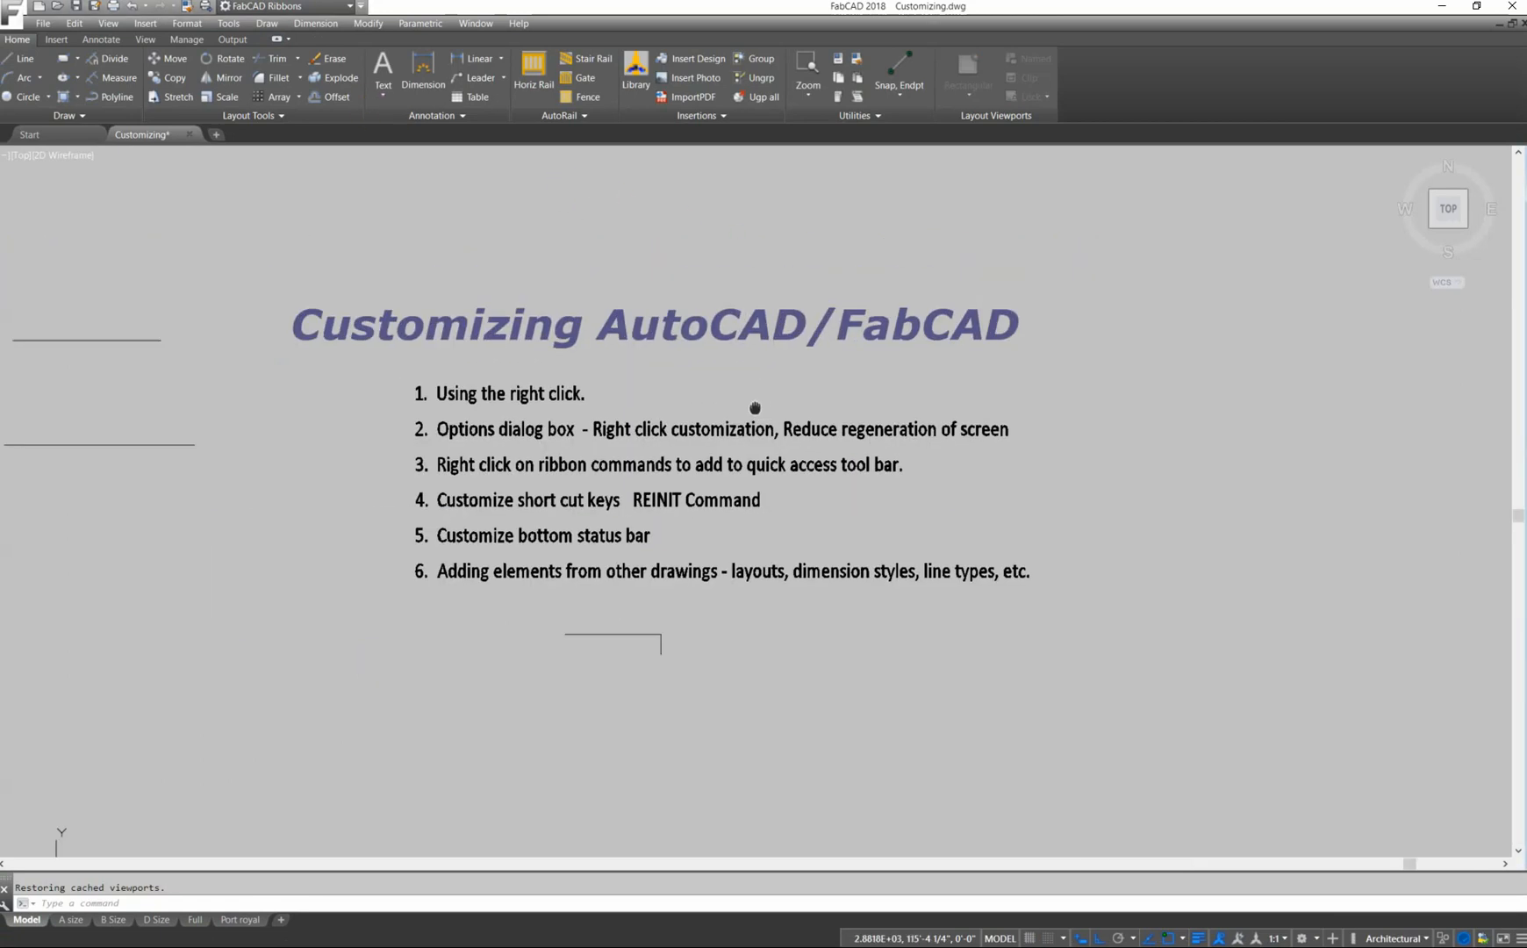
Open DesignCenter and browse a library drawing's content categories, including its layouts.
left_click(808, 86)
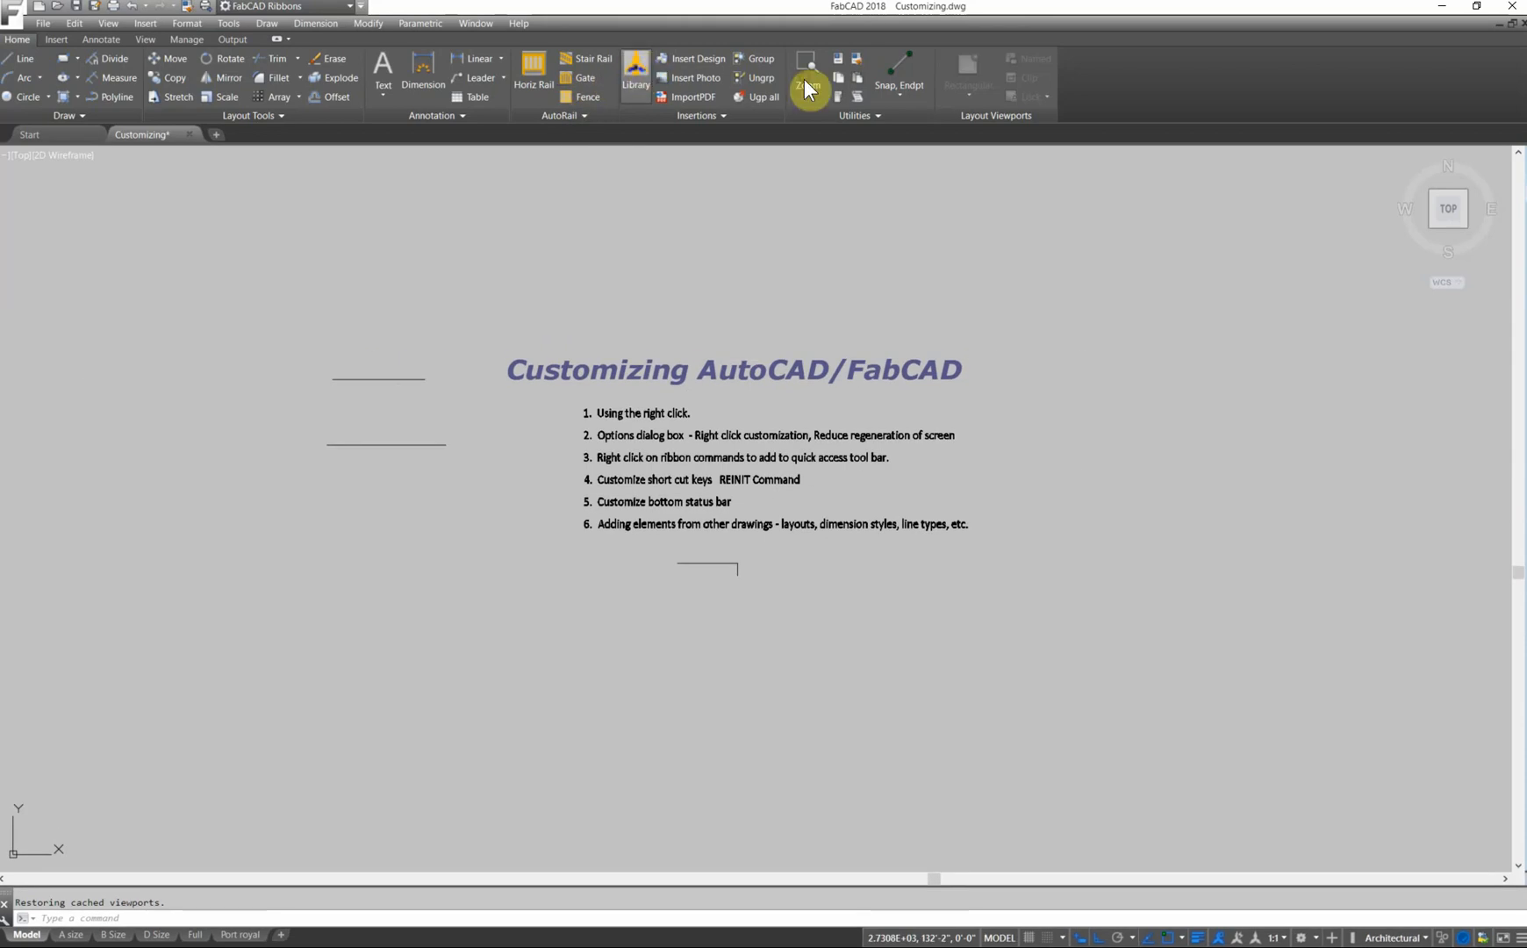
left_click(809, 77)
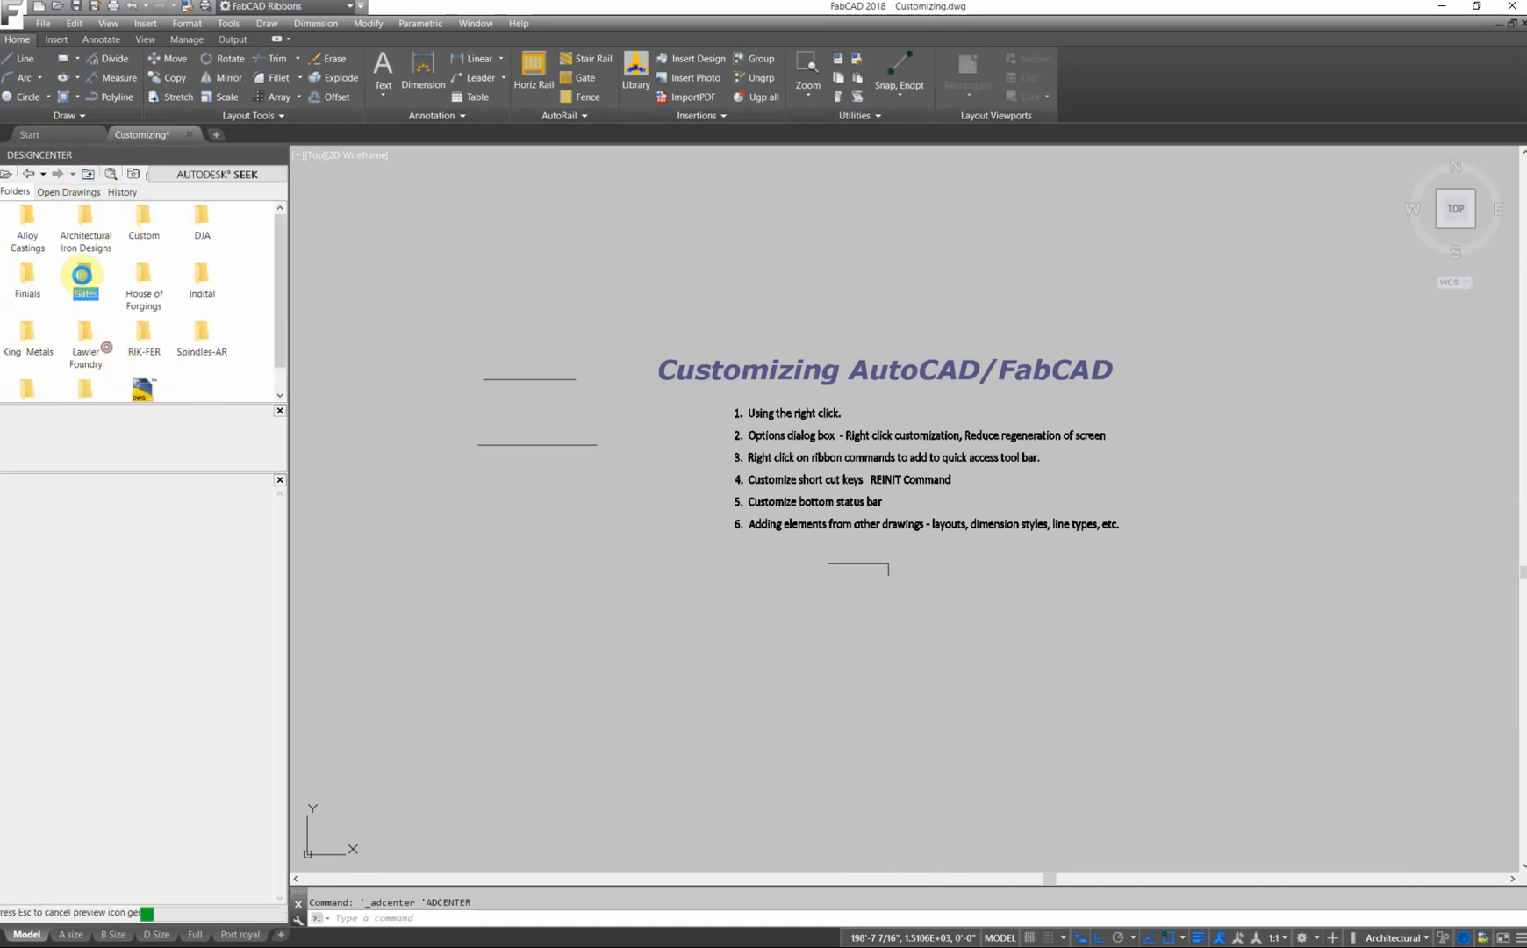
double_click(85, 275)
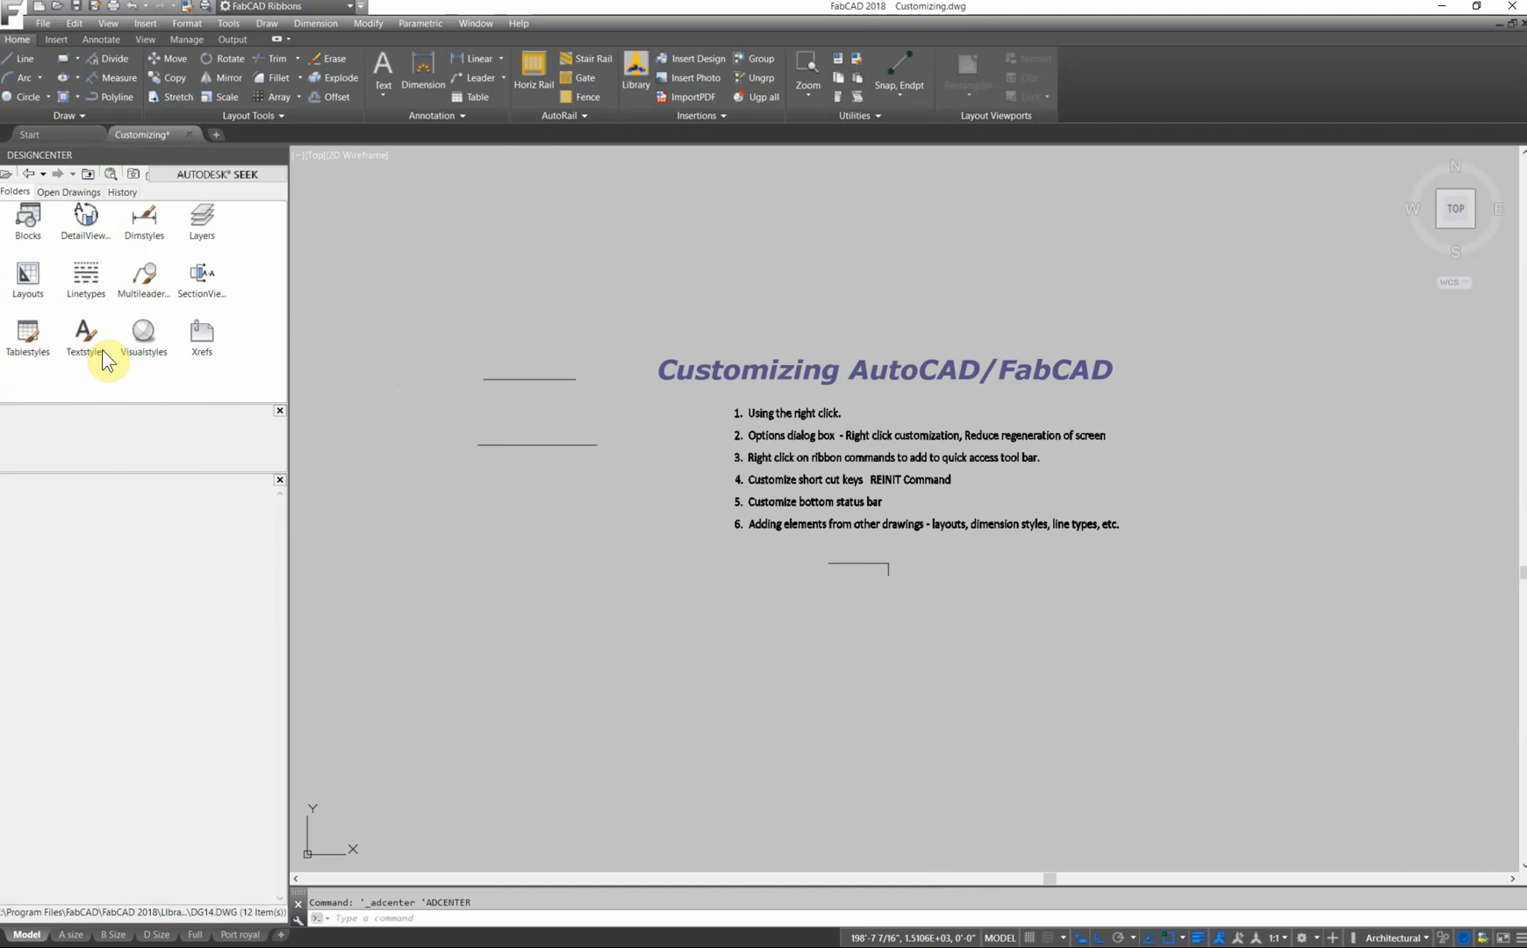
mouse_move(202, 222)
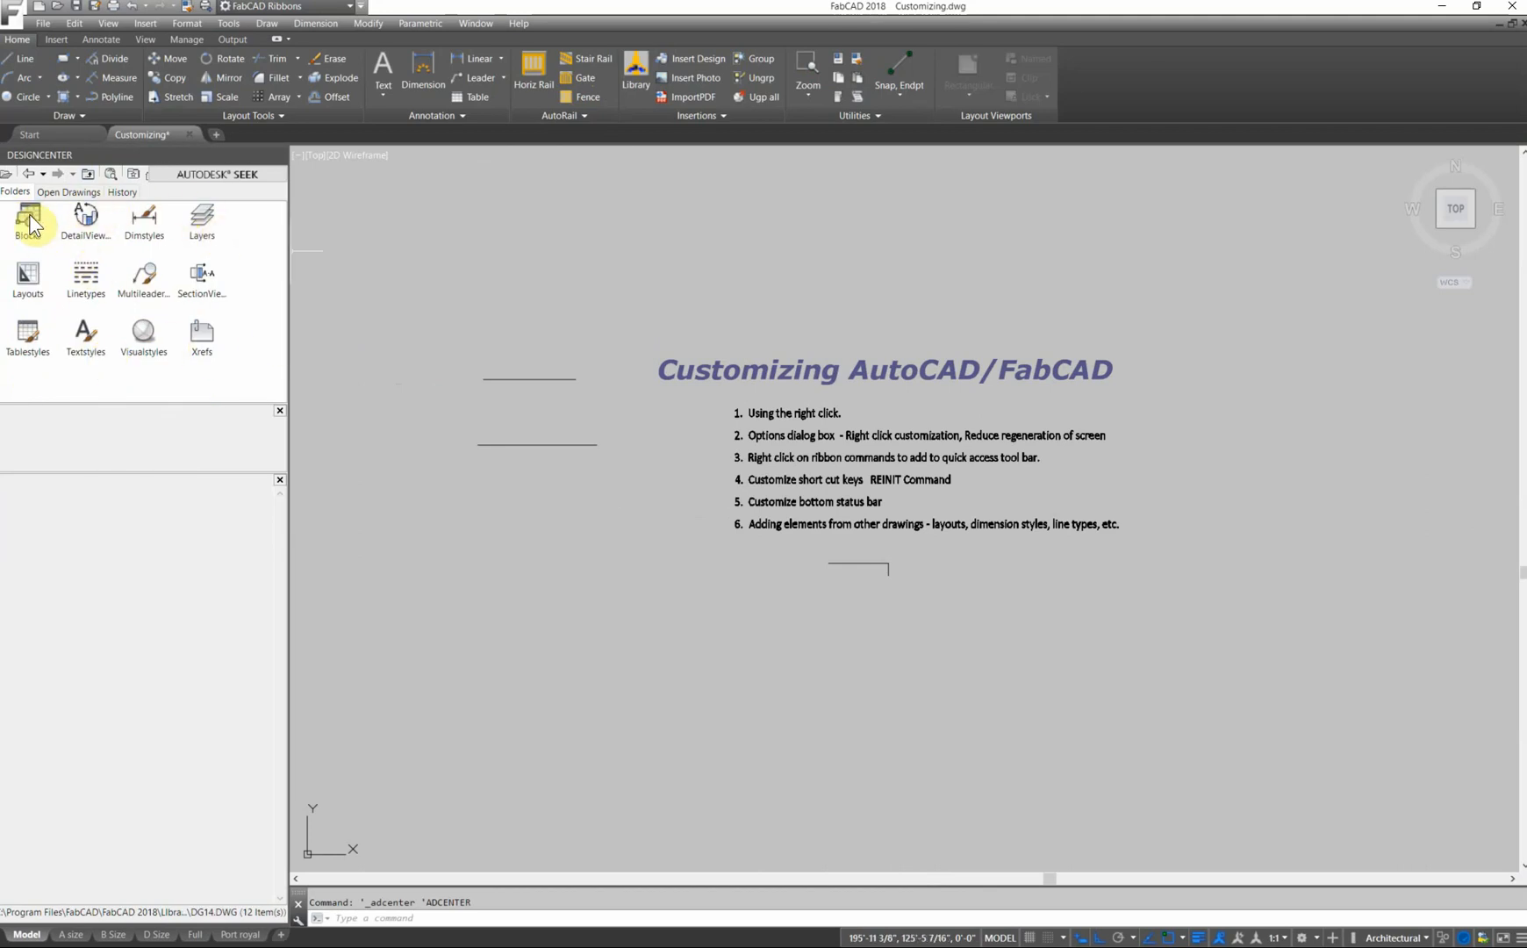
double_click(28, 220)
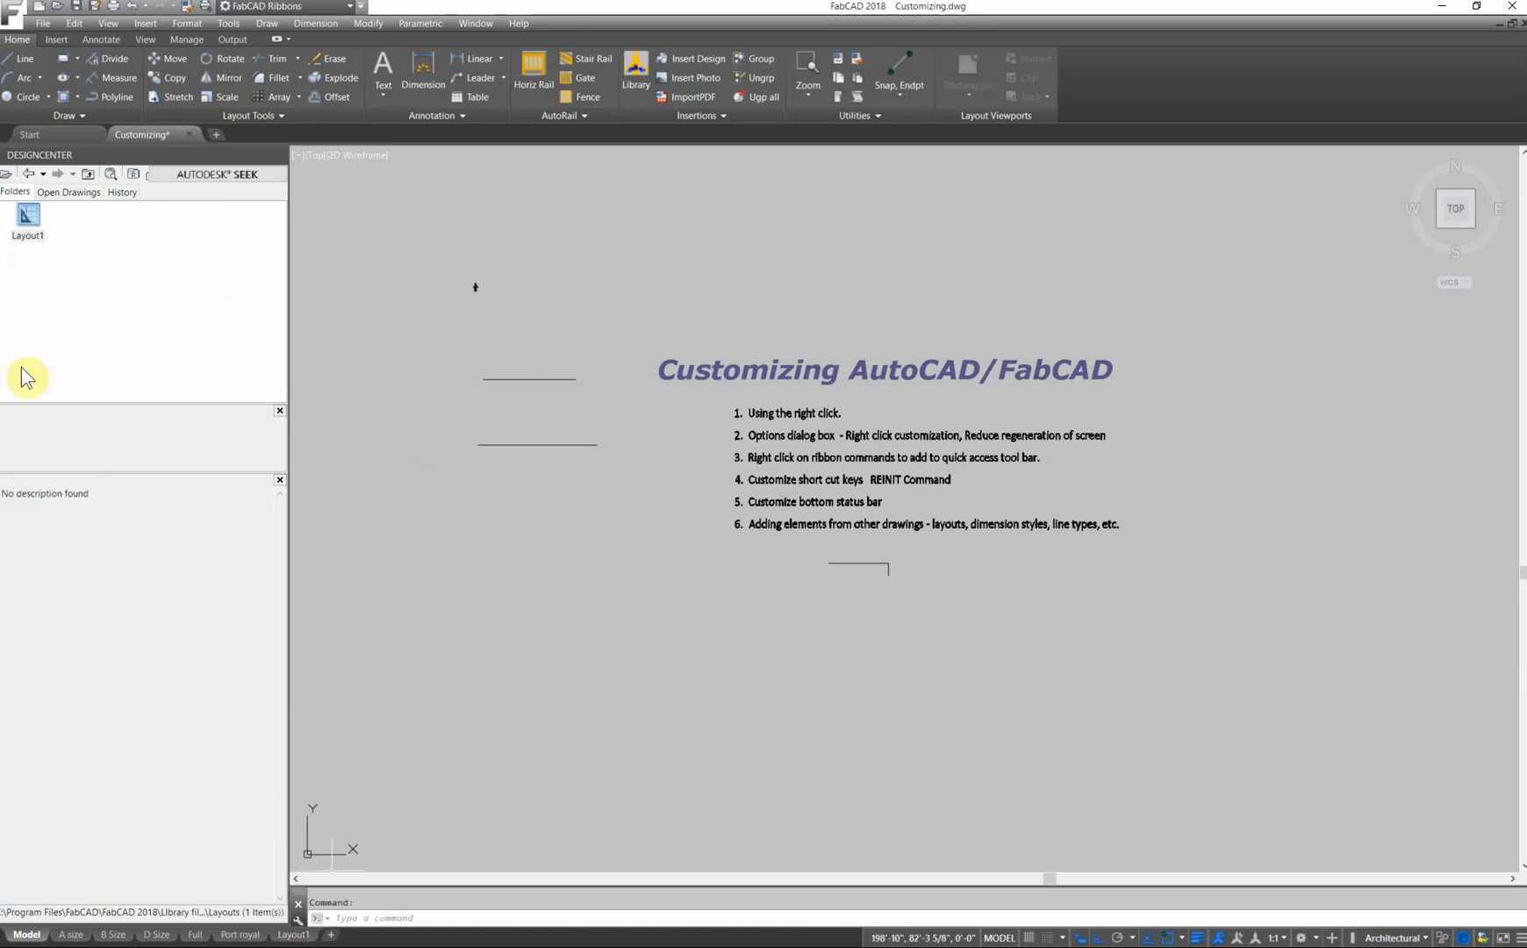
double_click(28, 223)
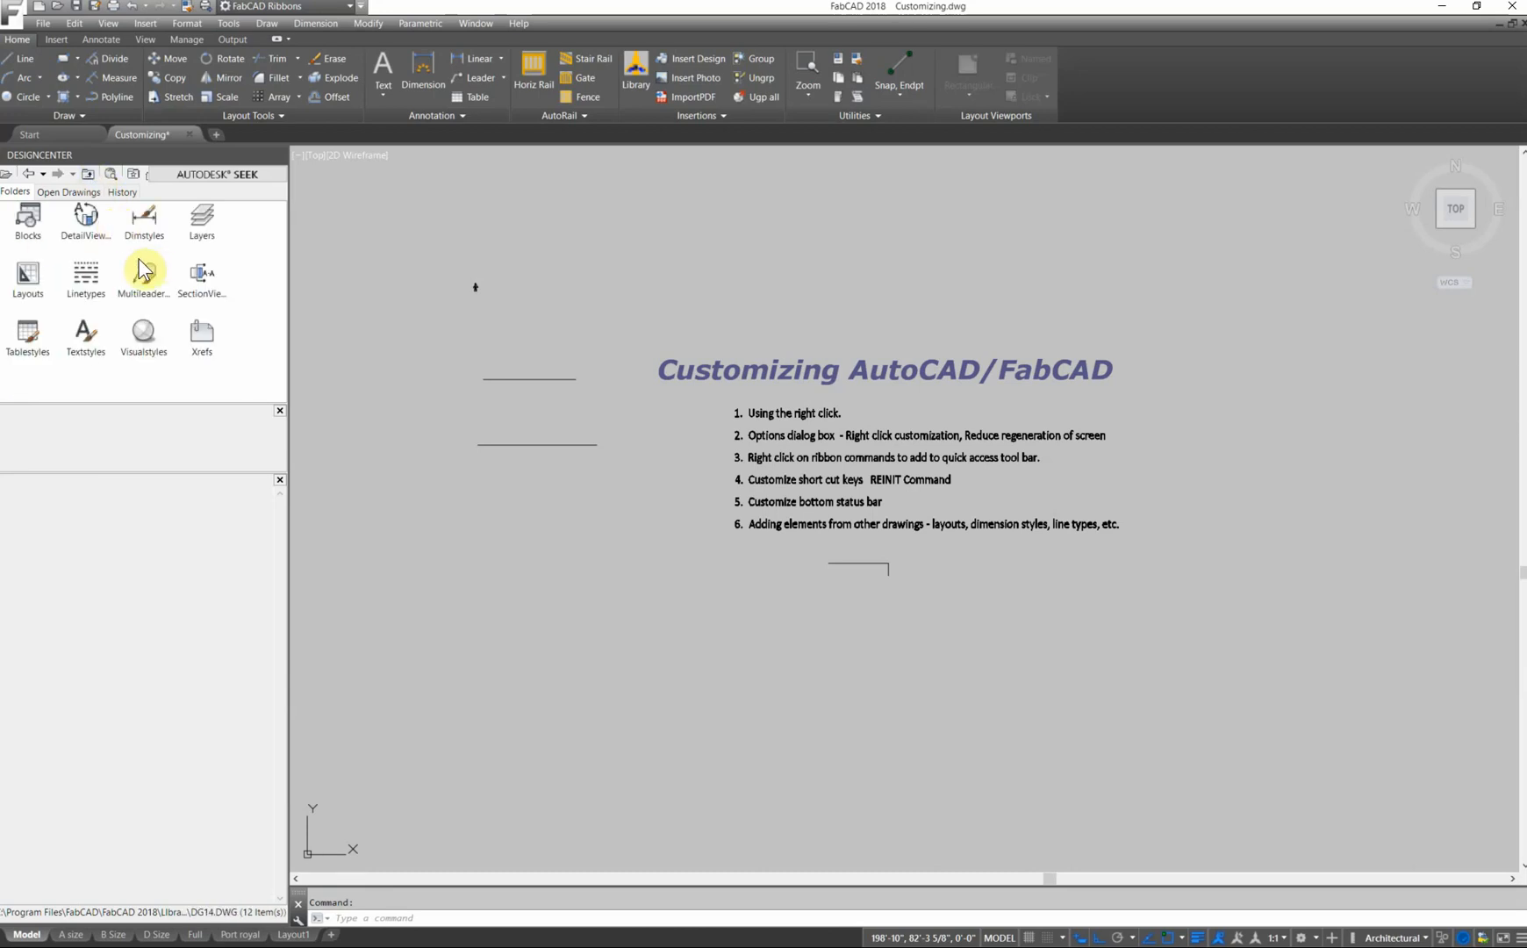
mouse_move(143, 216)
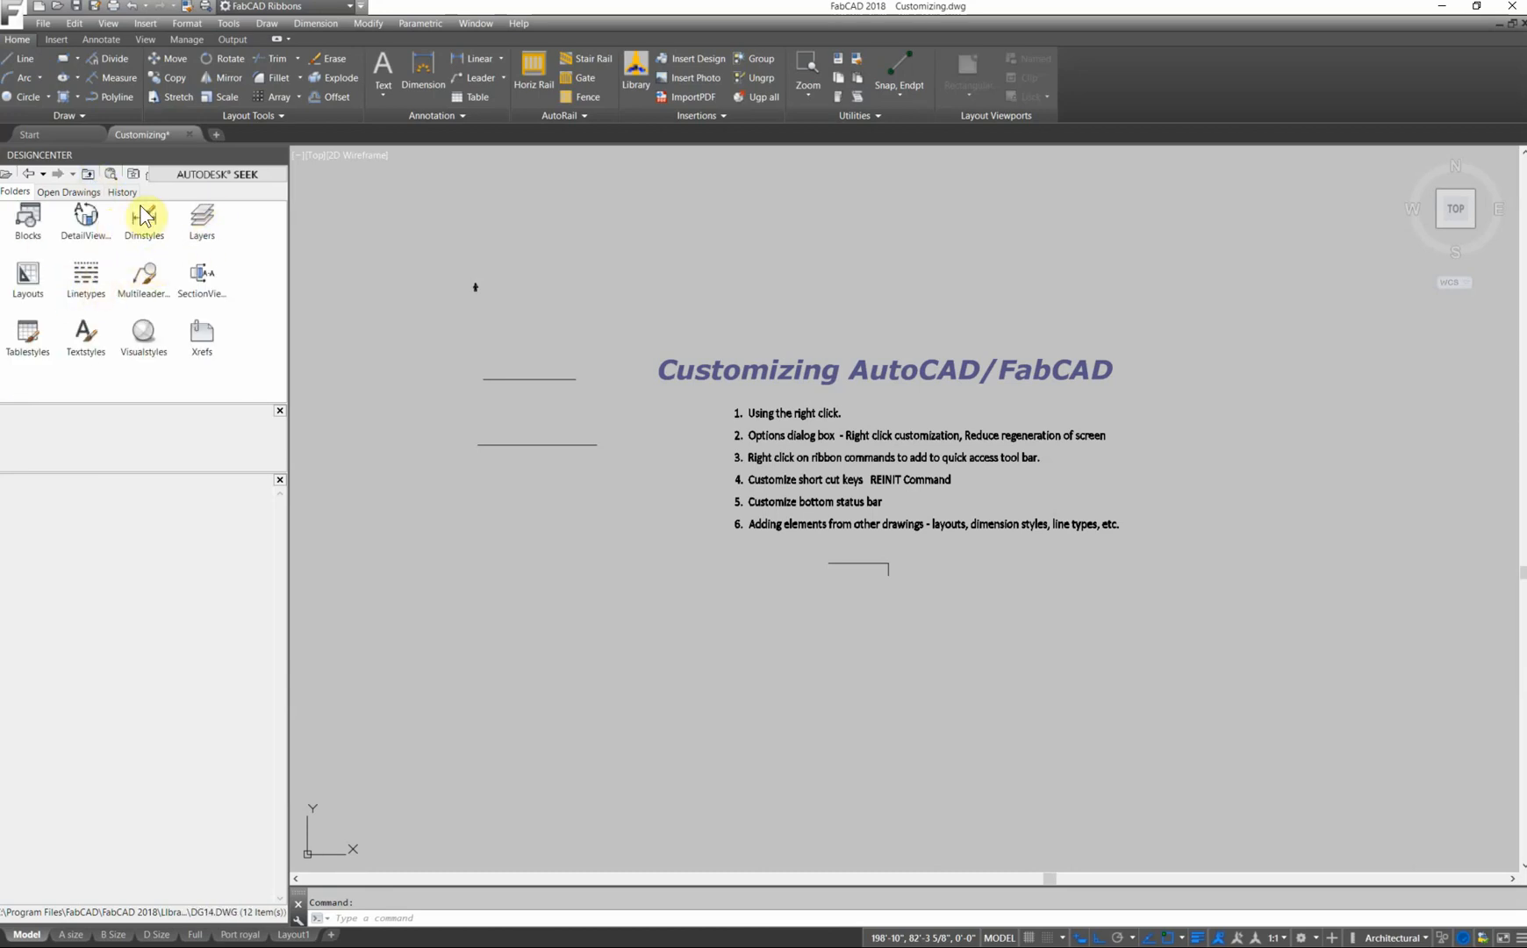
mouse_move(216, 222)
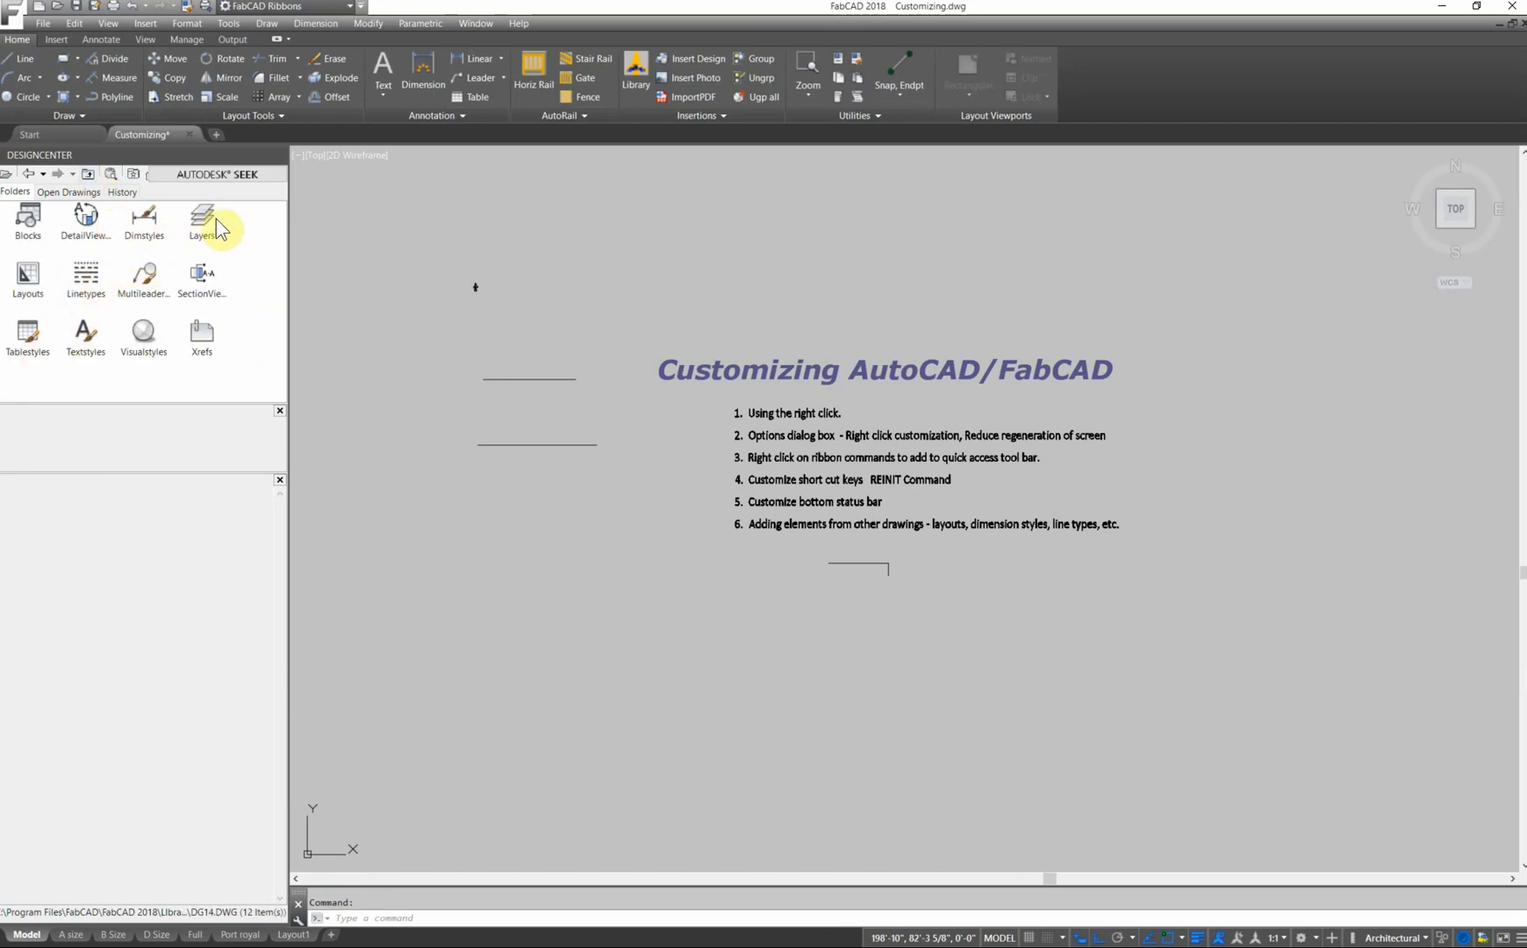
mouse_move(283, 246)
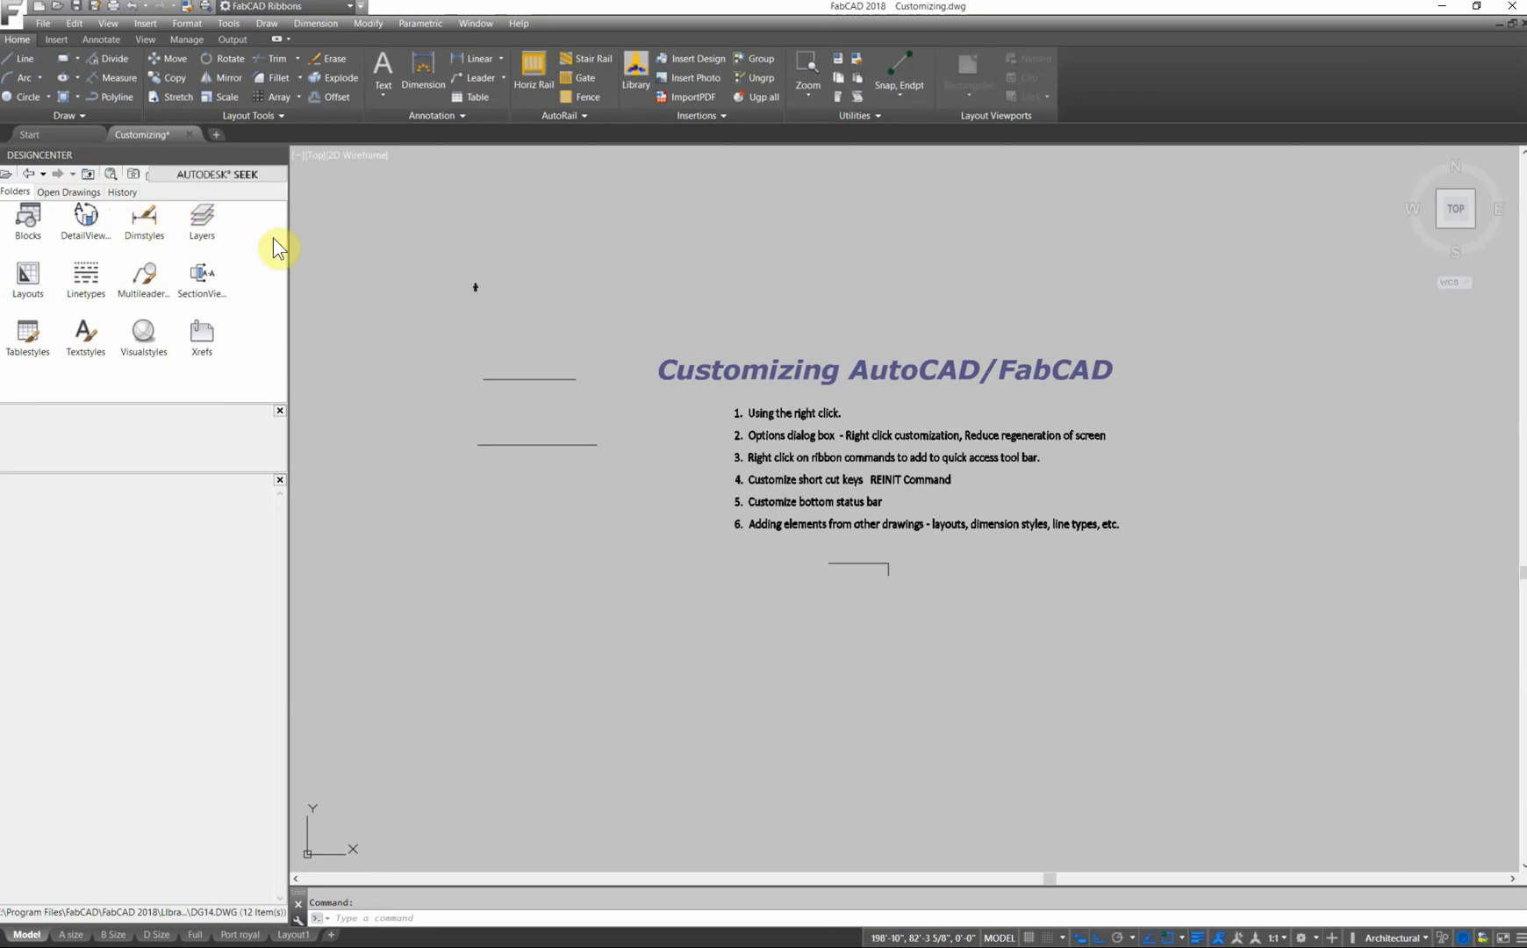
mouse_move(721, 136)
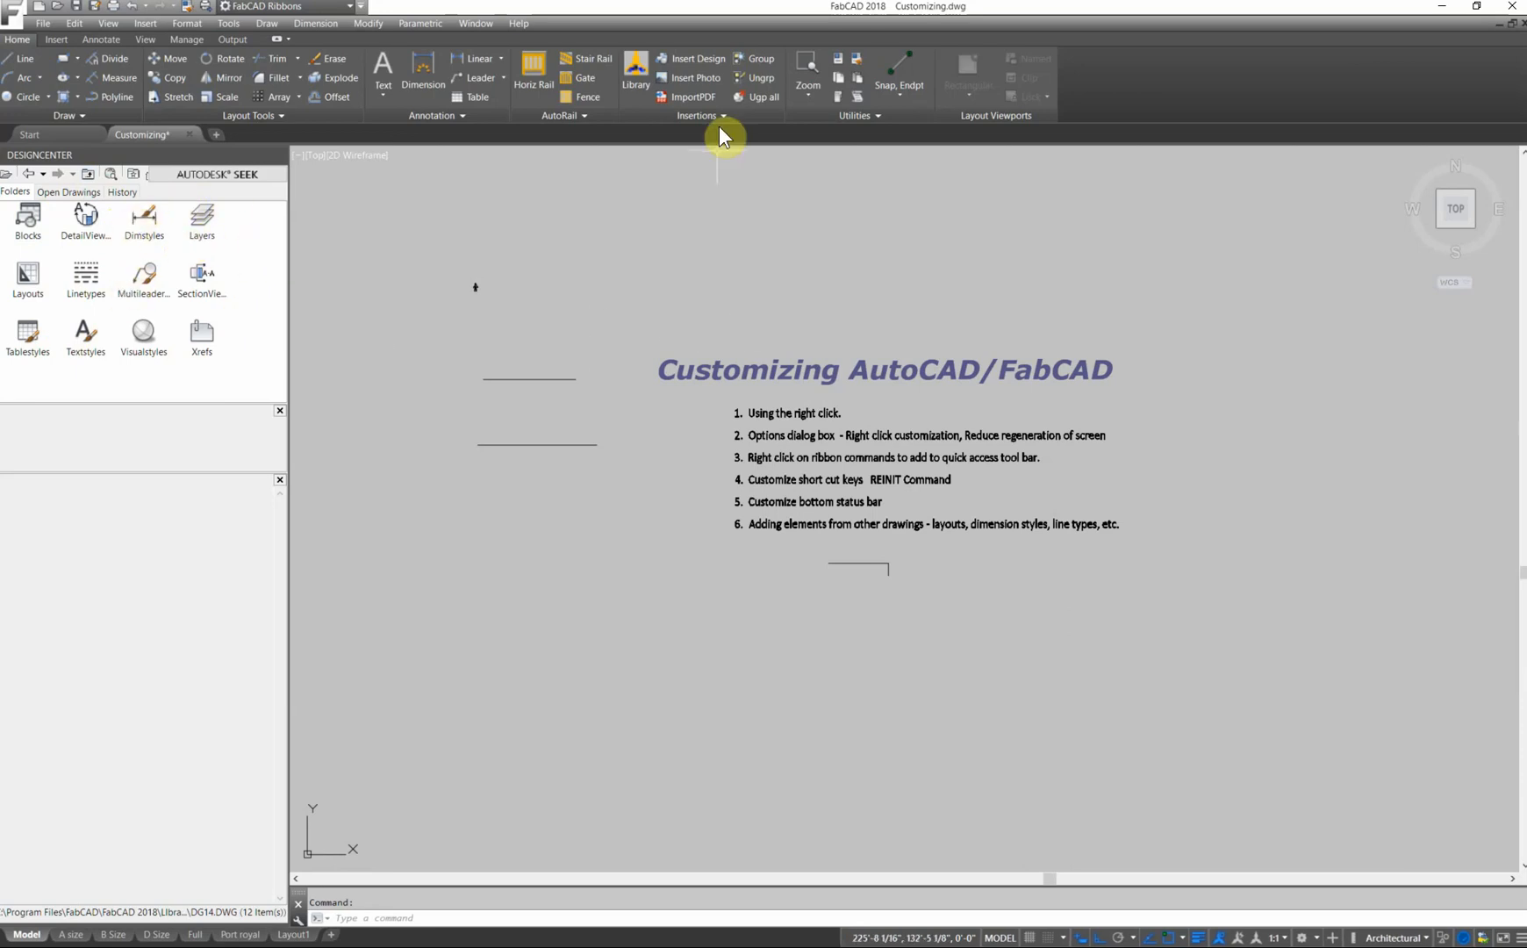
mouse_move(636, 73)
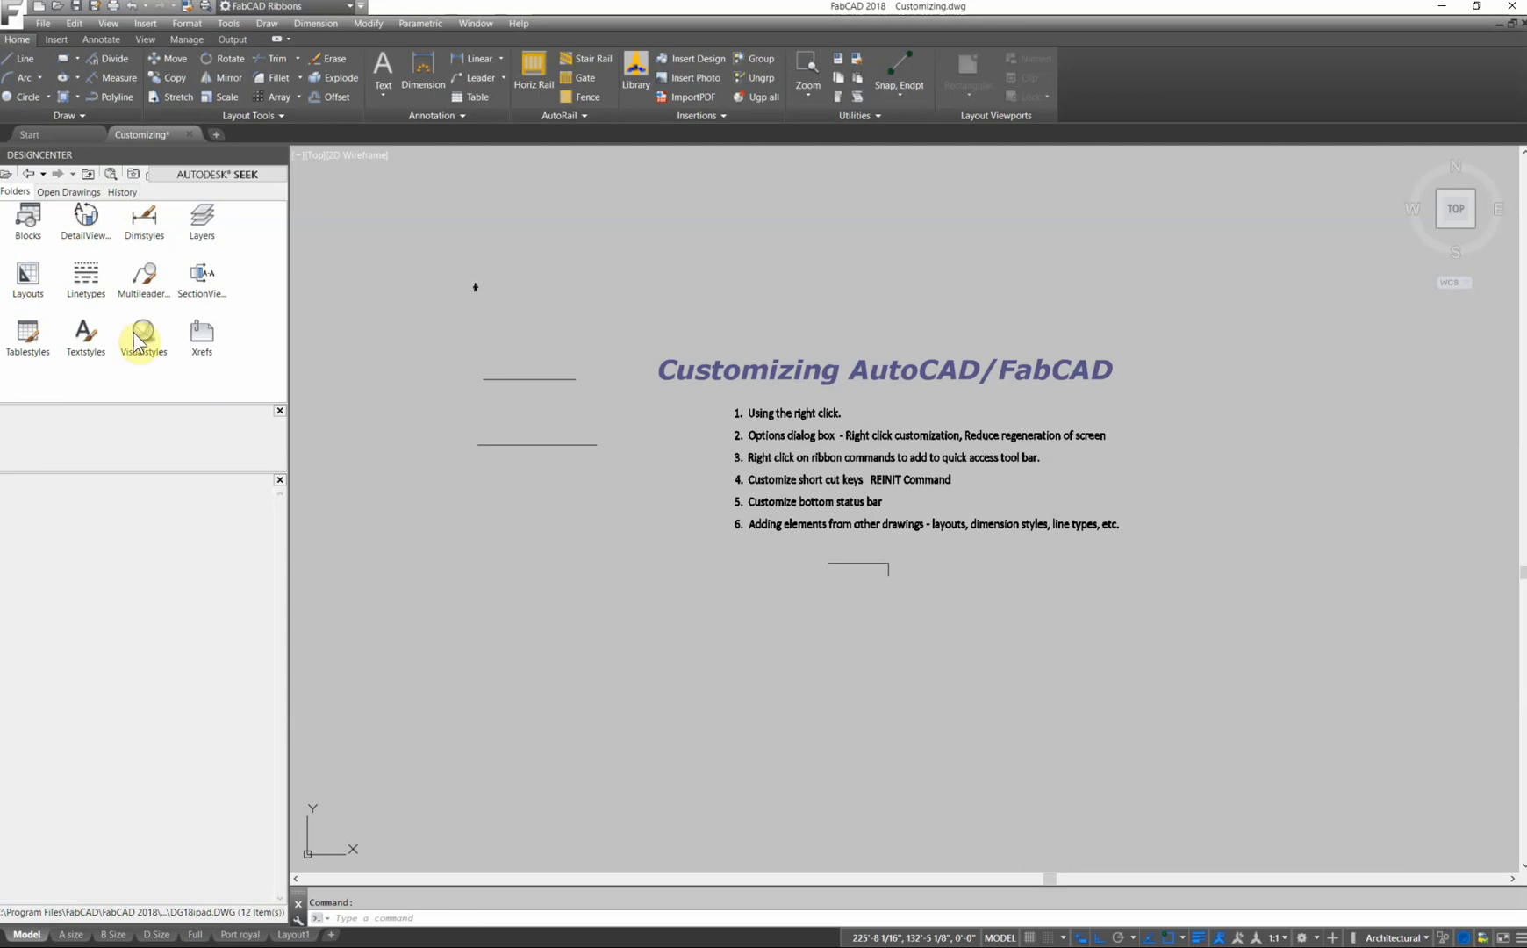
mouse_move(202, 277)
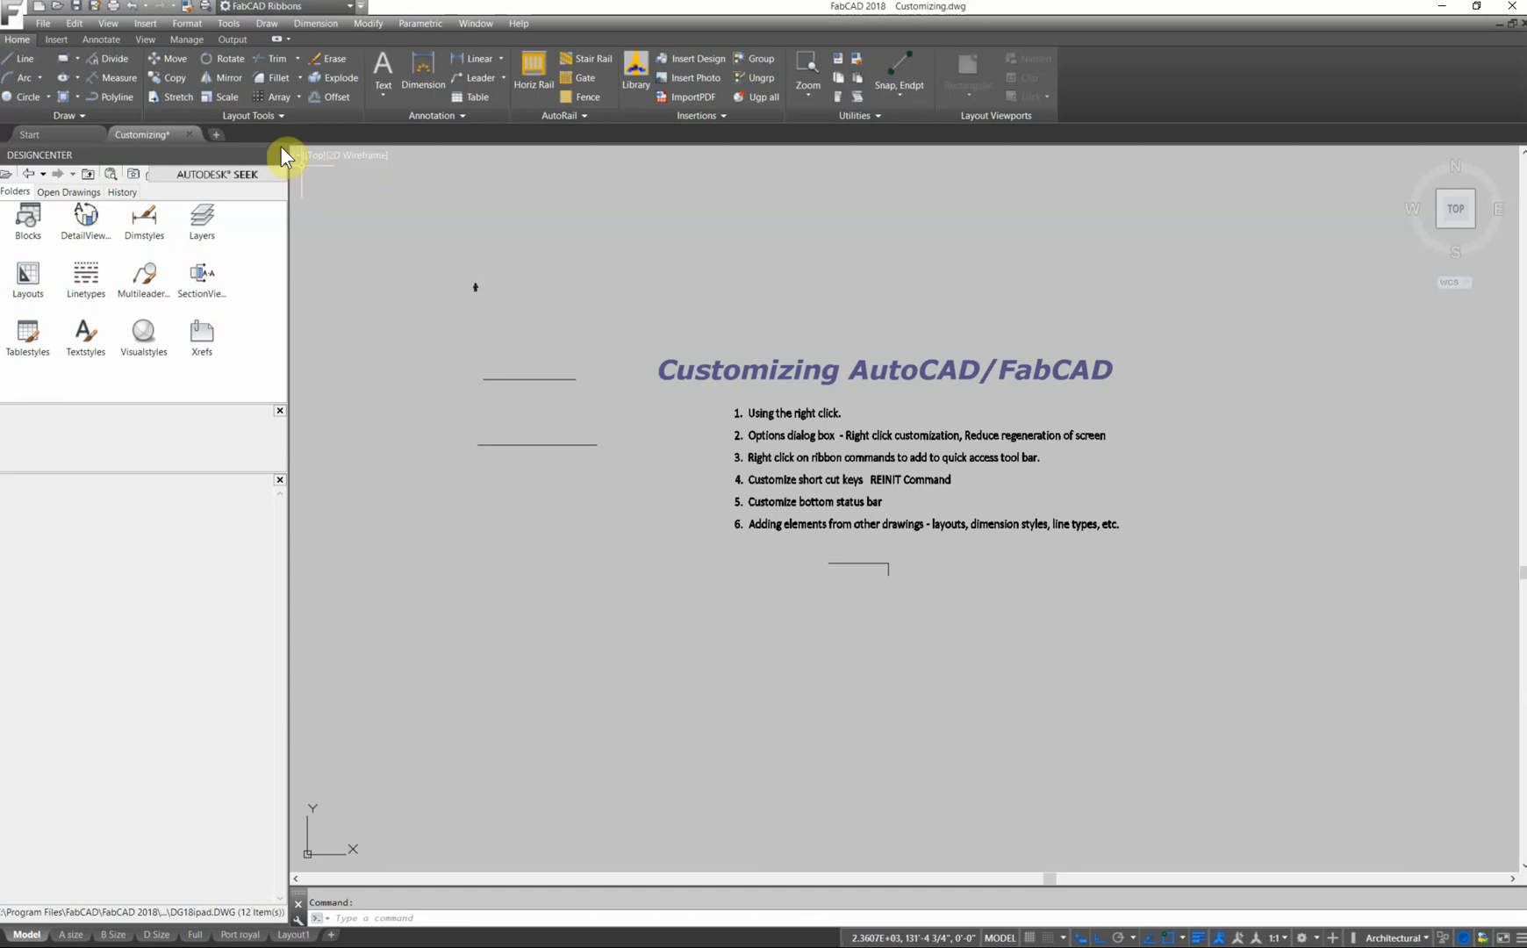
Close the DesignCenter palette and add the Layers panel to the Home ribbon.
left_click(286, 157)
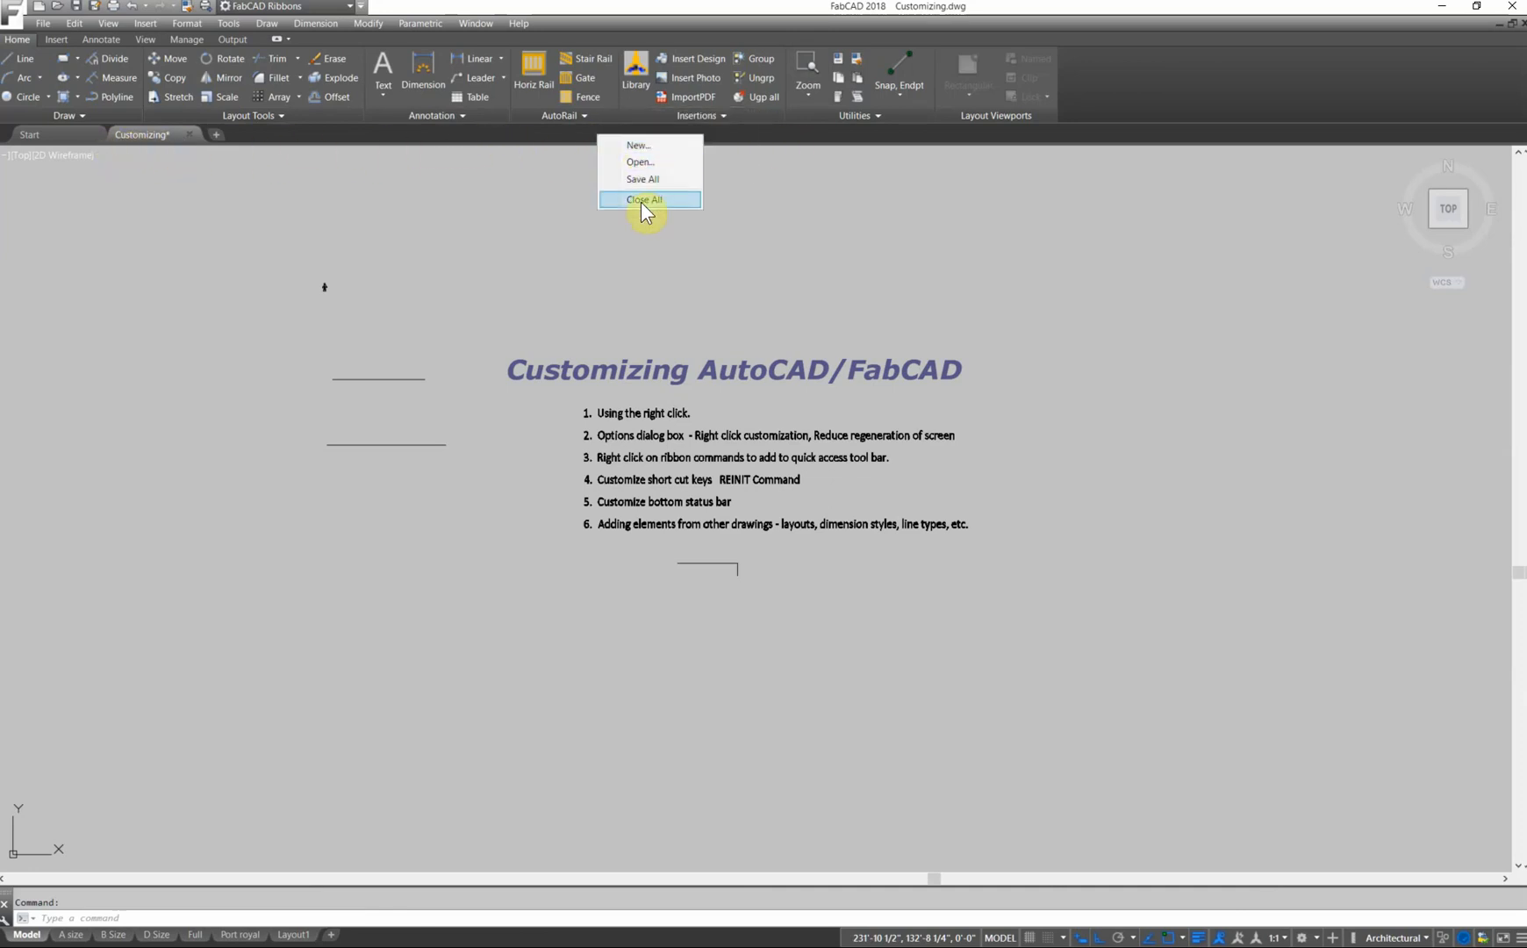
mouse_move(643, 161)
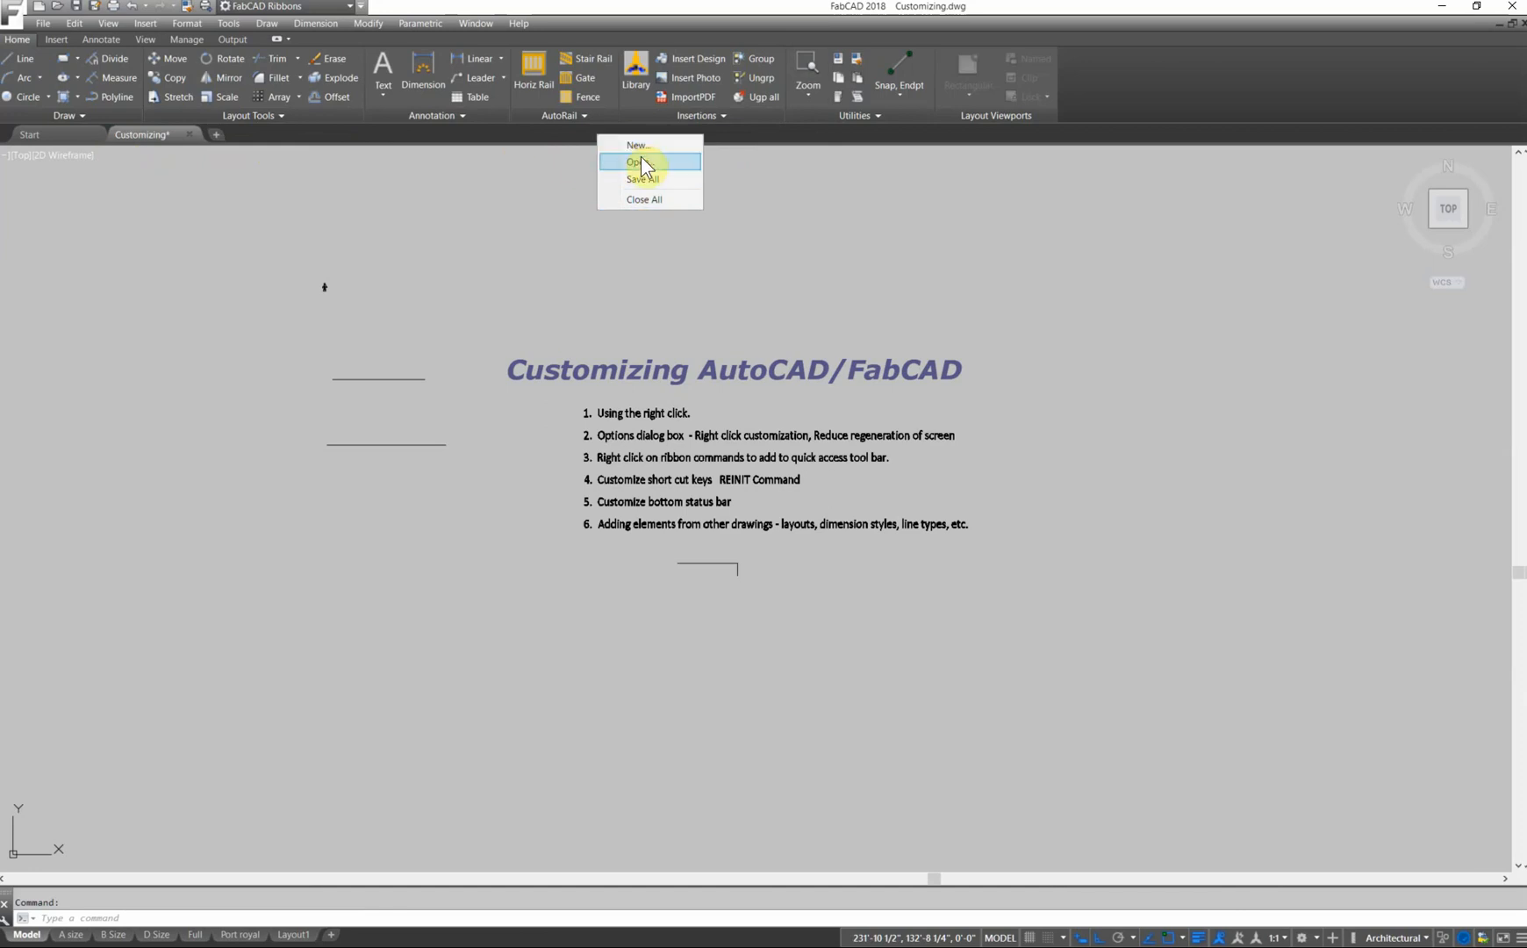
mouse_move(647, 144)
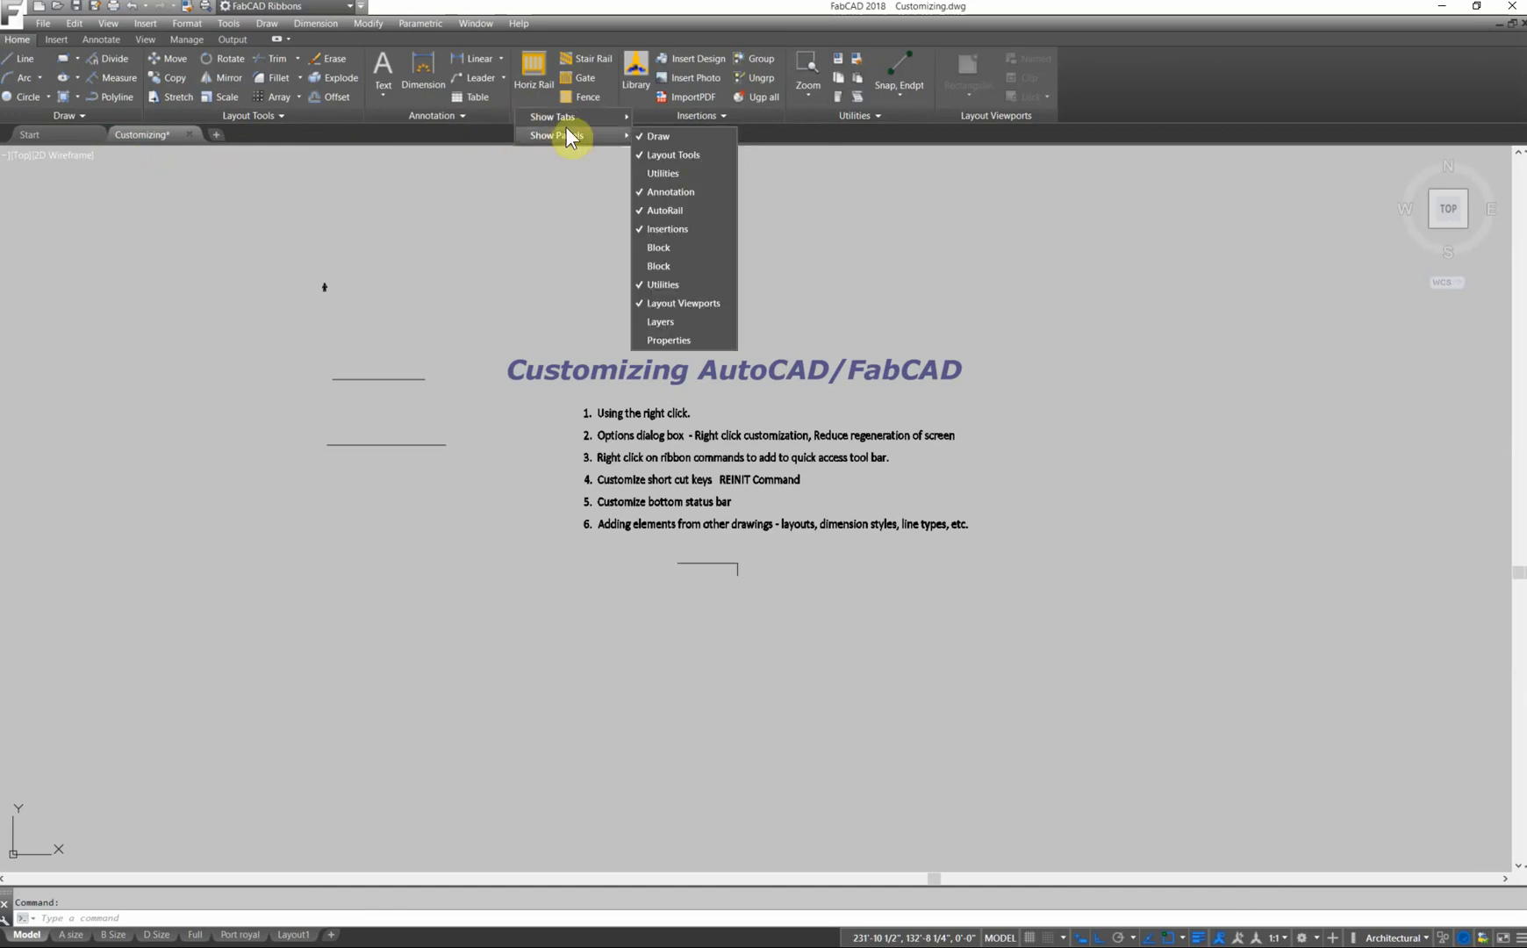
mouse_move(669, 339)
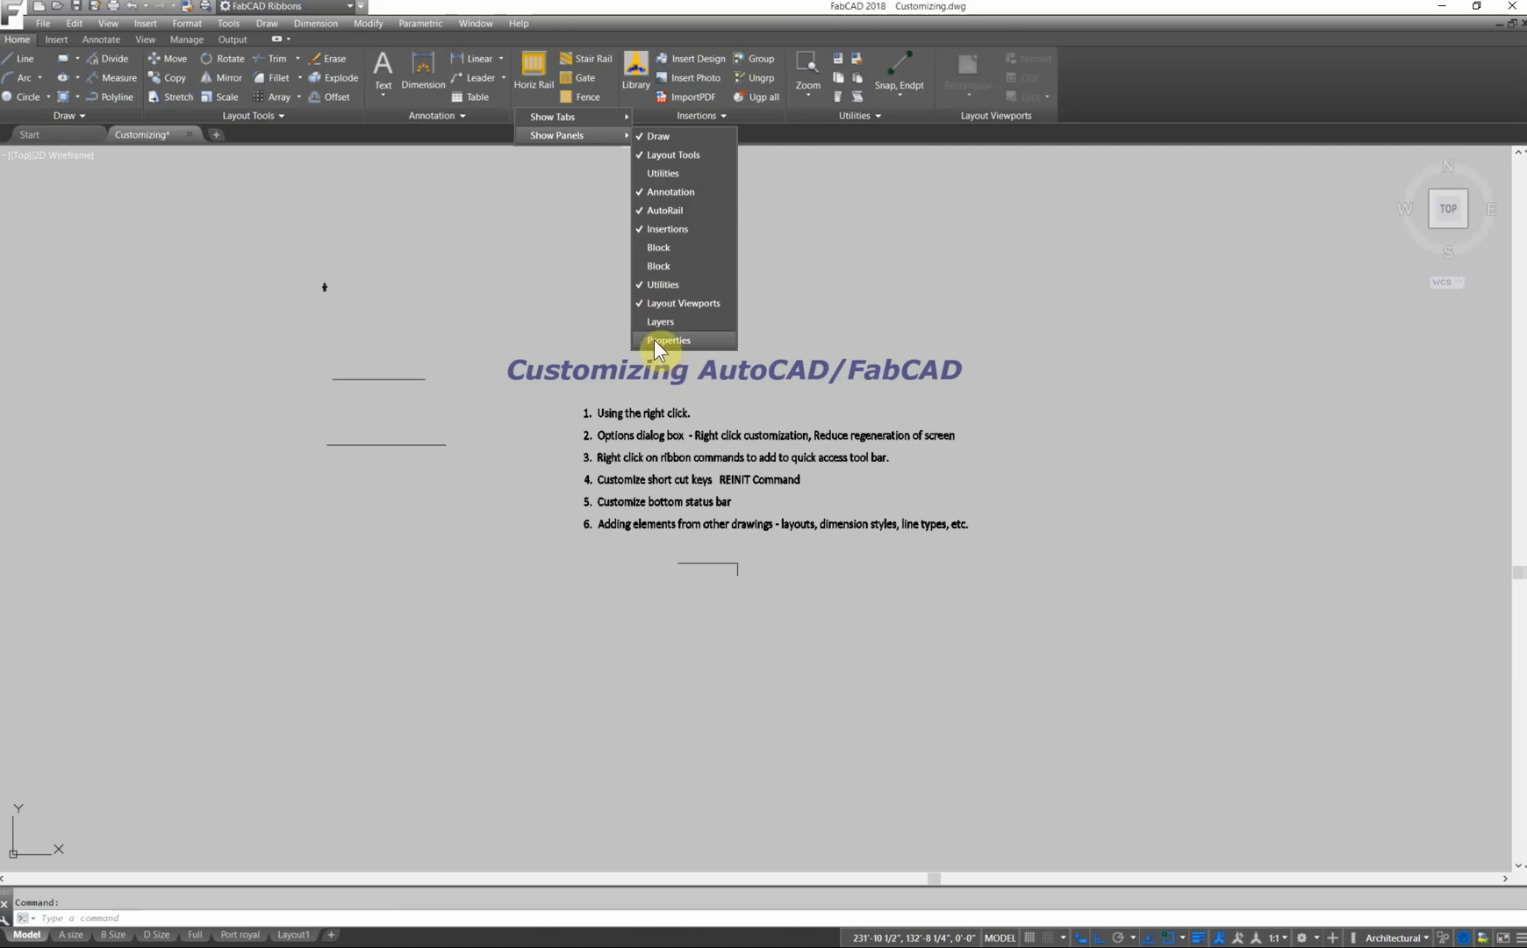
left_click(660, 321)
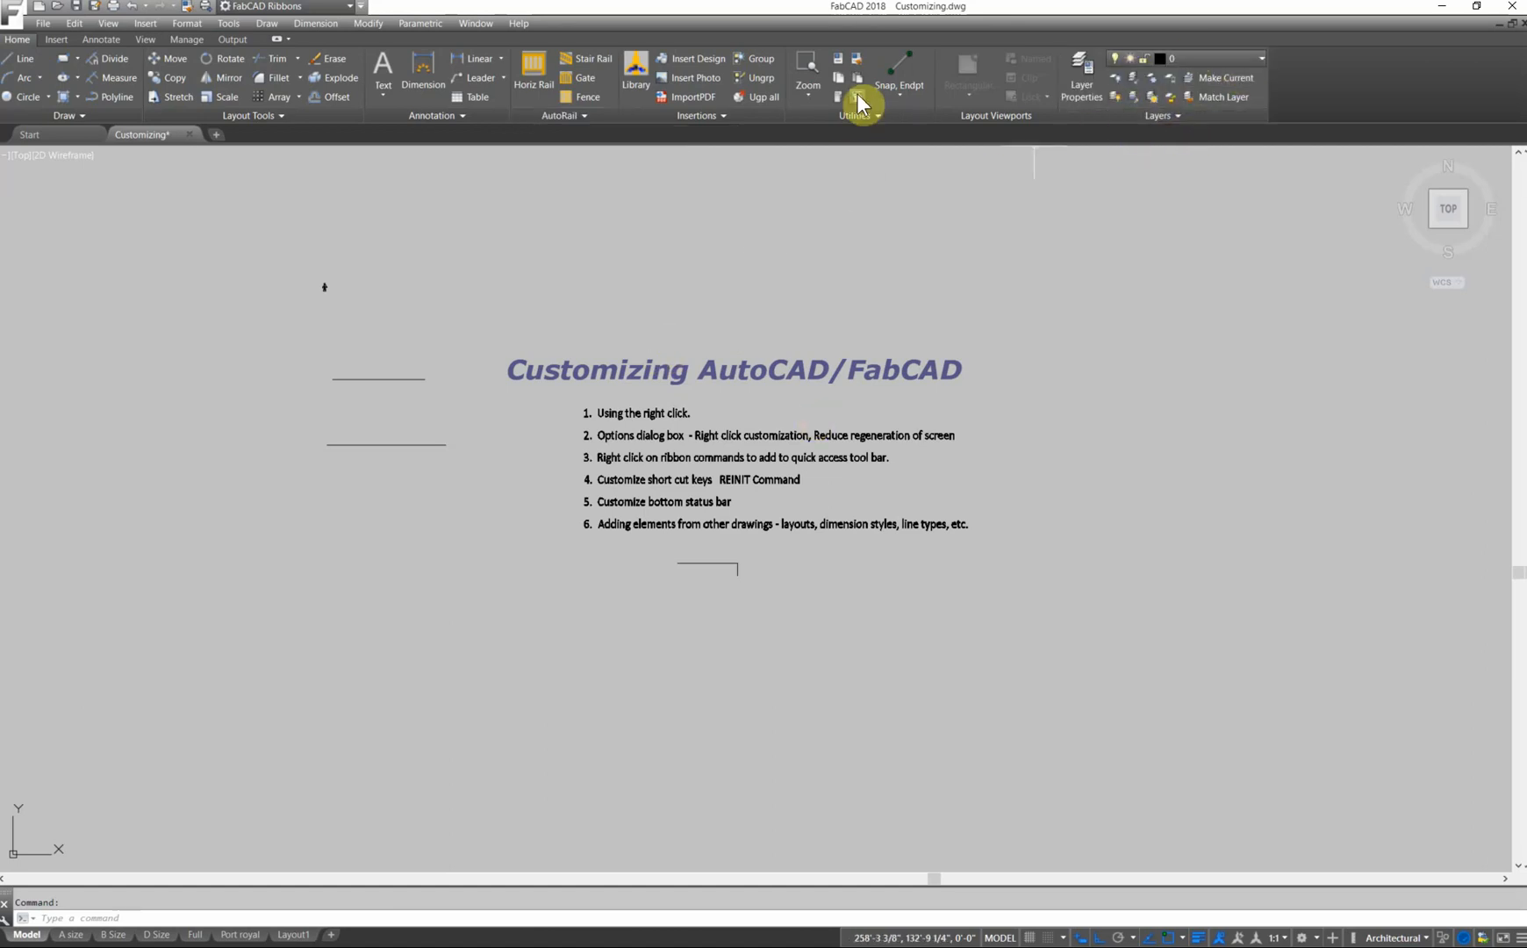
mouse_move(669, 127)
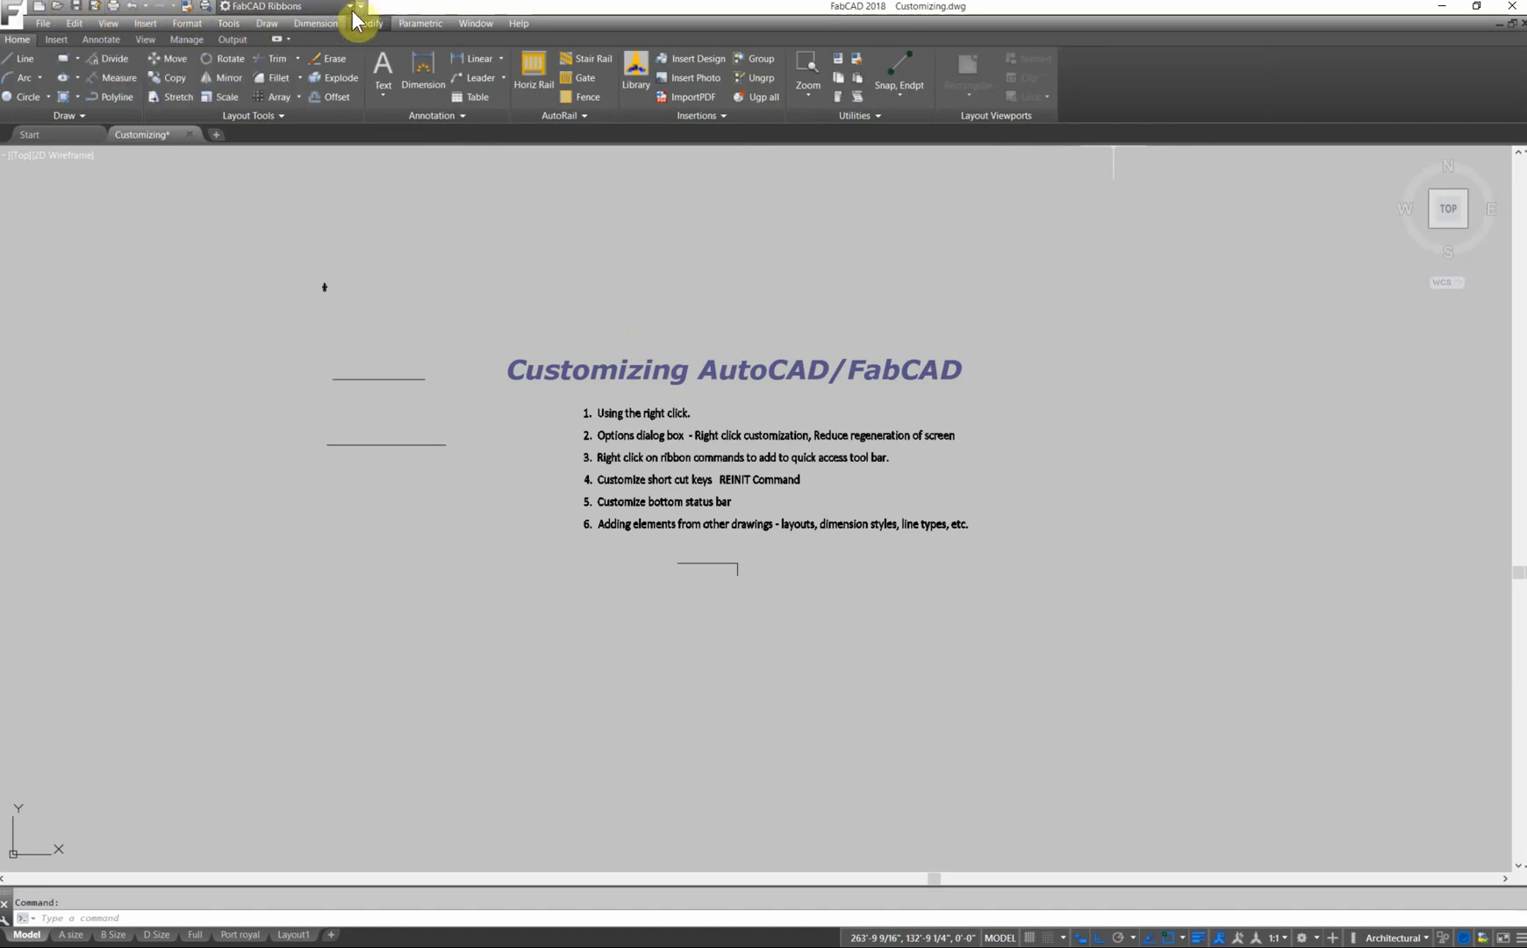
Choose Show Quick Access Toolbar below the Ribbon from the toolbar's context menu.
right_click(170, 17)
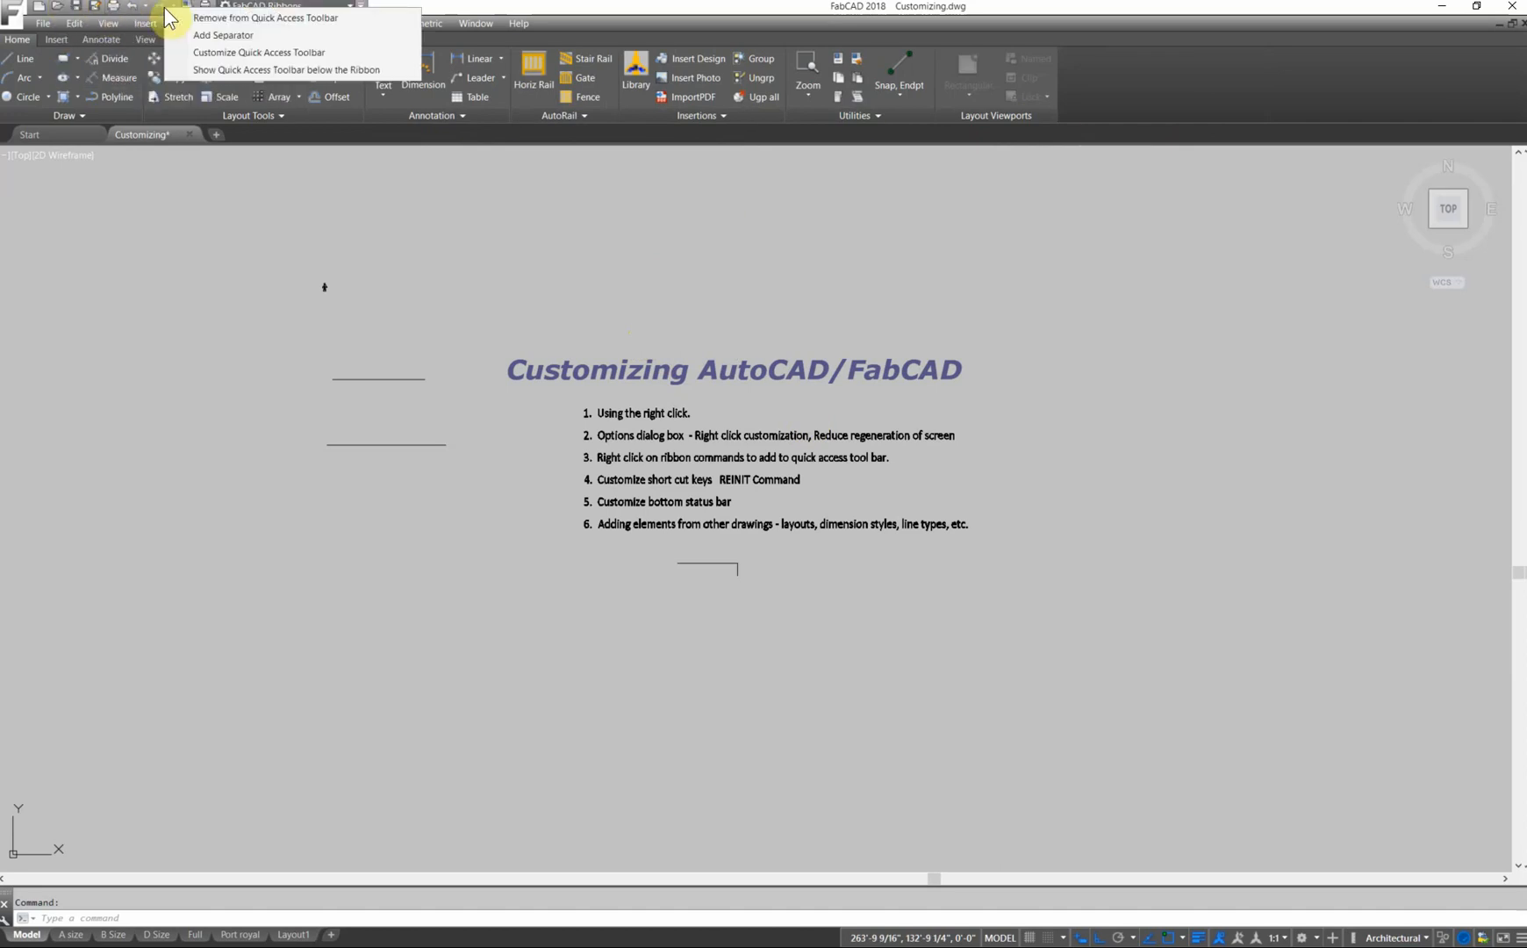
mouse_move(237, 60)
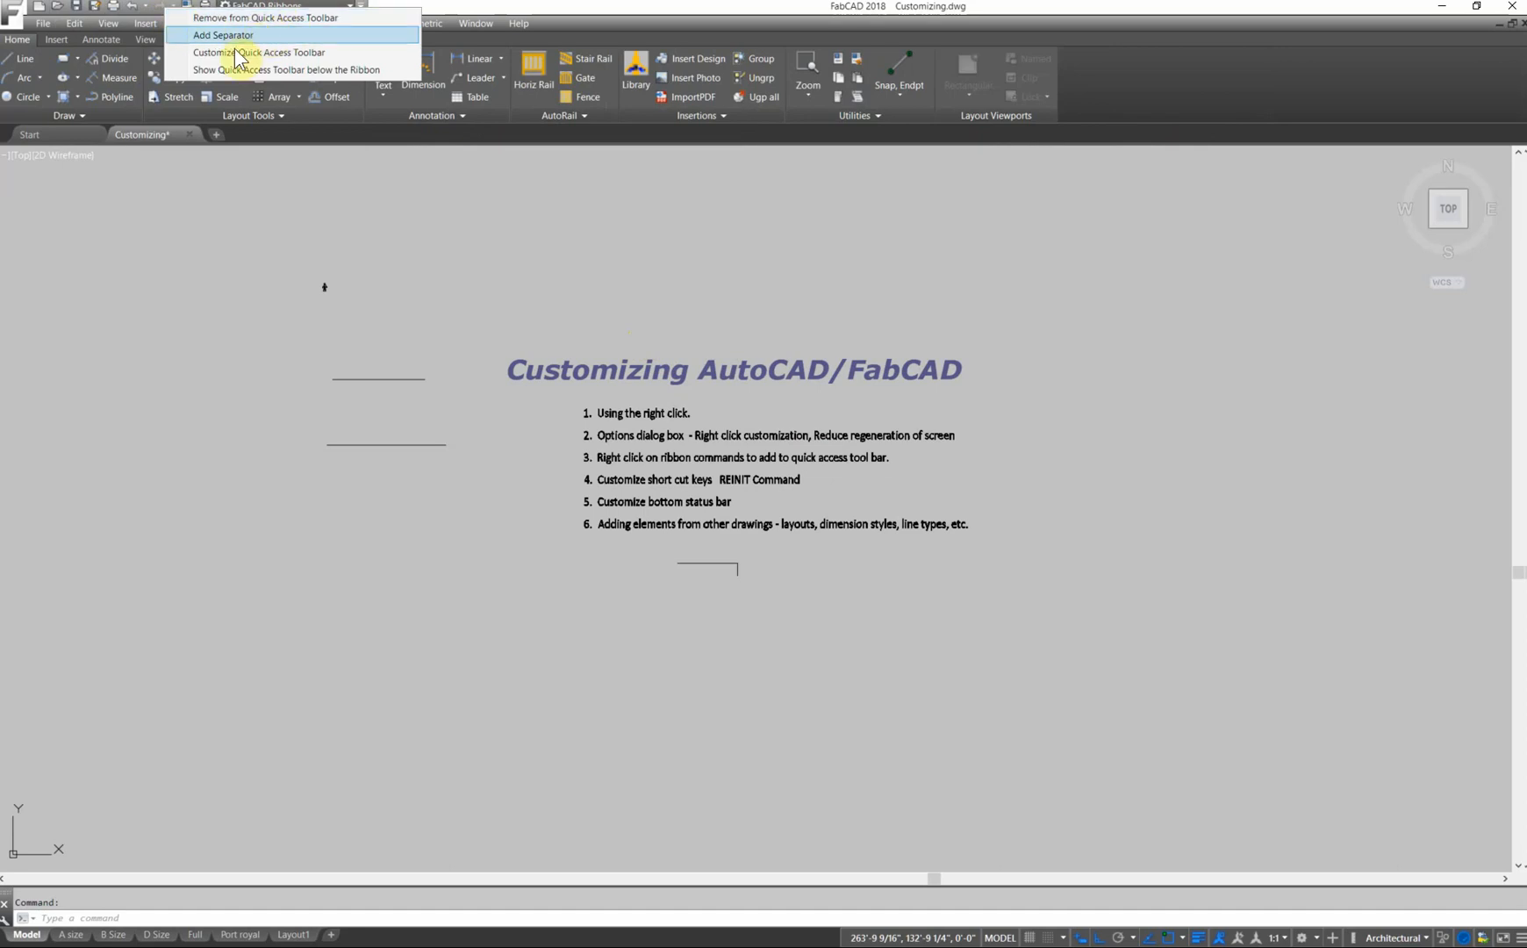
mouse_move(170, 18)
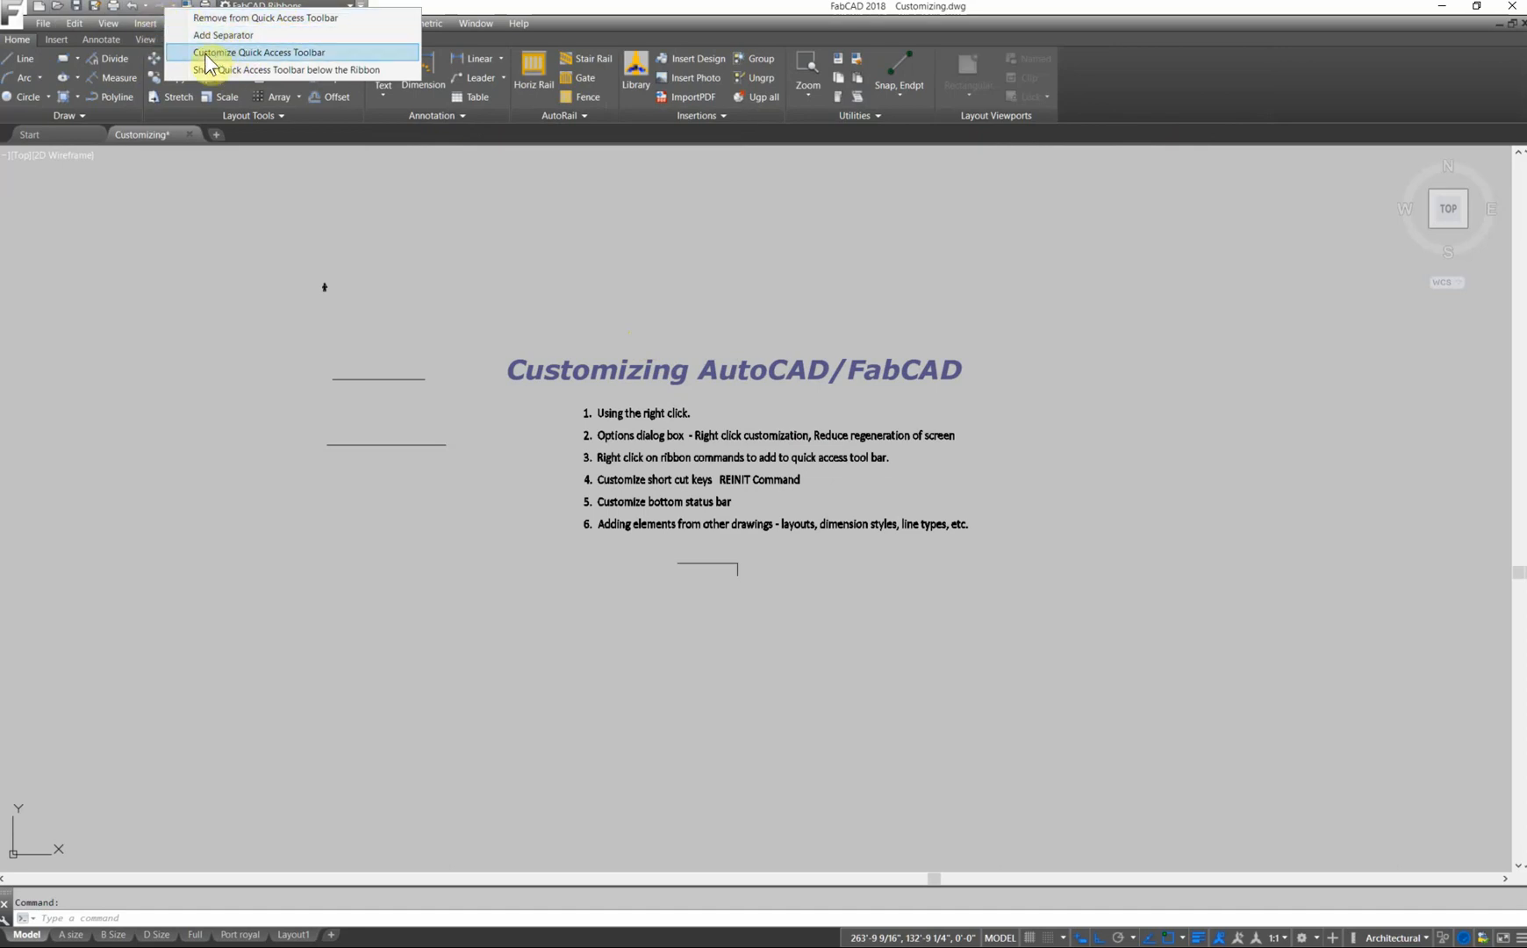
left_click(285, 70)
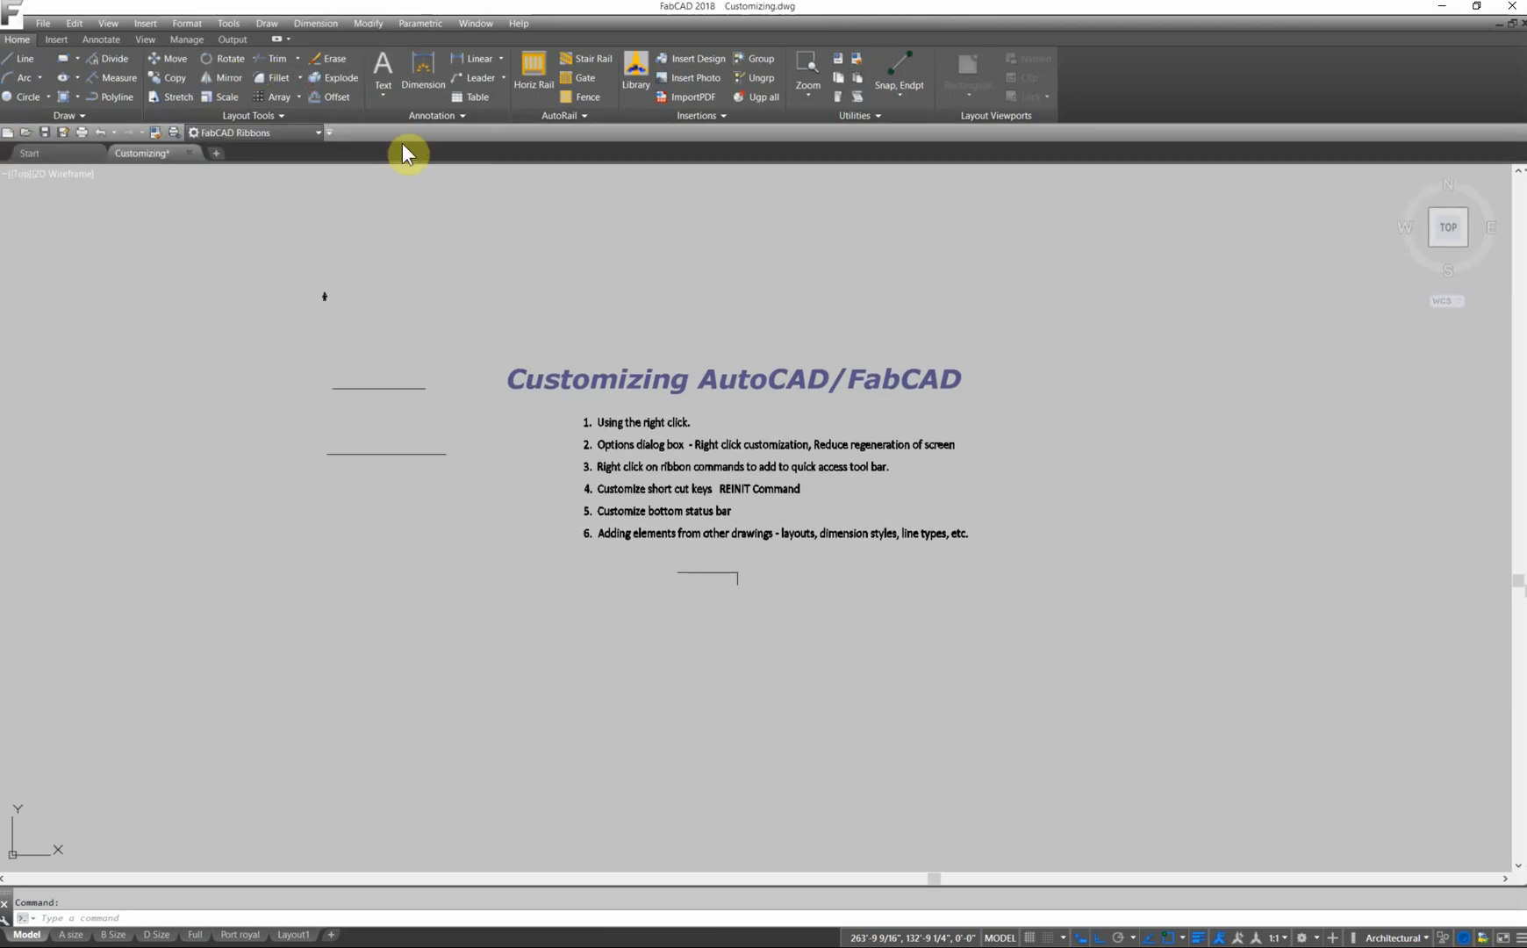
mouse_move(589, 284)
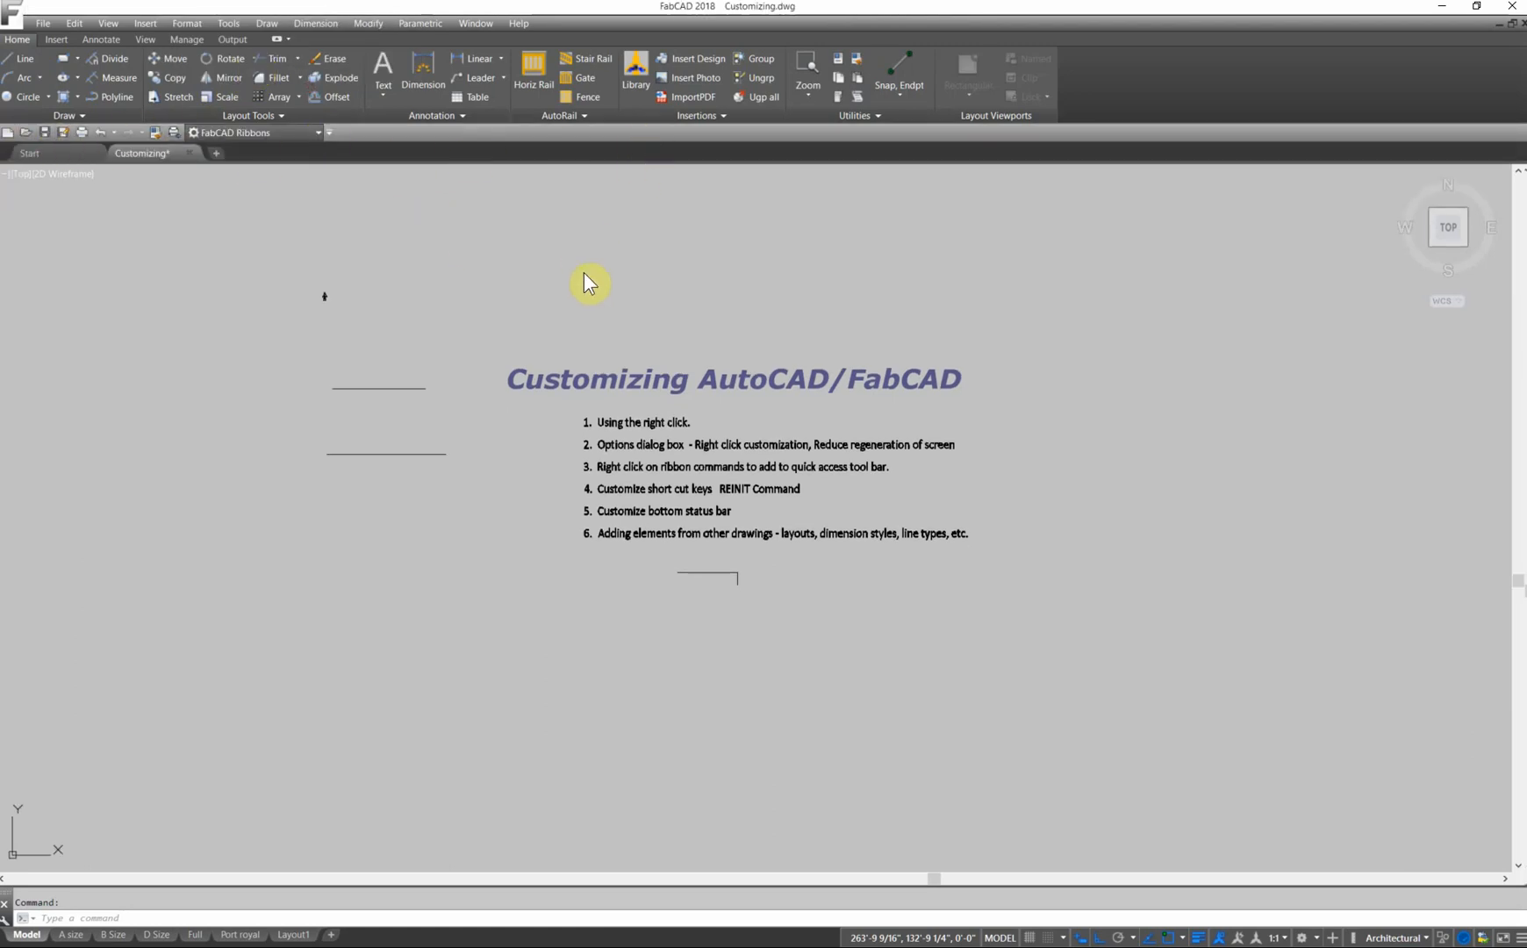
mouse_move(381, 272)
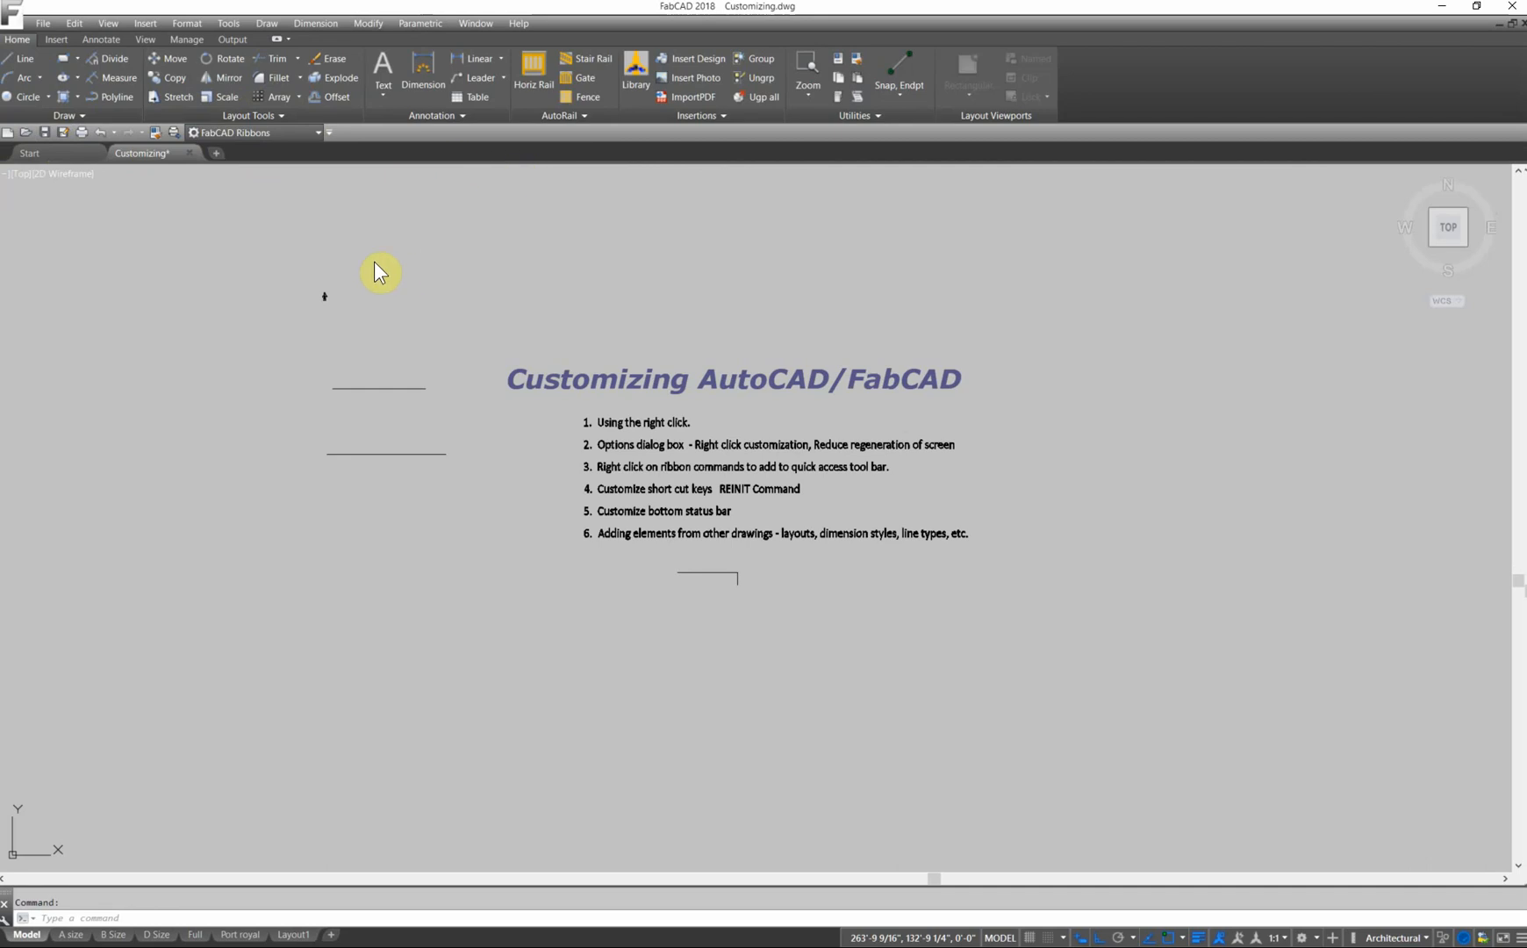
mouse_move(323, 156)
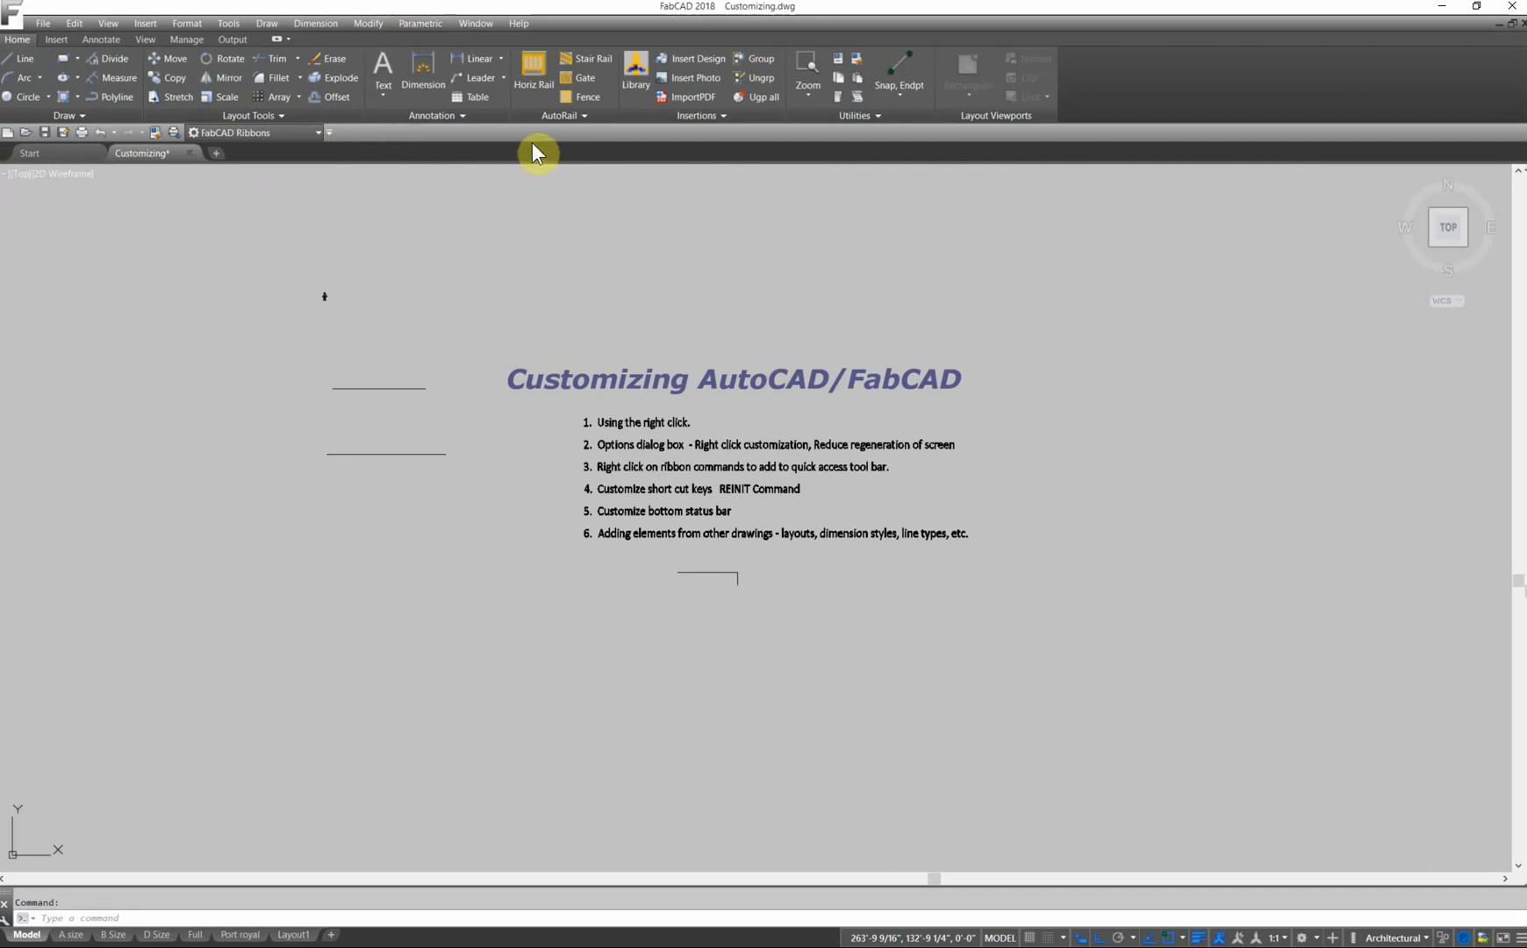
mouse_move(448, 146)
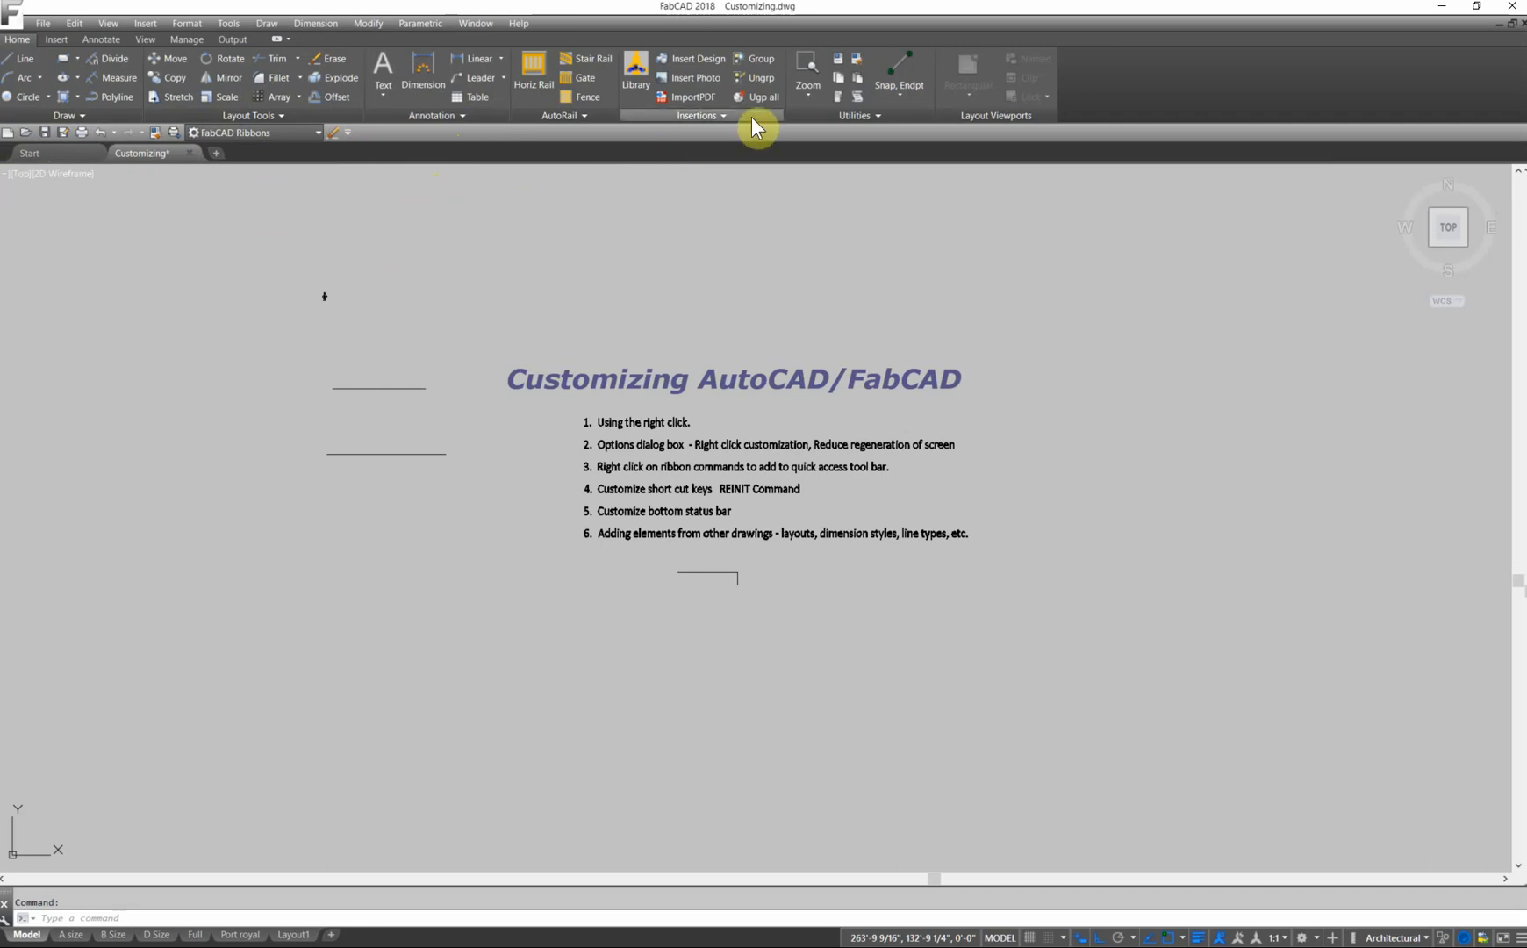
mouse_move(375, 179)
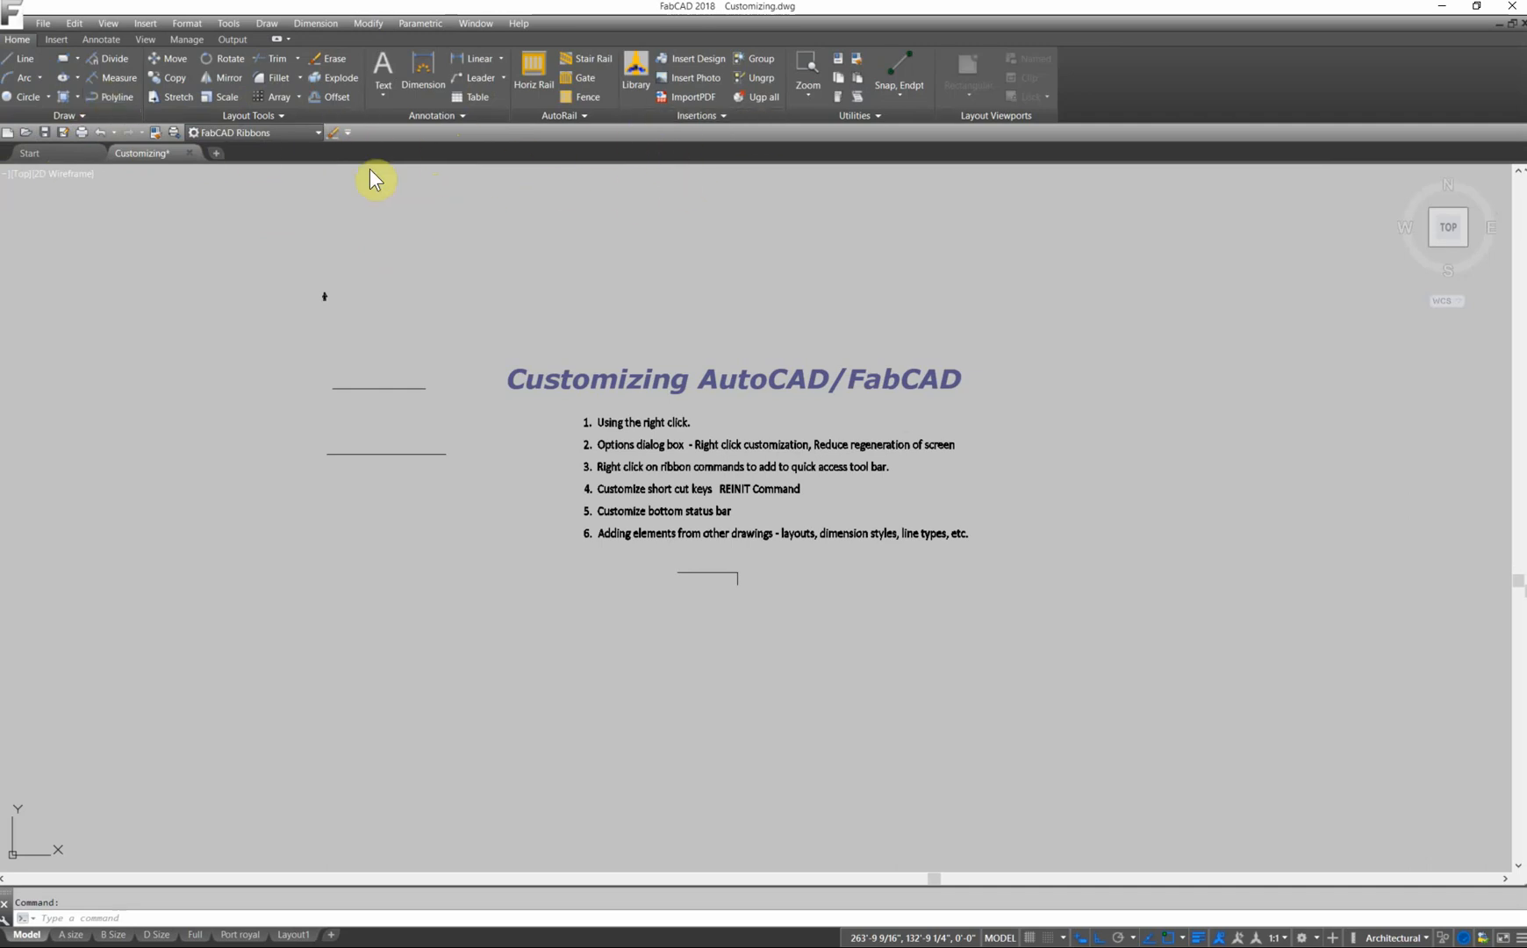
mouse_move(1106, 144)
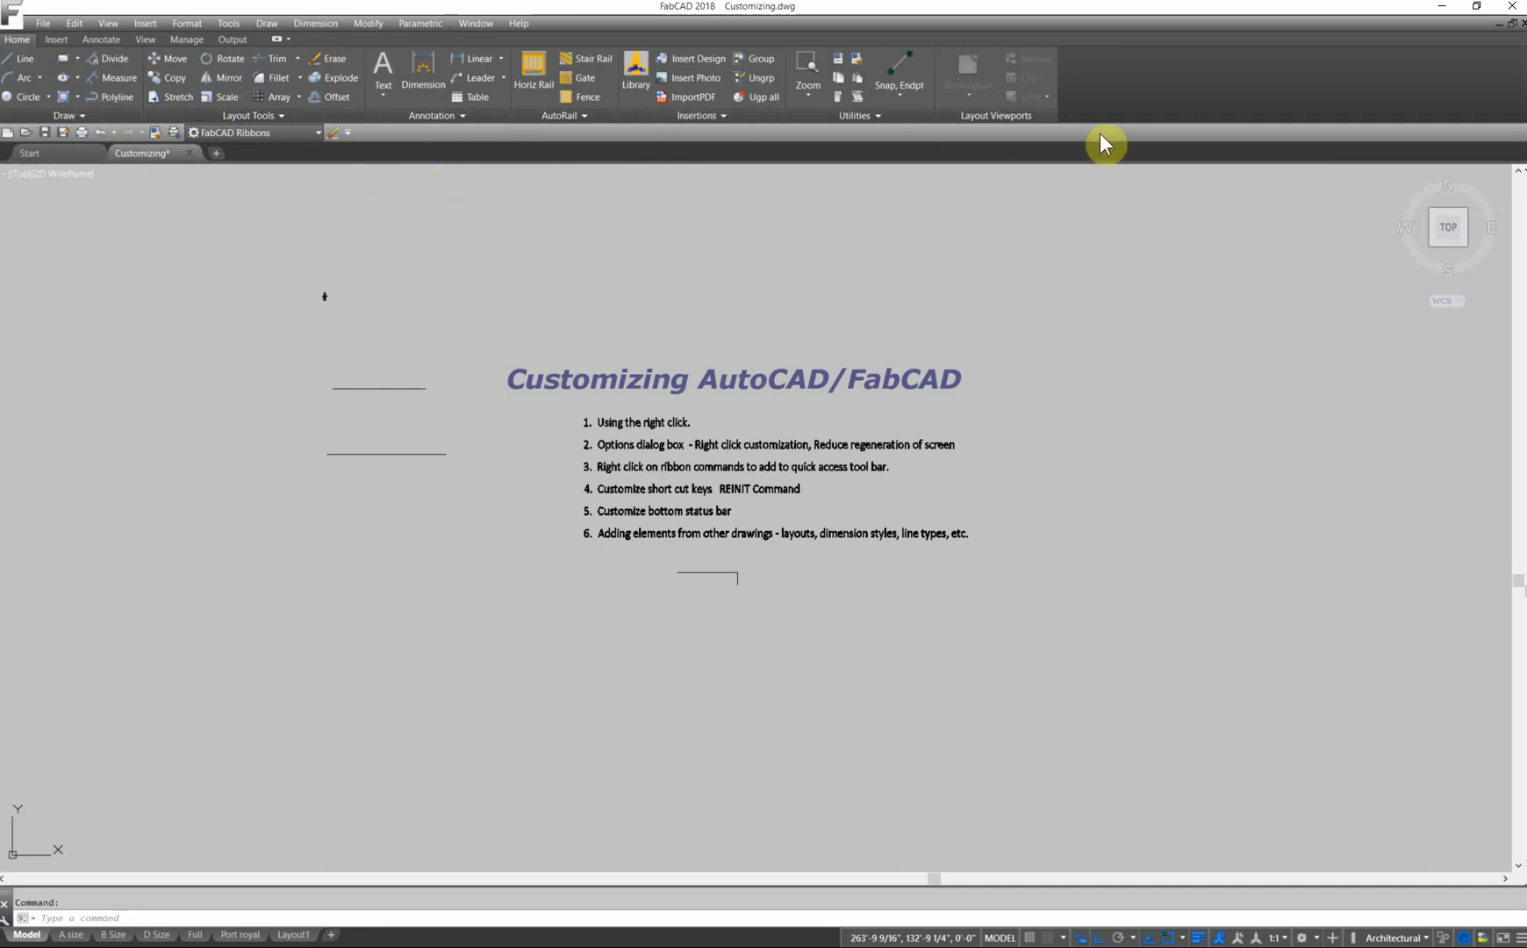
mouse_move(349, 151)
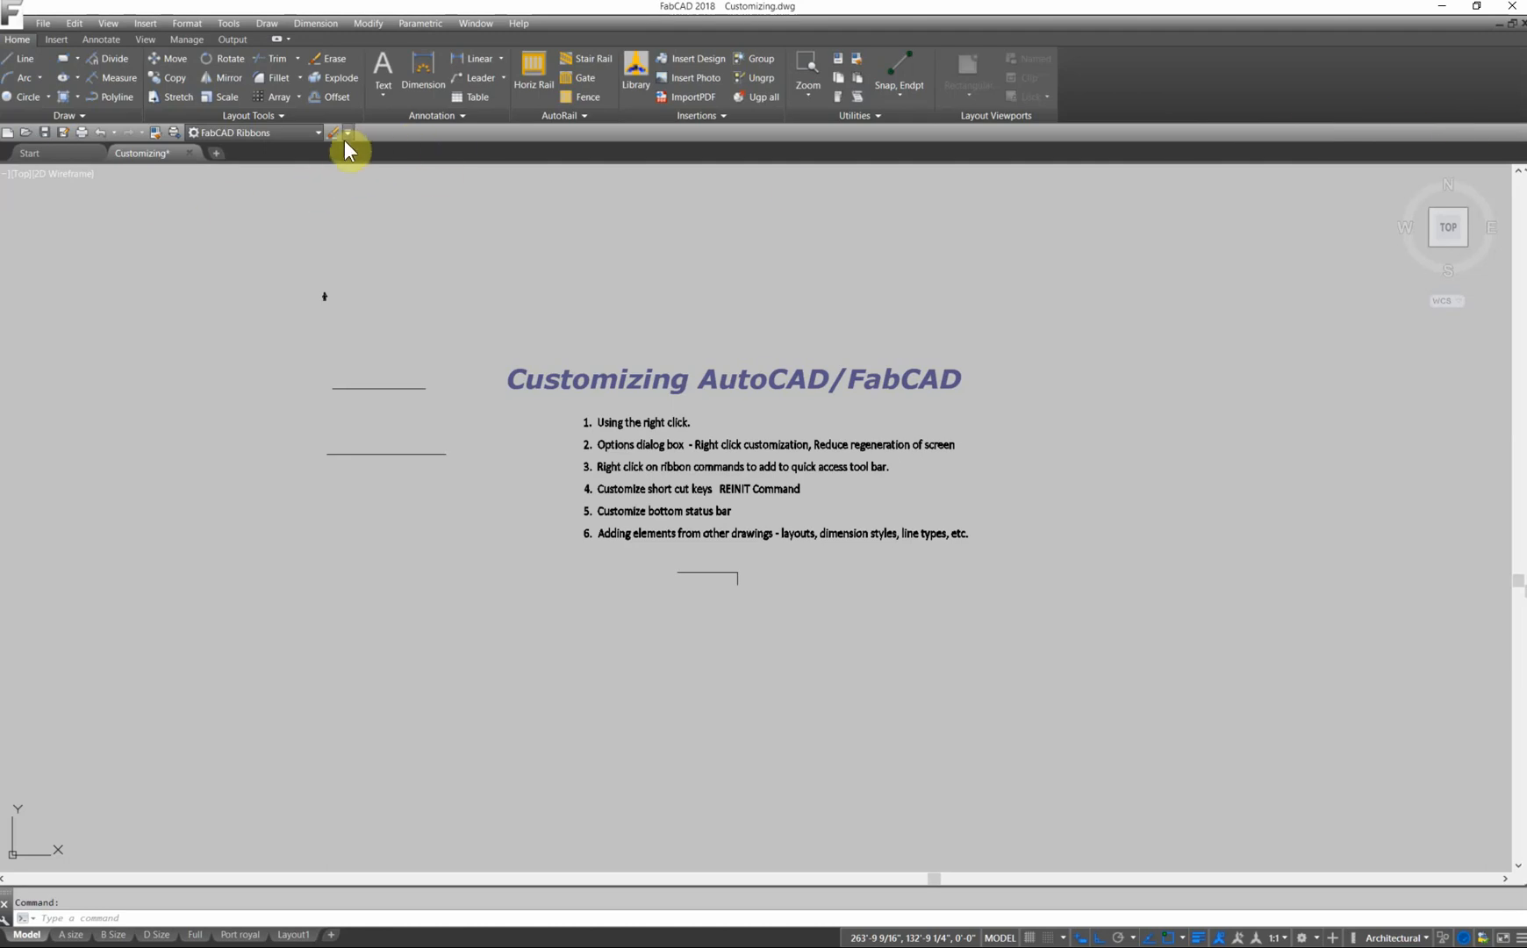
left_click(347, 133)
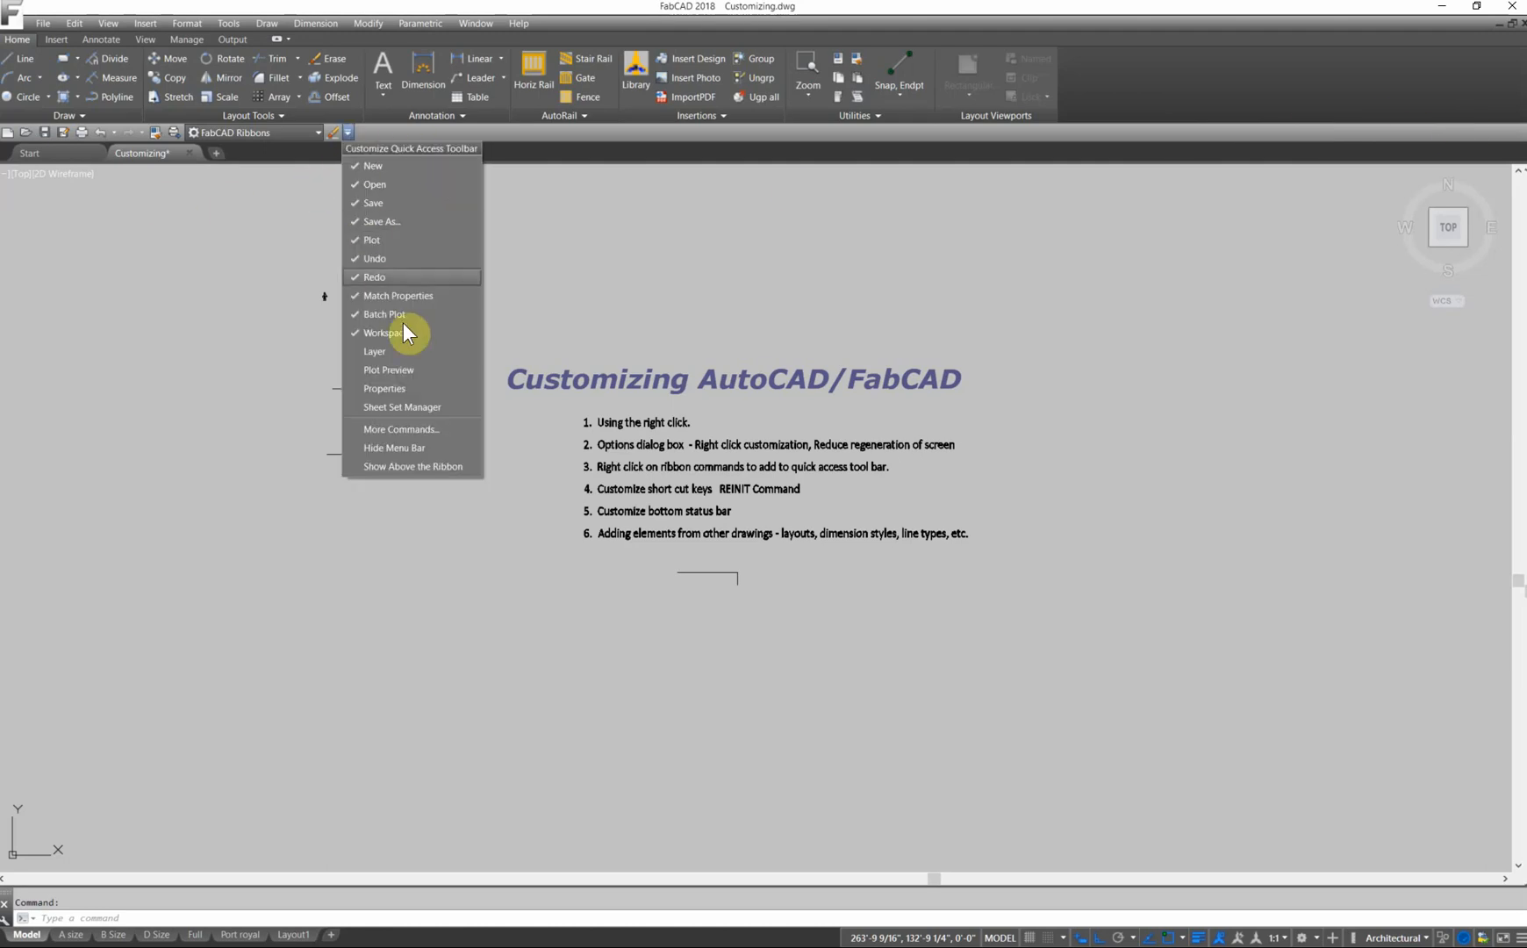
mouse_move(373, 429)
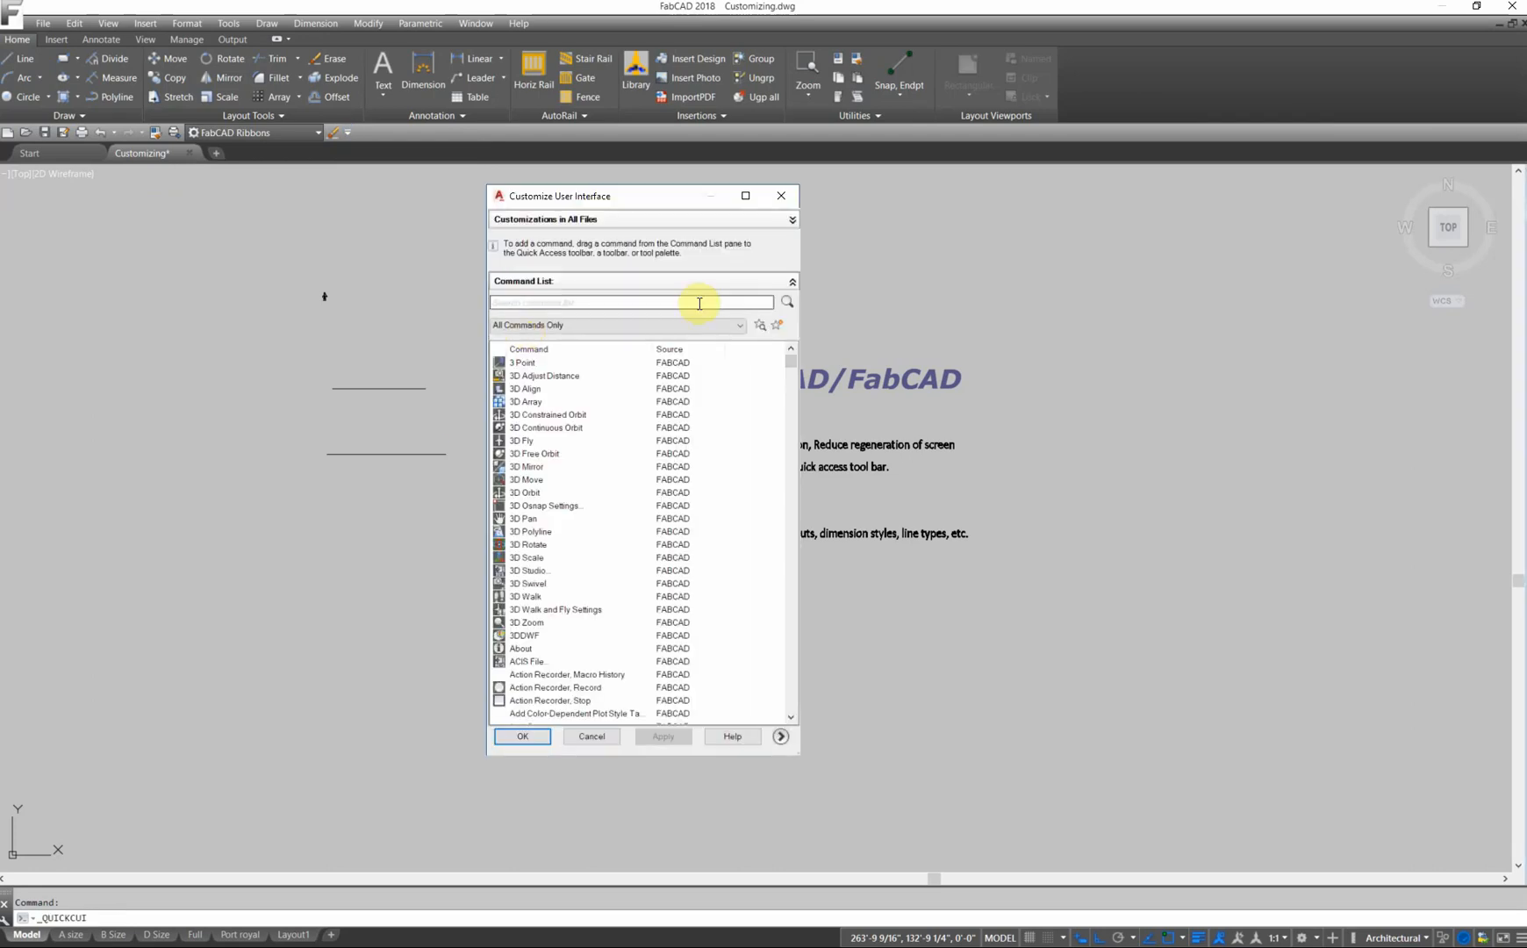
scroll("down", 3)
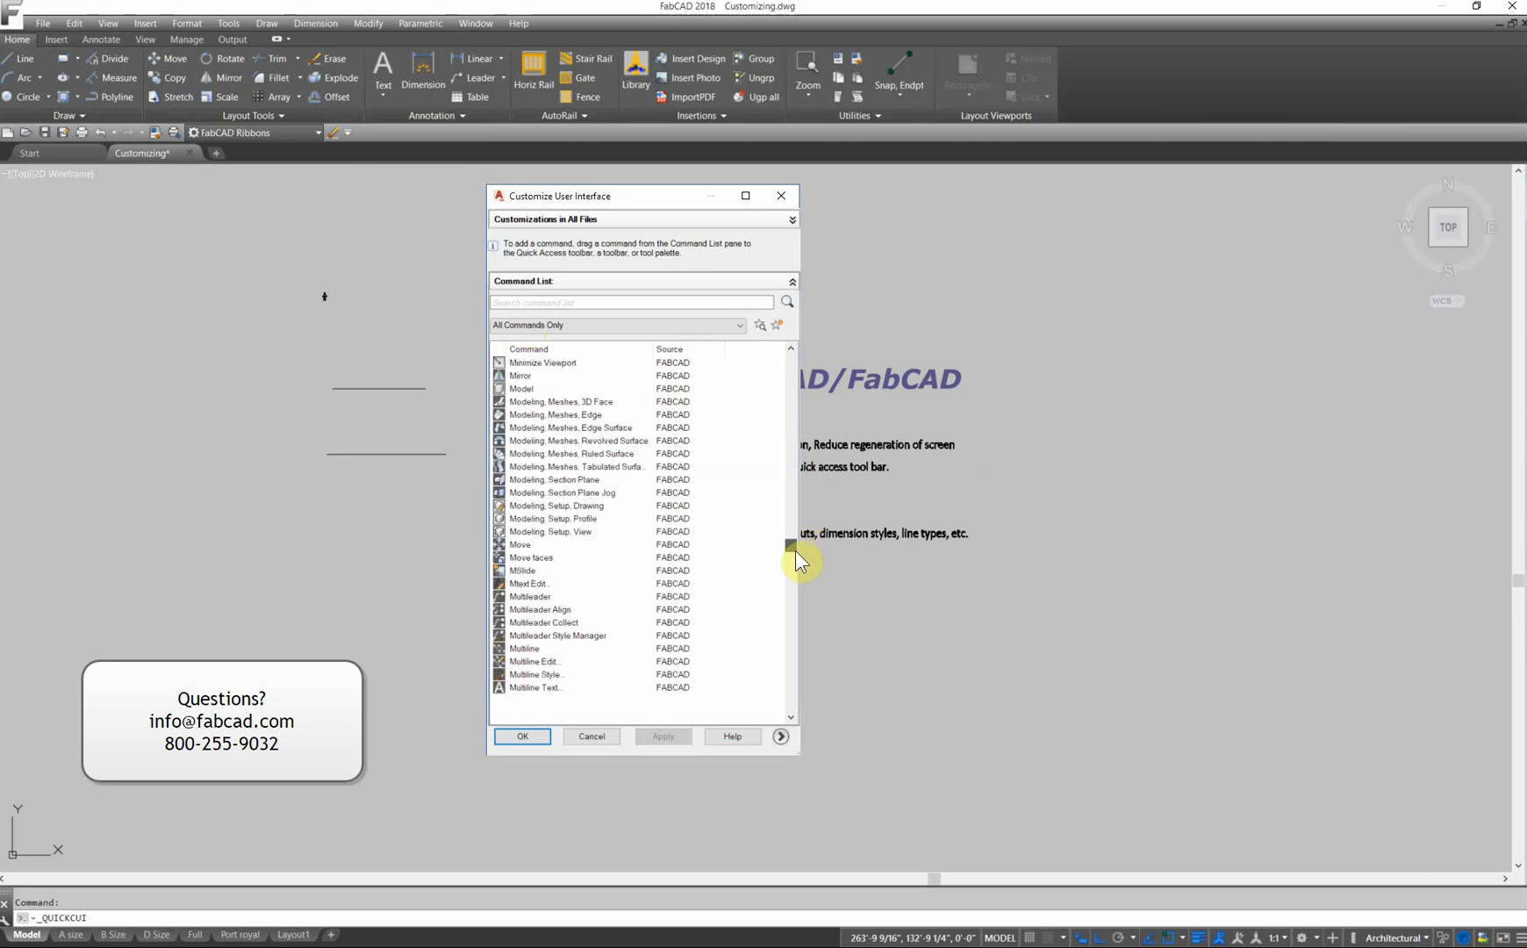
left_click(791, 220)
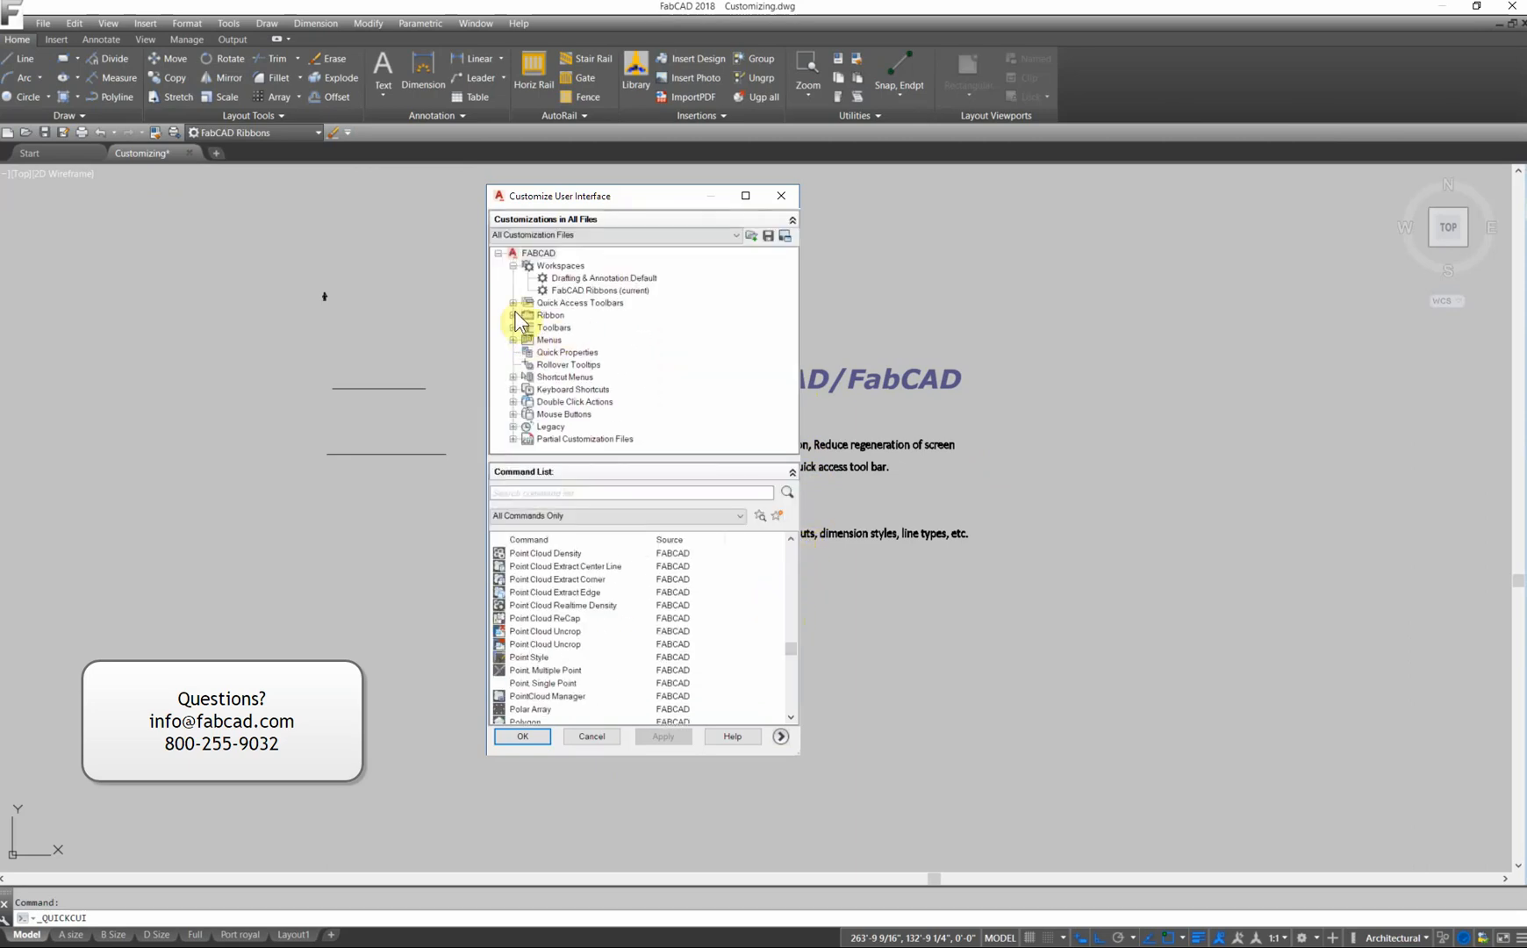
left_click(515, 303)
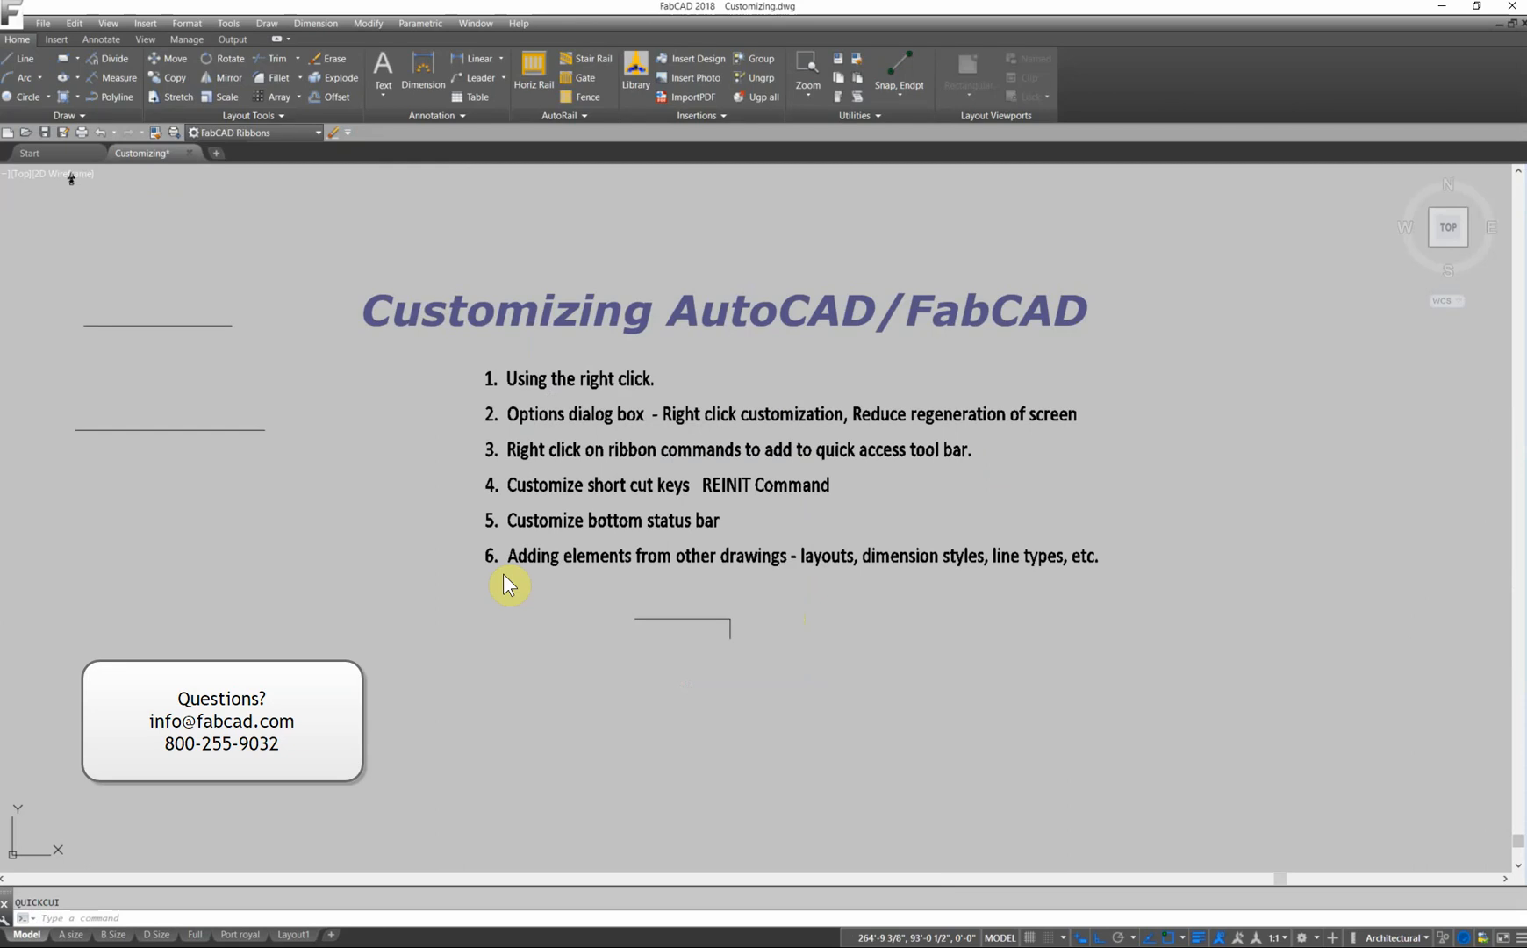
mouse_move(506, 566)
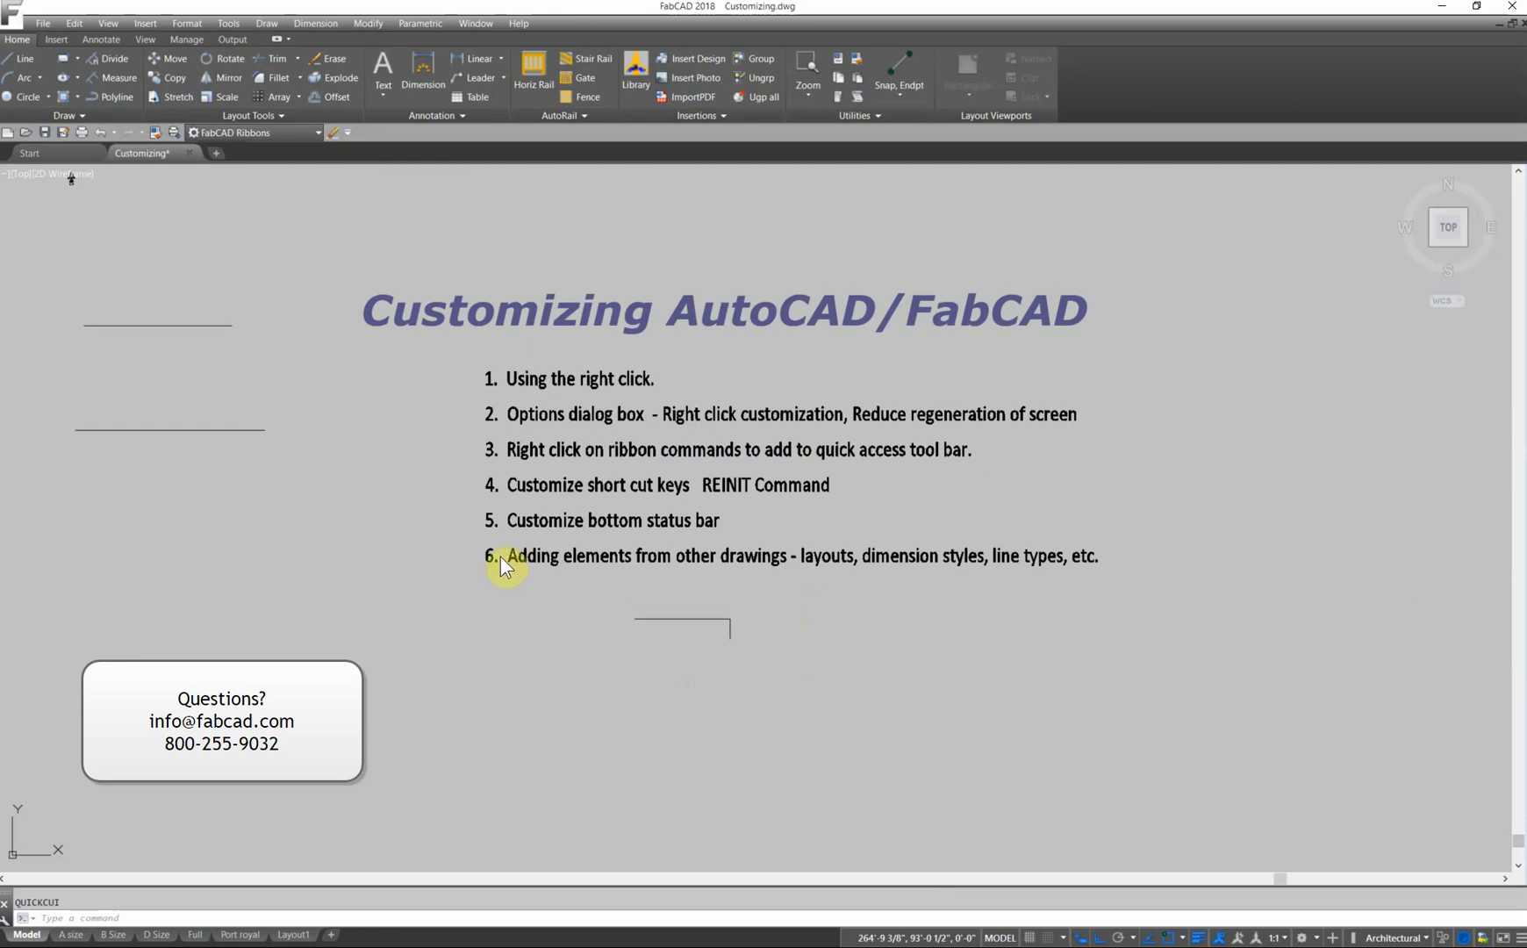